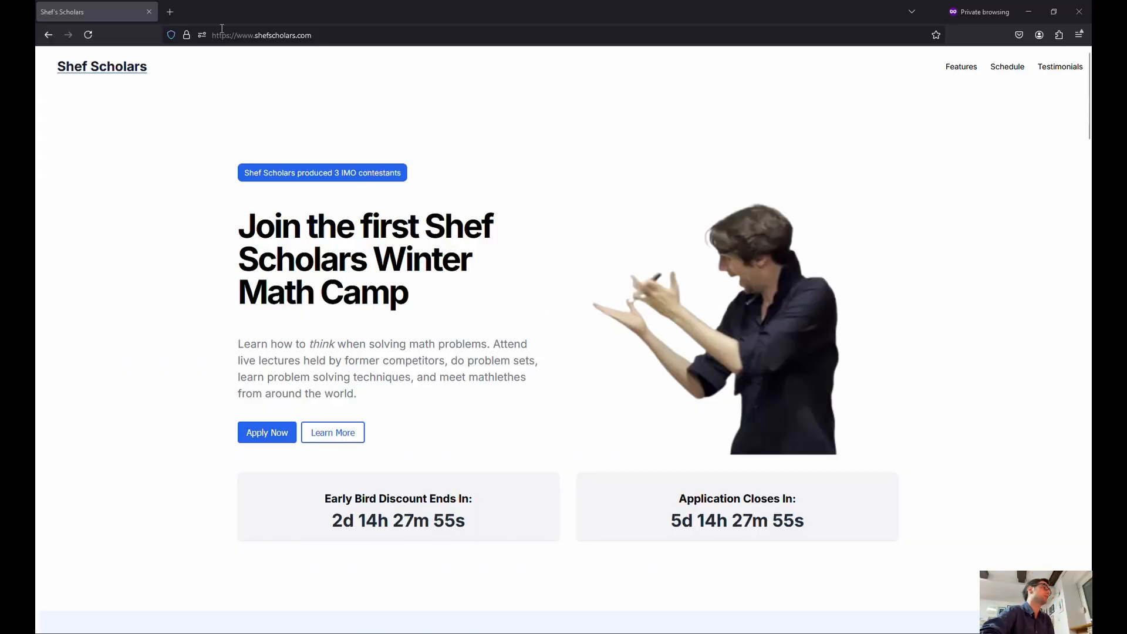
{"action": "mouse_move", "coordinate": [183, 249]}
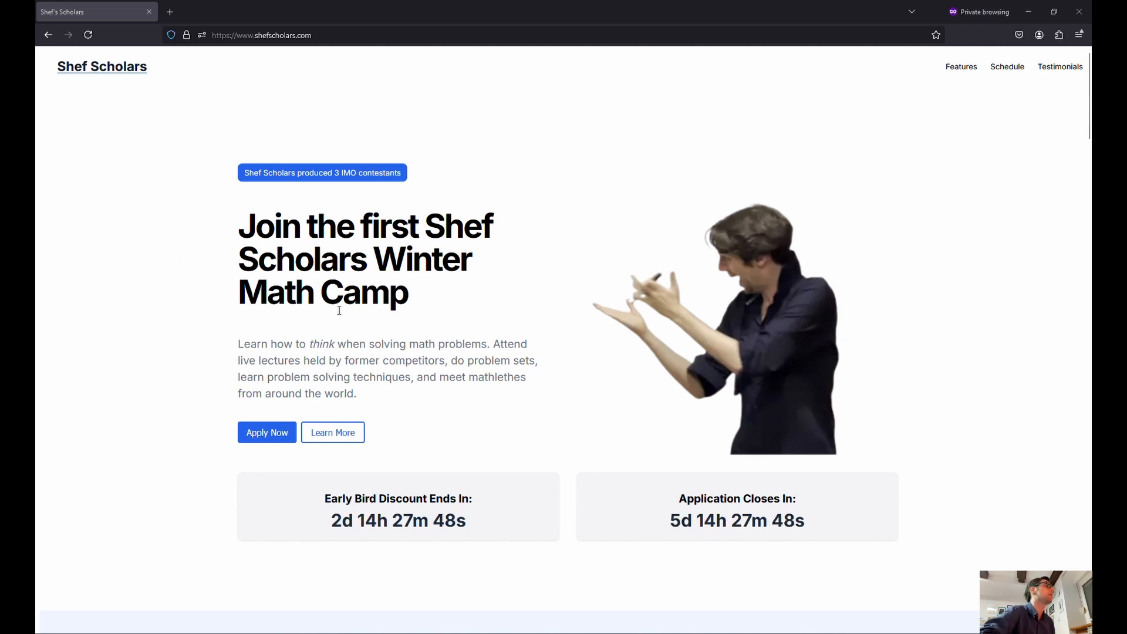
{"action": "mouse_move", "coordinate": [838, 213]}
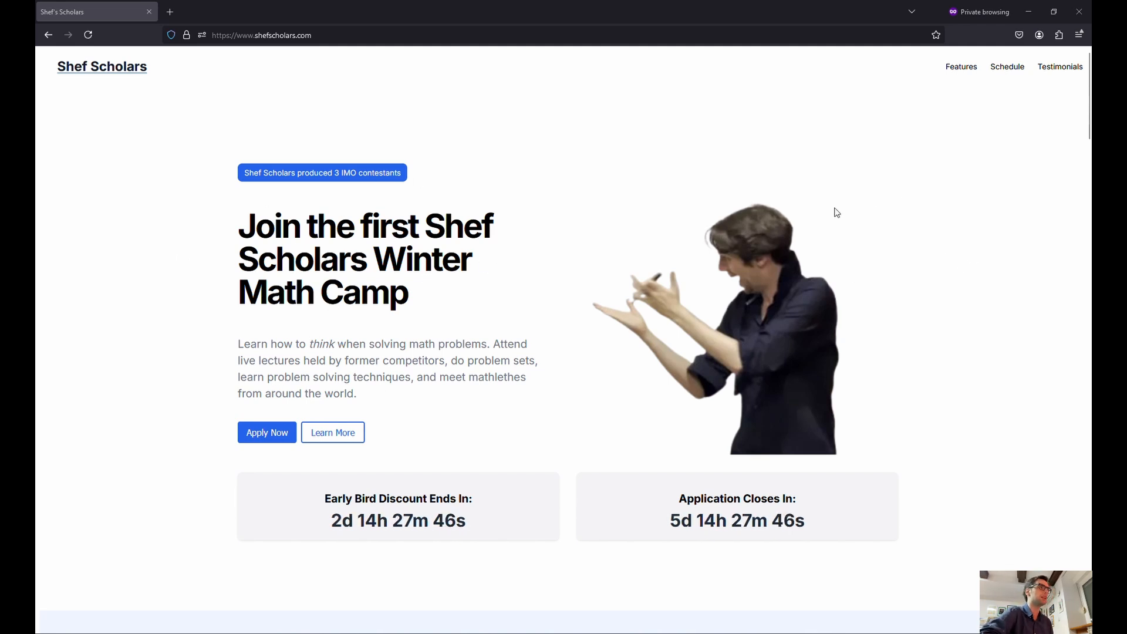
{"action": "mouse_move", "coordinate": [575, 410]}
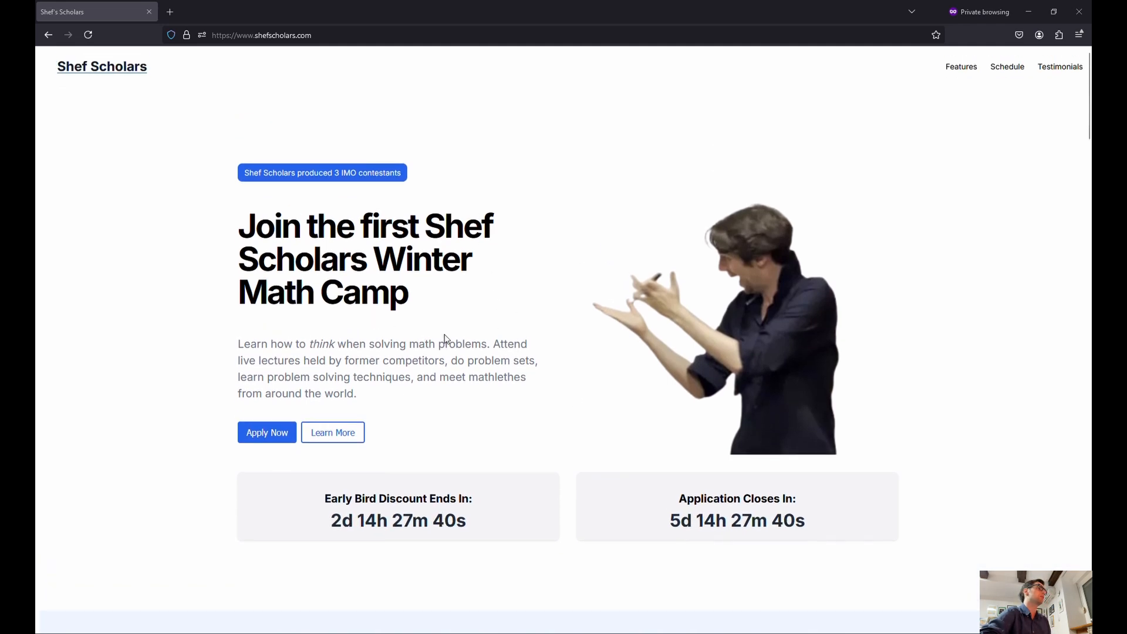
{"action": "mouse_move", "coordinate": [562, 281]}
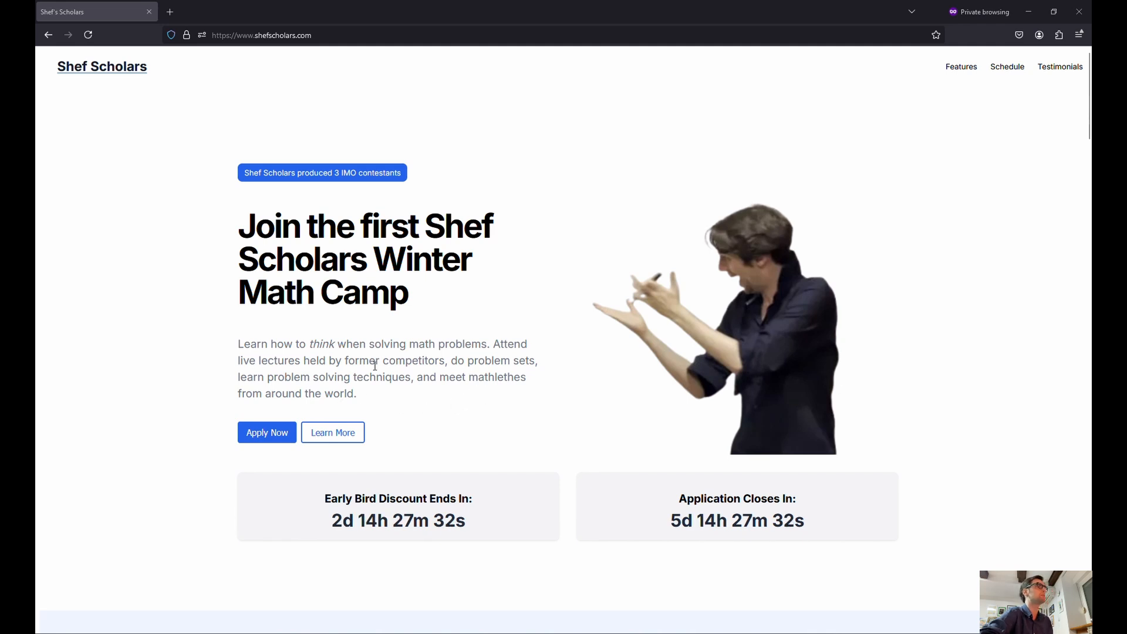
{"action": "mouse_move", "coordinate": [481, 399]}
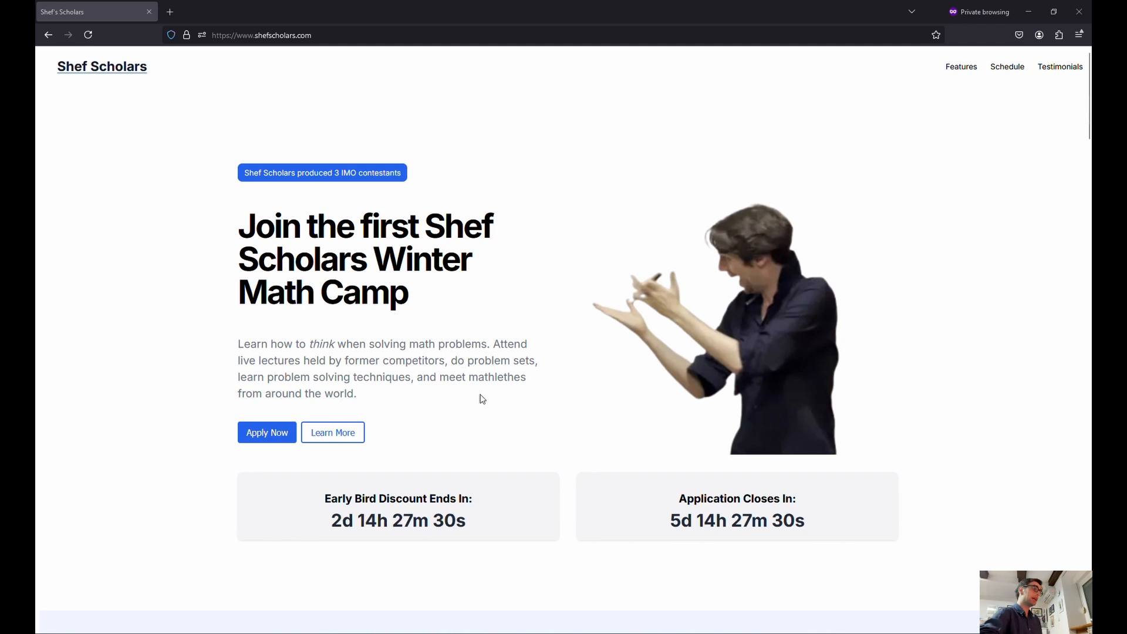
{"action": "mouse_move", "coordinate": [422, 390]}
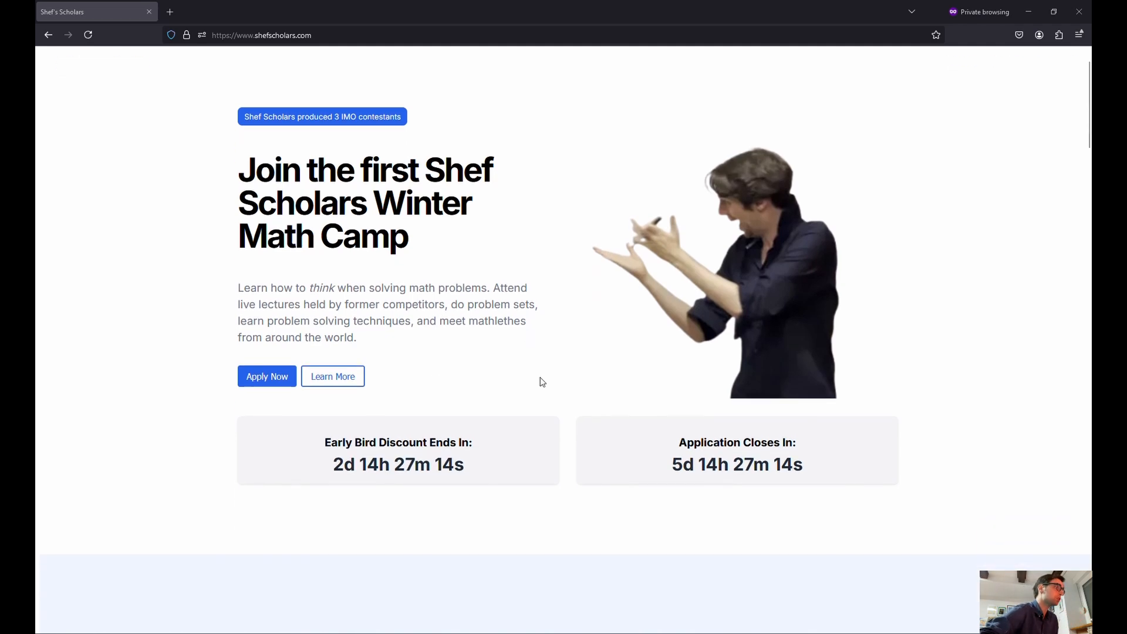
Scroll through the Beginner Lessons six-day schedule to its last day and partway back up
{"action": "scroll", "scroll_direction": "down", "scroll_amount": 3}
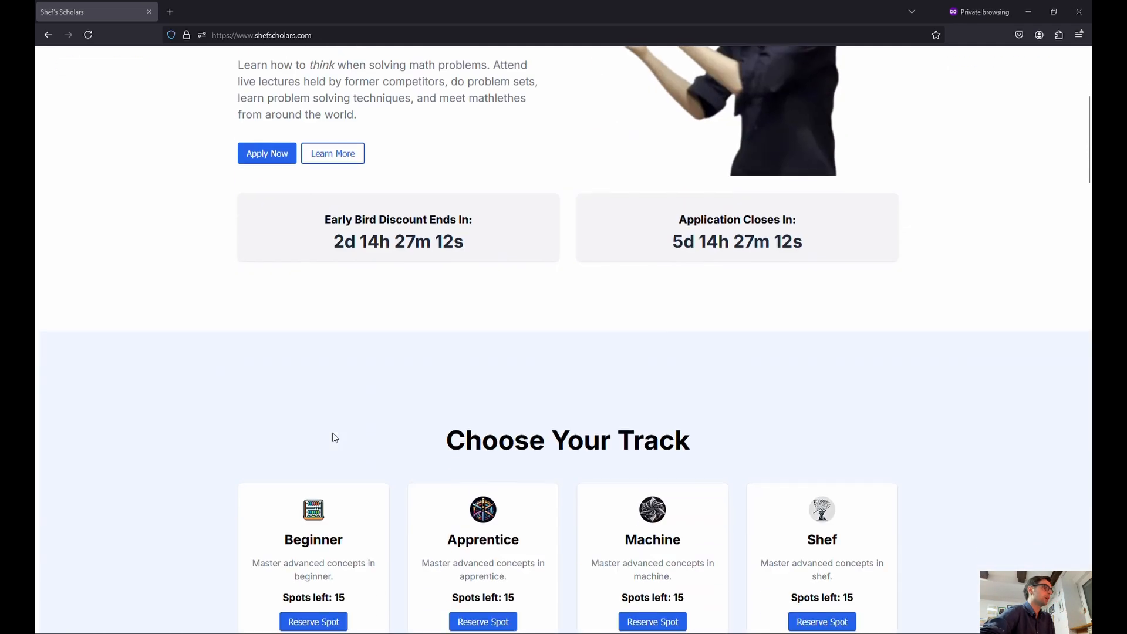
{"action": "scroll", "scroll_direction": "down", "scroll_amount": 3}
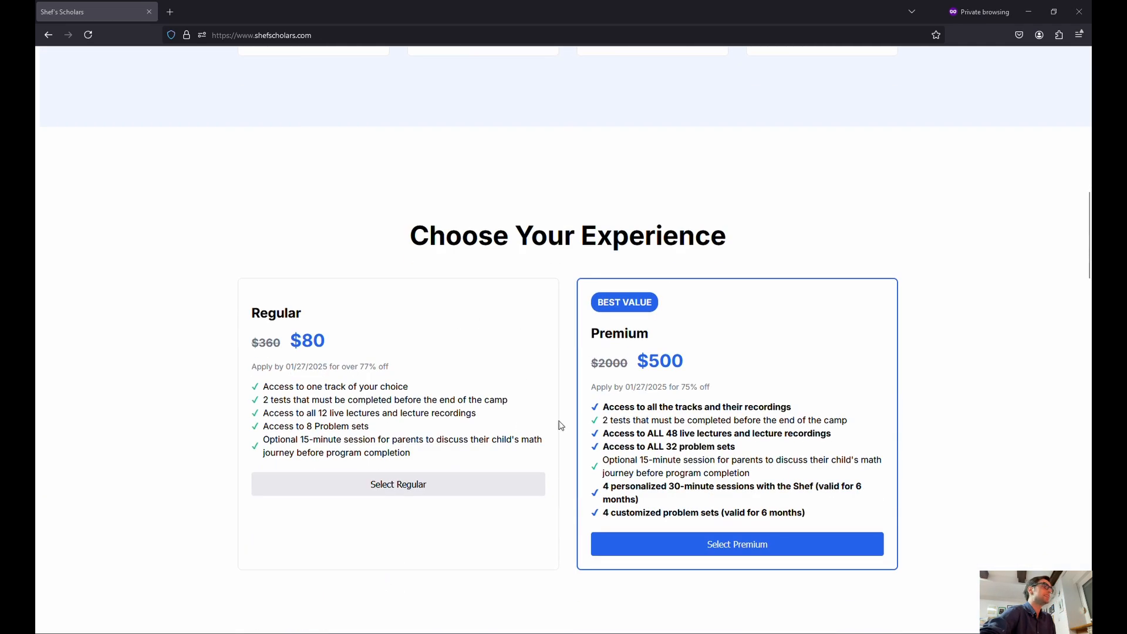
{"action": "mouse_move", "coordinate": [398, 331]}
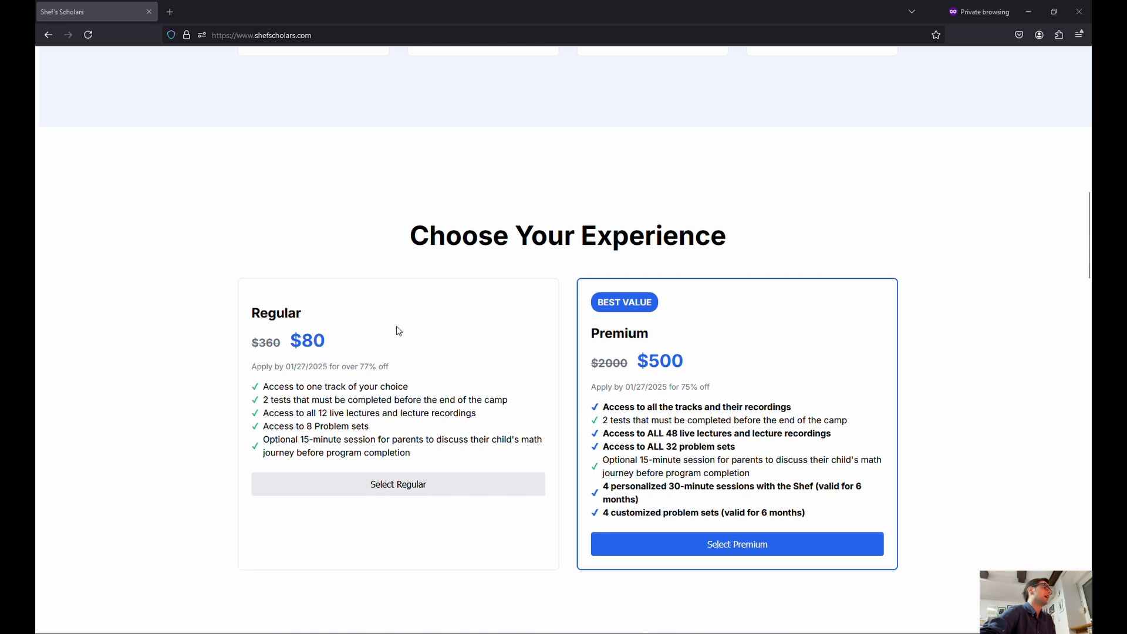
{"action": "mouse_move", "coordinate": [600, 402]}
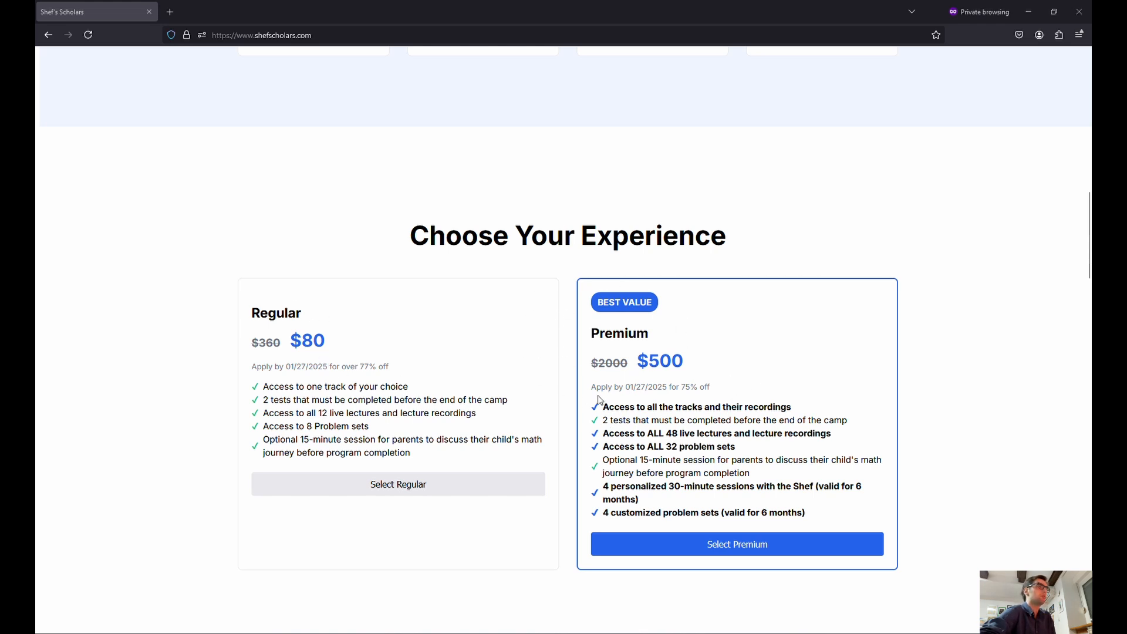
{"action": "mouse_move", "coordinate": [341, 410]}
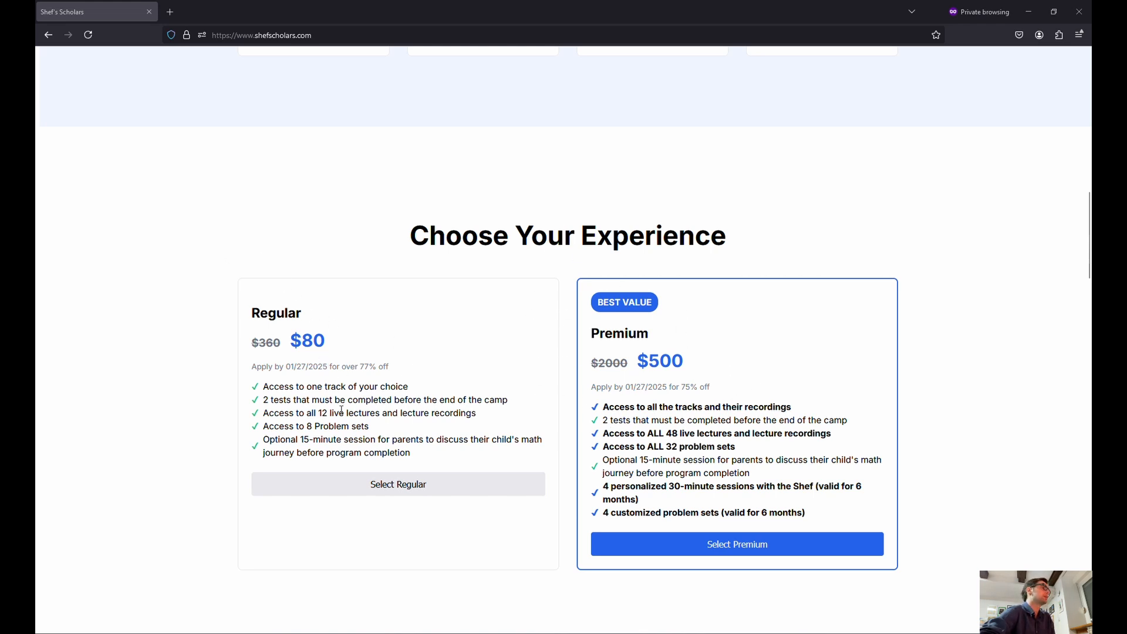
{"action": "scroll", "scroll_direction": "up", "scroll_amount": 3}
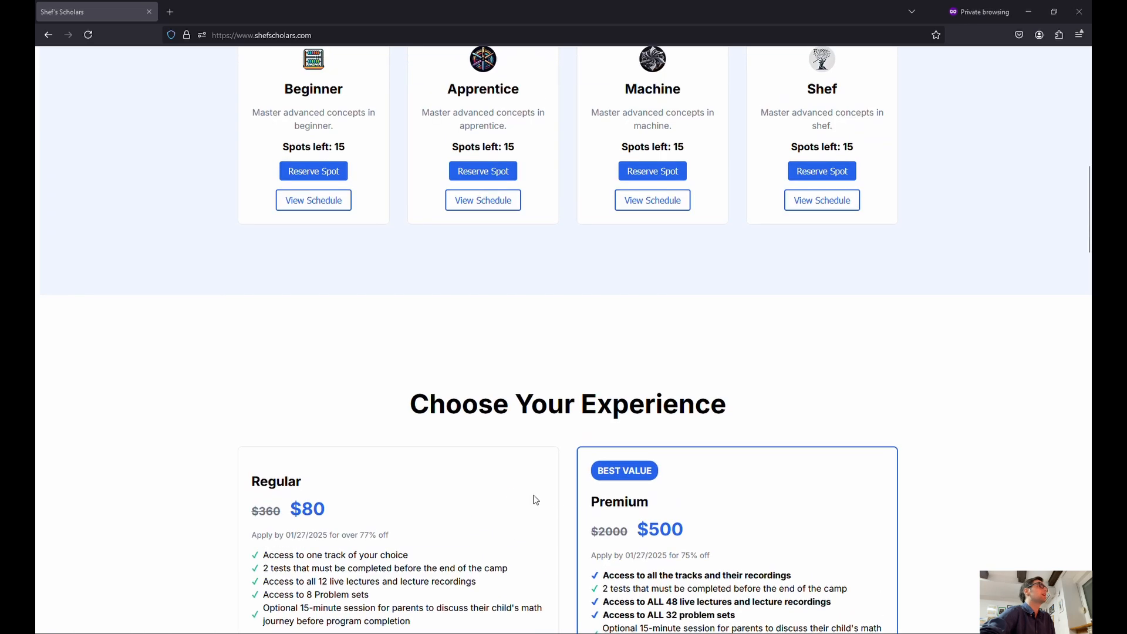
{"action": "scroll", "scroll_direction": "down", "scroll_amount": 3}
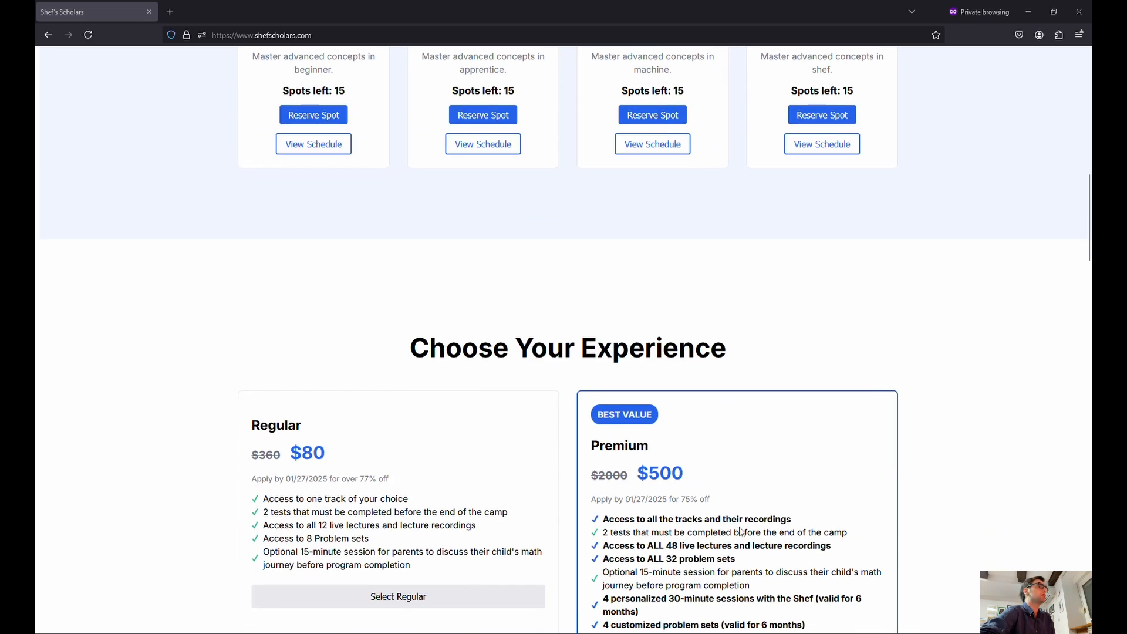
{"action": "scroll", "scroll_direction": "up", "scroll_amount": 3}
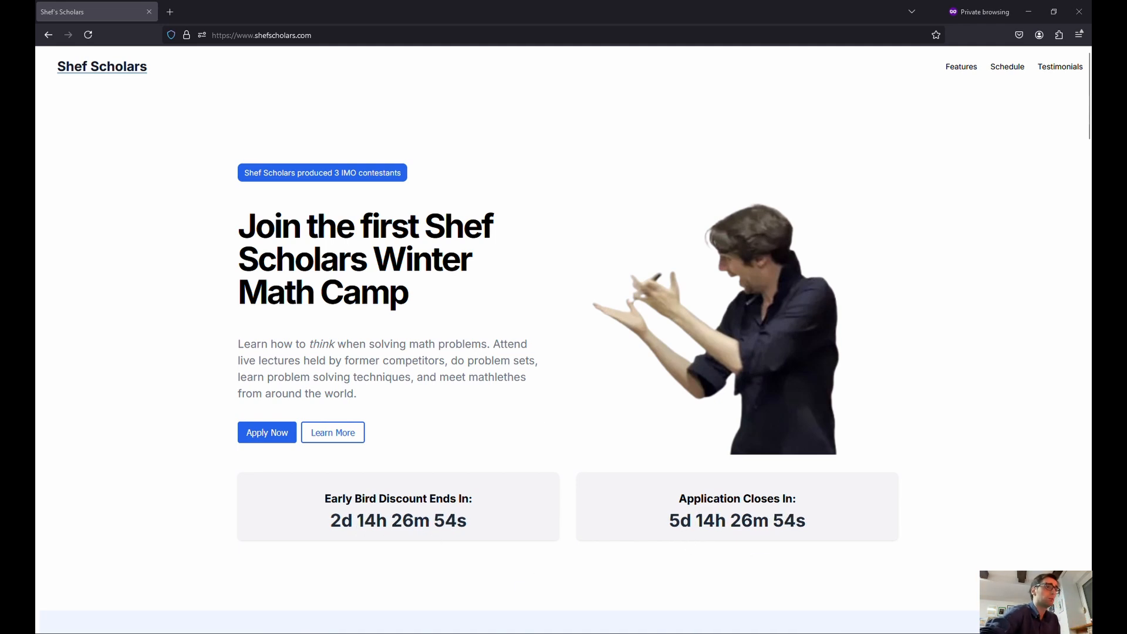
{"action": "scroll", "scroll_direction": "down", "scroll_amount": 3}
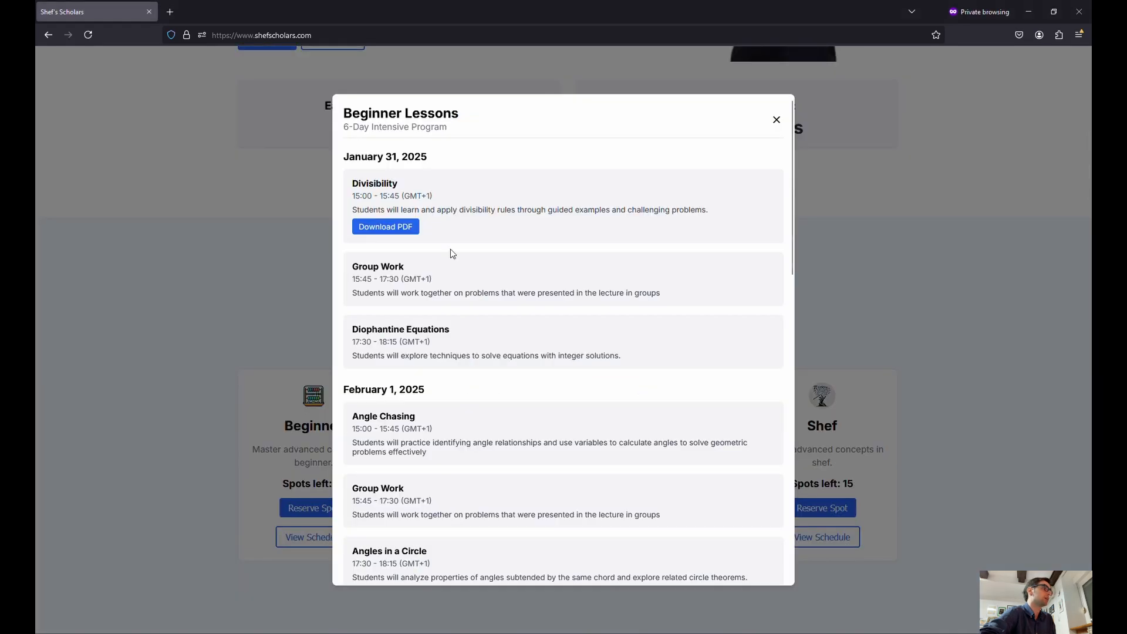
{"action": "scroll", "scroll_direction": "down", "scroll_amount": 3}
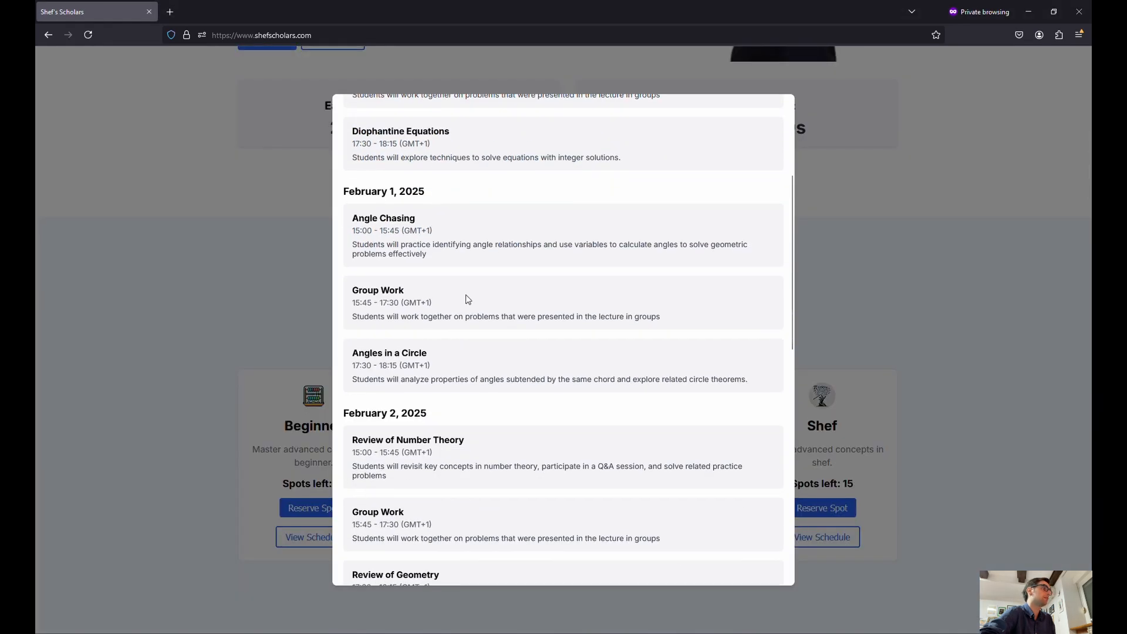
{"action": "scroll", "scroll_direction": "down", "scroll_amount": 3}
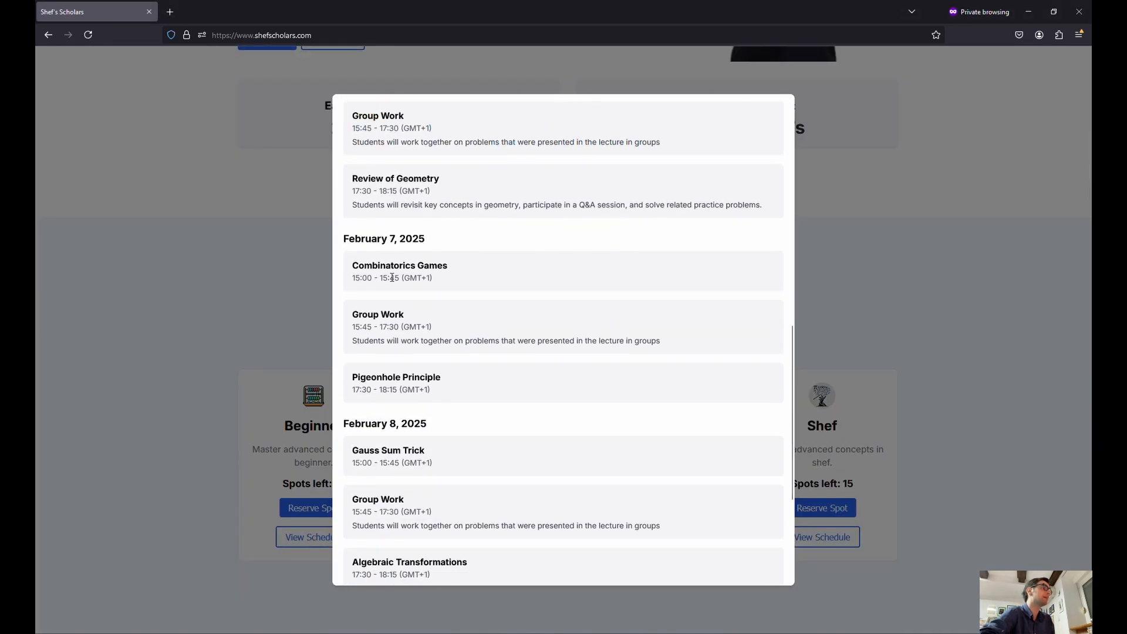
{"action": "scroll", "scroll_direction": "down", "scroll_amount": 3}
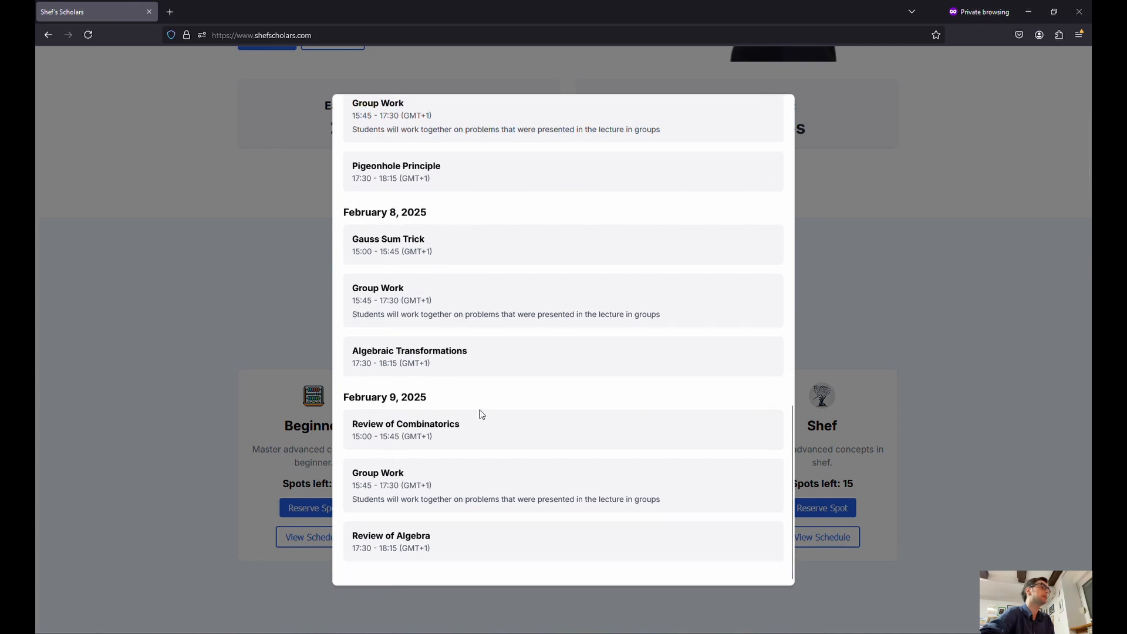
{"action": "scroll", "scroll_direction": "up", "scroll_amount": 3}
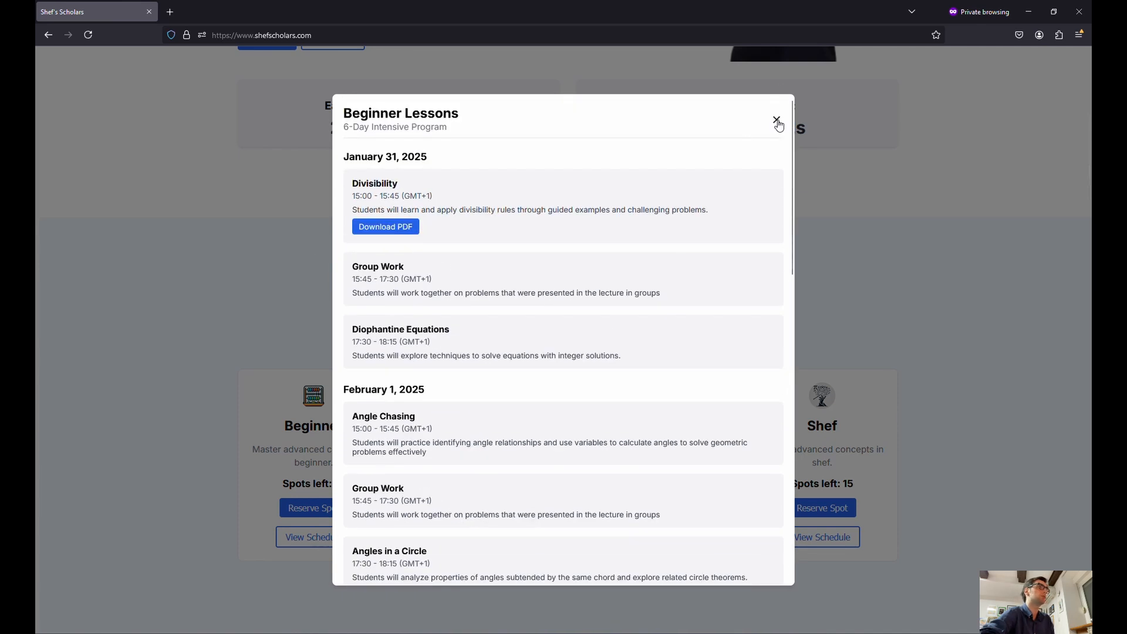
Close and reopen the Beginner schedule, scroll through it again and return to January 31, 2025
{"action": "left_click", "coordinate": [776, 121]}
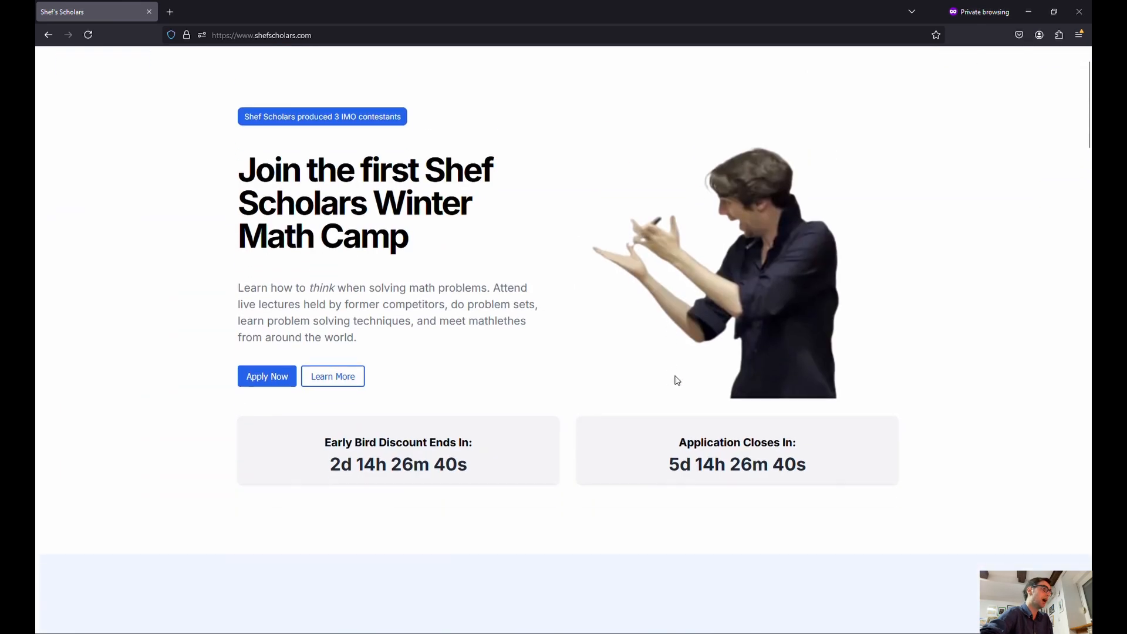
{"action": "scroll", "scroll_direction": "down", "scroll_amount": 3}
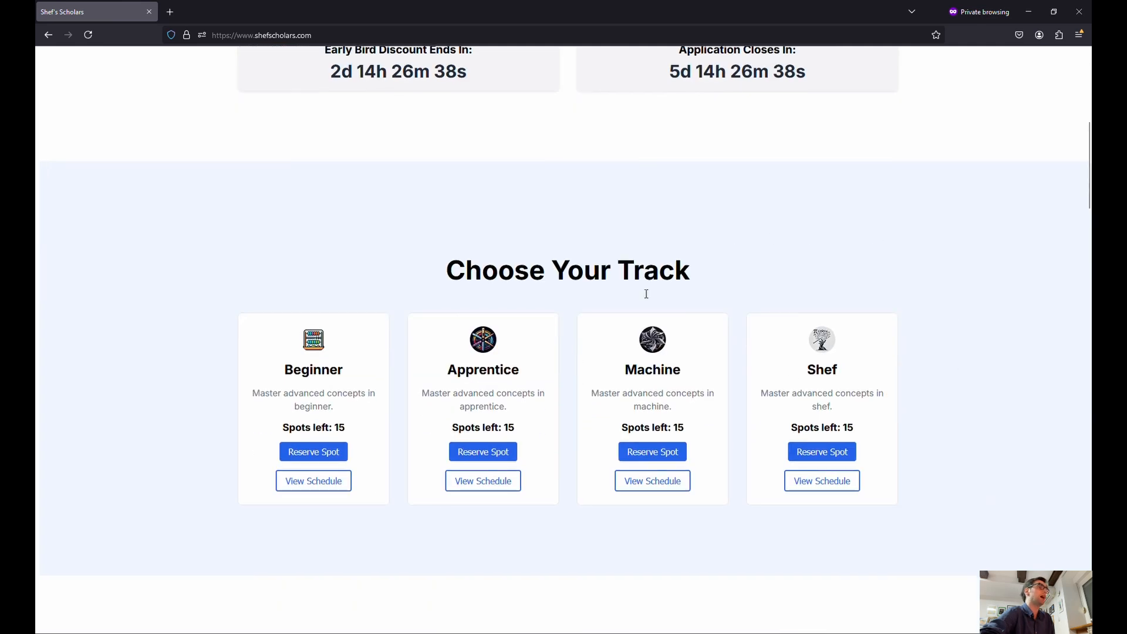
{"action": "mouse_move", "coordinate": [426, 329]}
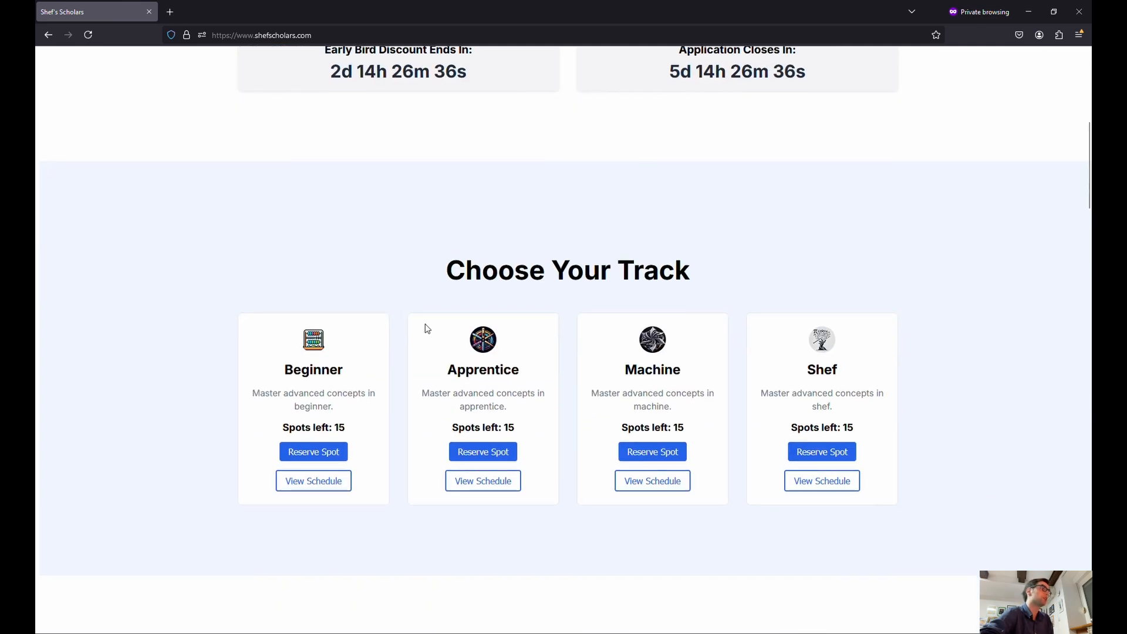
{"action": "mouse_move", "coordinate": [400, 223]}
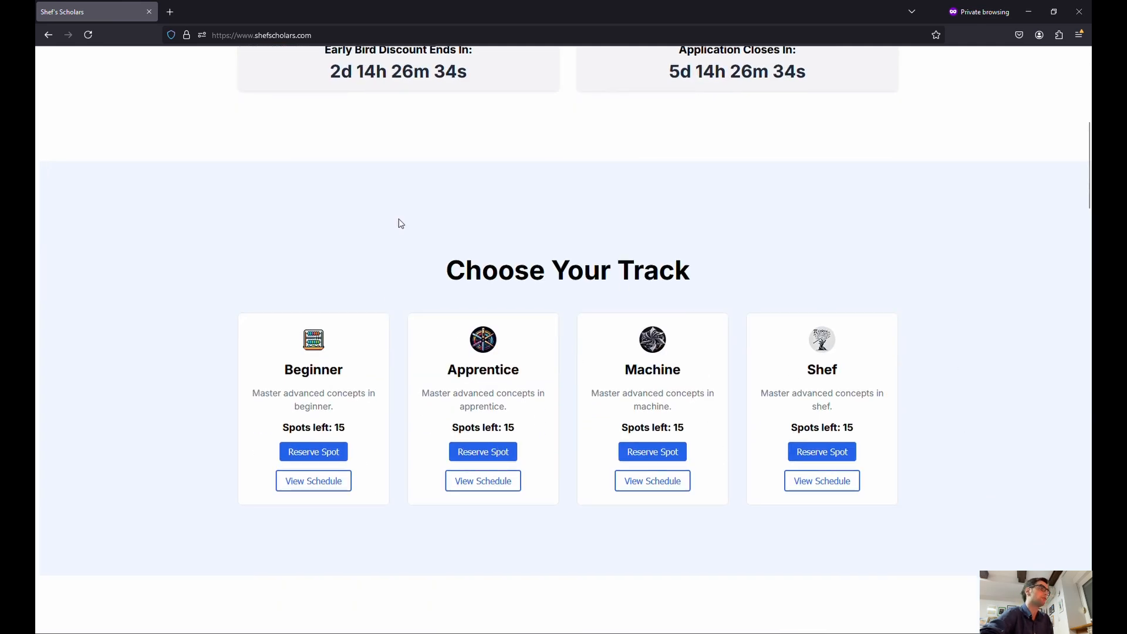
{"action": "left_click", "coordinate": [312, 481]}
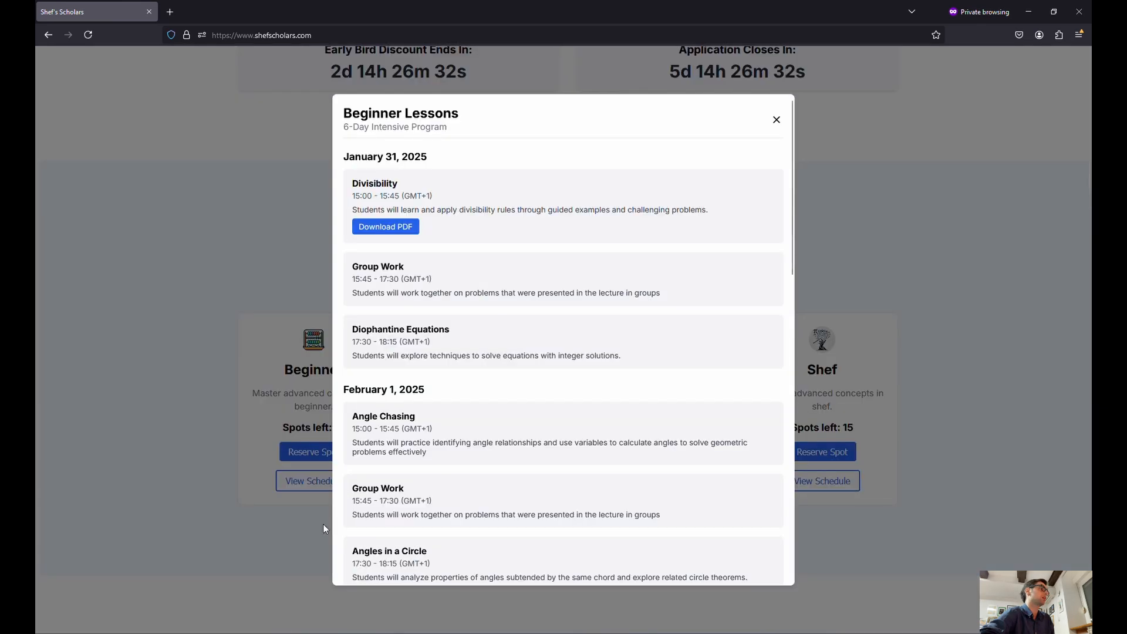
{"action": "scroll", "scroll_direction": "up", "scroll_amount": 3}
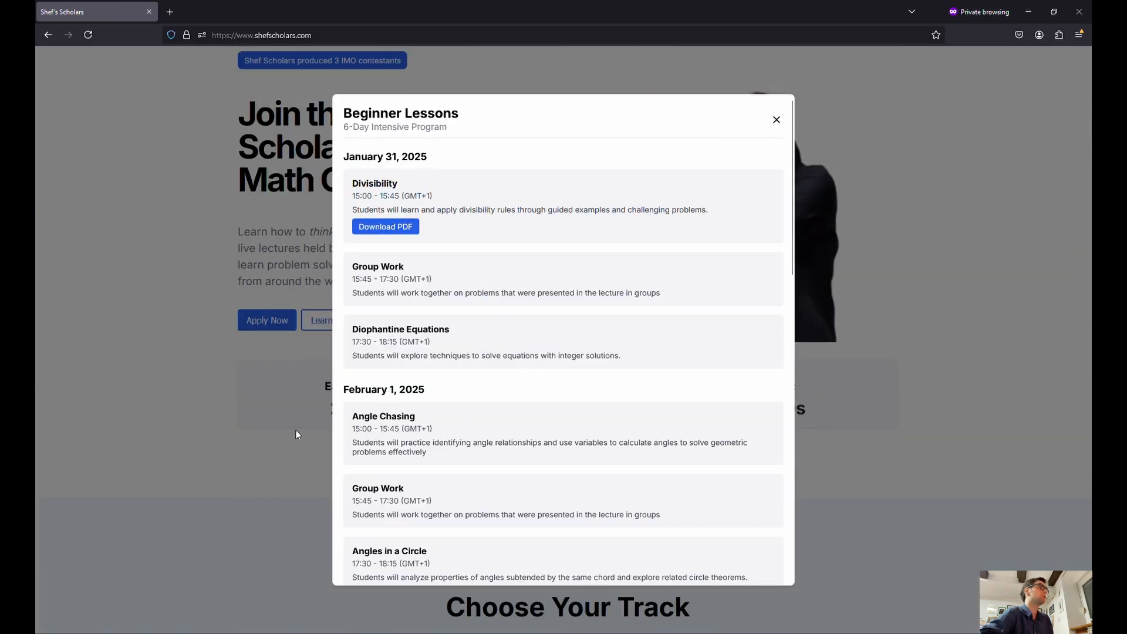
{"action": "scroll", "scroll_direction": "down", "scroll_amount": 3}
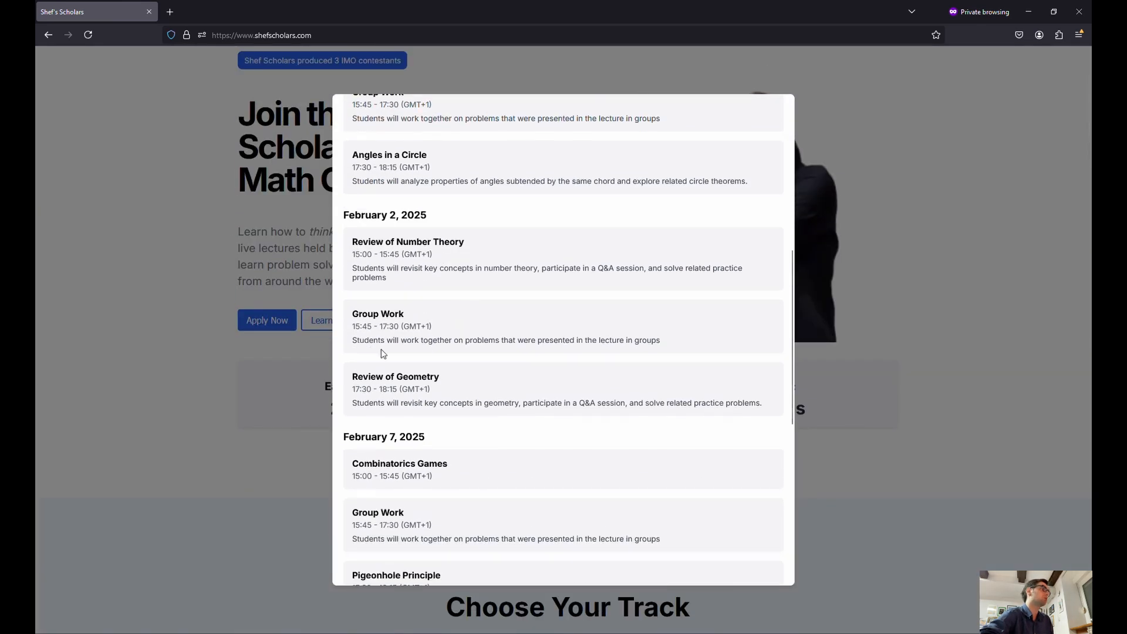
{"action": "scroll", "scroll_direction": "down", "scroll_amount": 3}
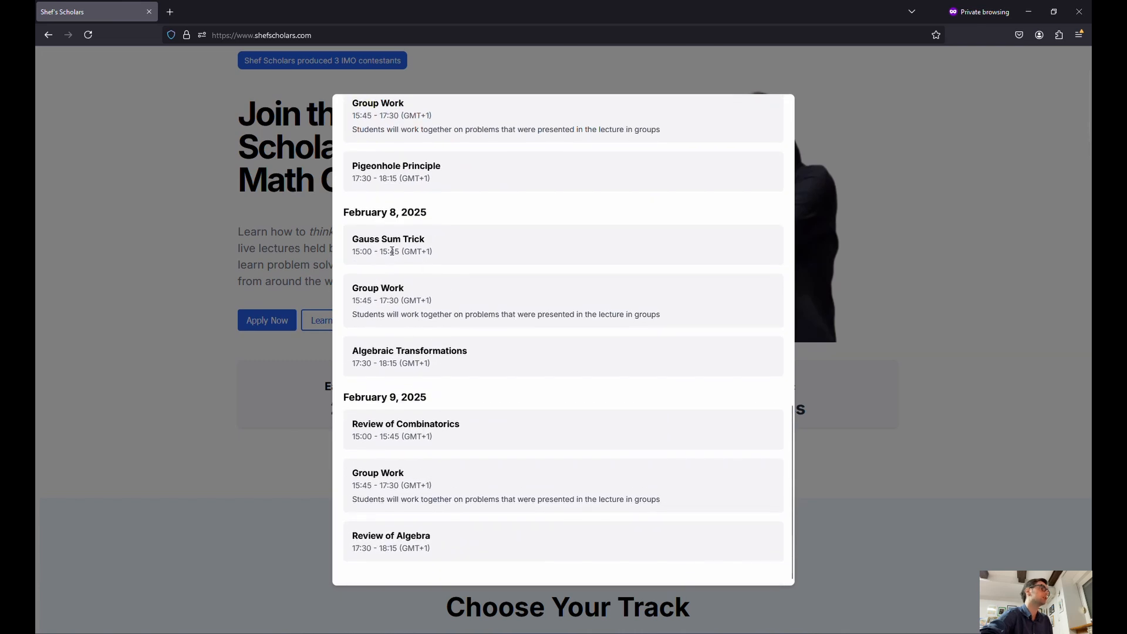
{"action": "mouse_move", "coordinate": [429, 420]}
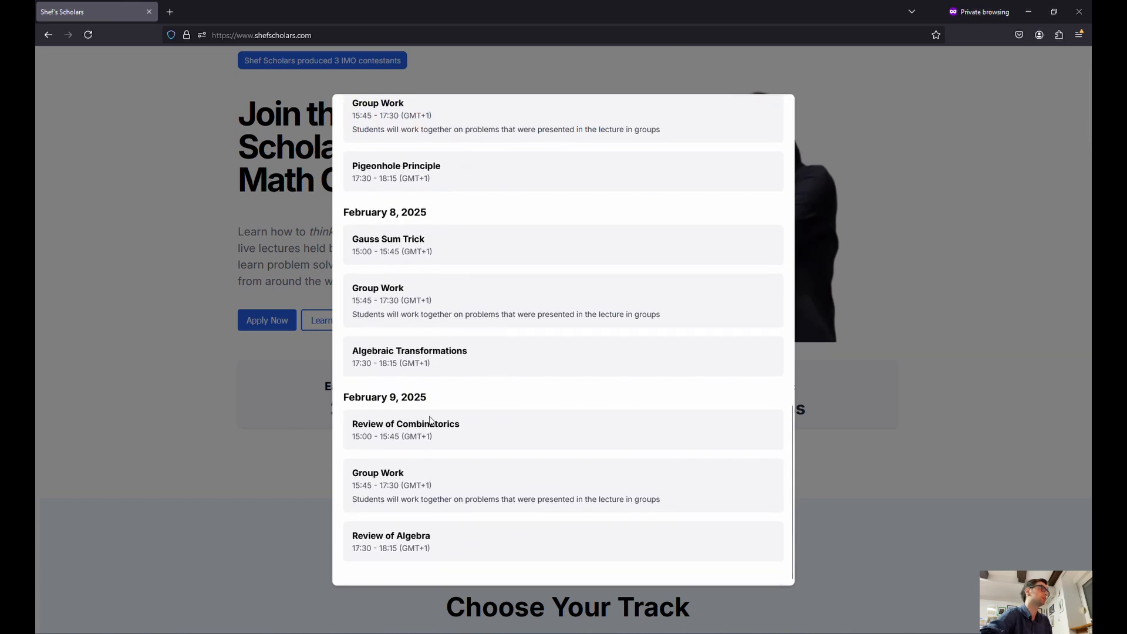
{"action": "scroll", "scroll_direction": "up", "scroll_amount": 3}
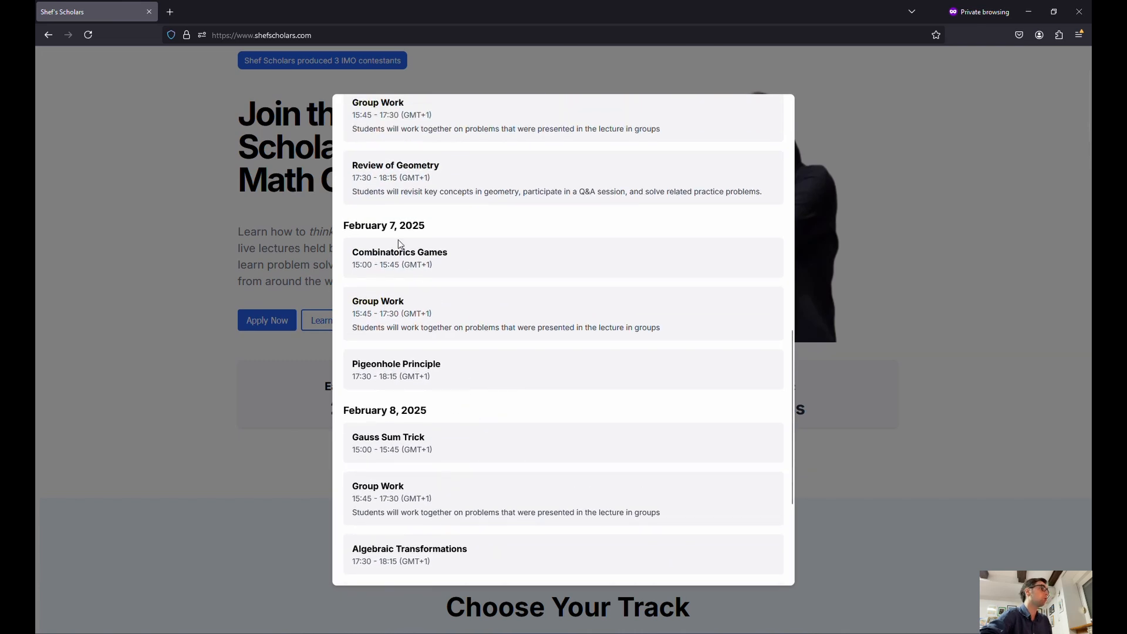
{"action": "scroll", "scroll_direction": "up", "scroll_amount": 3}
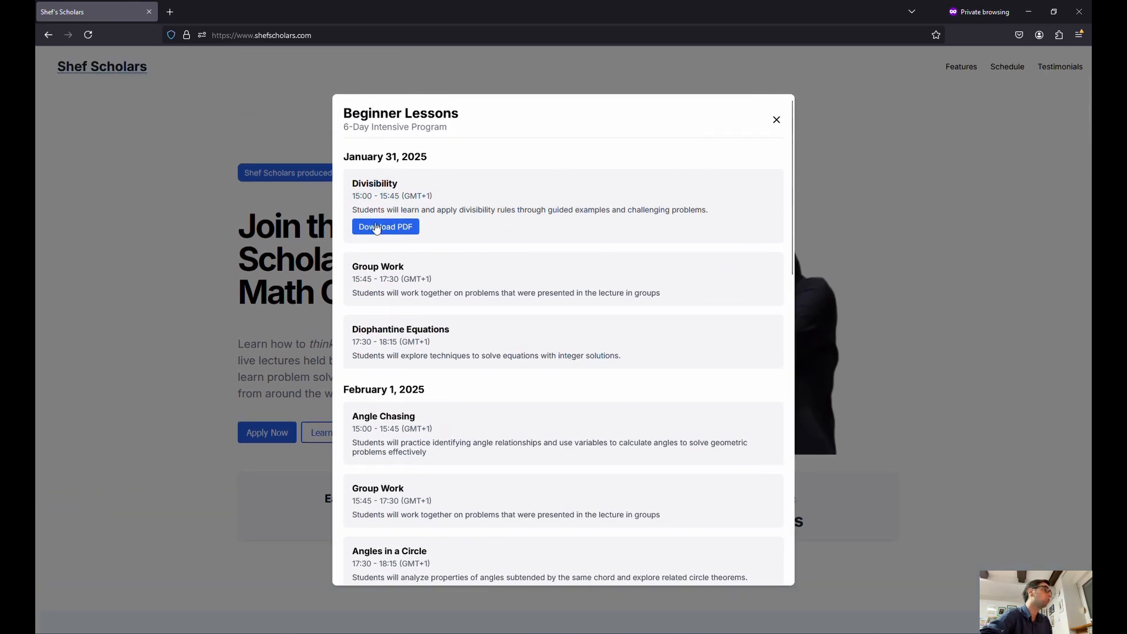
Open the Divisibility problem set PDF and read from Divisibility Rules to the Problems on page 2
{"action": "left_click", "coordinate": [385, 227]}
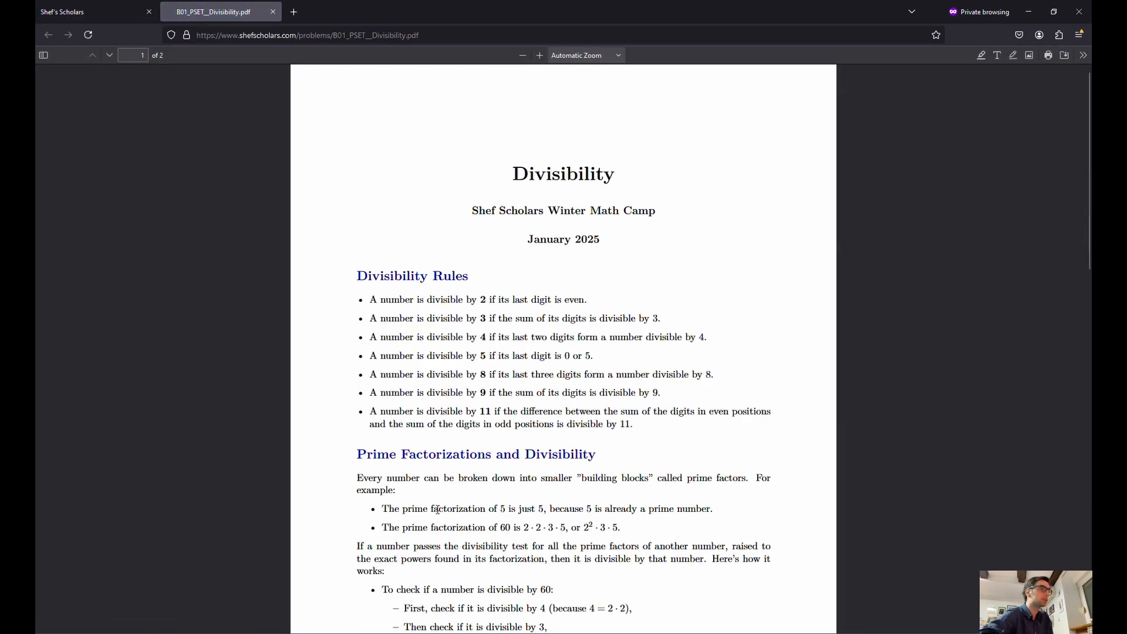
{"action": "mouse_move", "coordinate": [710, 330]}
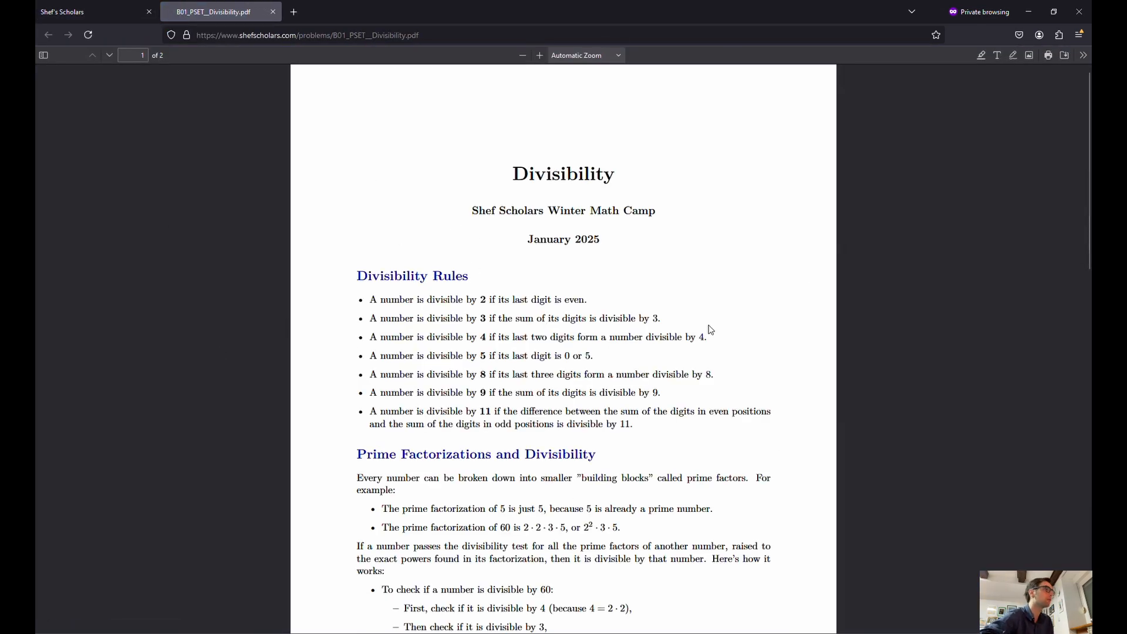
{"action": "scroll", "scroll_direction": "down", "scroll_amount": 3}
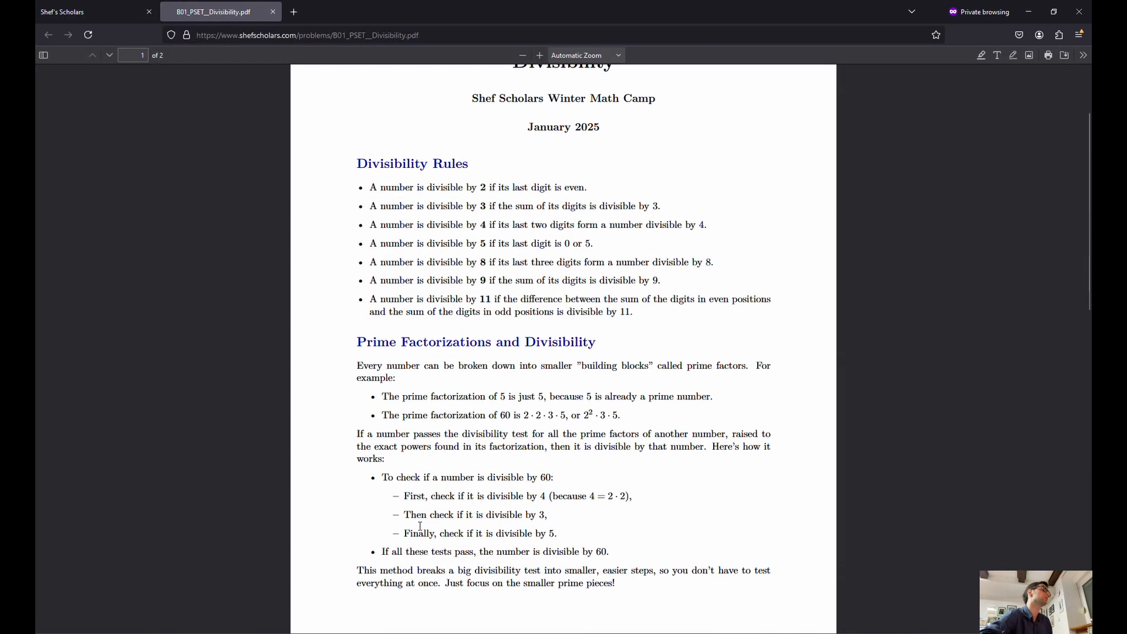
{"action": "mouse_move", "coordinate": [291, 320]}
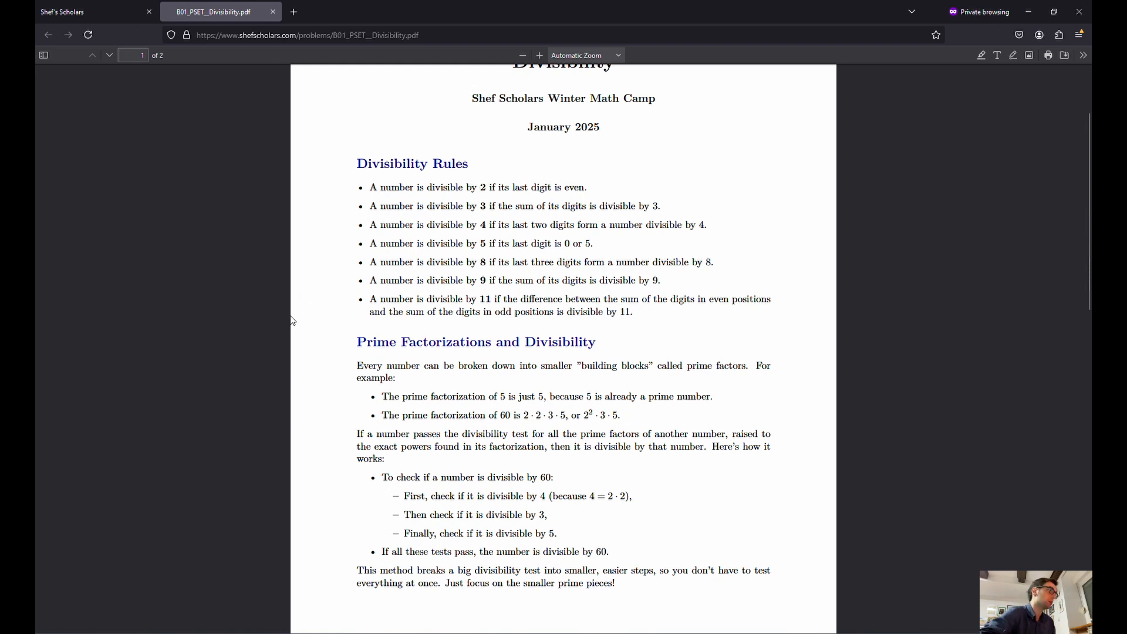
{"action": "mouse_move", "coordinate": [305, 184]}
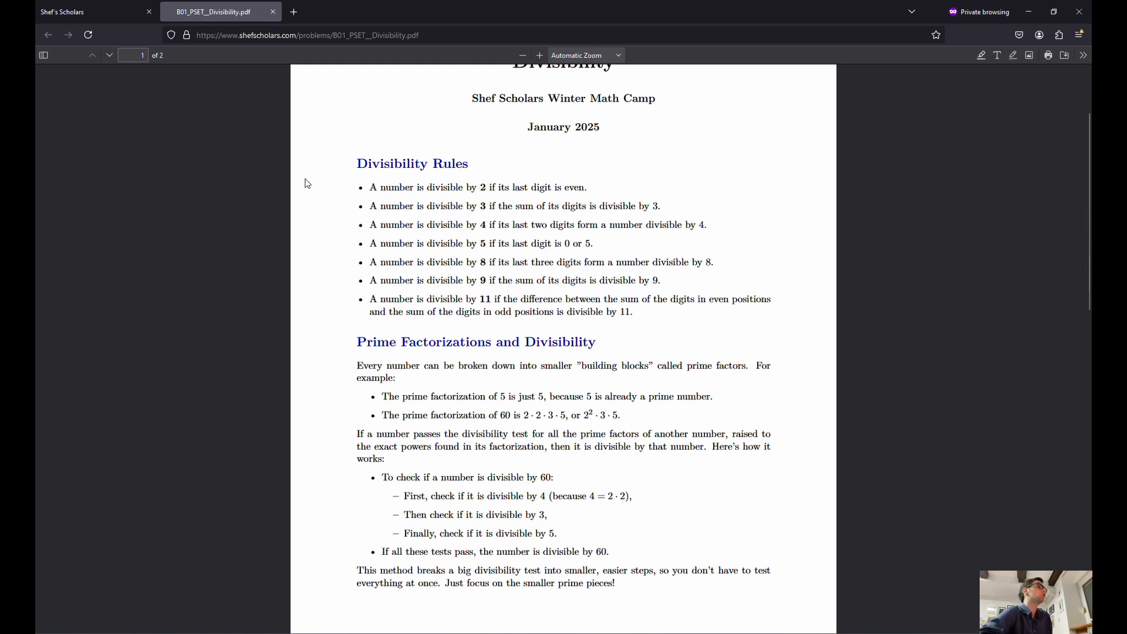
{"action": "scroll", "scroll_direction": "down", "scroll_amount": 3}
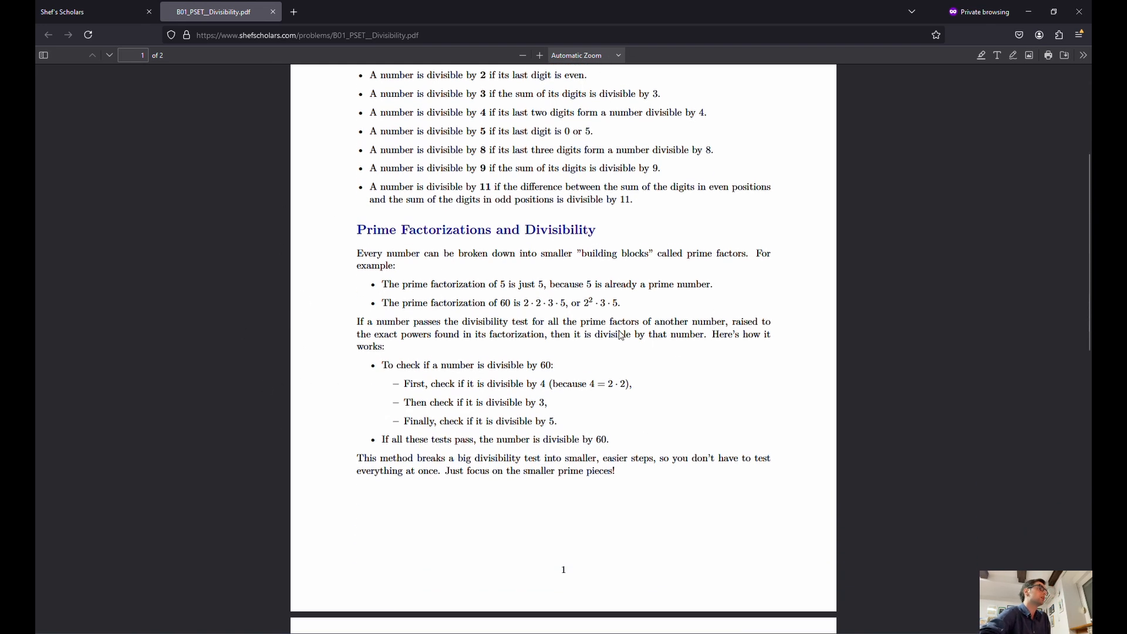
{"action": "scroll", "scroll_direction": "down", "scroll_amount": 3}
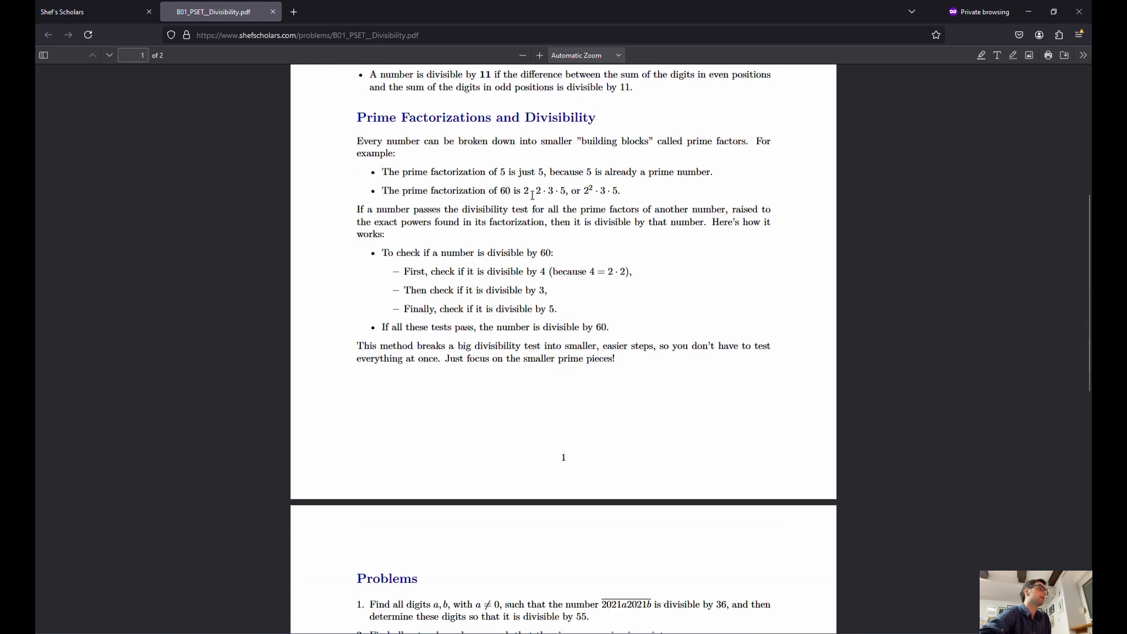
{"action": "scroll", "scroll_direction": "up", "scroll_amount": 3}
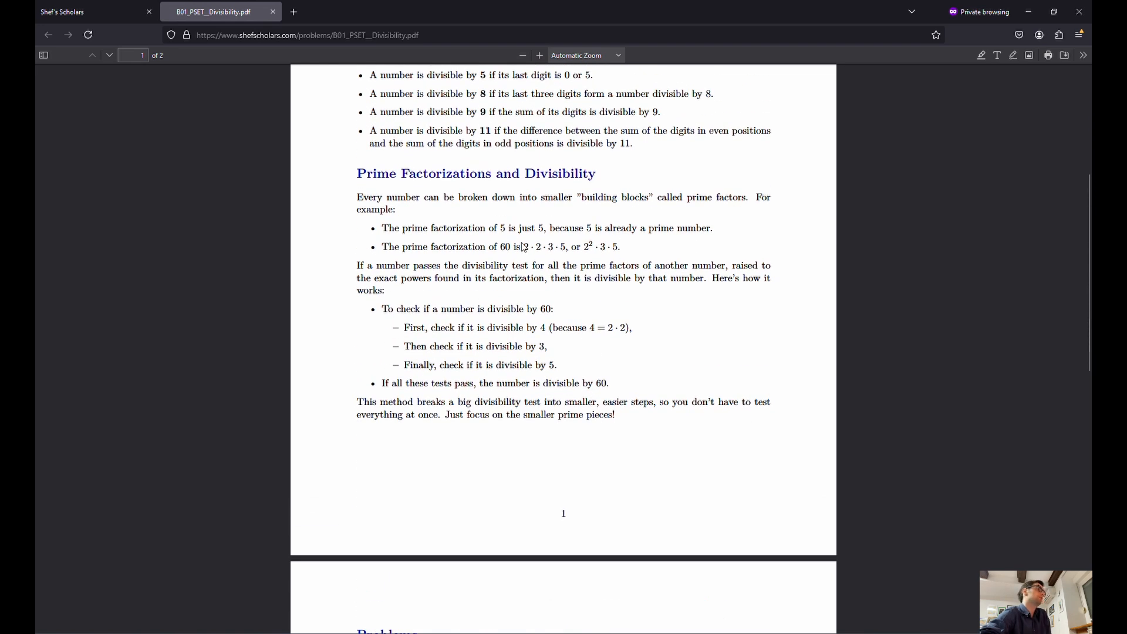
{"action": "mouse_move", "coordinate": [472, 343]}
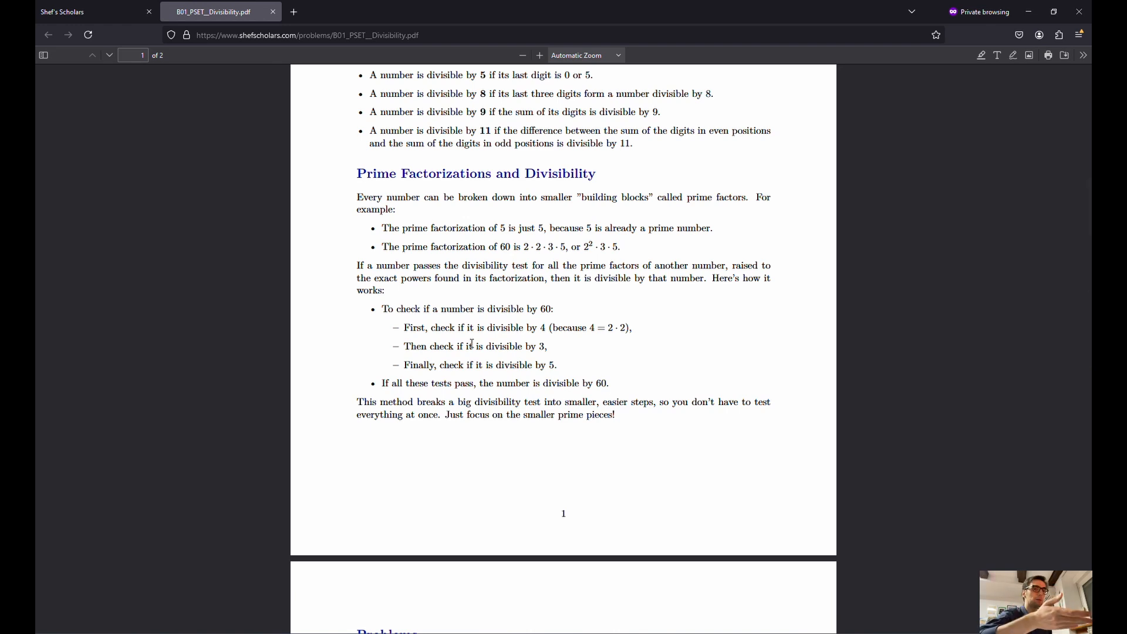
{"action": "mouse_move", "coordinate": [623, 244]}
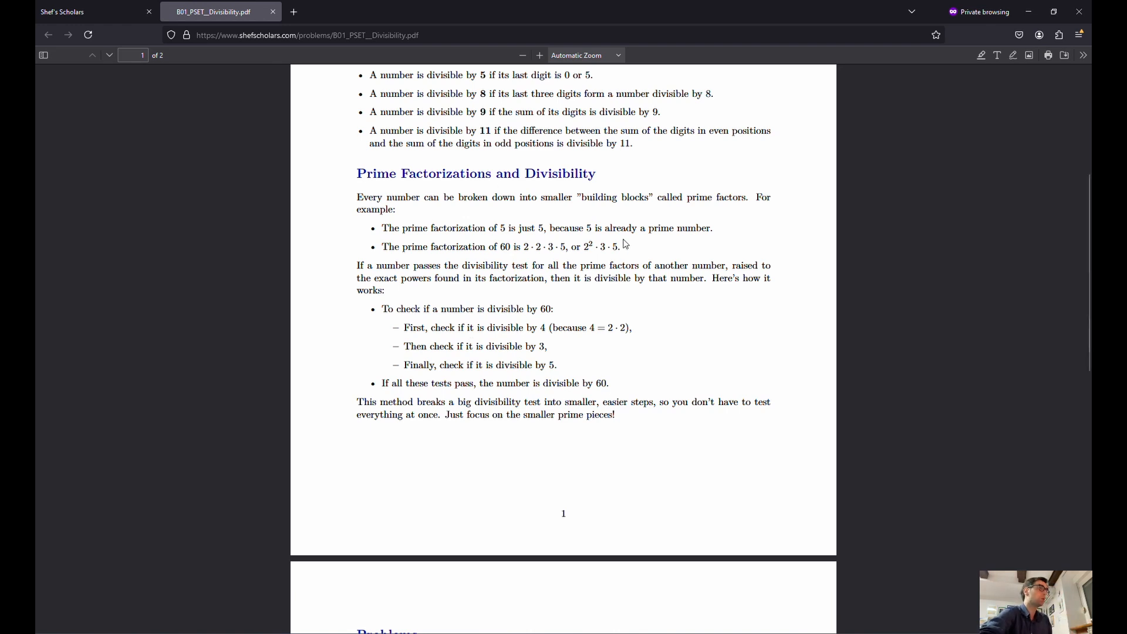
{"action": "scroll", "scroll_direction": "down", "scroll_amount": 3}
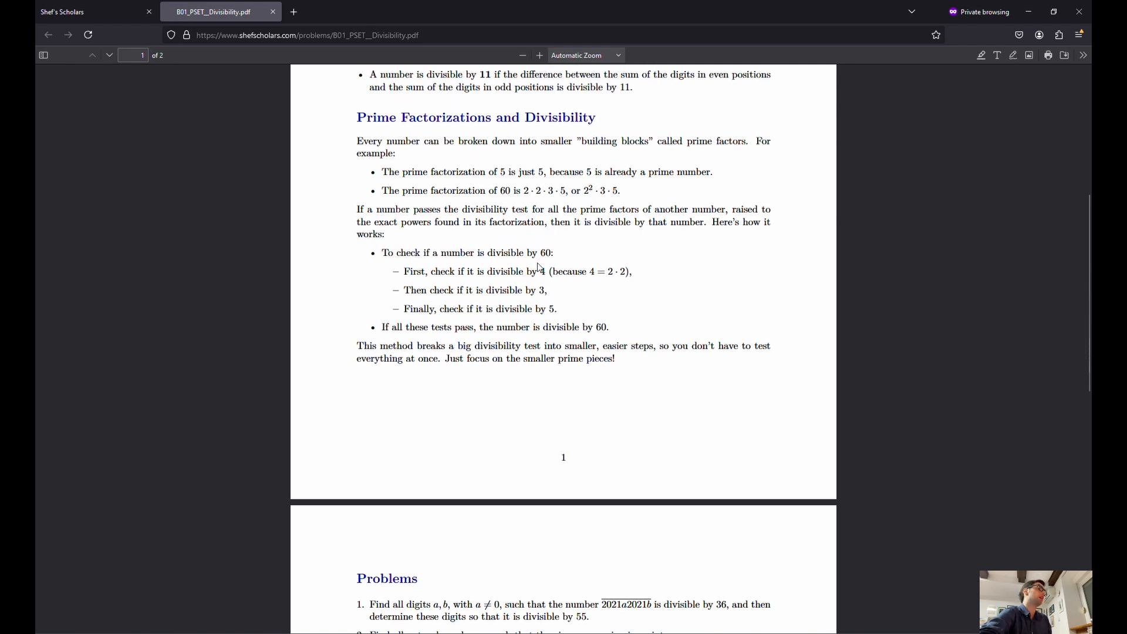
{"action": "scroll", "scroll_direction": "up", "scroll_amount": 3}
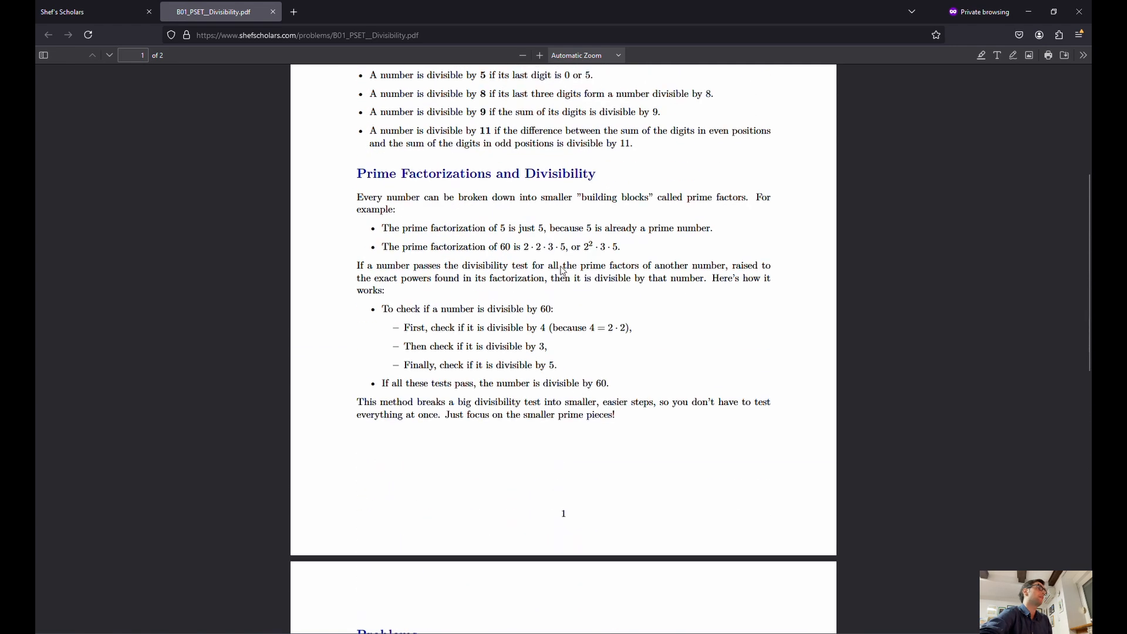
{"action": "scroll", "scroll_direction": "up", "scroll_amount": 3}
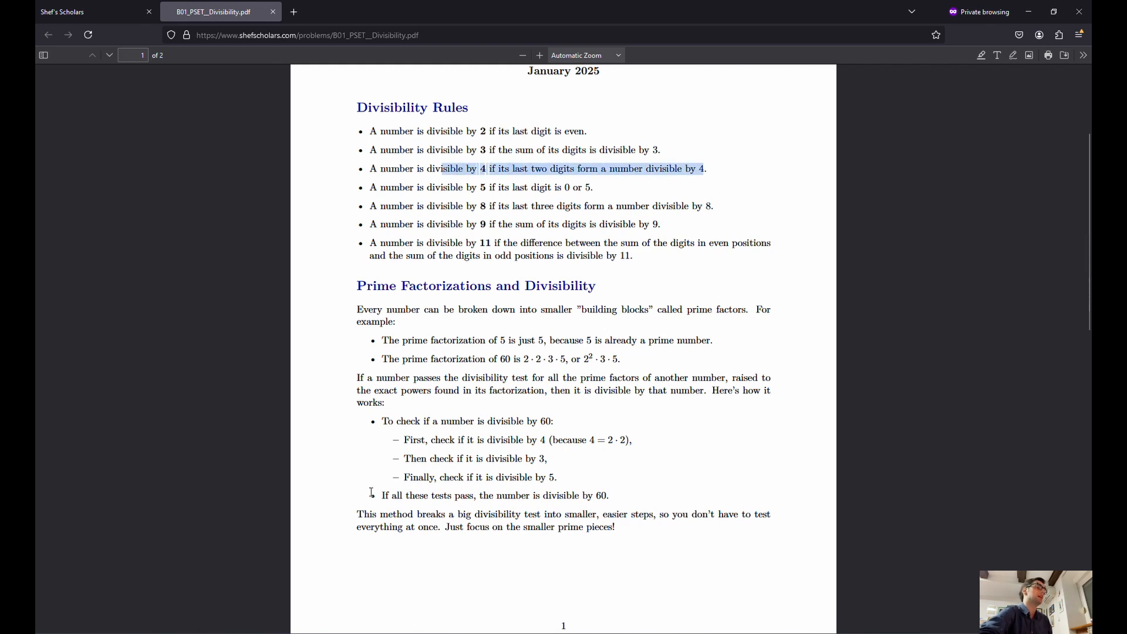
{"action": "mouse_move", "coordinate": [602, 200]}
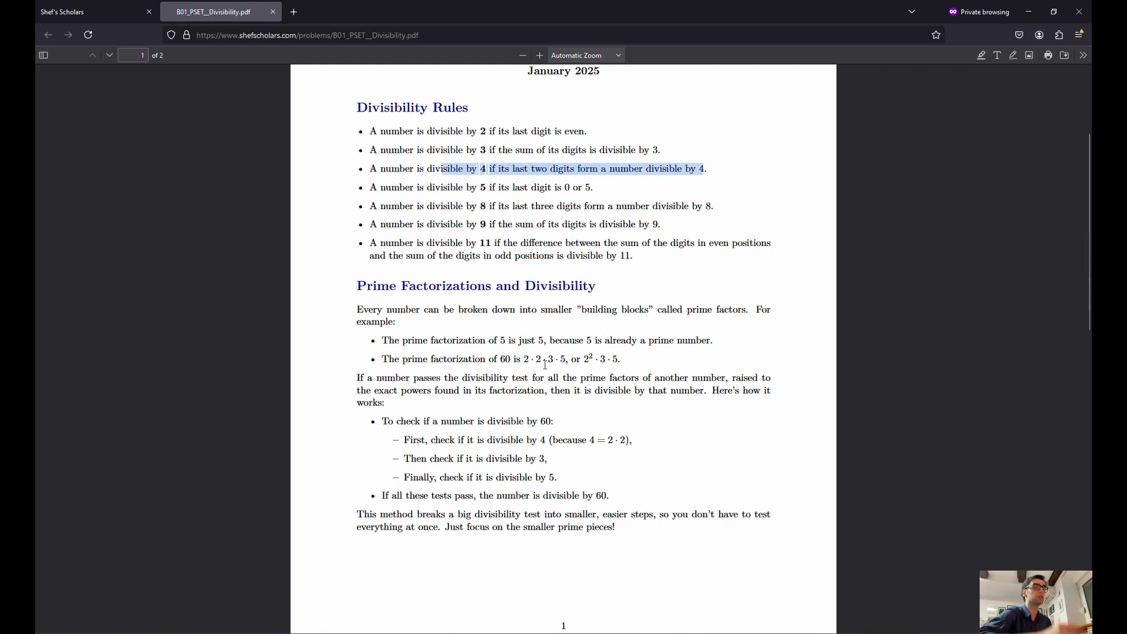
{"action": "scroll", "scroll_direction": "down", "scroll_amount": 3}
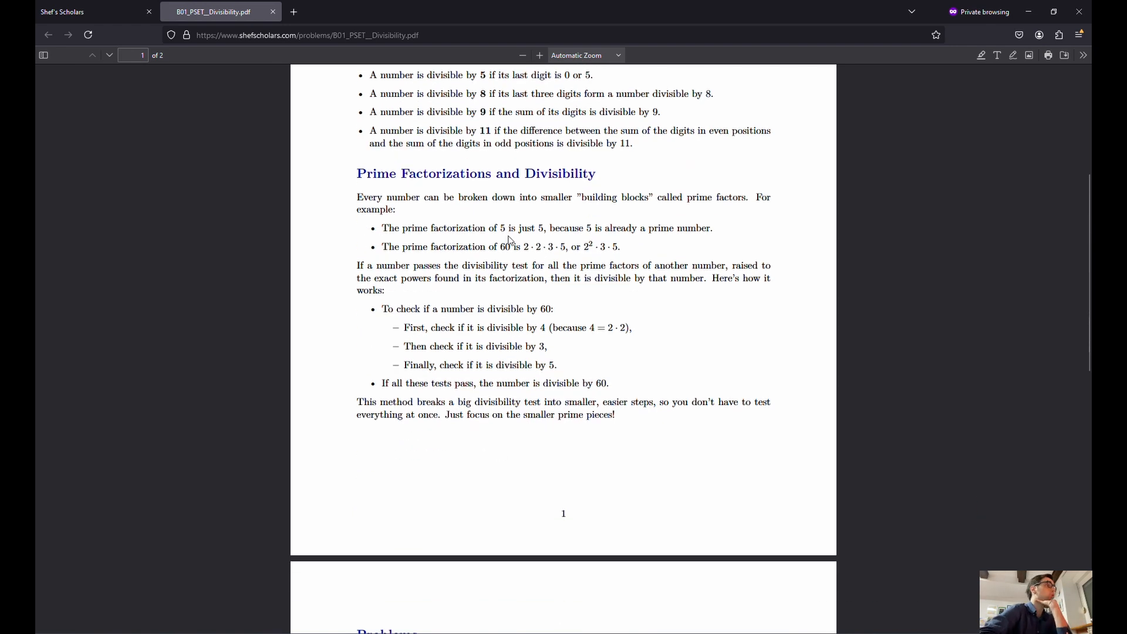
{"action": "mouse_move", "coordinate": [303, 223]}
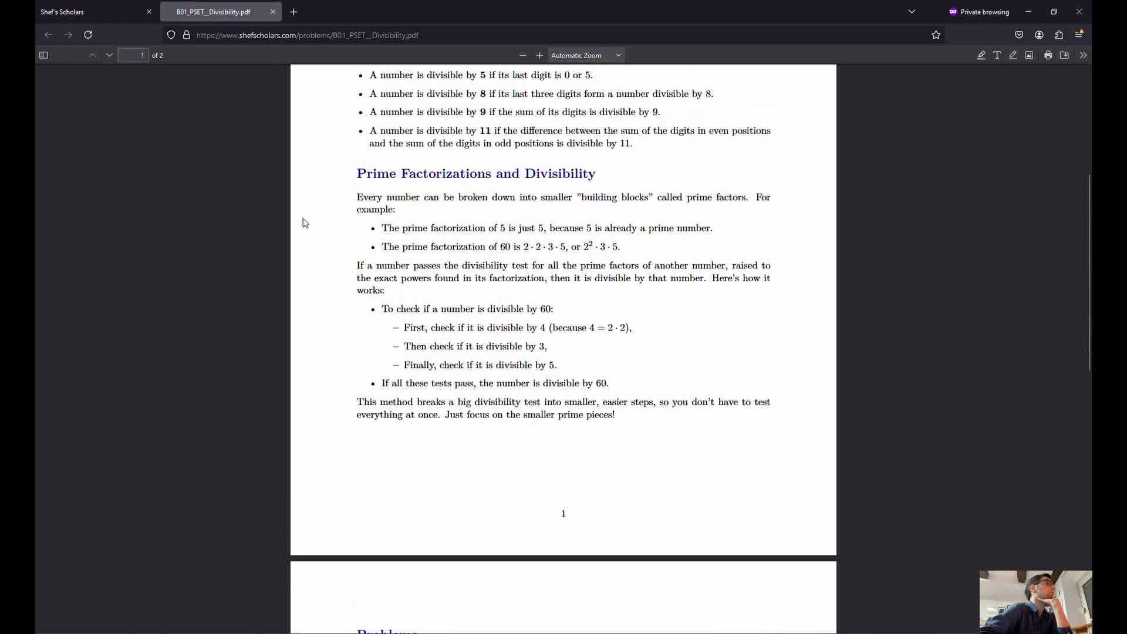
{"action": "scroll", "scroll_direction": "down", "scroll_amount": 3}
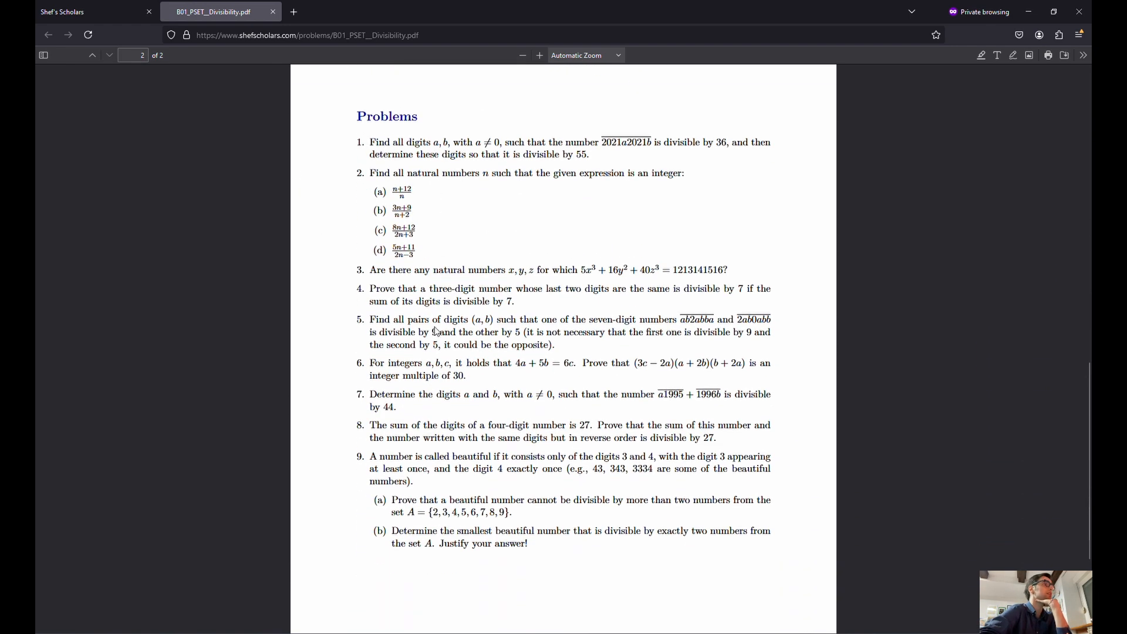
{"action": "scroll", "scroll_direction": "up", "scroll_amount": 3}
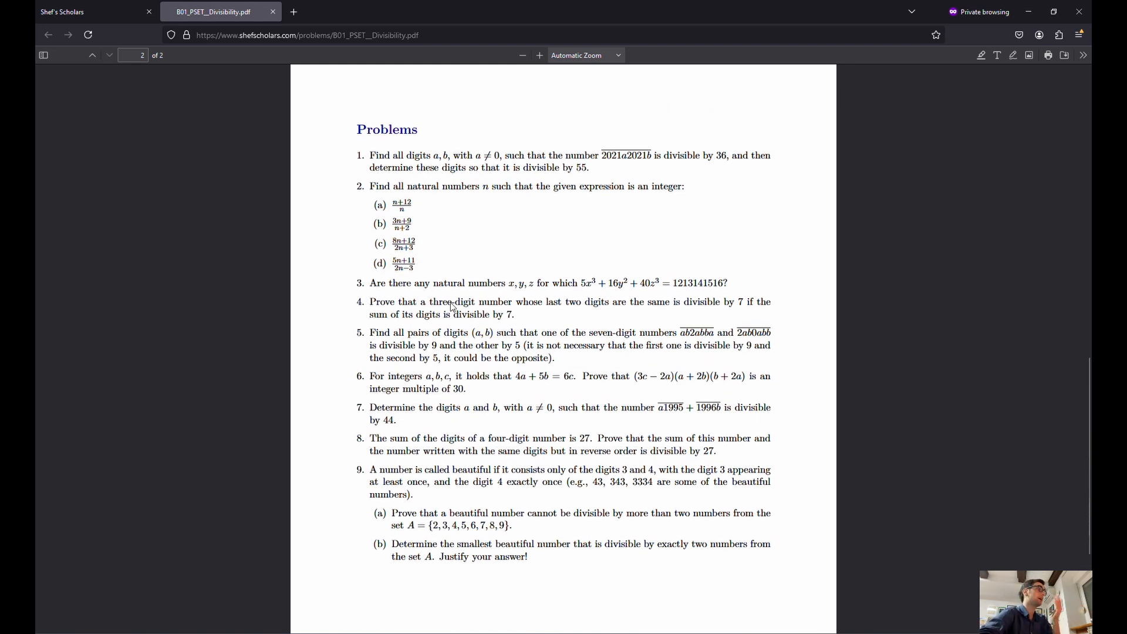
Return to the Shef Scholars site, close the Beginner schedule, and switch back to the Divisibility PDF
{"action": "left_click", "coordinate": [86, 11]}
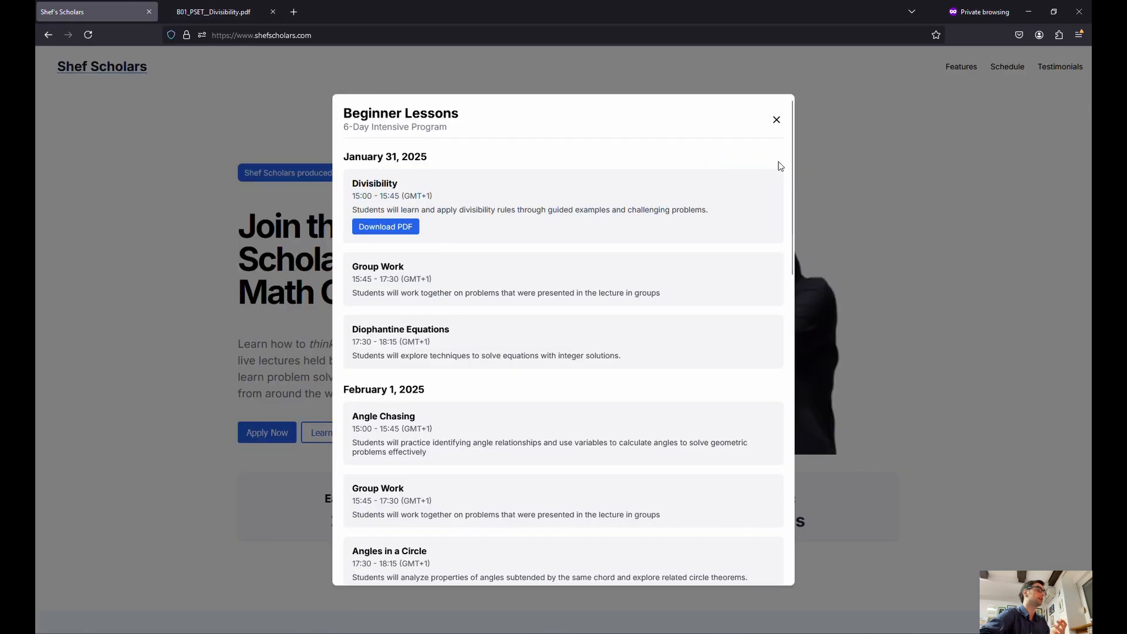
{"action": "left_click", "coordinate": [776, 120]}
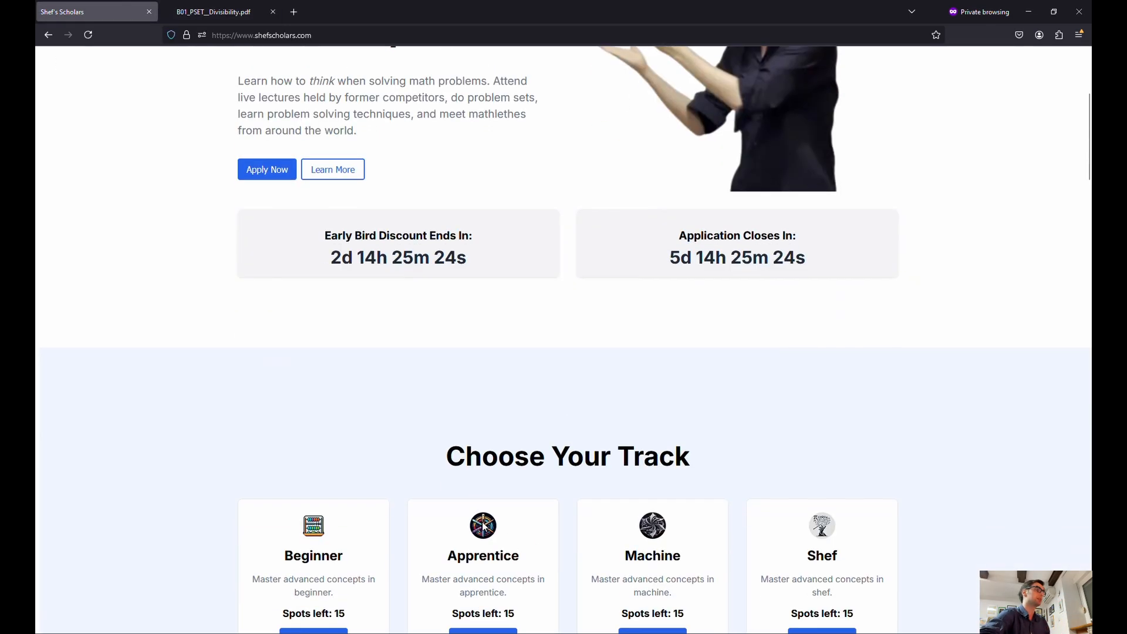
{"action": "left_click", "coordinate": [212, 11]}
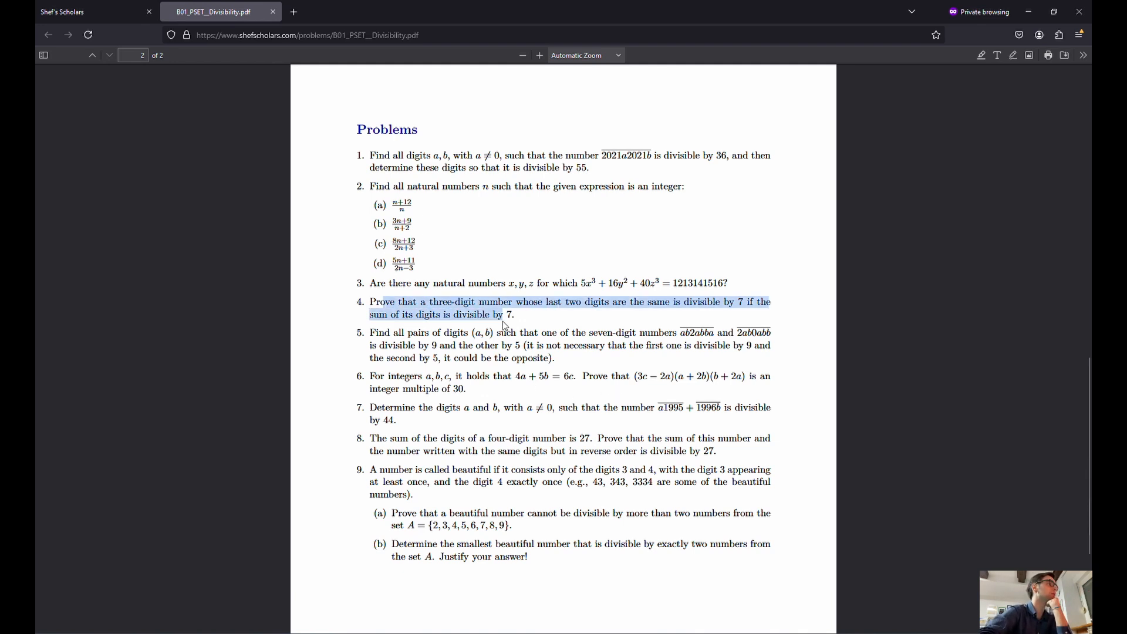
{"action": "left_click", "coordinate": [504, 325]}
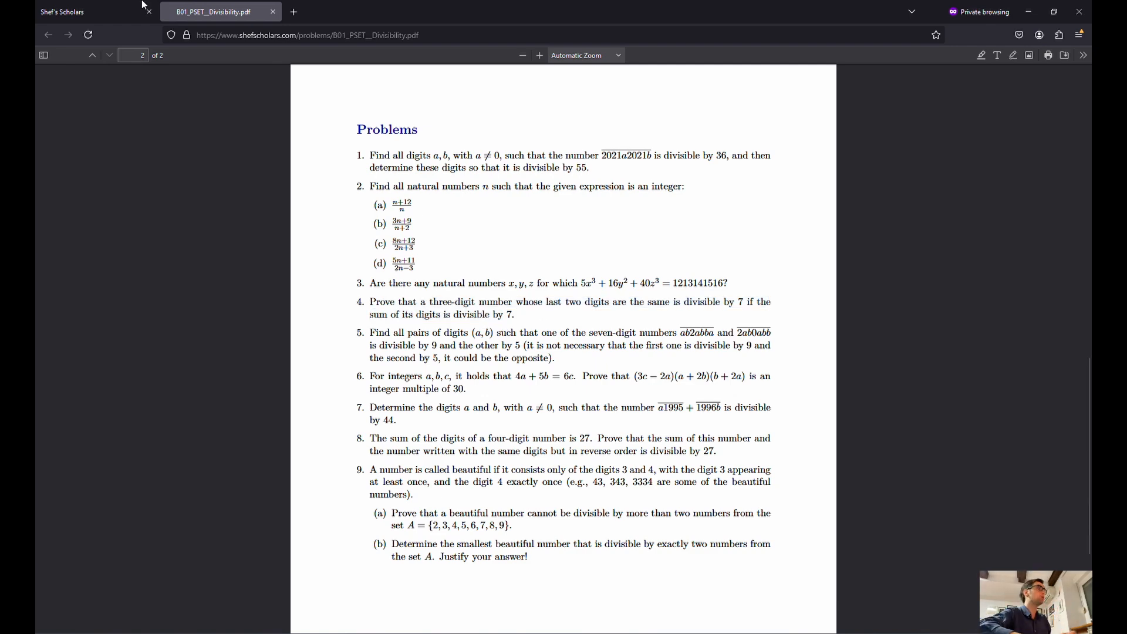
Revisit the homepage tracks section, then bring the Divisibility PDF's Problems page back into view
{"action": "left_click", "coordinate": [62, 12]}
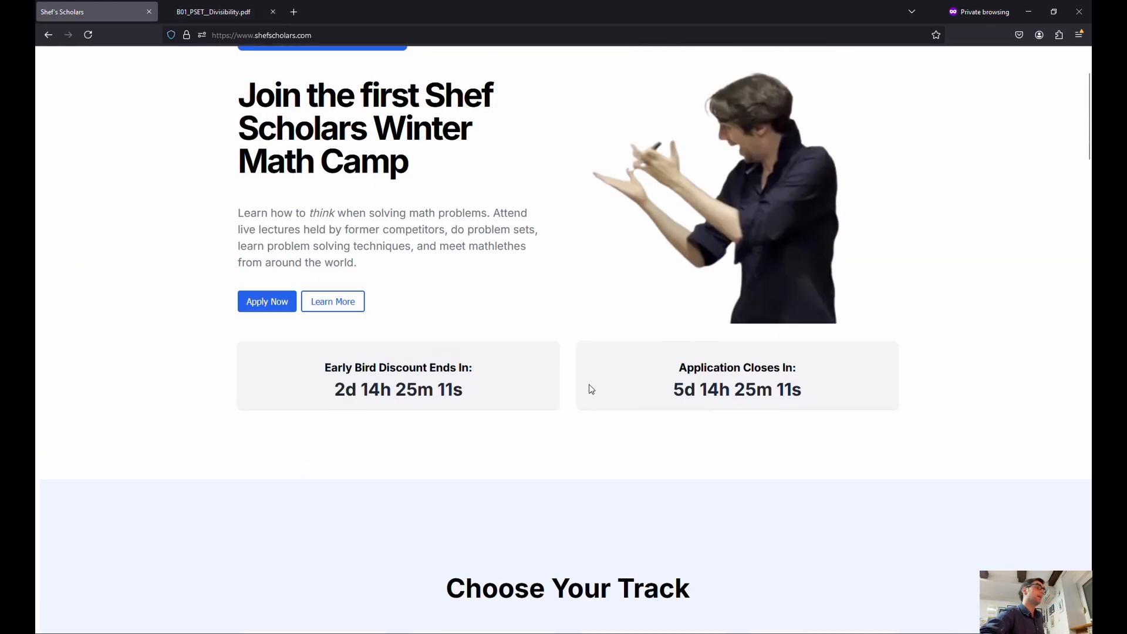
{"action": "scroll", "scroll_direction": "down", "scroll_amount": 3}
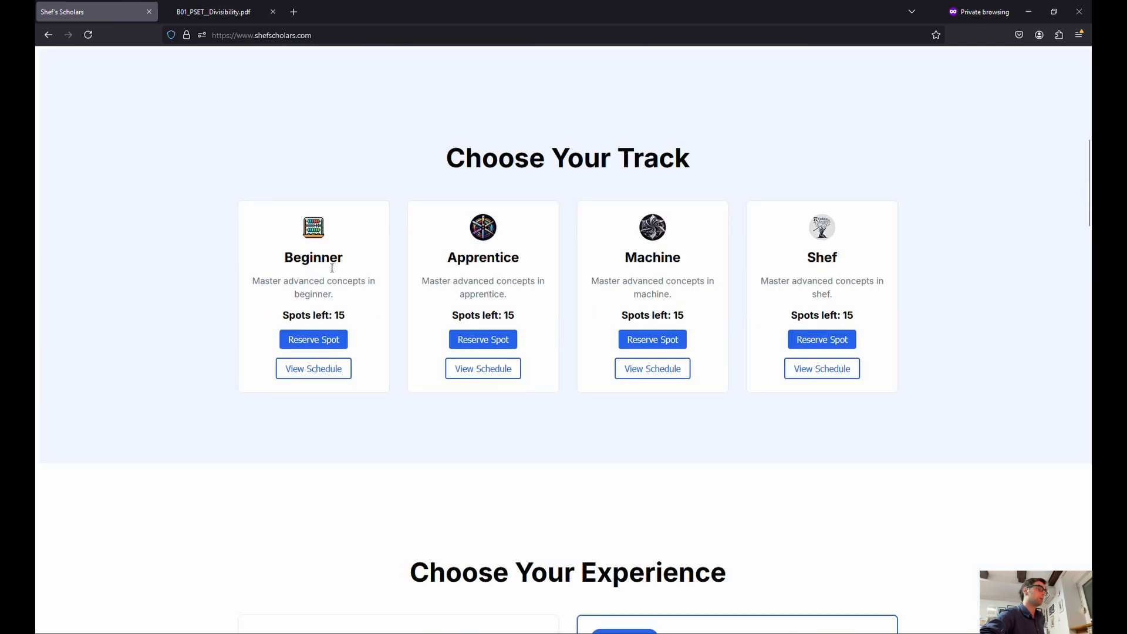
{"action": "double_click", "coordinate": [296, 315]}
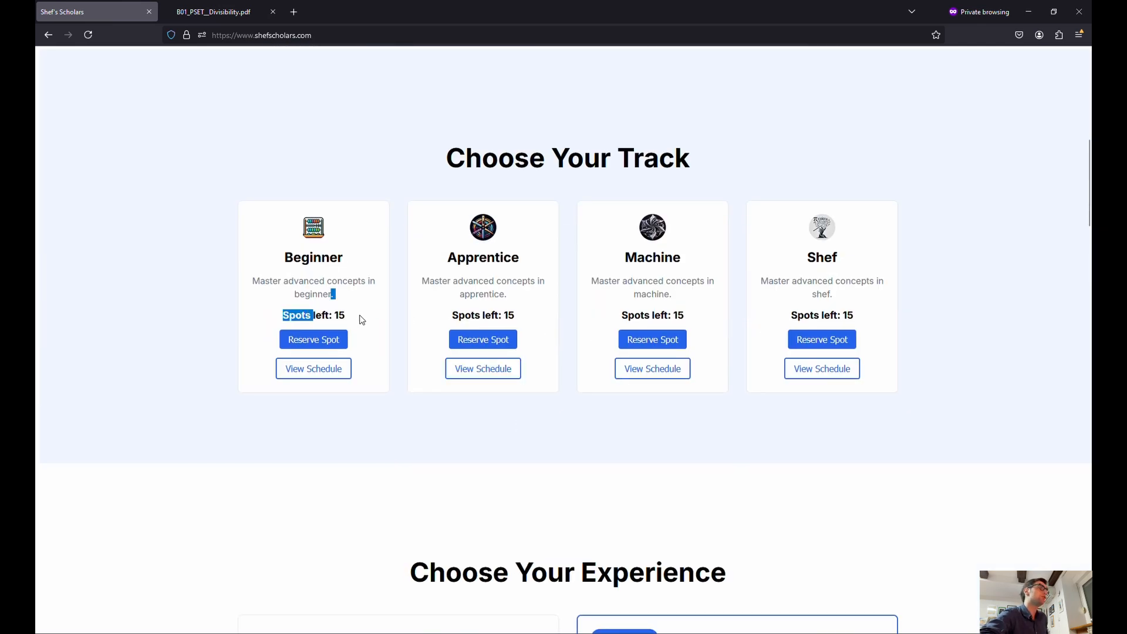
{"action": "mouse_move", "coordinate": [420, 241]}
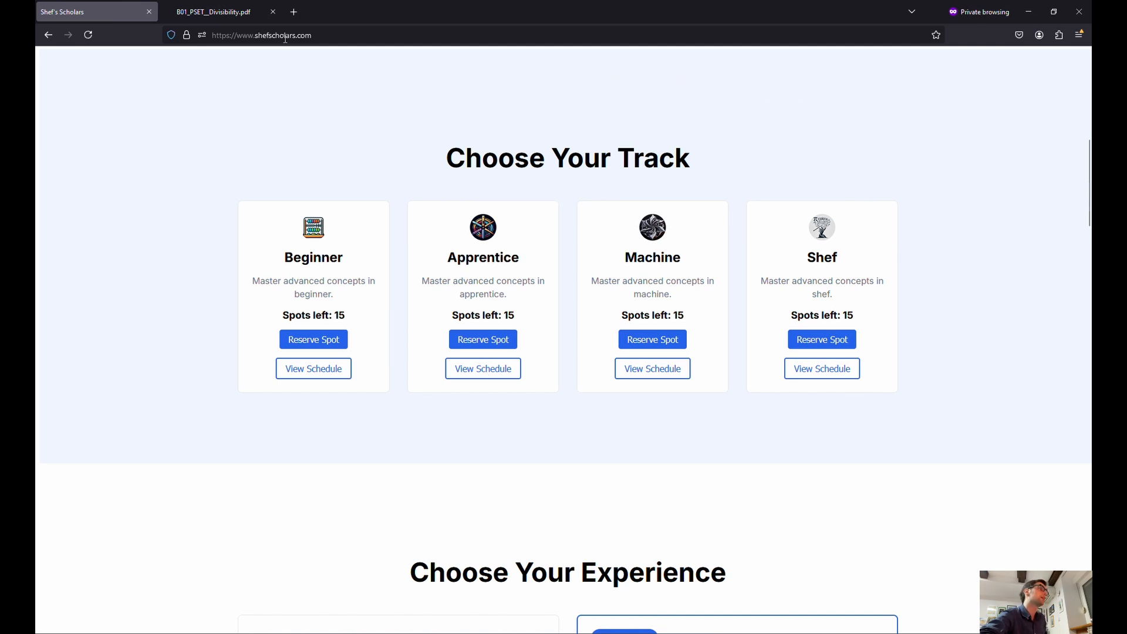
{"action": "left_click", "coordinate": [213, 12]}
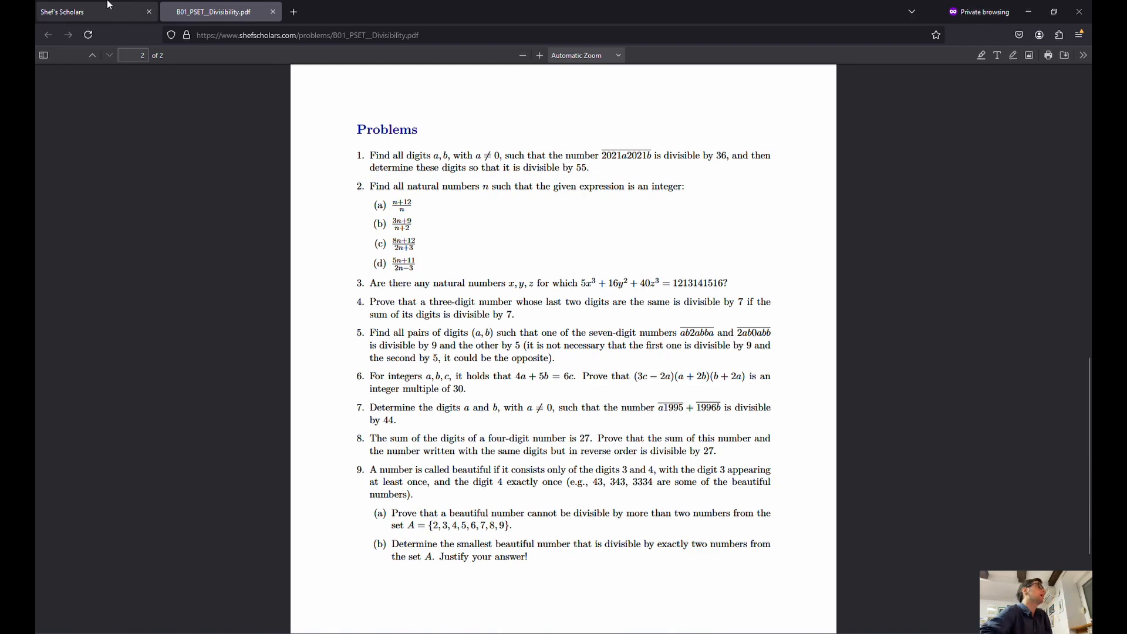
{"action": "scroll", "scroll_direction": "up", "scroll_amount": 3}
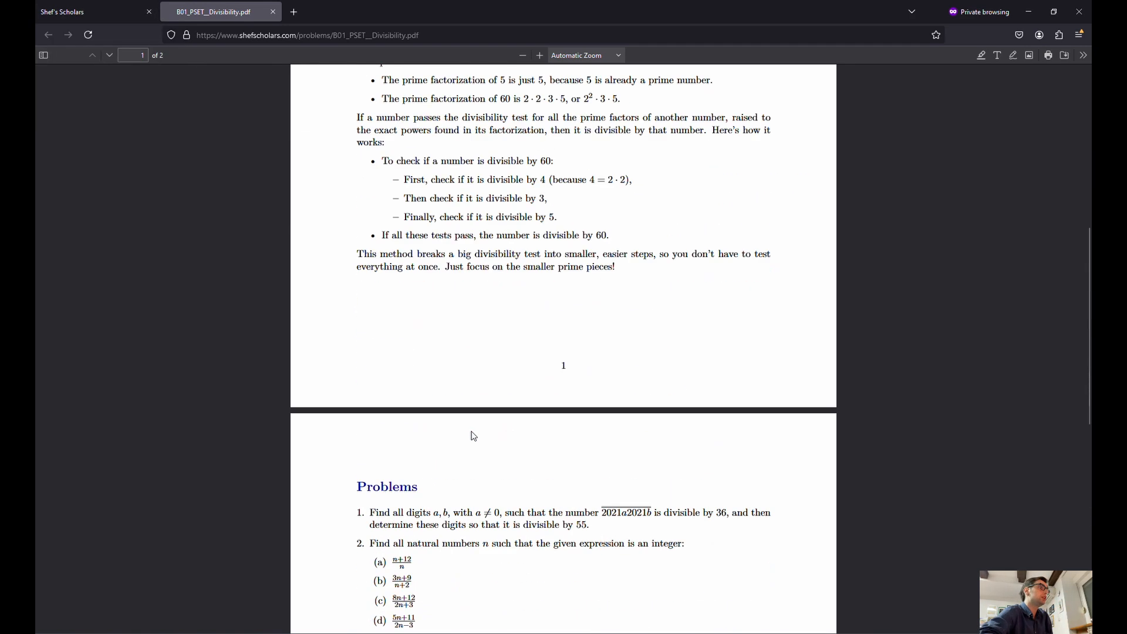
{"action": "scroll", "scroll_direction": "up", "scroll_amount": 3}
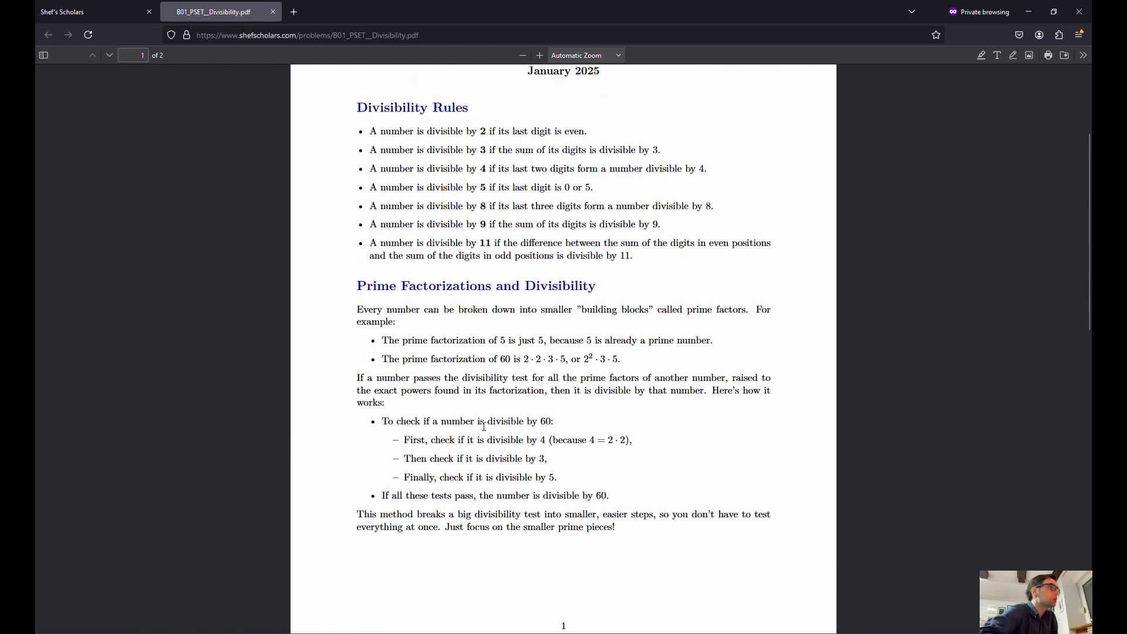
{"action": "scroll", "scroll_direction": "down", "scroll_amount": 3}
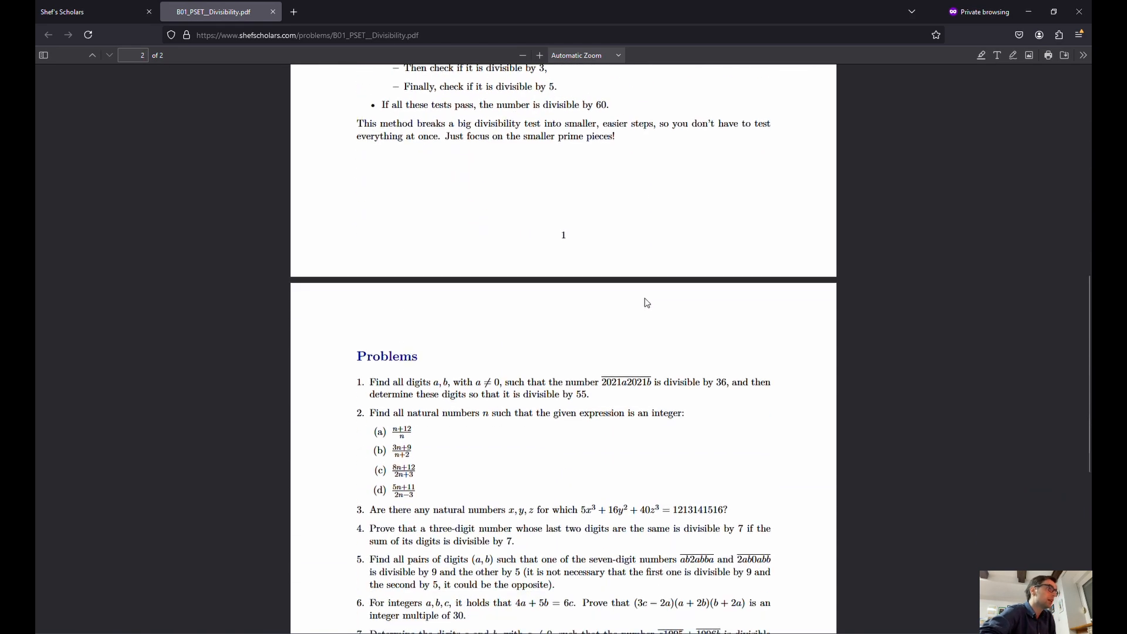
{"action": "scroll", "scroll_direction": "down", "scroll_amount": 3}
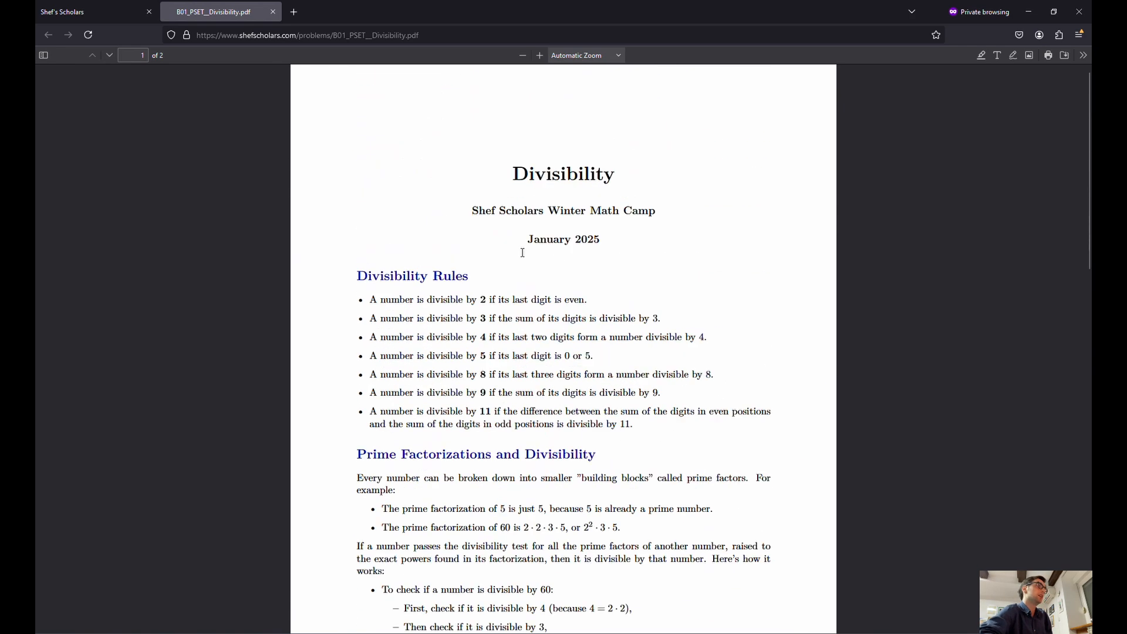
{"action": "scroll", "scroll_direction": "down", "scroll_amount": 3}
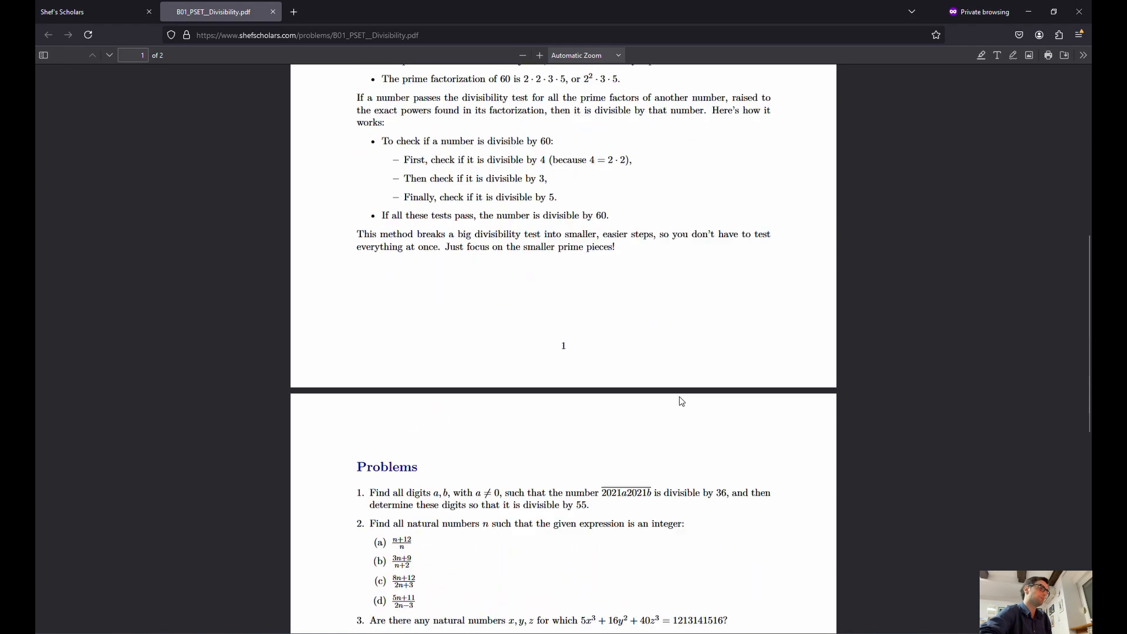
{"action": "scroll", "scroll_direction": "down", "scroll_amount": 3}
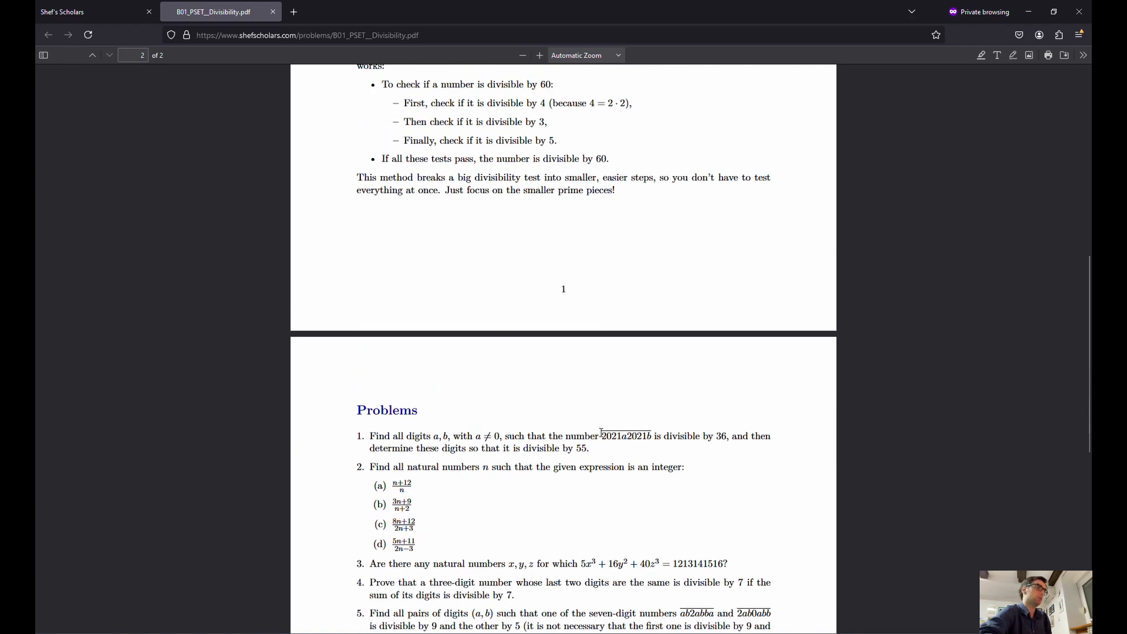
{"action": "mouse_move", "coordinate": [610, 421]}
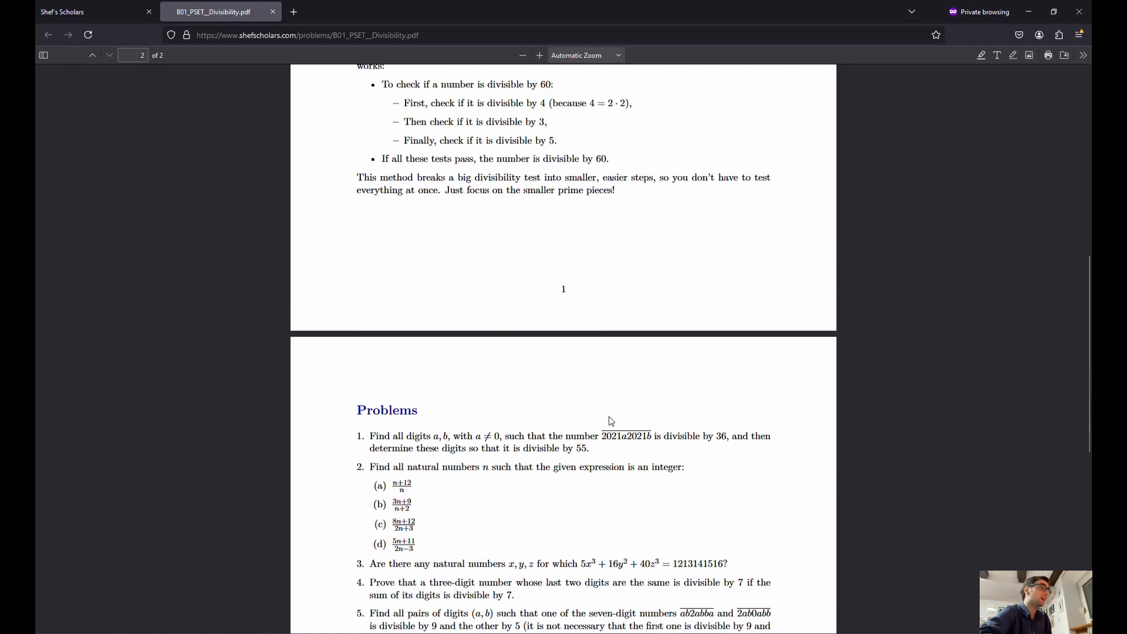
{"action": "scroll", "scroll_direction": "down", "scroll_amount": 3}
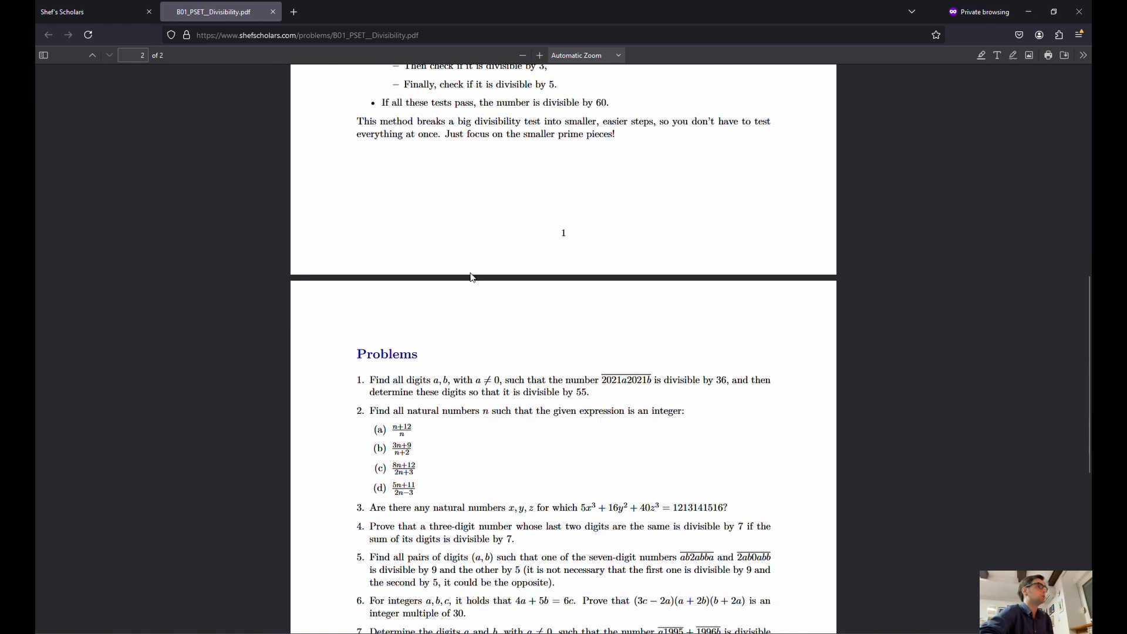
{"action": "mouse_move", "coordinate": [703, 373]}
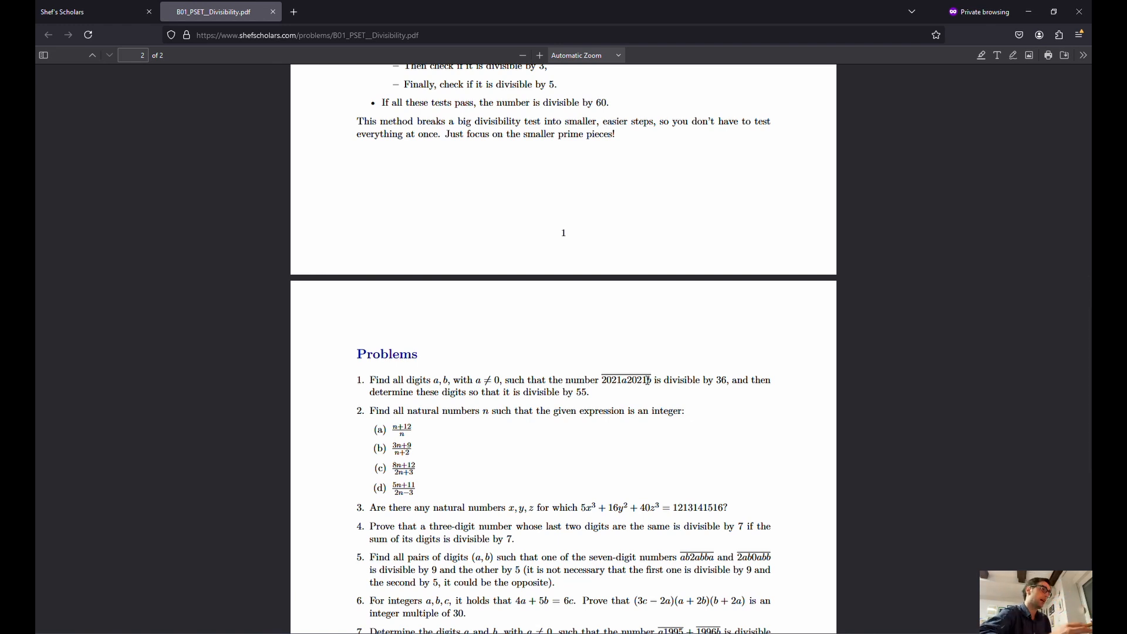
{"action": "scroll", "scroll_direction": "down", "scroll_amount": 3}
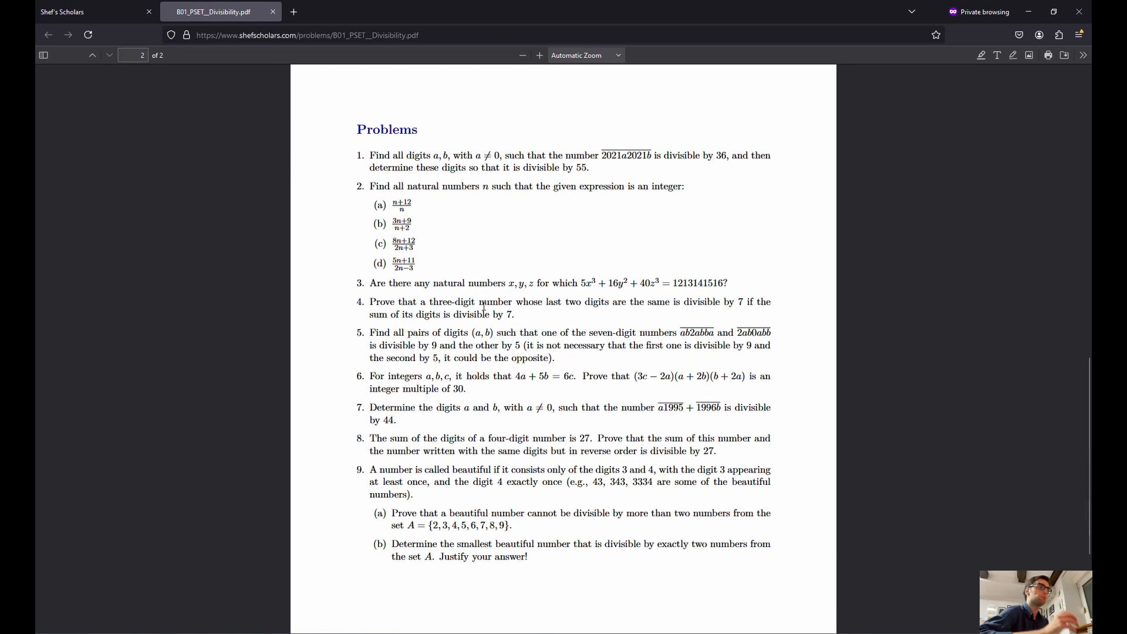
{"action": "mouse_move", "coordinate": [703, 285]}
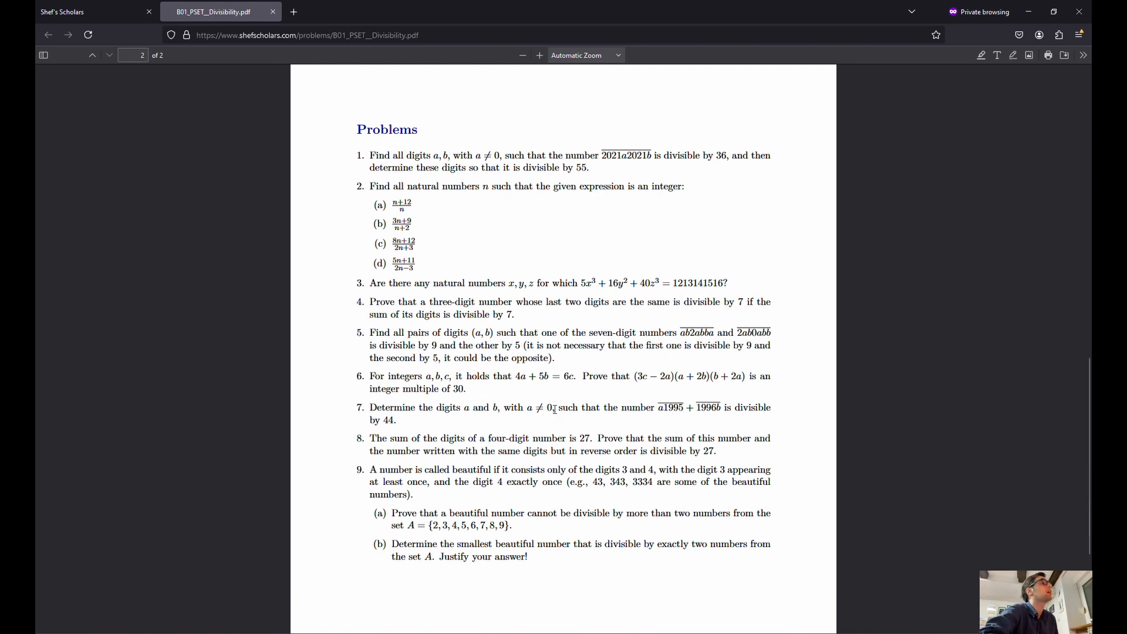
{"action": "mouse_move", "coordinate": [530, 428]}
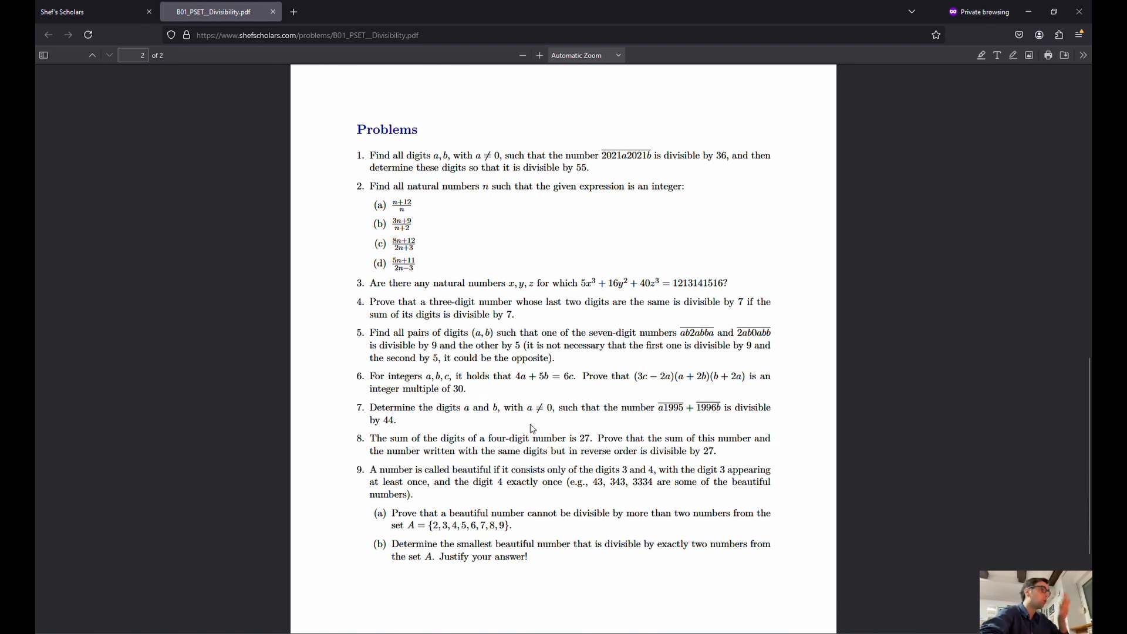
{"action": "mouse_move", "coordinate": [446, 386]}
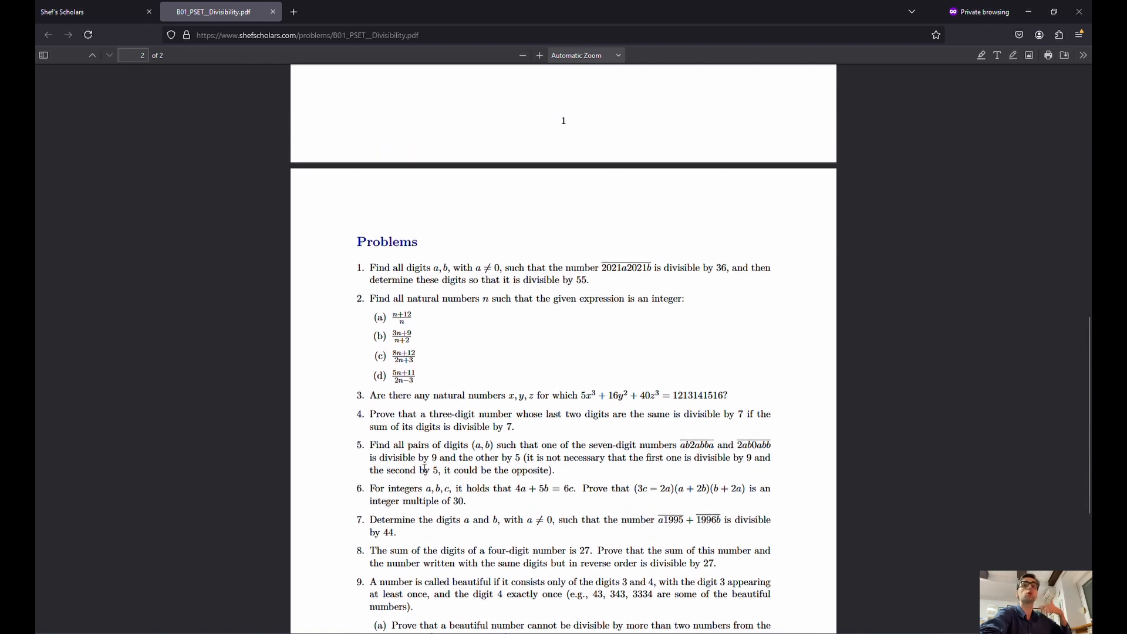
Return to the Shef Scholars homepage and open the Beginner track's lesson schedule
{"action": "left_click", "coordinate": [79, 12]}
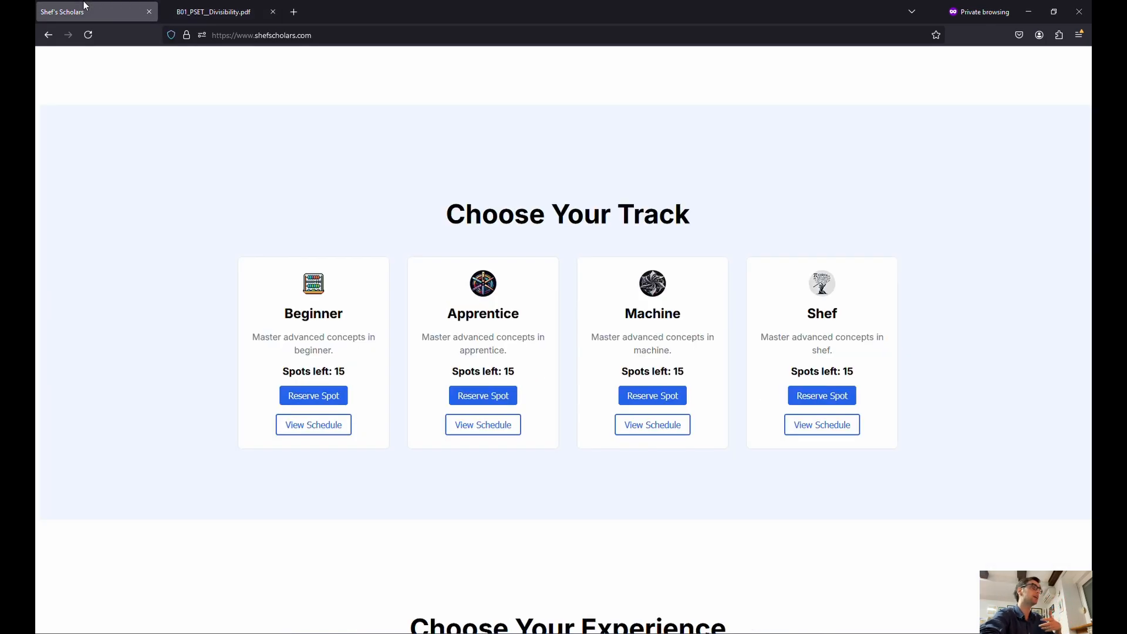
{"action": "mouse_move", "coordinate": [507, 348]}
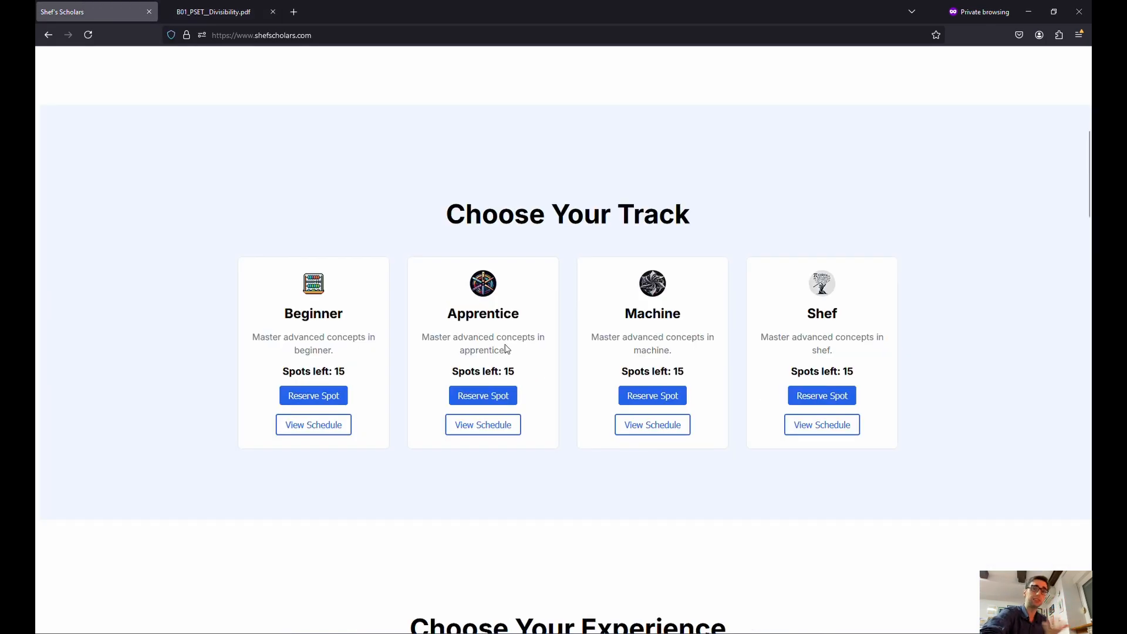
{"action": "scroll", "scroll_direction": "down", "scroll_amount": 3}
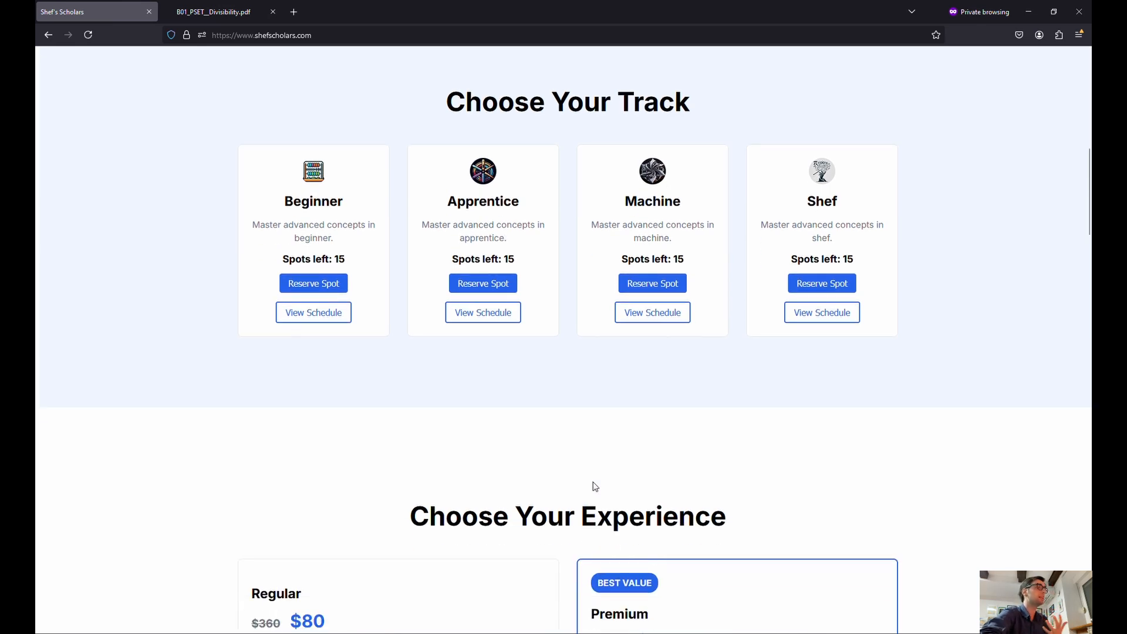
{"action": "left_click", "coordinate": [312, 312]}
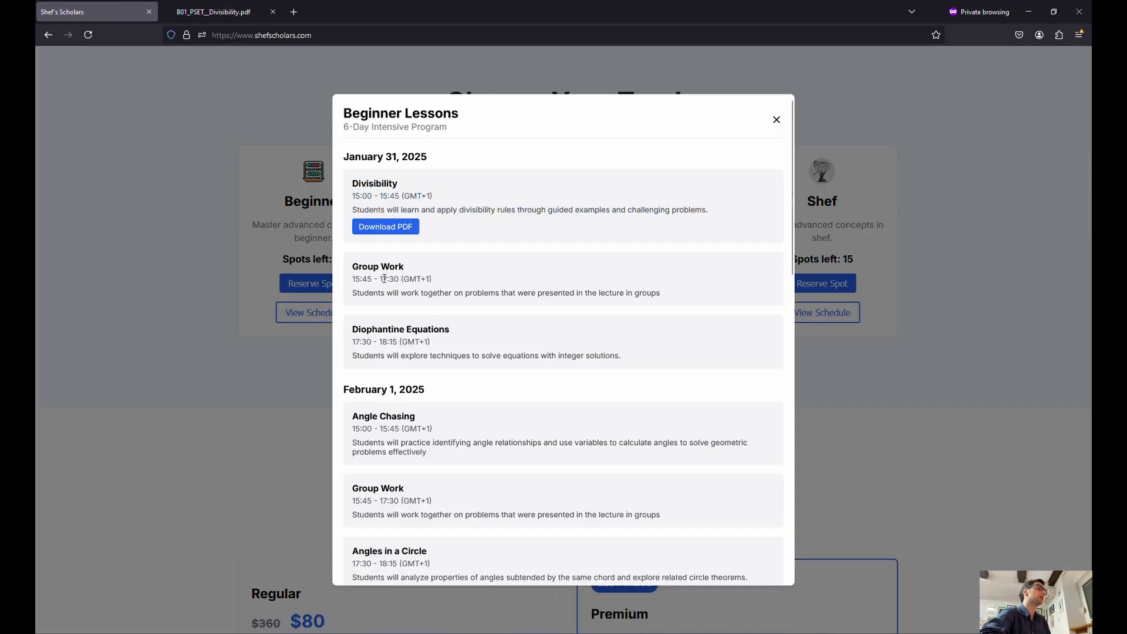
Scroll through the Beginner Lessons sessions from January 31 to February 2 and back
{"action": "scroll", "scroll_direction": "down", "scroll_amount": 3}
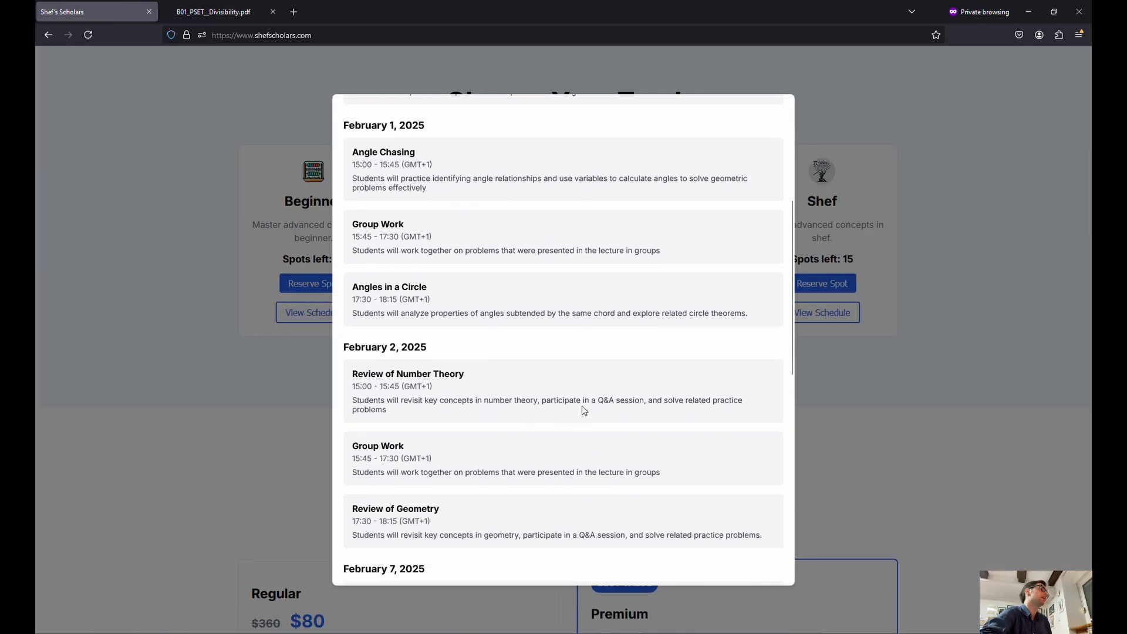
{"action": "mouse_move", "coordinate": [539, 389]}
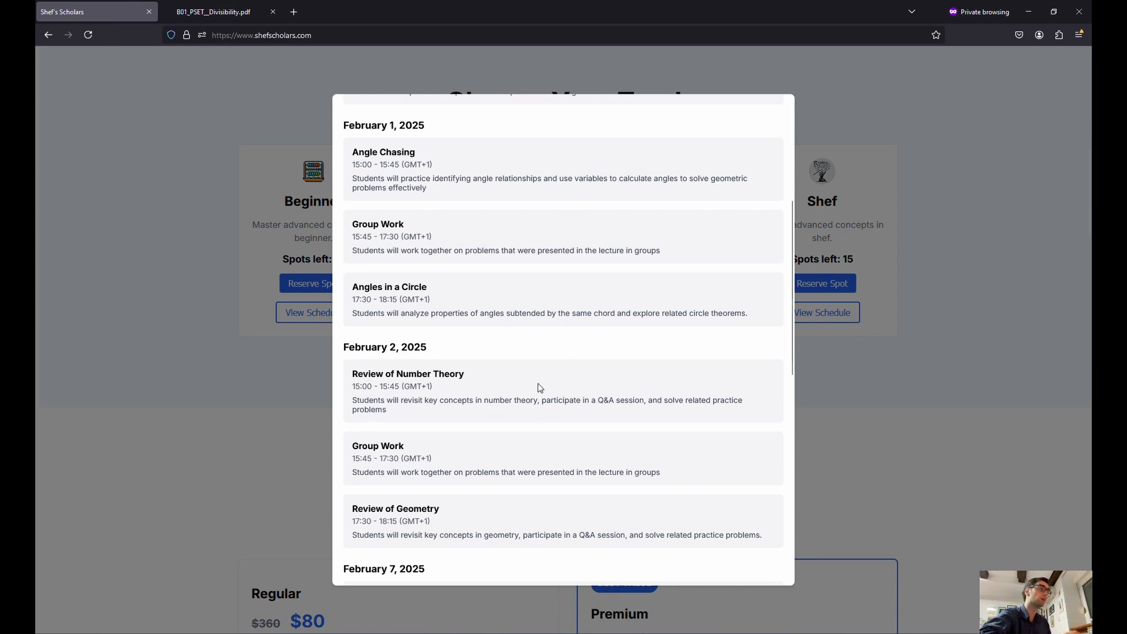
{"action": "scroll", "scroll_direction": "up", "scroll_amount": 3}
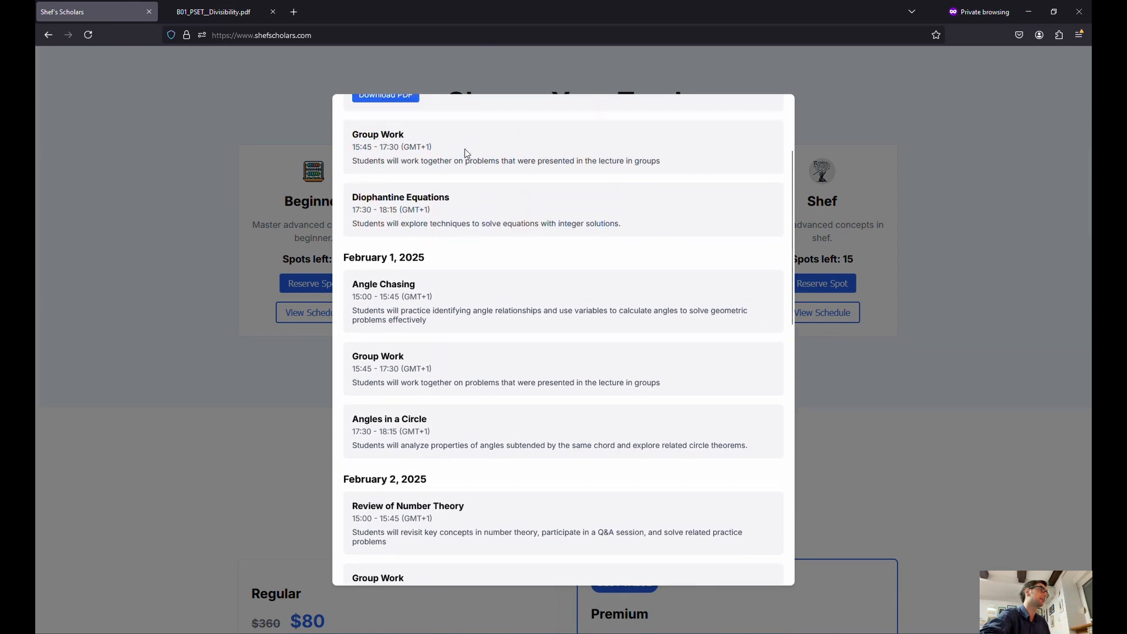
{"action": "scroll", "scroll_direction": "up", "scroll_amount": 3}
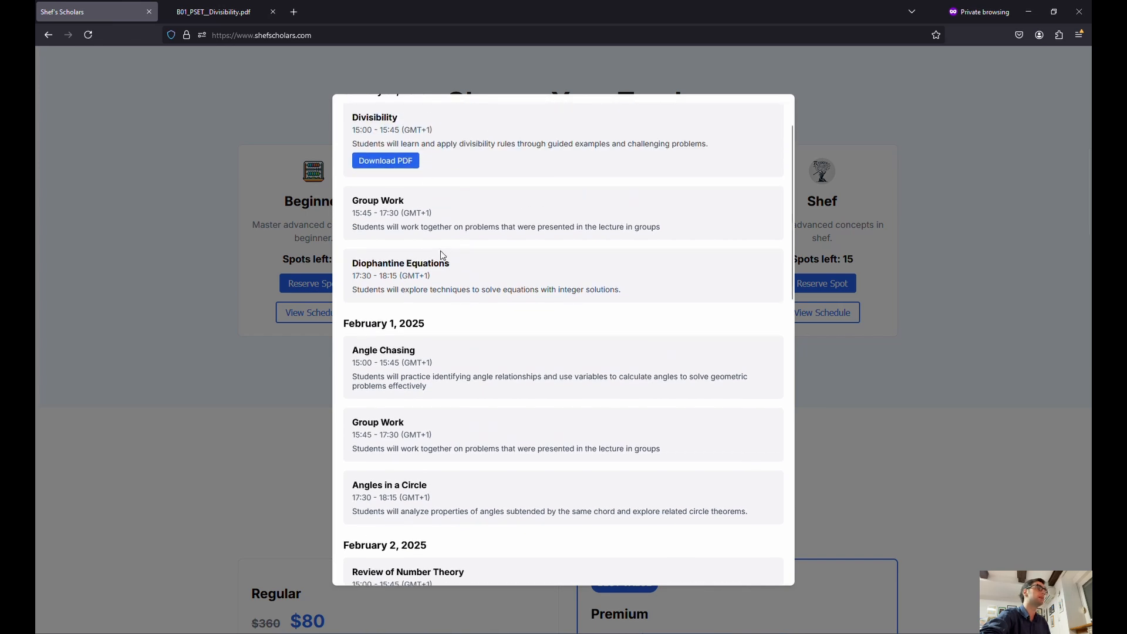
{"action": "scroll", "scroll_direction": "down", "scroll_amount": 3}
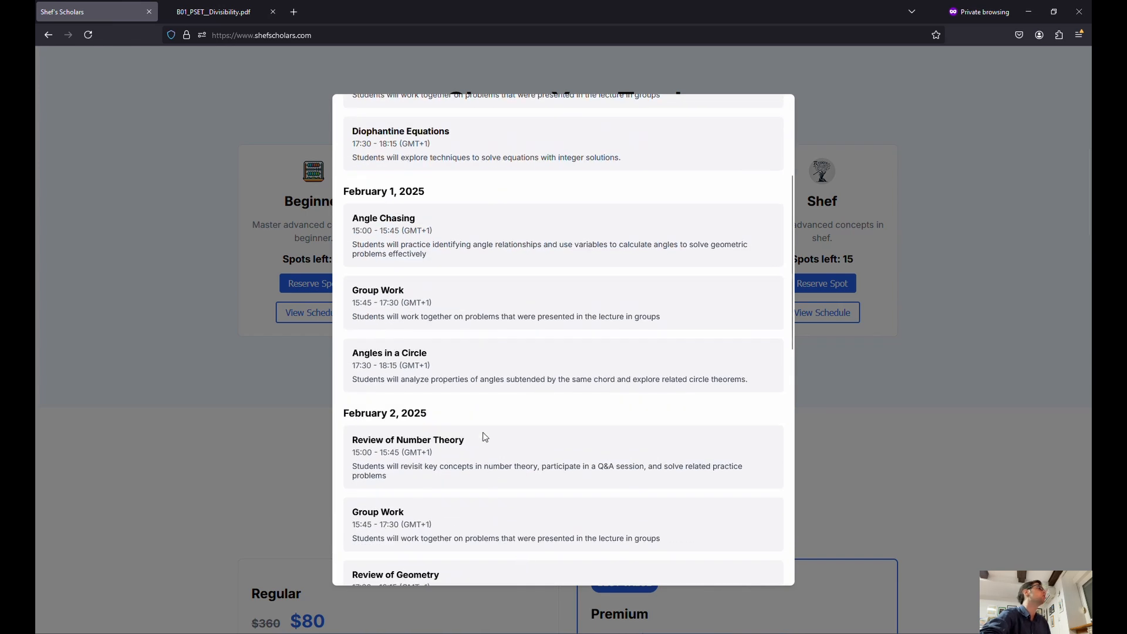
{"action": "mouse_move", "coordinate": [536, 350]}
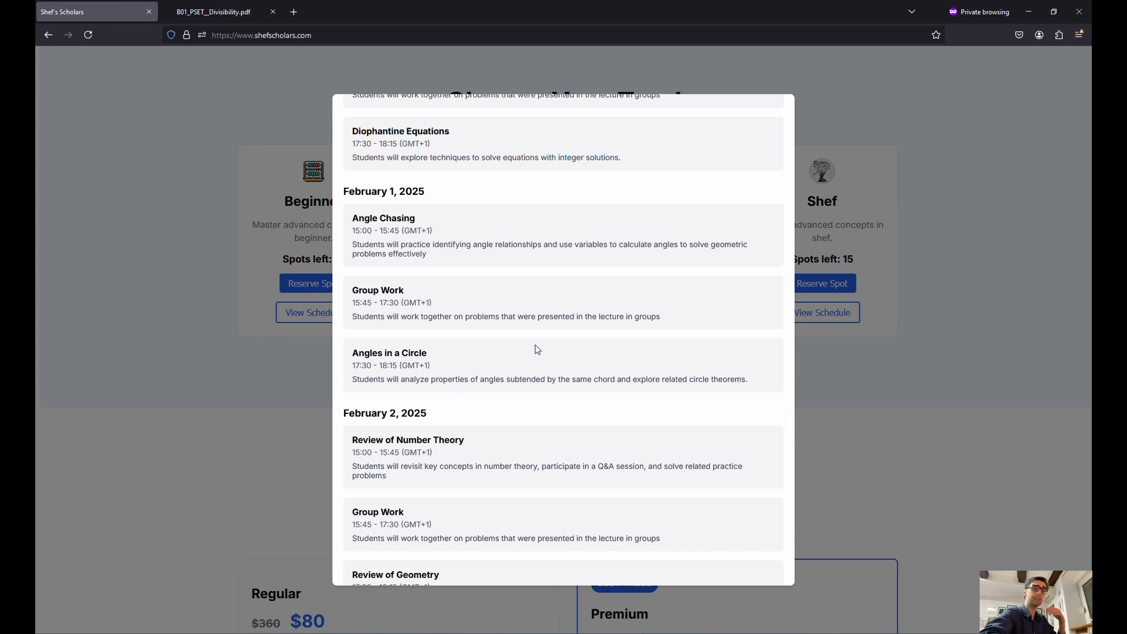
{"action": "scroll", "scroll_direction": "up", "scroll_amount": 3}
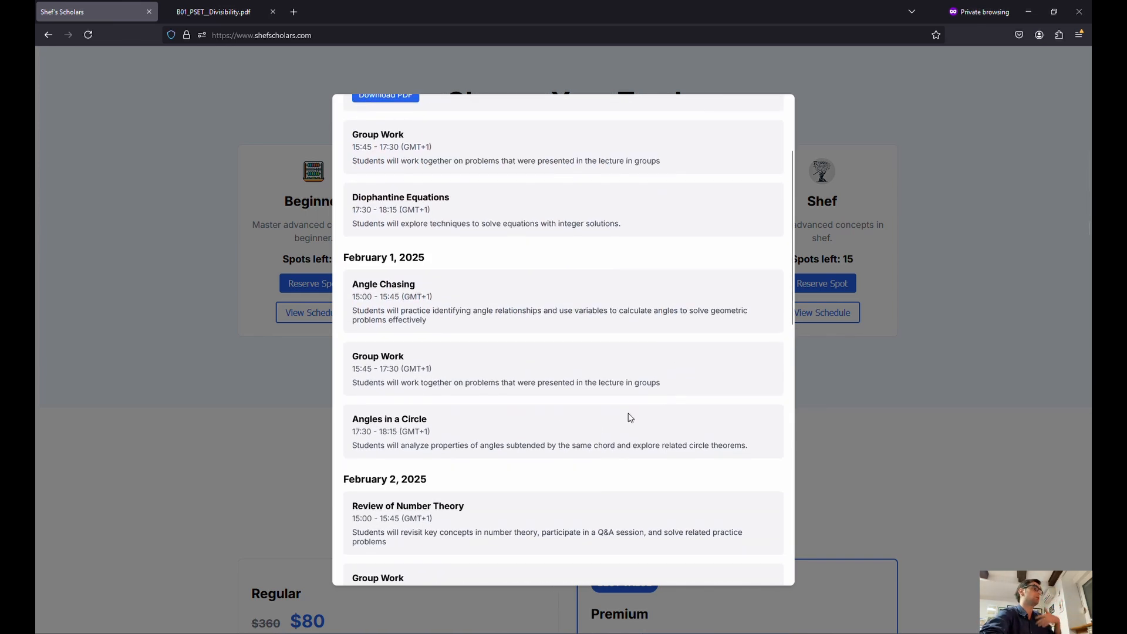
{"action": "scroll", "scroll_direction": "up", "scroll_amount": 3}
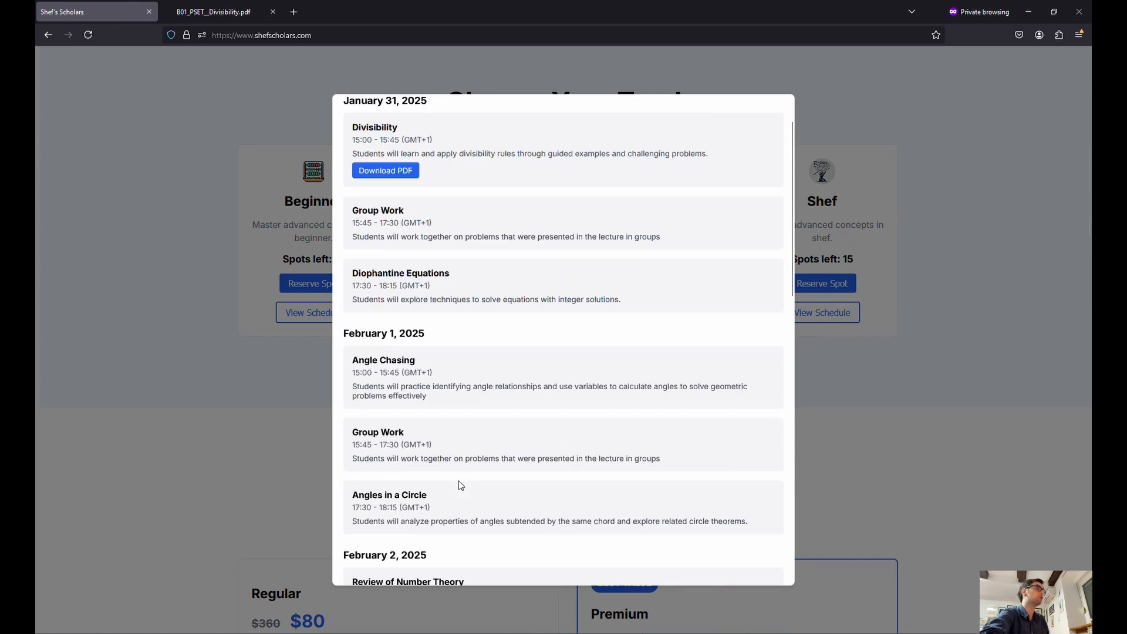
{"action": "scroll", "scroll_direction": "up", "scroll_amount": 3}
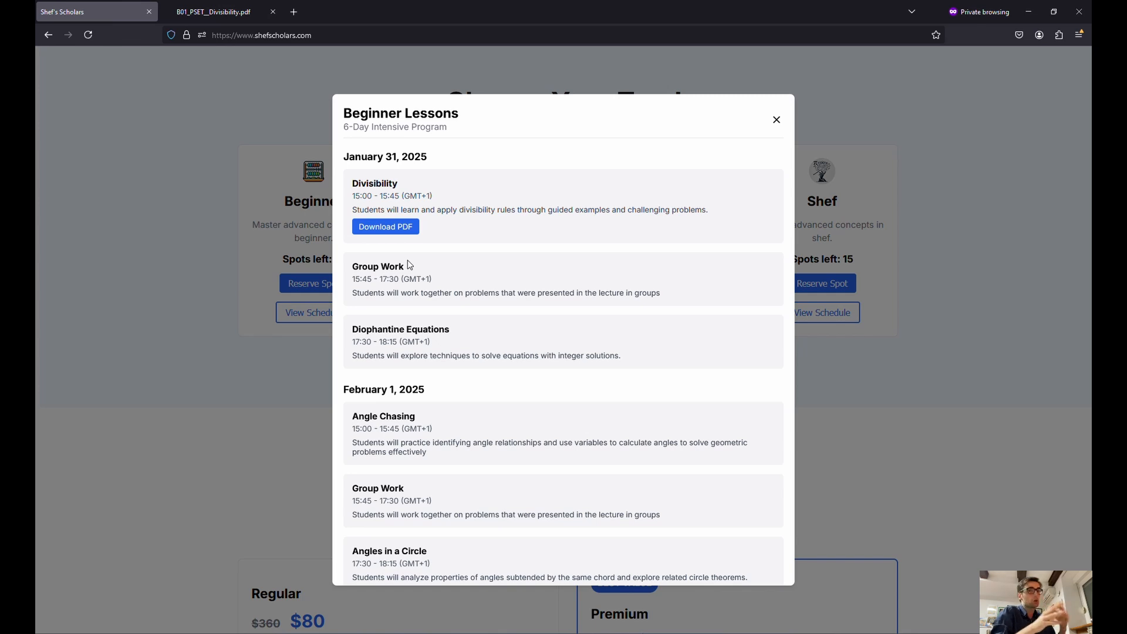
{"action": "mouse_move", "coordinate": [440, 233]}
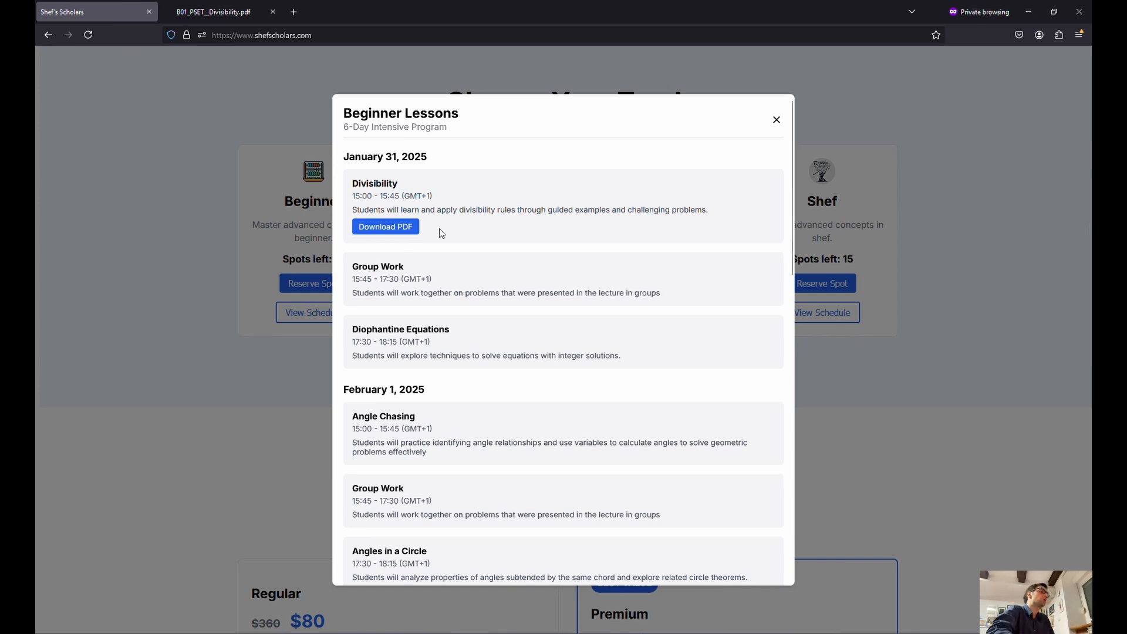
{"action": "mouse_move", "coordinate": [399, 195]}
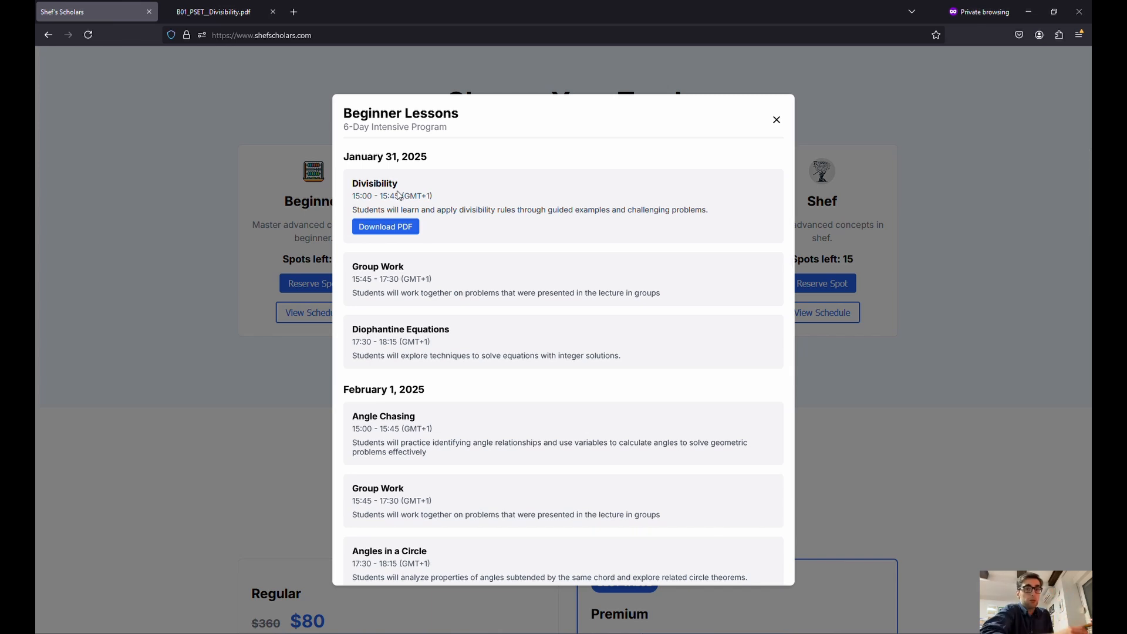
{"action": "mouse_move", "coordinate": [410, 341]}
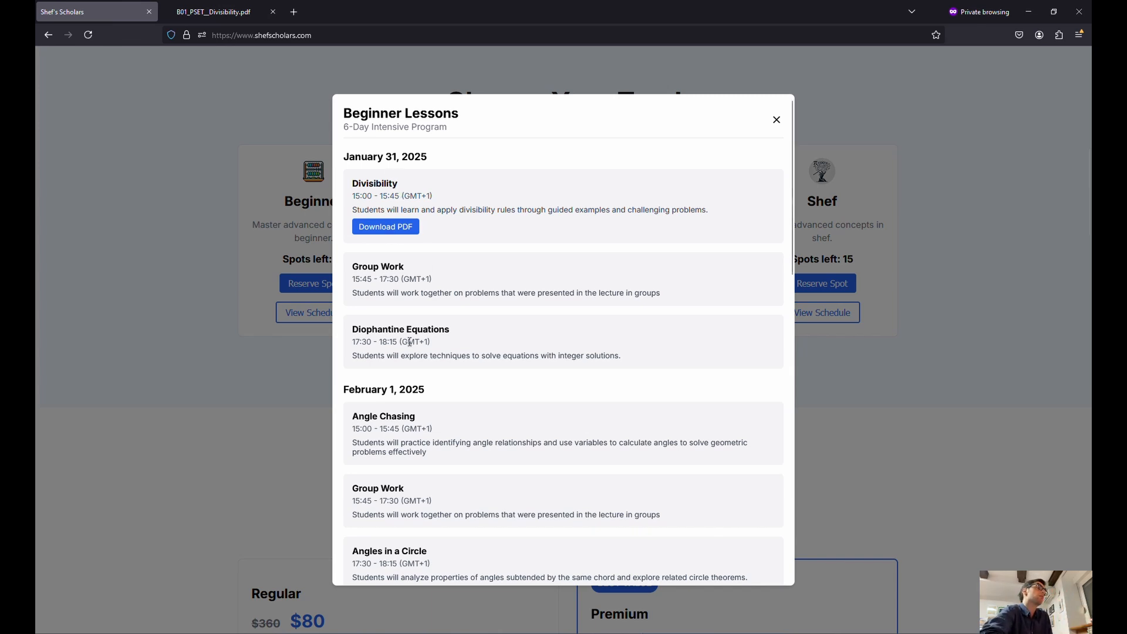
{"action": "mouse_move", "coordinate": [403, 389]}
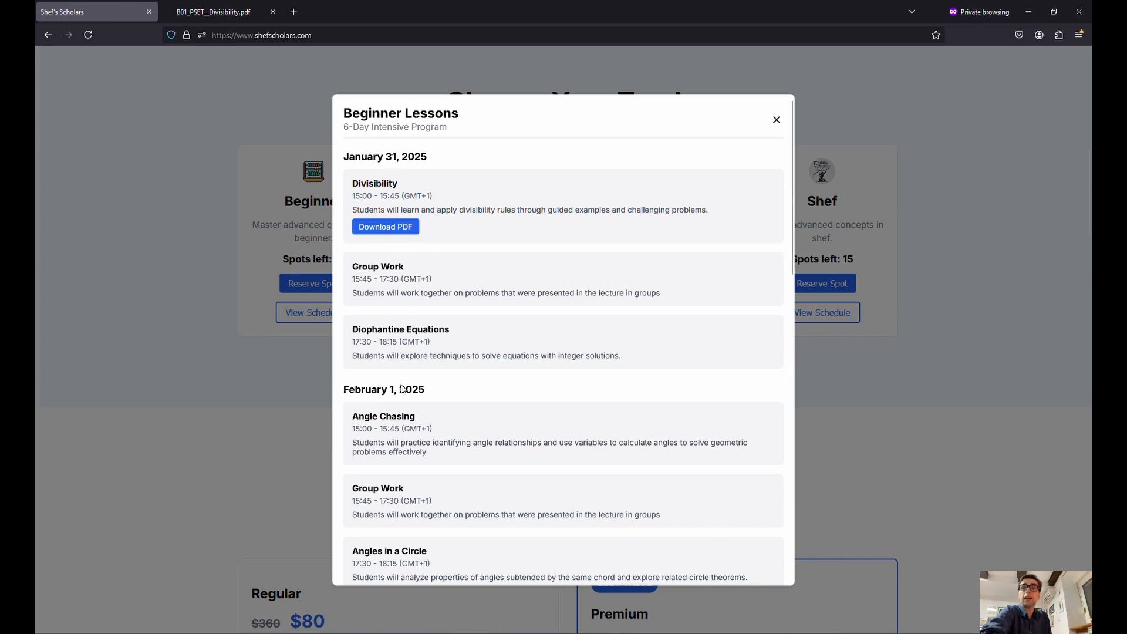
{"action": "mouse_move", "coordinate": [422, 388]}
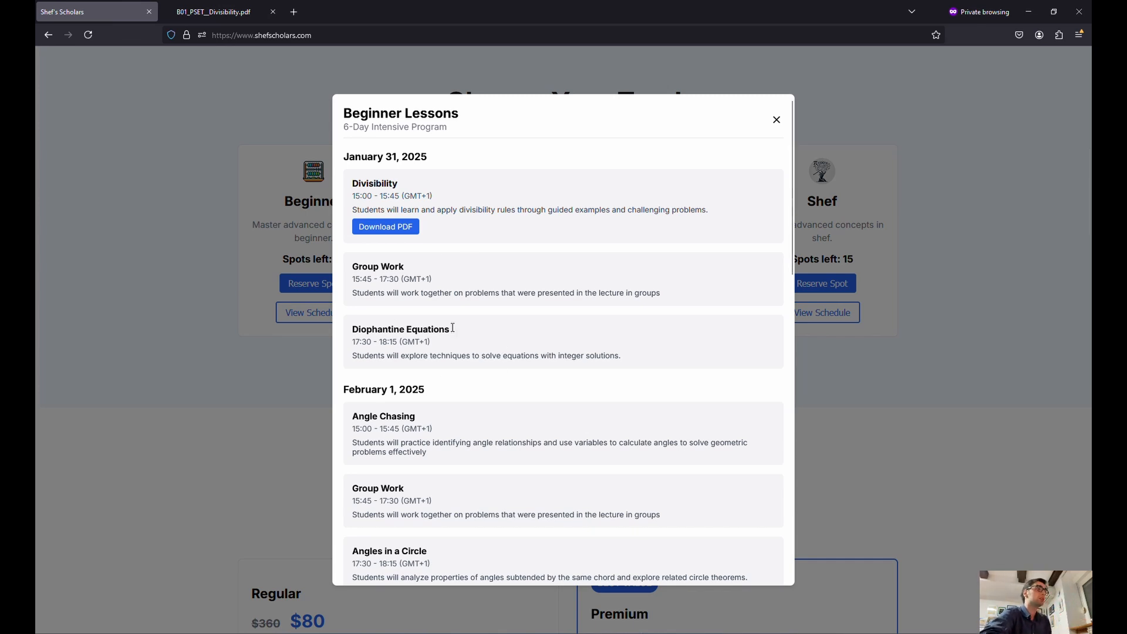
{"action": "mouse_move", "coordinate": [467, 352]}
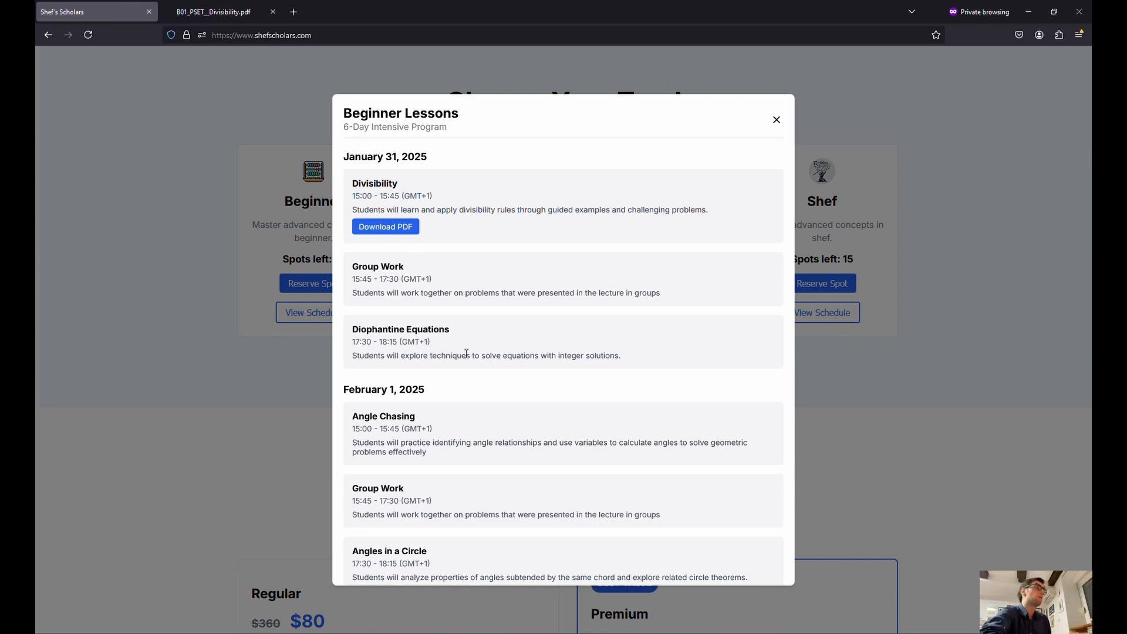
{"action": "mouse_move", "coordinate": [413, 455]}
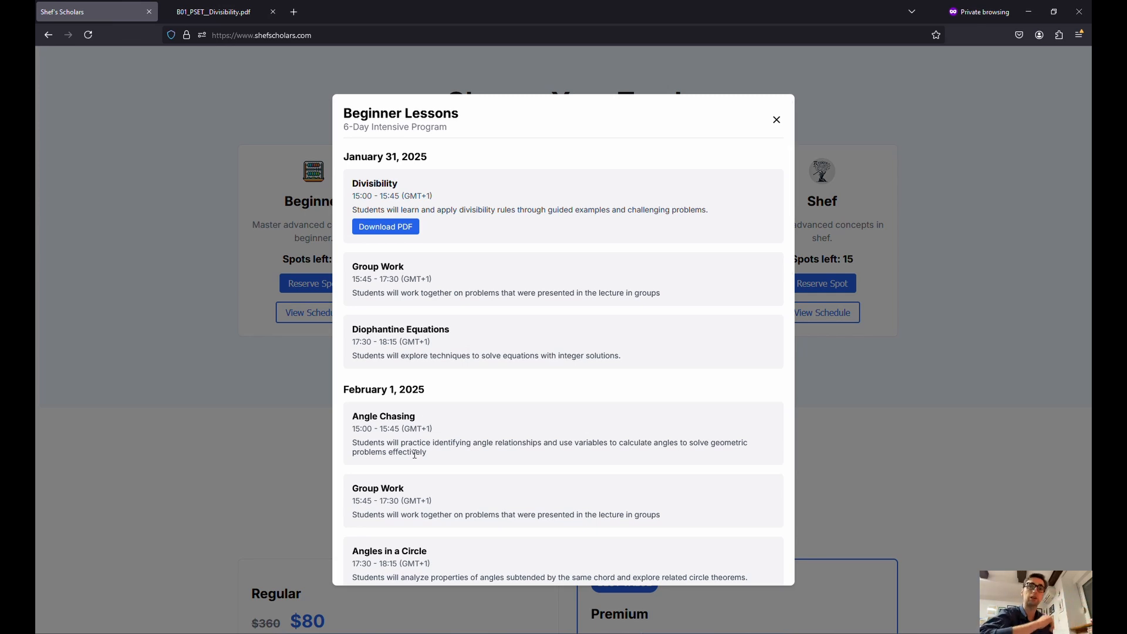
{"action": "scroll", "scroll_direction": "down", "scroll_amount": 3}
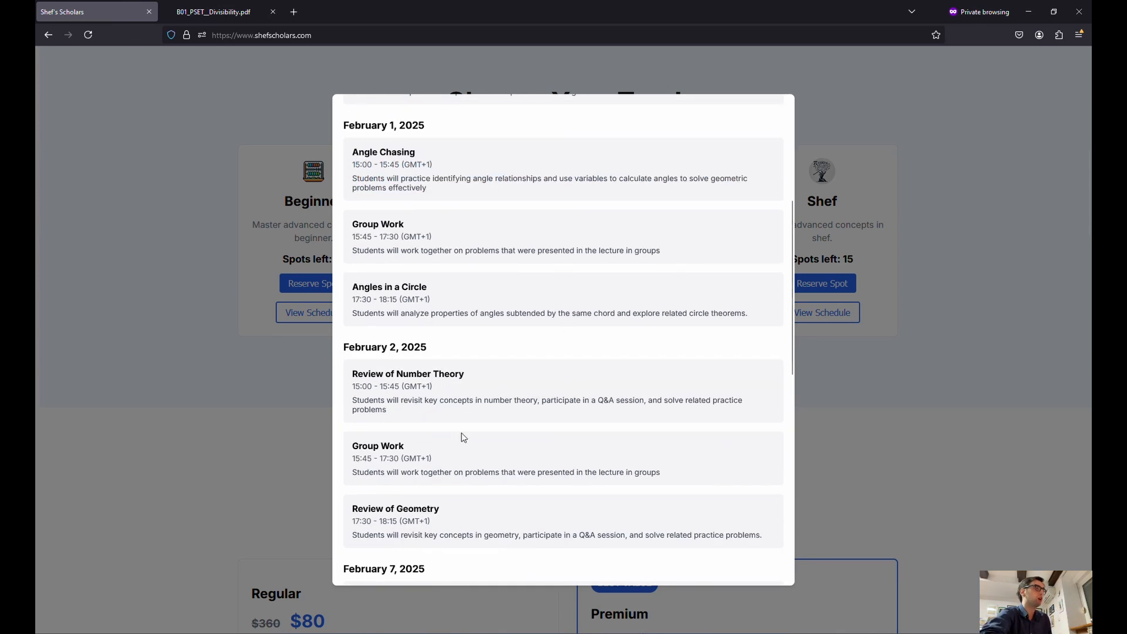
{"action": "scroll", "scroll_direction": "up", "scroll_amount": 3}
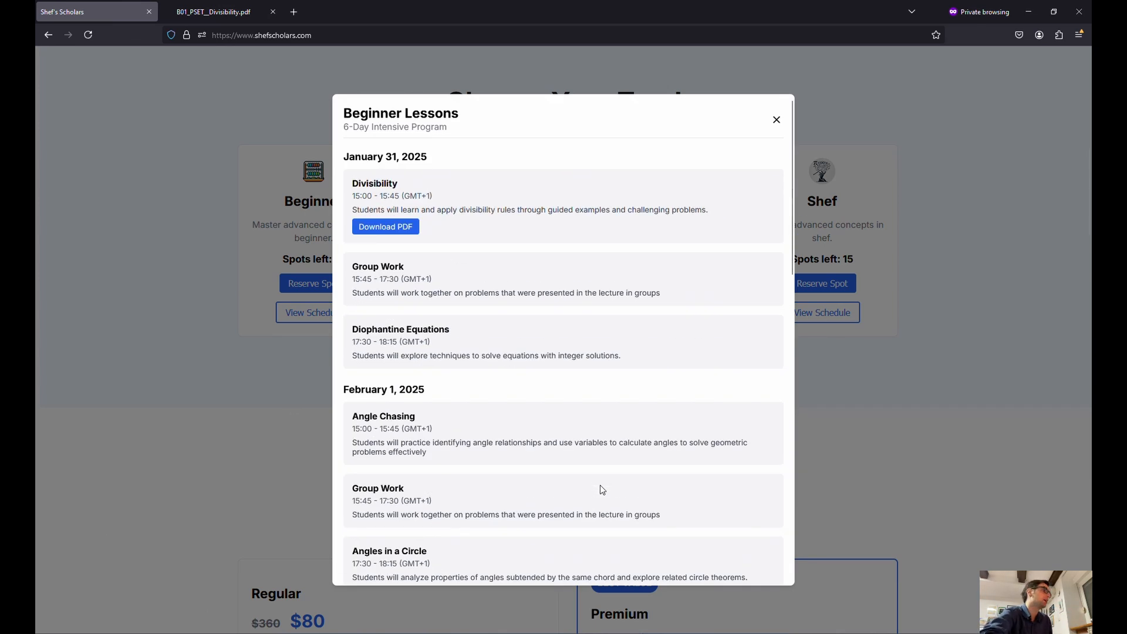
Close the Beginner schedule, view the Regular and Premium experience options, and return to Choose Your Track
{"action": "left_click", "coordinate": [776, 120]}
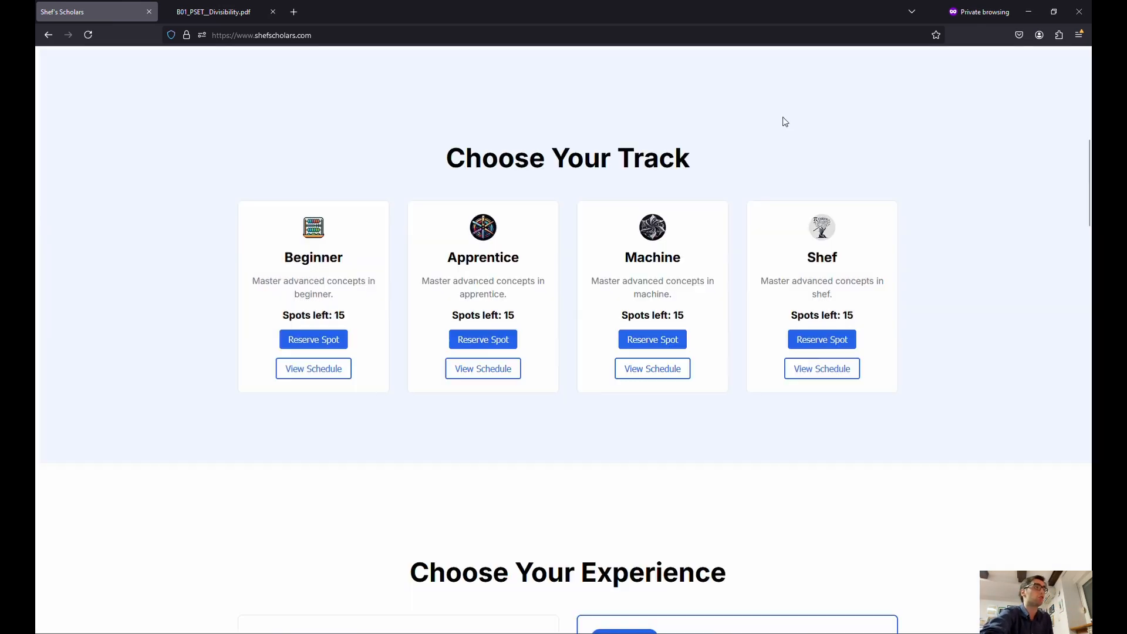
{"action": "scroll", "scroll_direction": "down", "scroll_amount": 3}
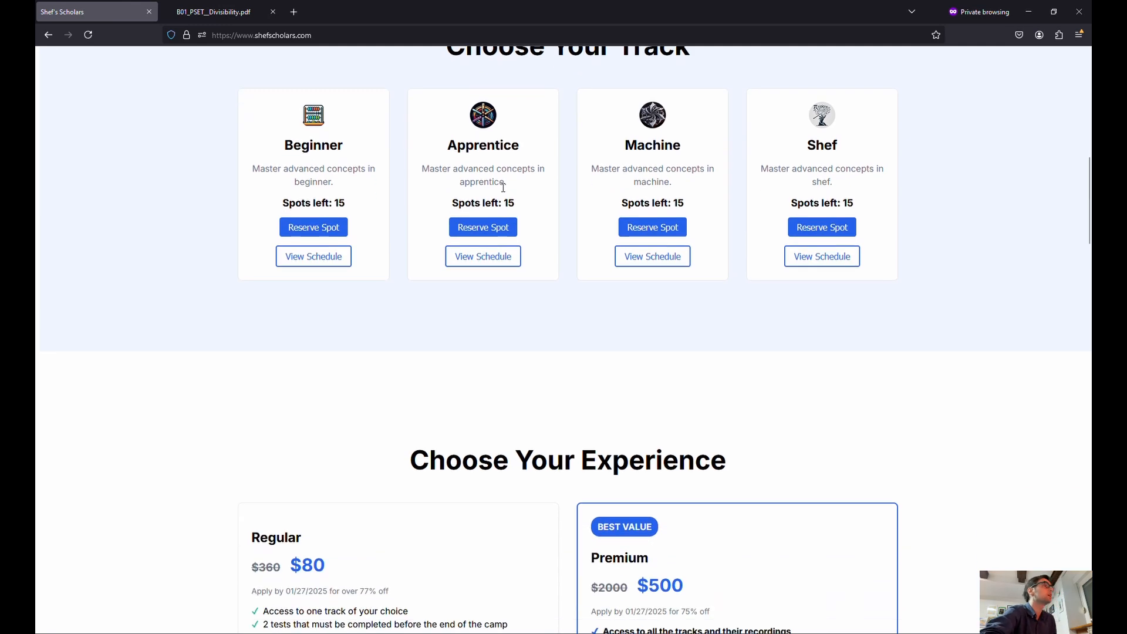
{"action": "scroll", "scroll_direction": "down", "scroll_amount": 3}
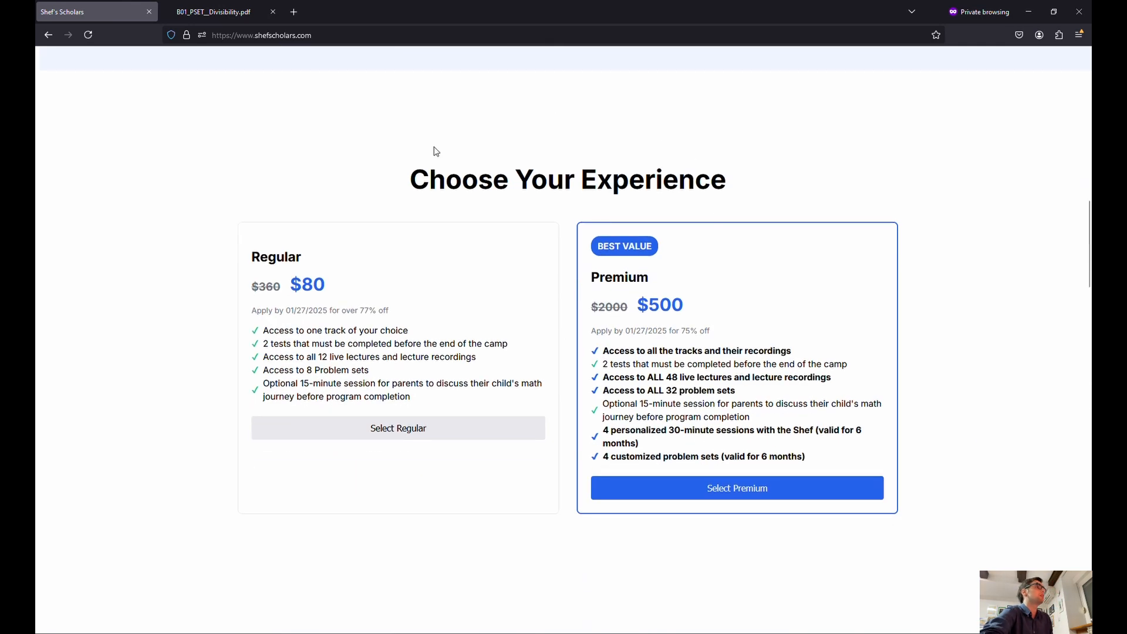
{"action": "scroll", "scroll_direction": "up", "scroll_amount": 3}
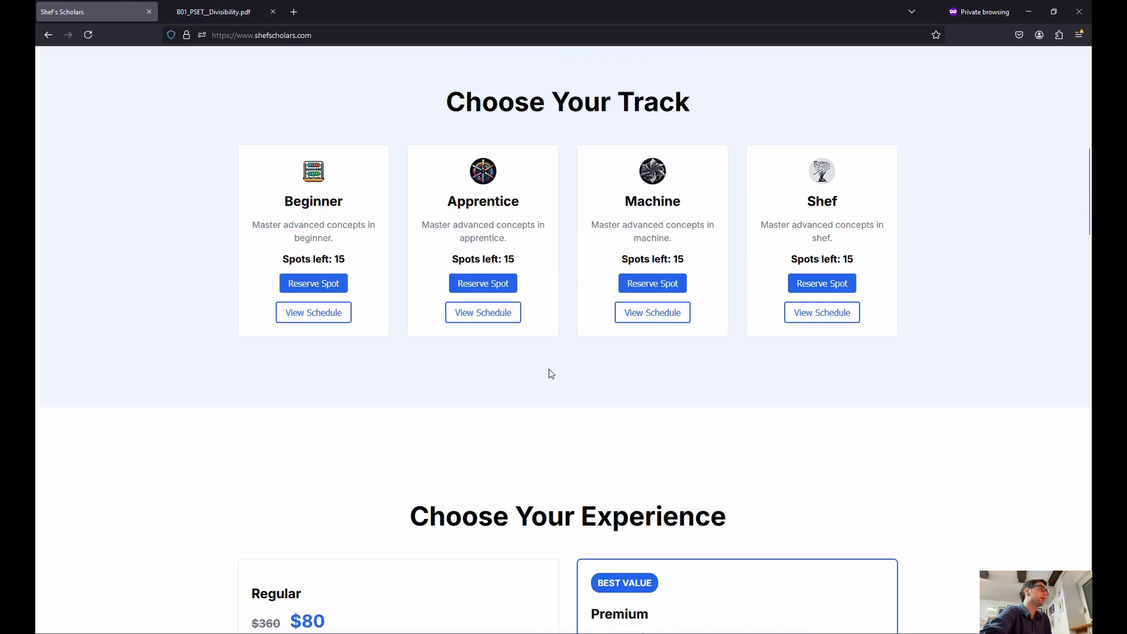
{"action": "scroll", "scroll_direction": "down", "scroll_amount": 3}
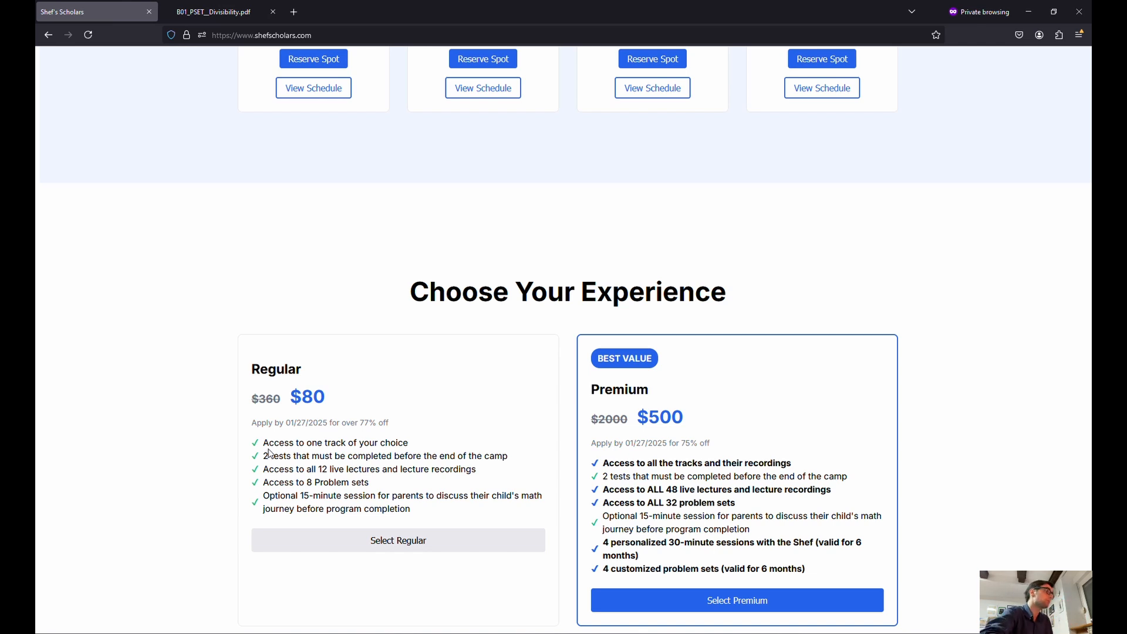
{"action": "scroll", "scroll_direction": "down", "scroll_amount": 3}
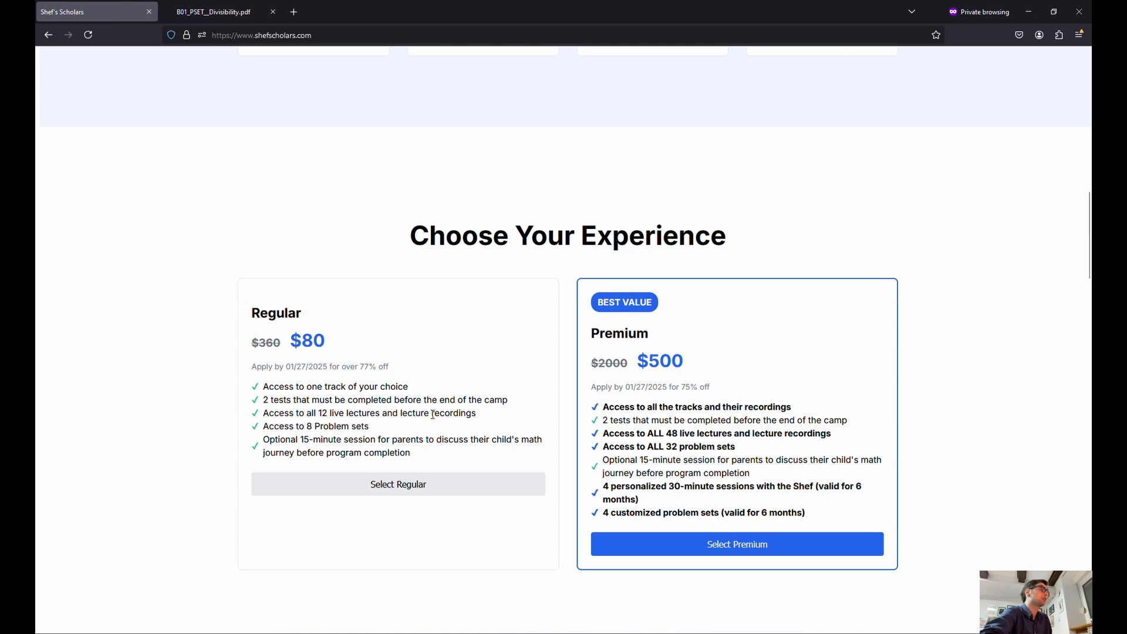
{"action": "scroll", "scroll_direction": "up", "scroll_amount": 3}
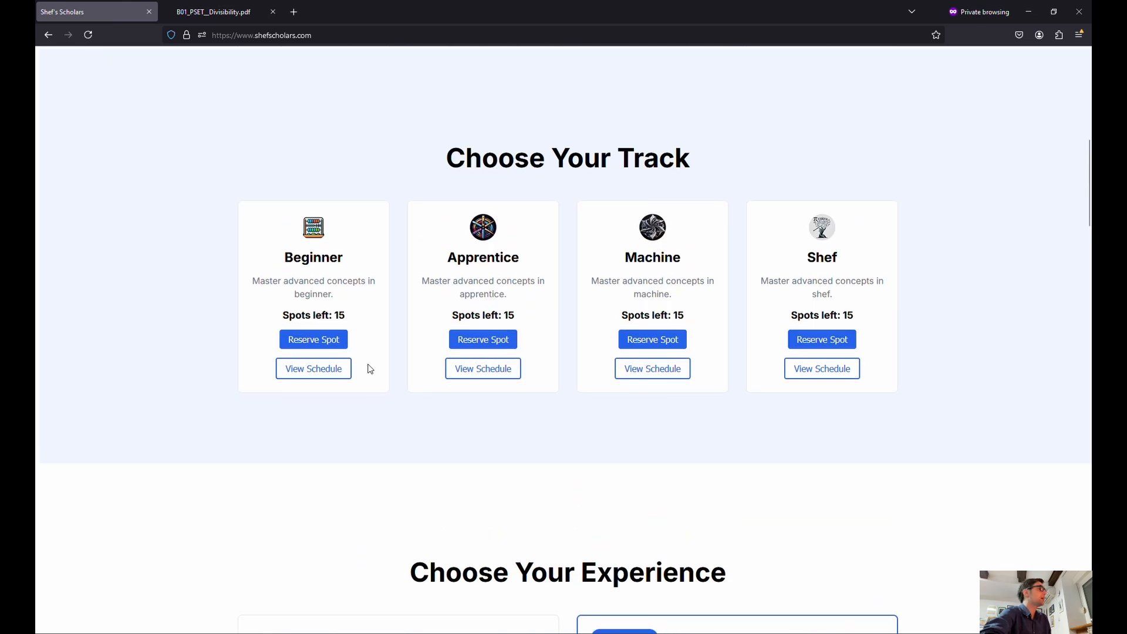
Reopen the Beginner Lessons schedule showing the January 31 and February 1 sessions
{"action": "left_click", "coordinate": [313, 368]}
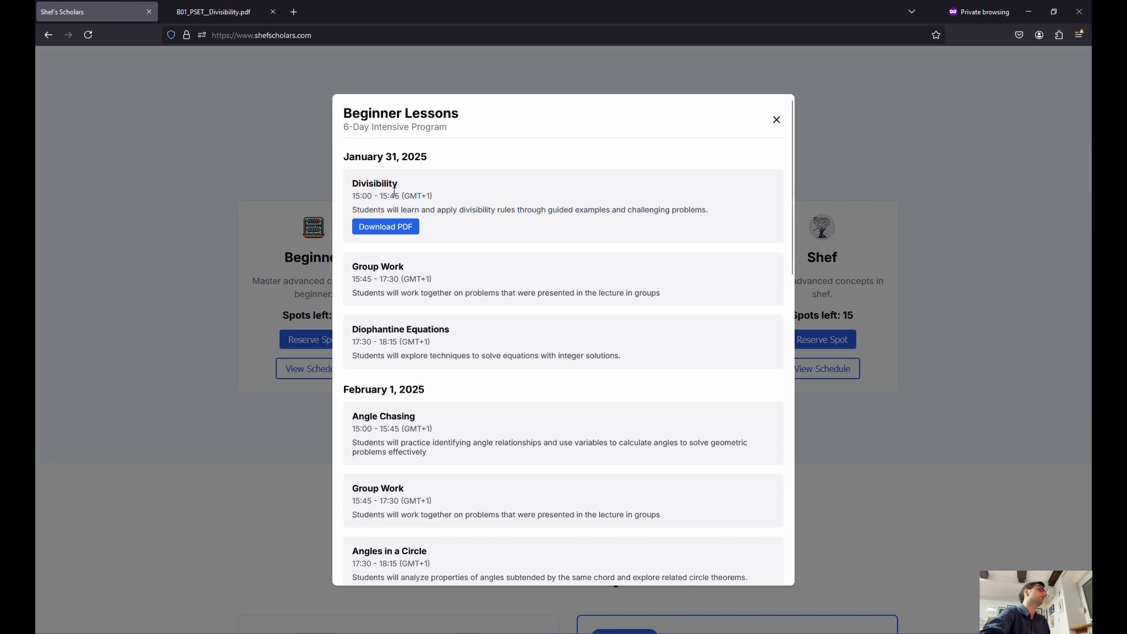
{"action": "mouse_move", "coordinate": [466, 201]}
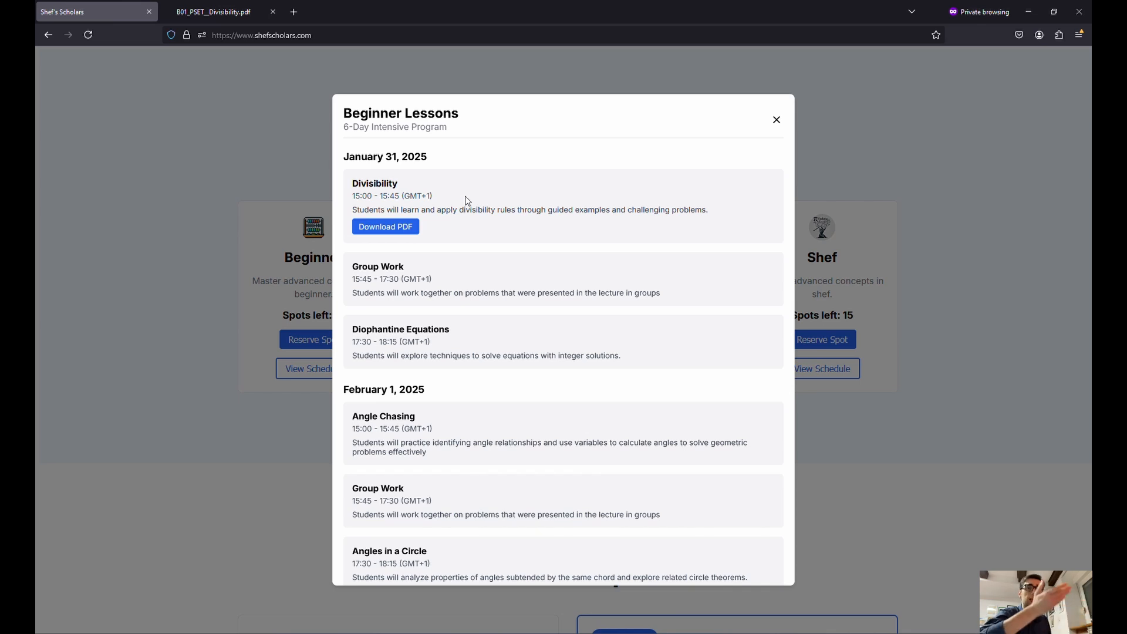
{"action": "mouse_move", "coordinate": [494, 240]}
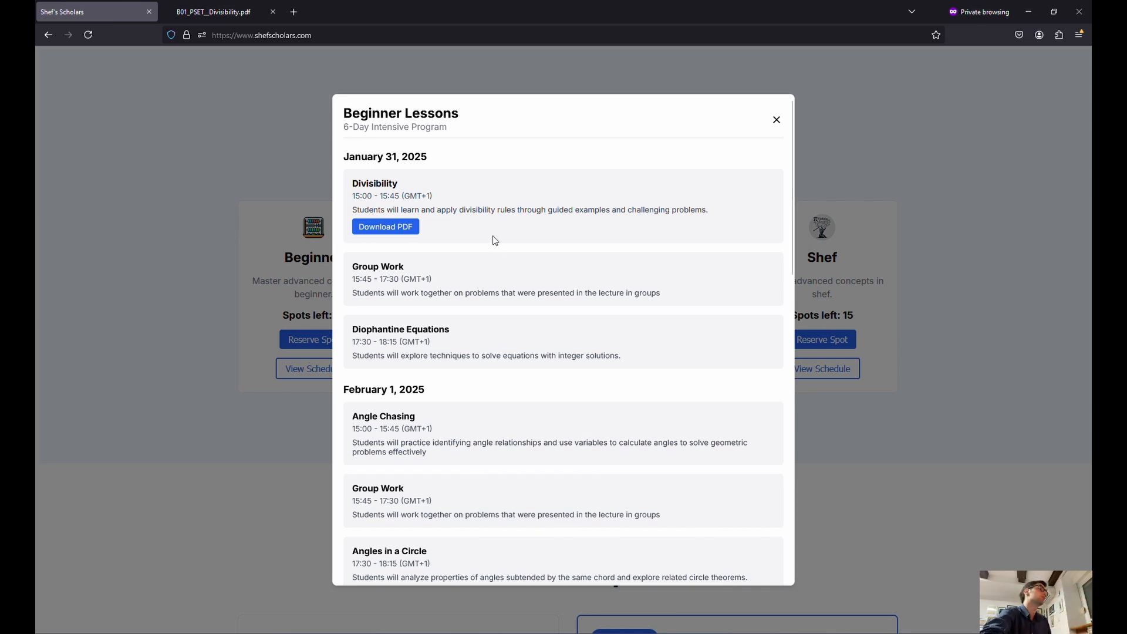
{"action": "mouse_move", "coordinate": [564, 207]}
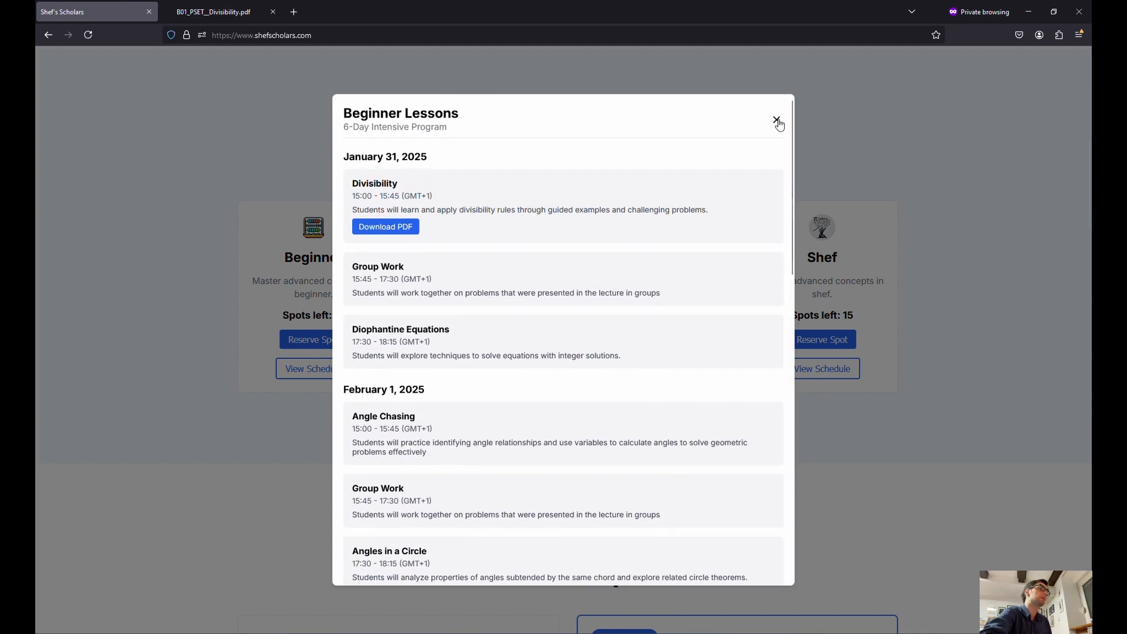
Close the Beginner schedule and scroll past the track cards to the Regular and Premium plan comparison
{"action": "left_click", "coordinate": [778, 120]}
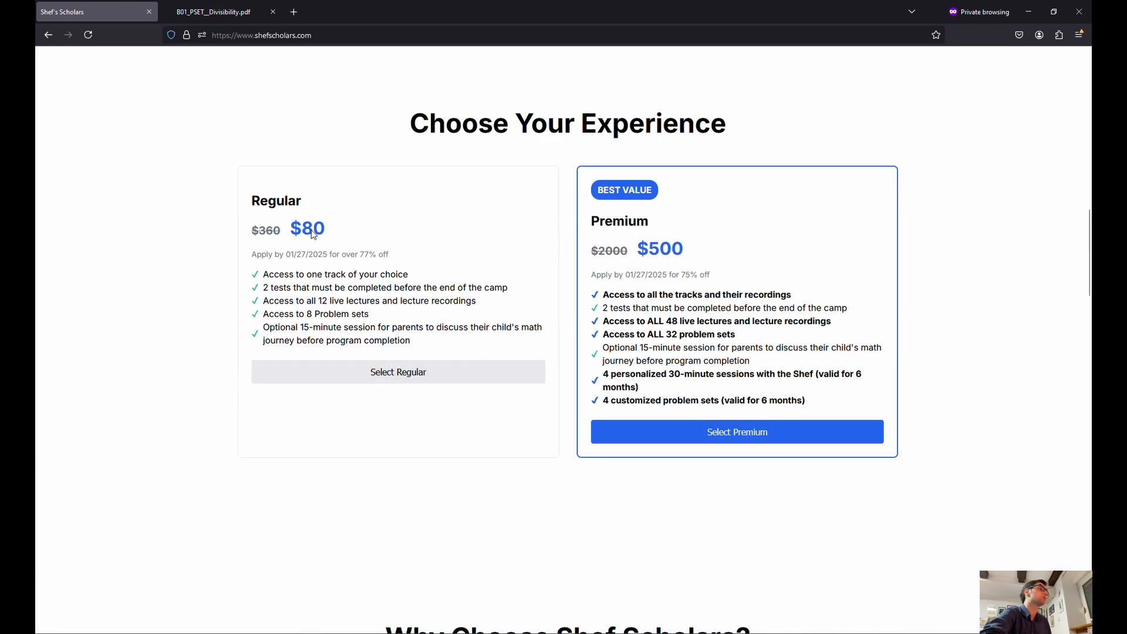
{"action": "mouse_move", "coordinate": [443, 279]}
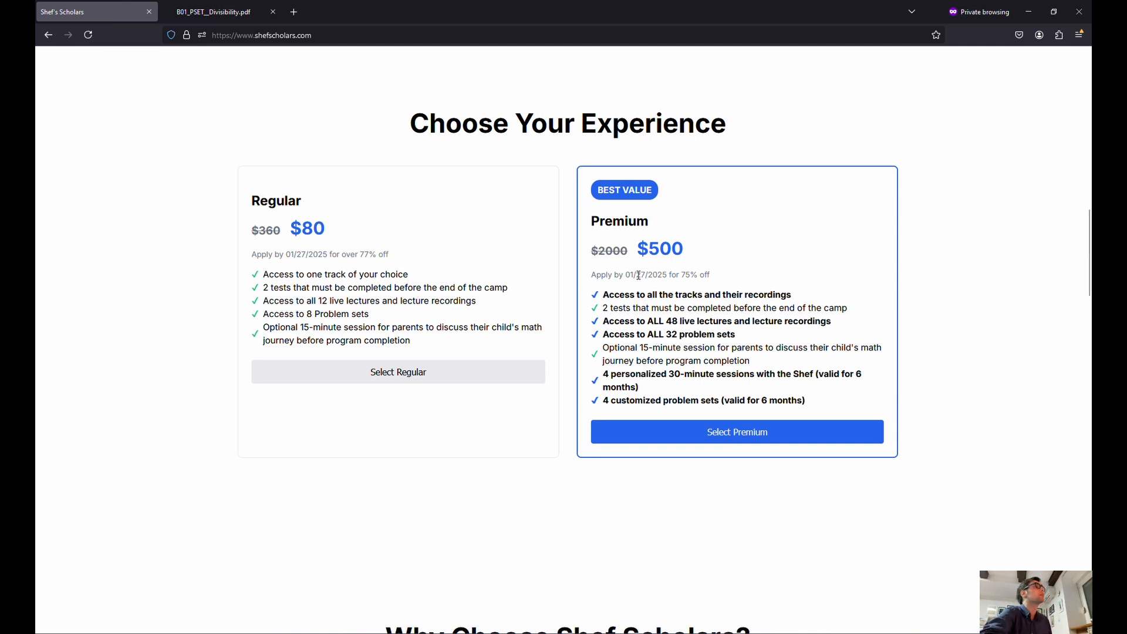
{"action": "mouse_move", "coordinate": [640, 275]}
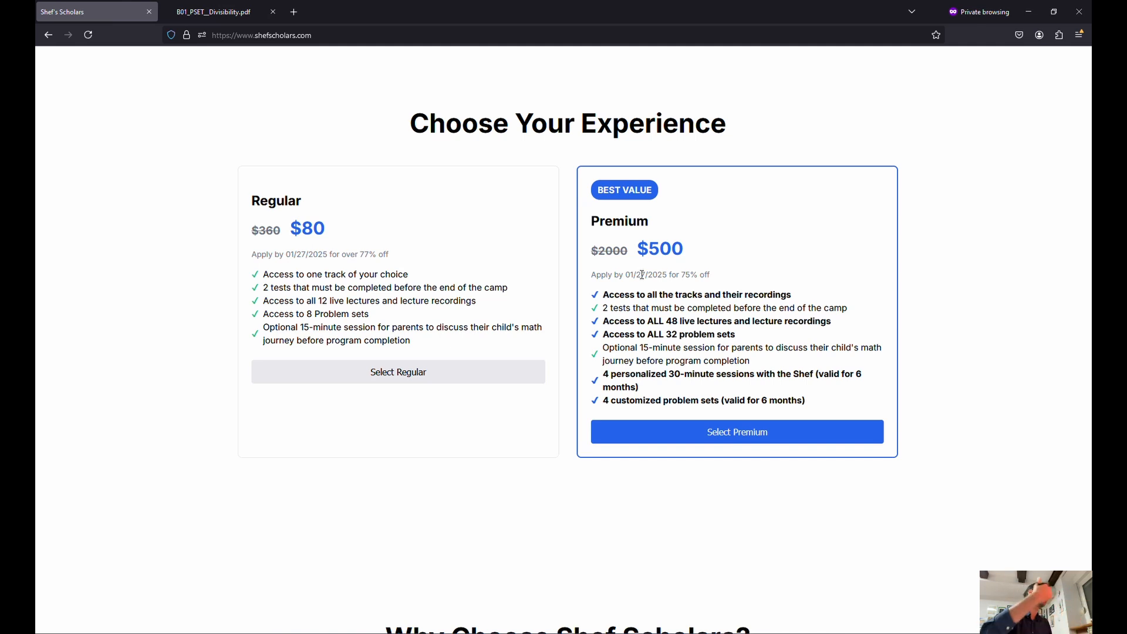
{"action": "mouse_move", "coordinate": [429, 324]}
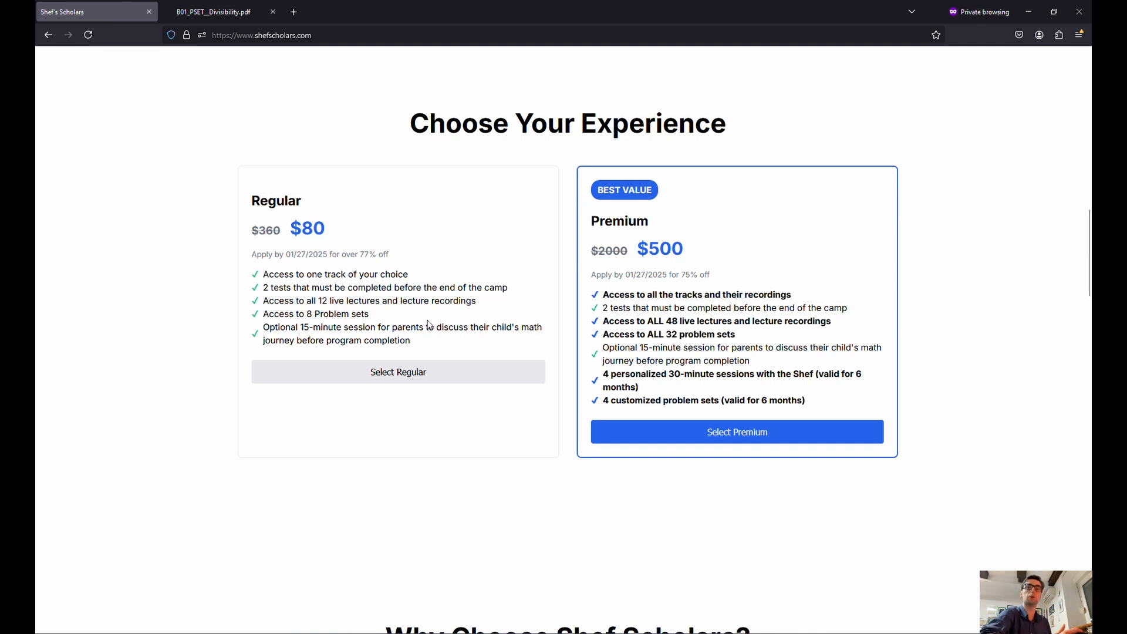
{"action": "scroll", "scroll_direction": "down", "scroll_amount": 3}
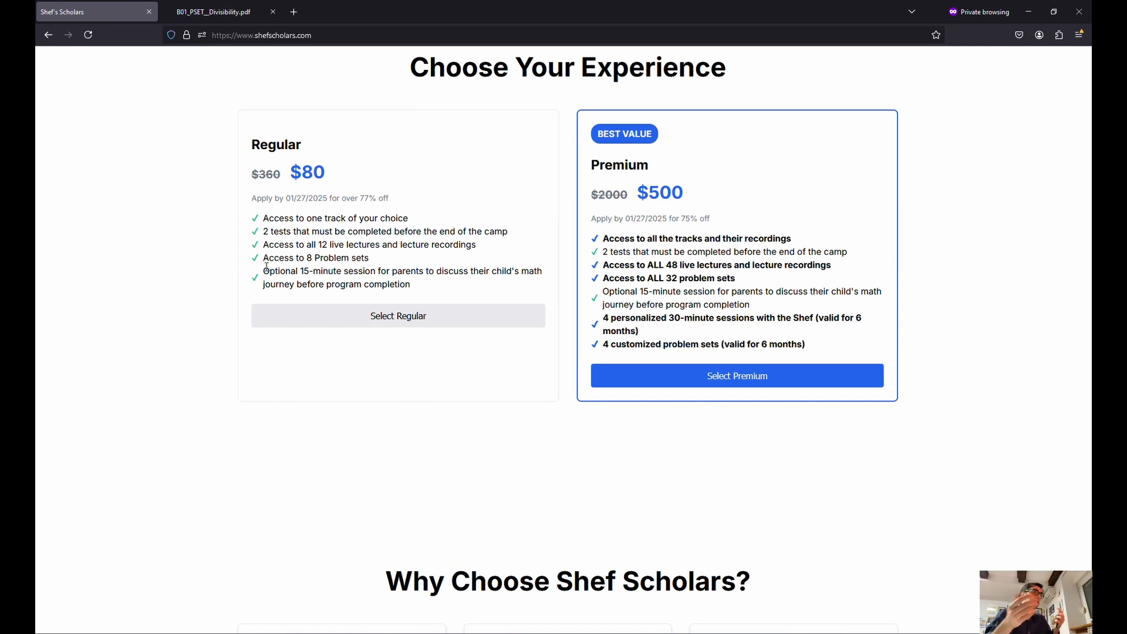
{"action": "mouse_move", "coordinate": [252, 110]}
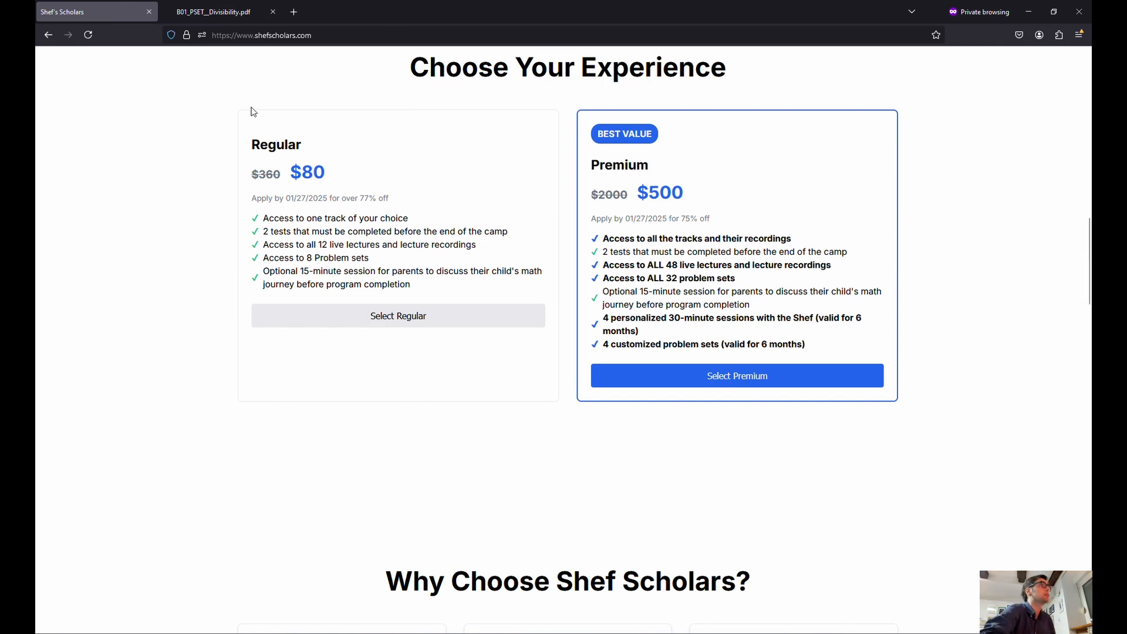
{"action": "mouse_move", "coordinate": [567, 236]}
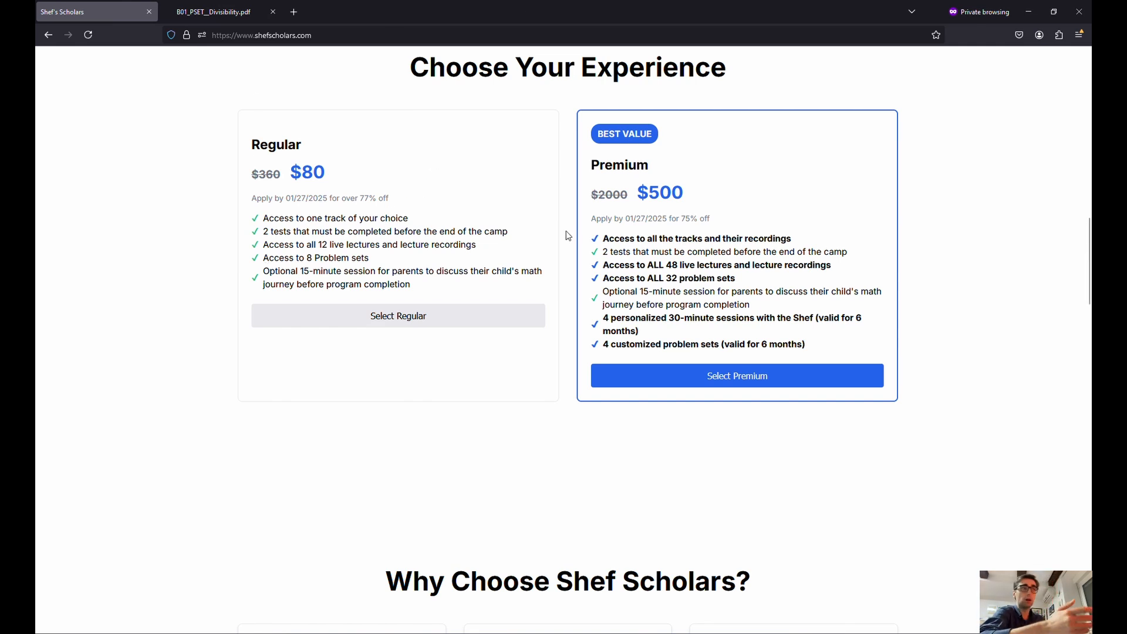
{"action": "mouse_move", "coordinate": [641, 227]}
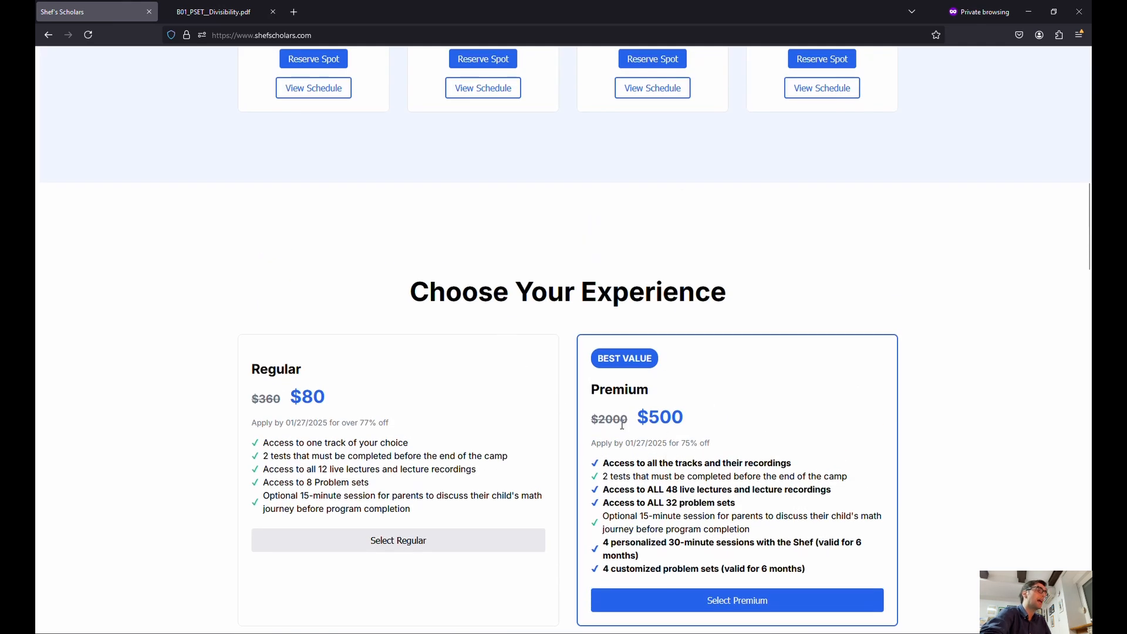
{"action": "scroll", "scroll_direction": "up", "scroll_amount": 3}
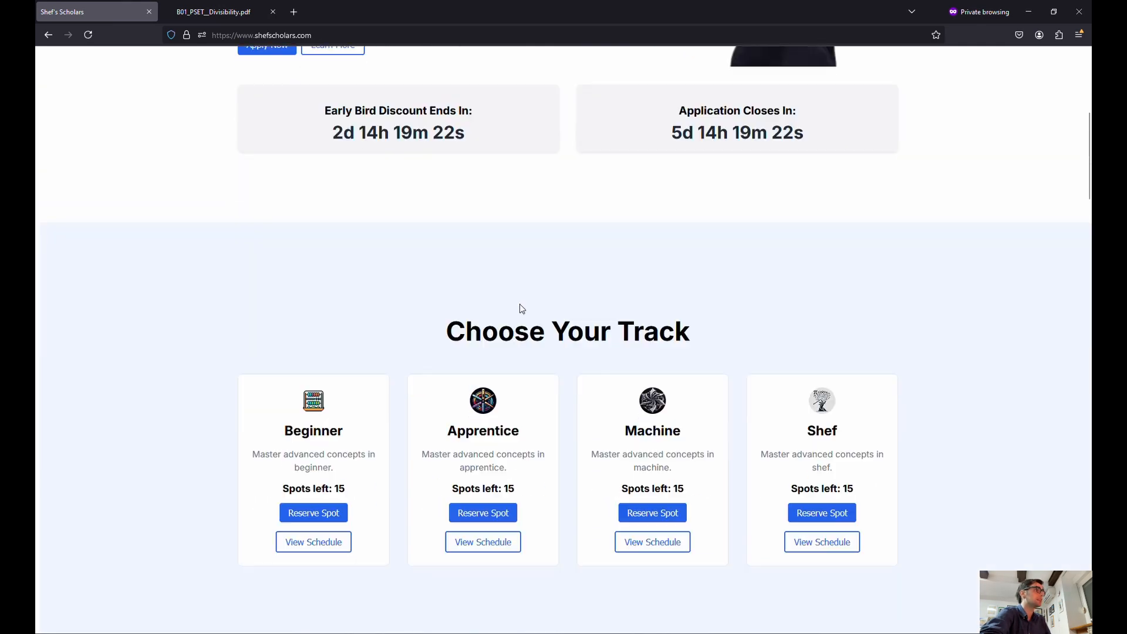
{"action": "scroll", "scroll_direction": "down", "scroll_amount": 3}
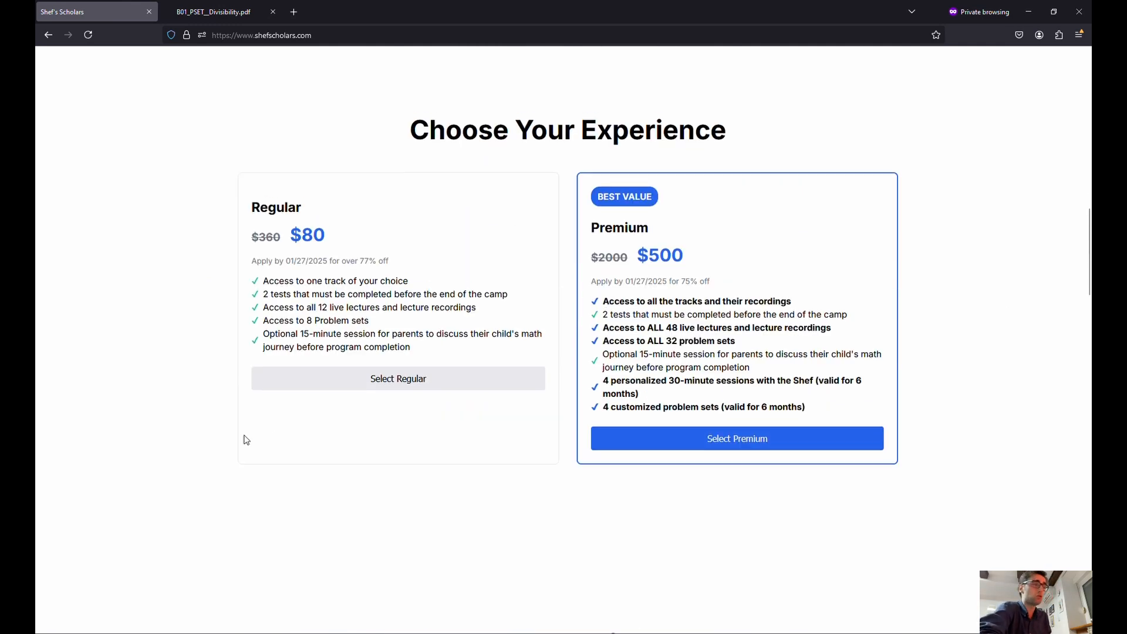
{"action": "scroll", "scroll_direction": "up", "scroll_amount": 3}
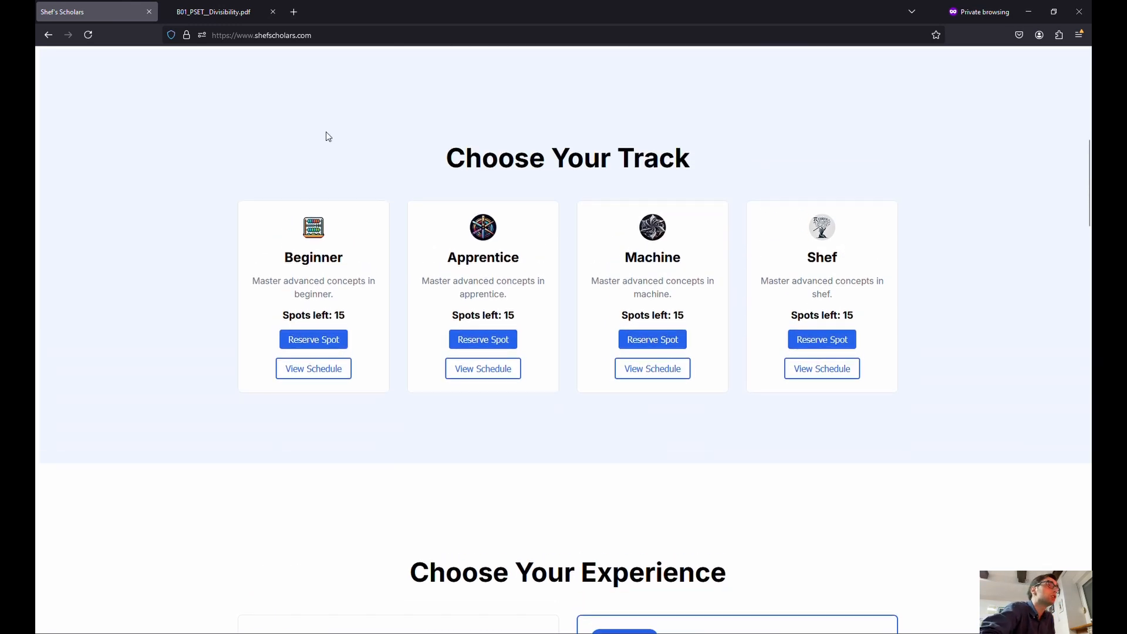
{"action": "scroll", "scroll_direction": "down", "scroll_amount": 3}
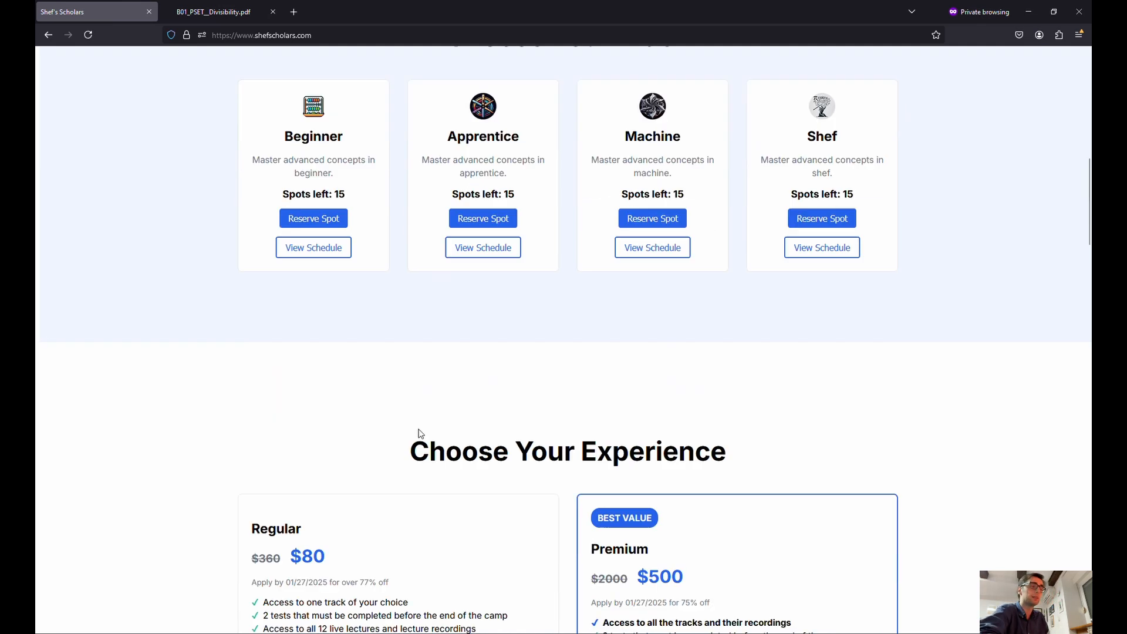
{"action": "scroll", "scroll_direction": "down", "scroll_amount": 3}
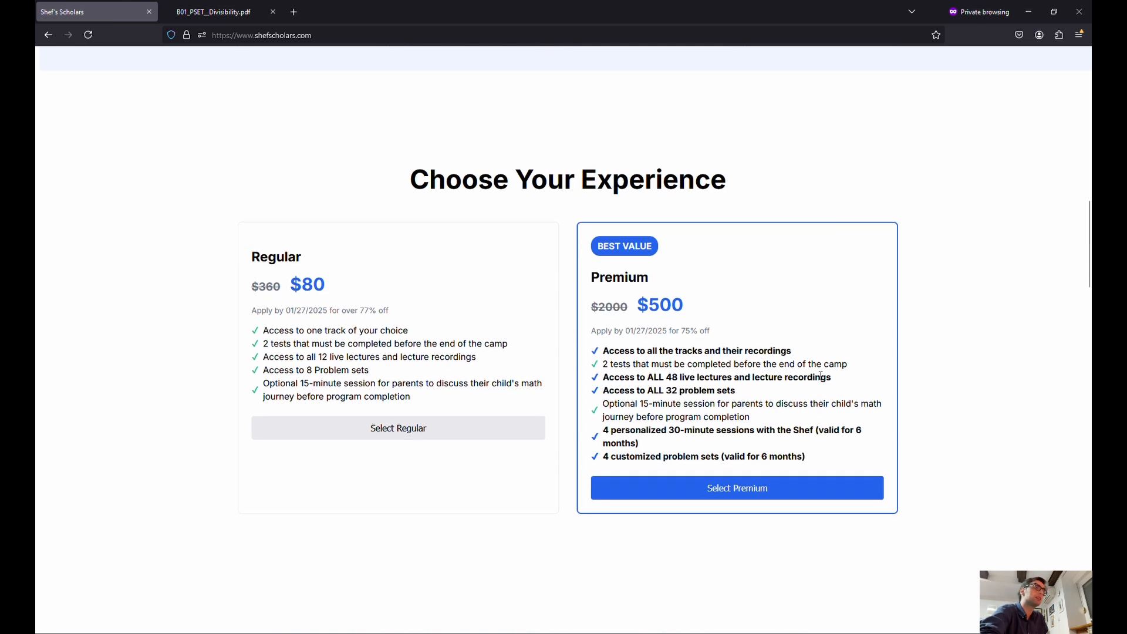
{"action": "mouse_move", "coordinate": [607, 390]}
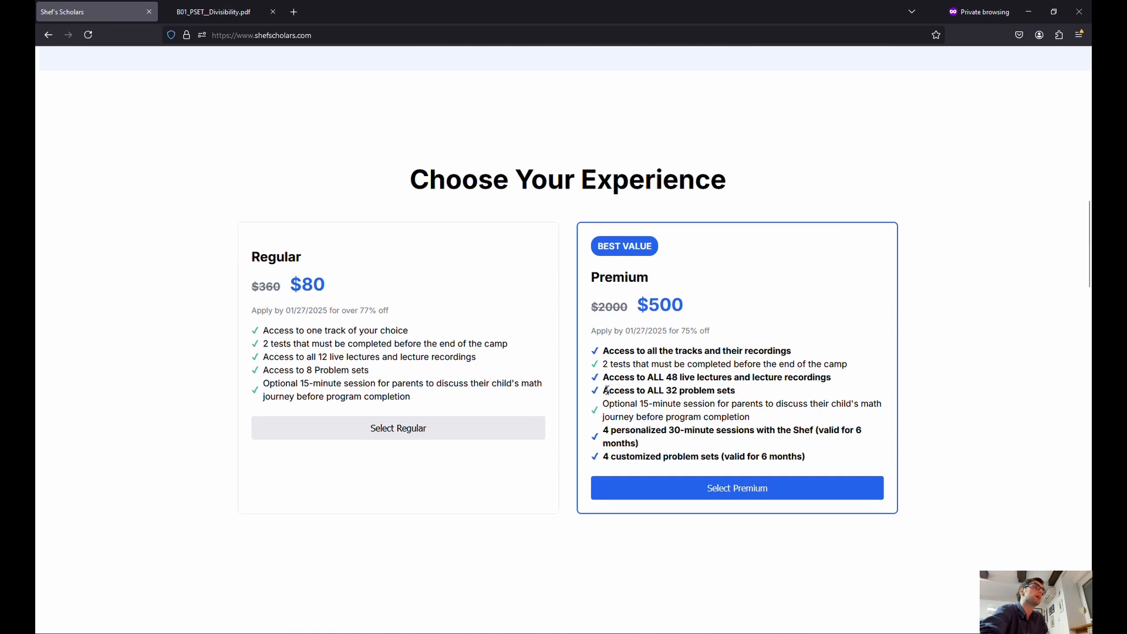
{"action": "mouse_move", "coordinate": [766, 399]}
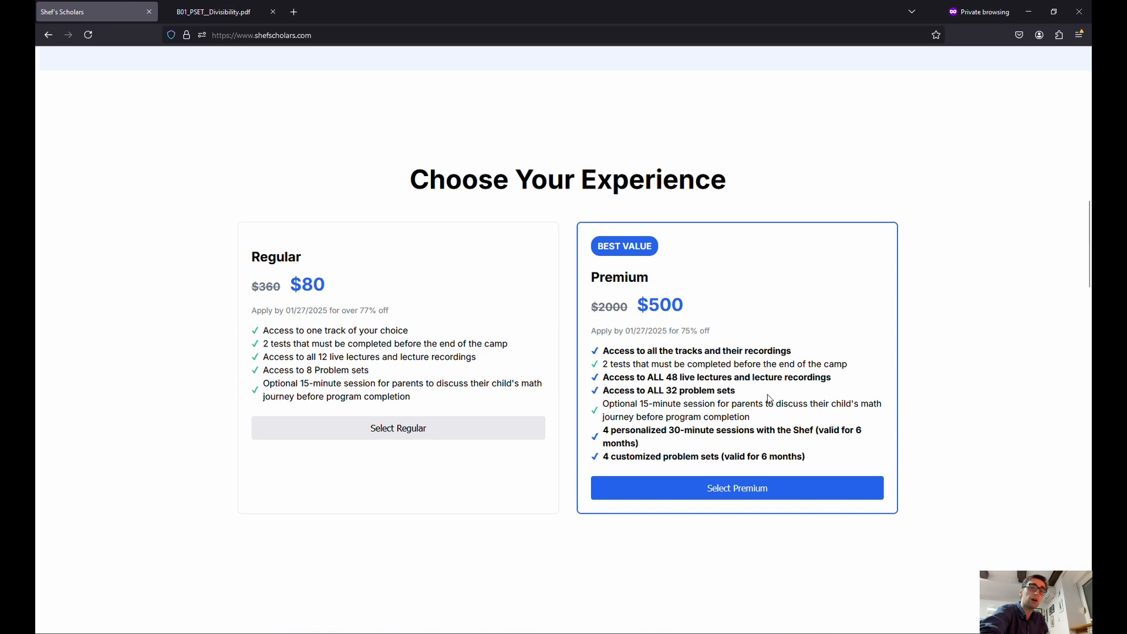
{"action": "mouse_move", "coordinate": [594, 406]}
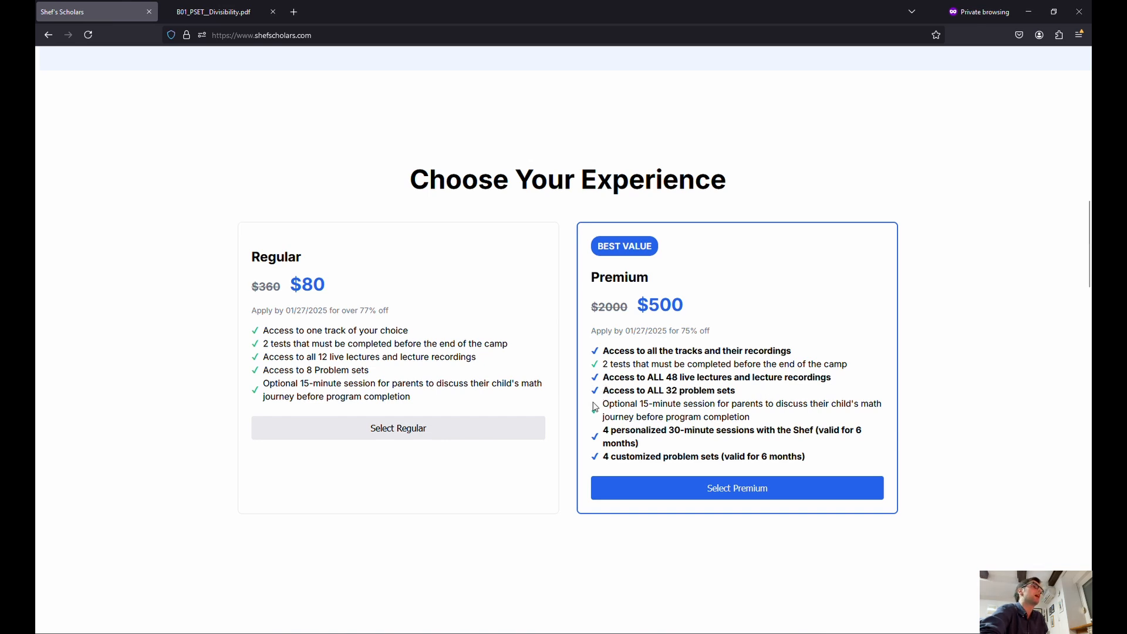
{"action": "mouse_move", "coordinate": [700, 385]}
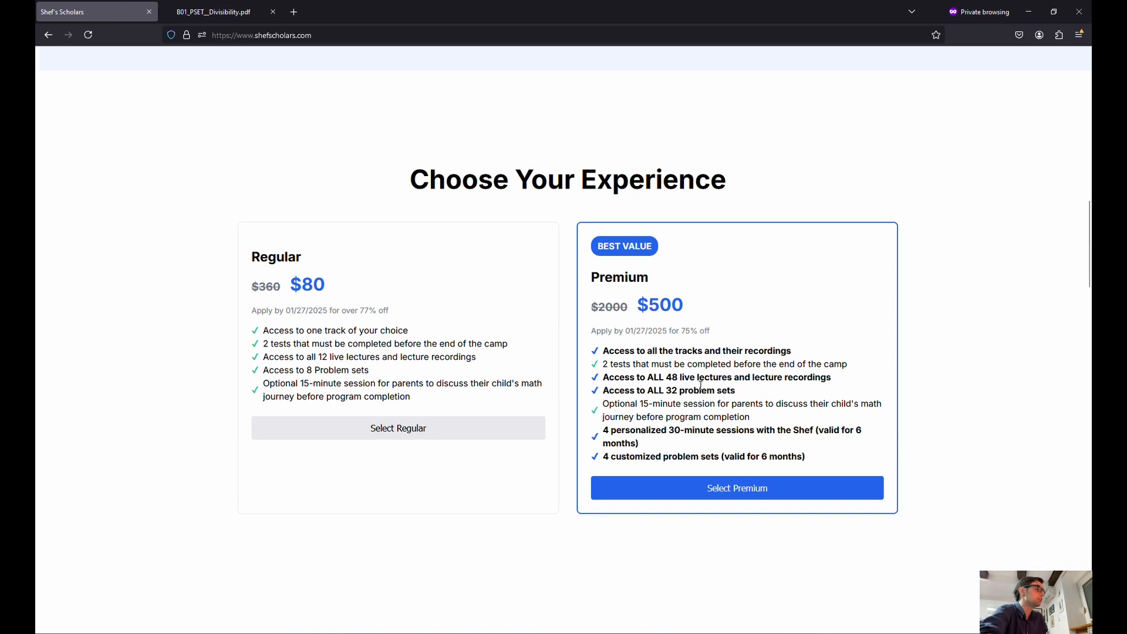
{"action": "scroll", "scroll_direction": "up", "scroll_amount": 3}
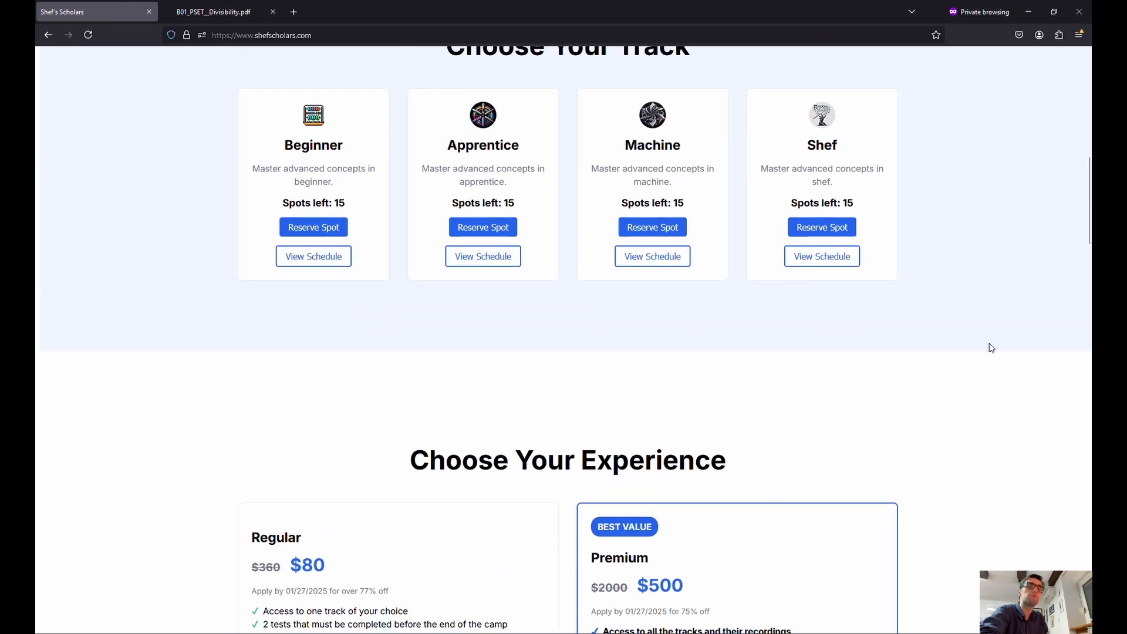
{"action": "mouse_move", "coordinate": [694, 327]}
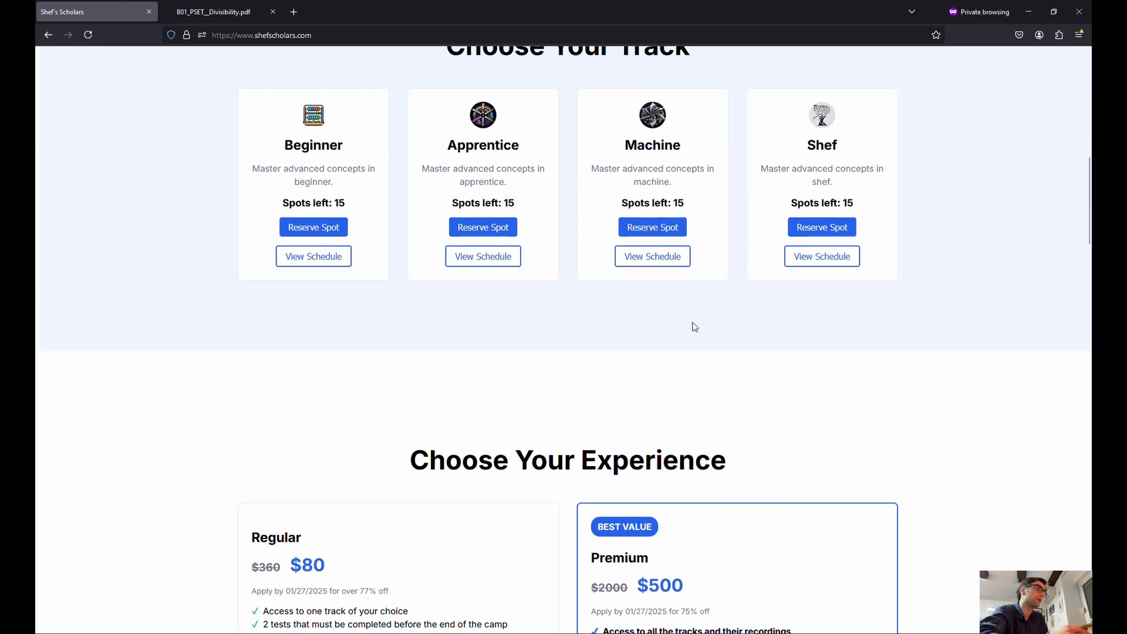
{"action": "scroll", "scroll_direction": "down", "scroll_amount": 3}
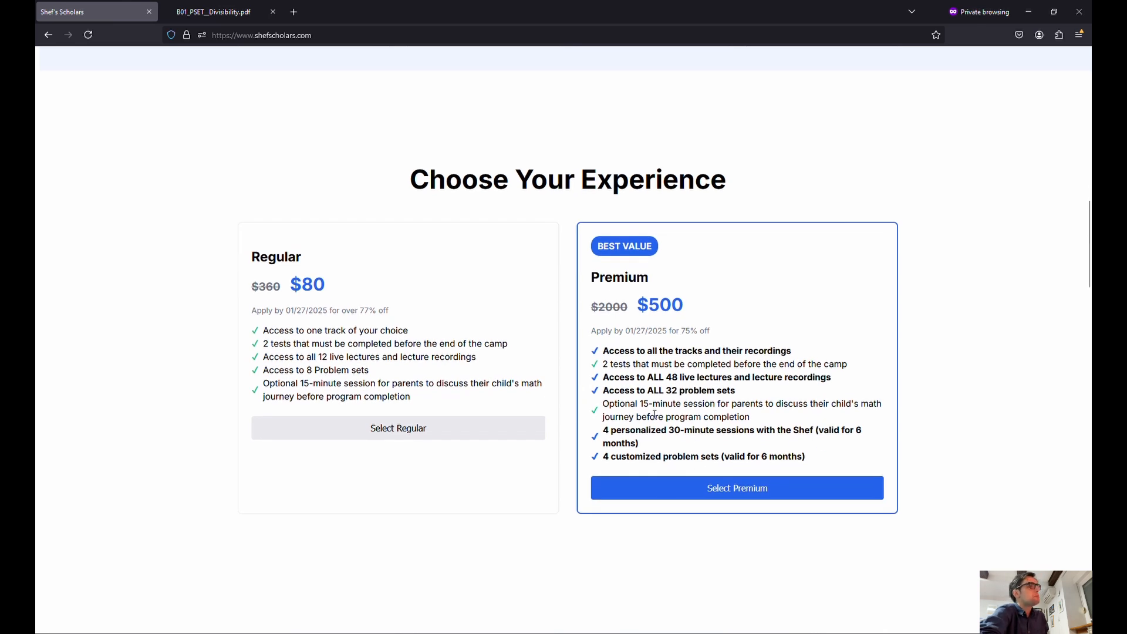
{"action": "mouse_move", "coordinate": [605, 438]}
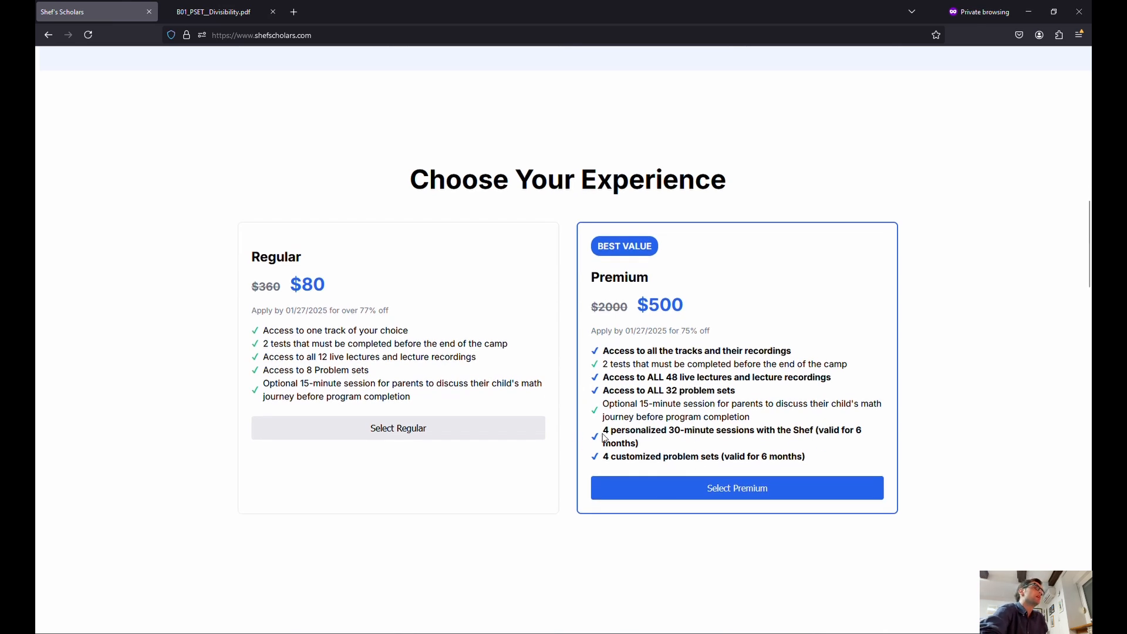
{"action": "mouse_move", "coordinate": [840, 451]}
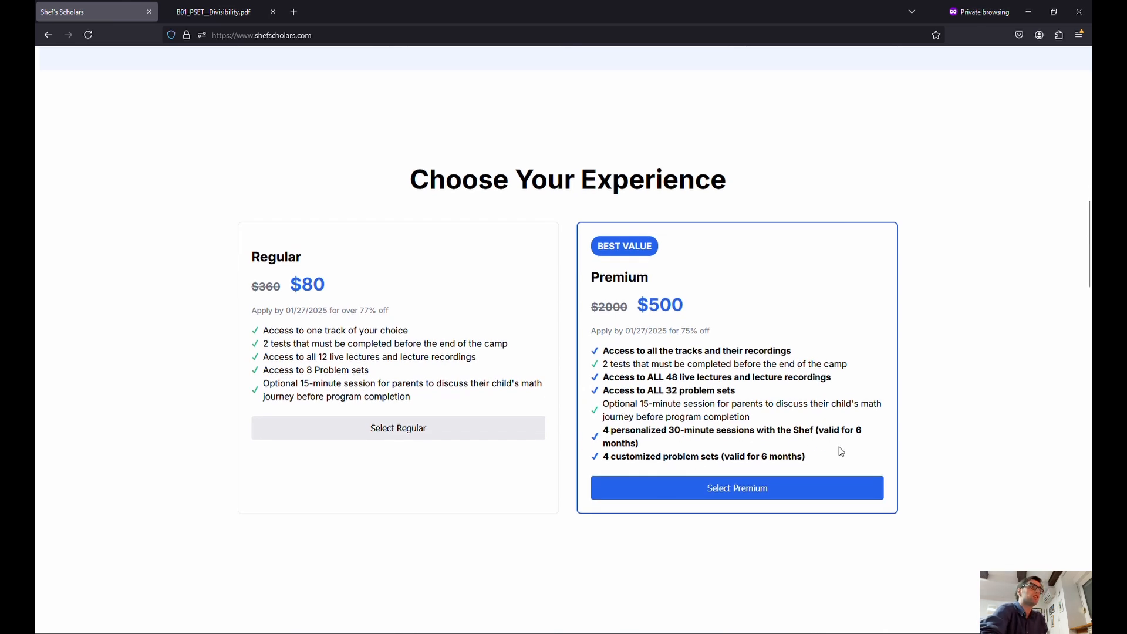
{"action": "mouse_move", "coordinate": [640, 427]}
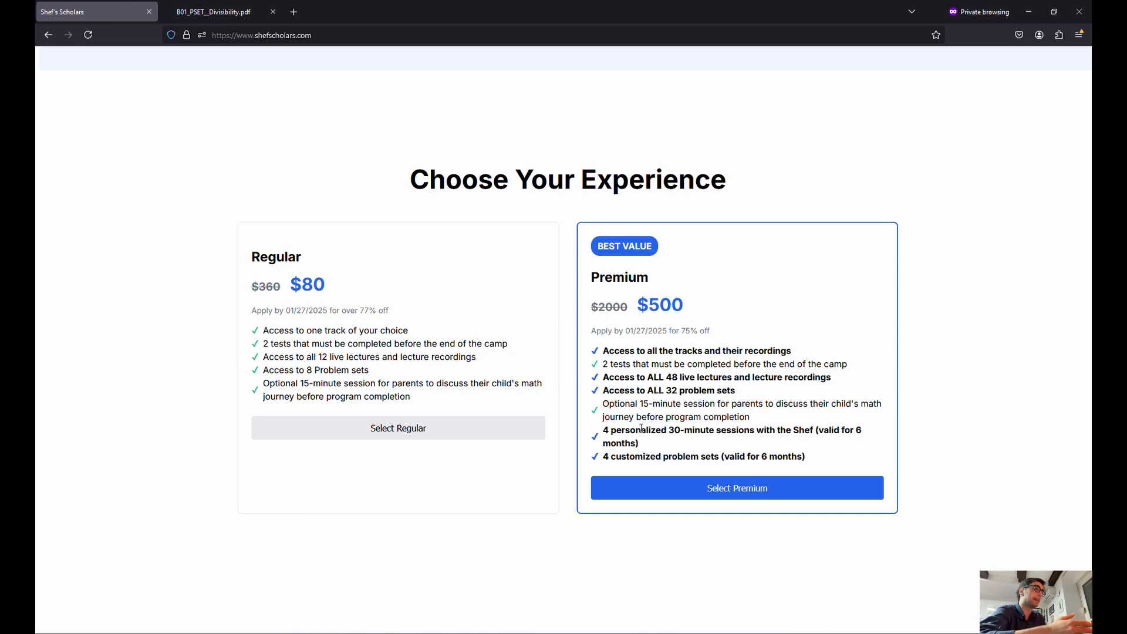
{"action": "mouse_move", "coordinate": [669, 443]}
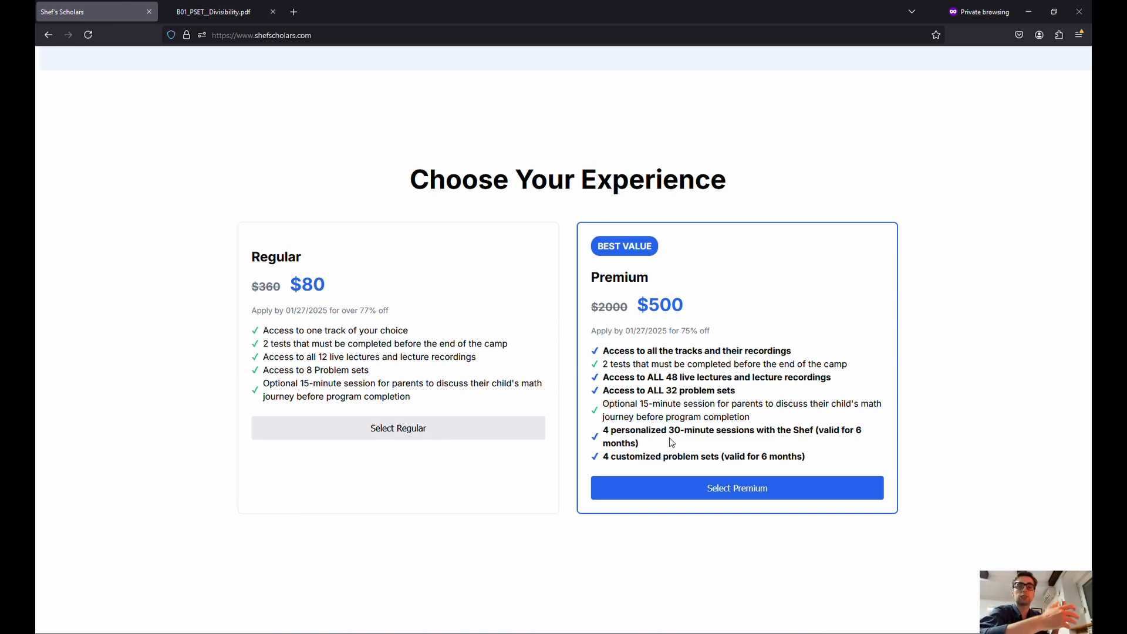
Scroll past Why Choose Shef Scholars and the student testimonials to the Frequently Asked Questions
{"action": "scroll", "scroll_direction": "down", "scroll_amount": 3}
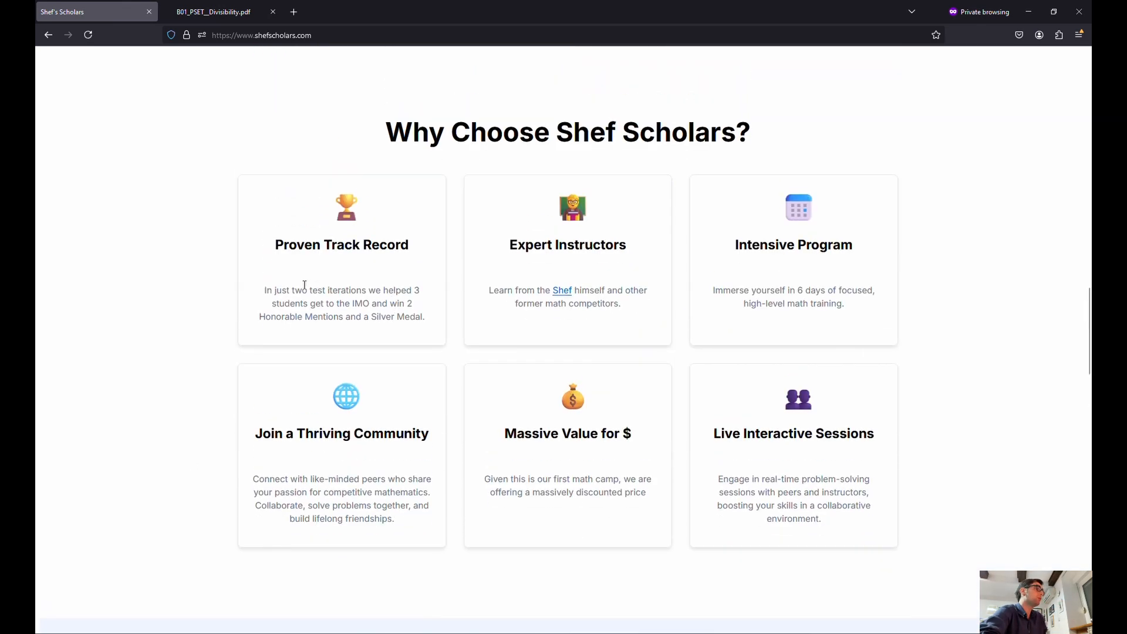
{"action": "mouse_move", "coordinate": [318, 289]}
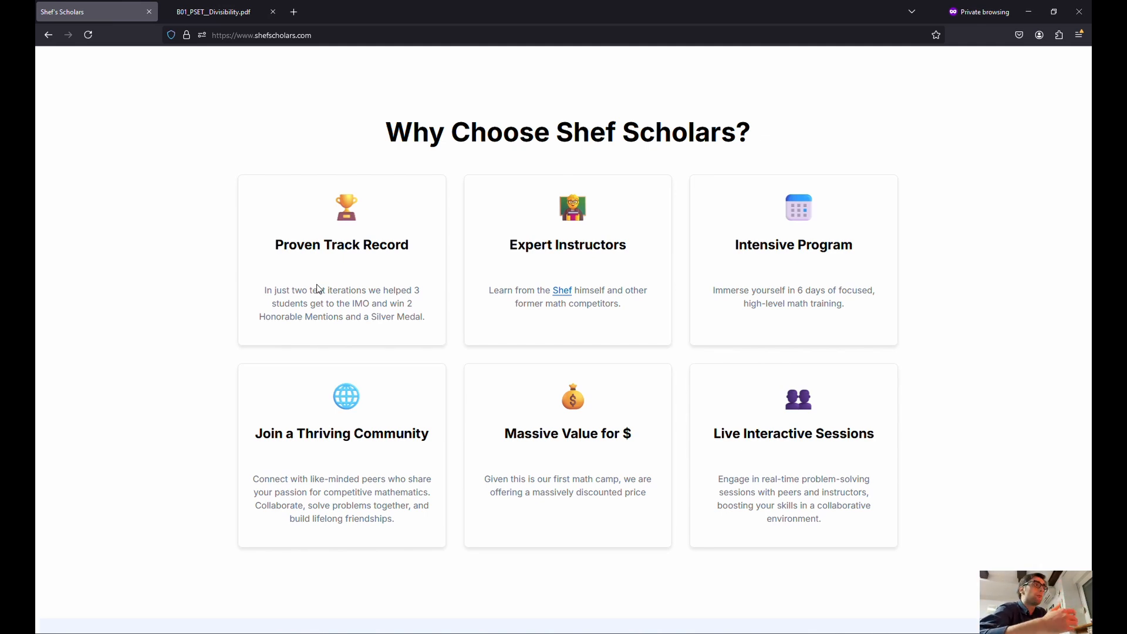
{"action": "mouse_move", "coordinate": [436, 180]}
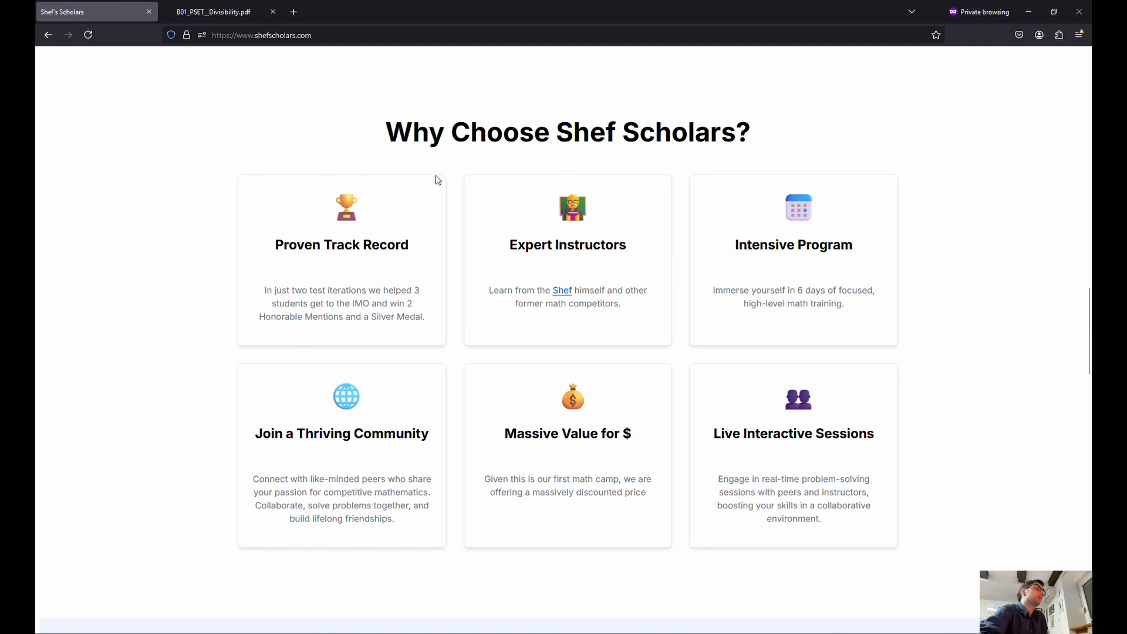
{"action": "mouse_move", "coordinate": [552, 194]}
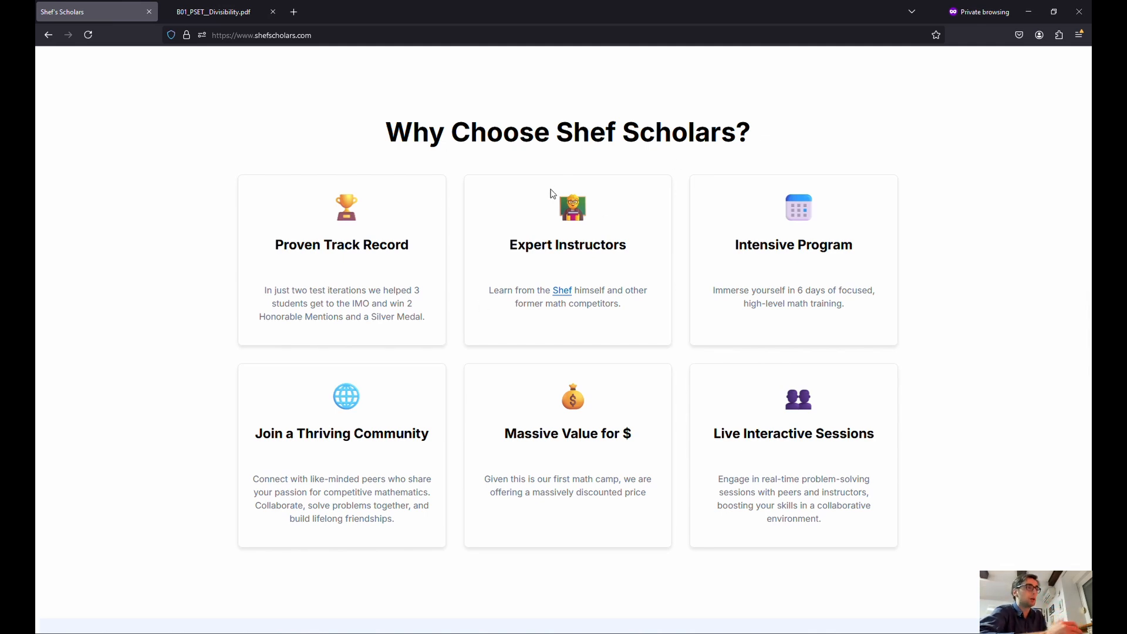
{"action": "mouse_move", "coordinate": [425, 265]}
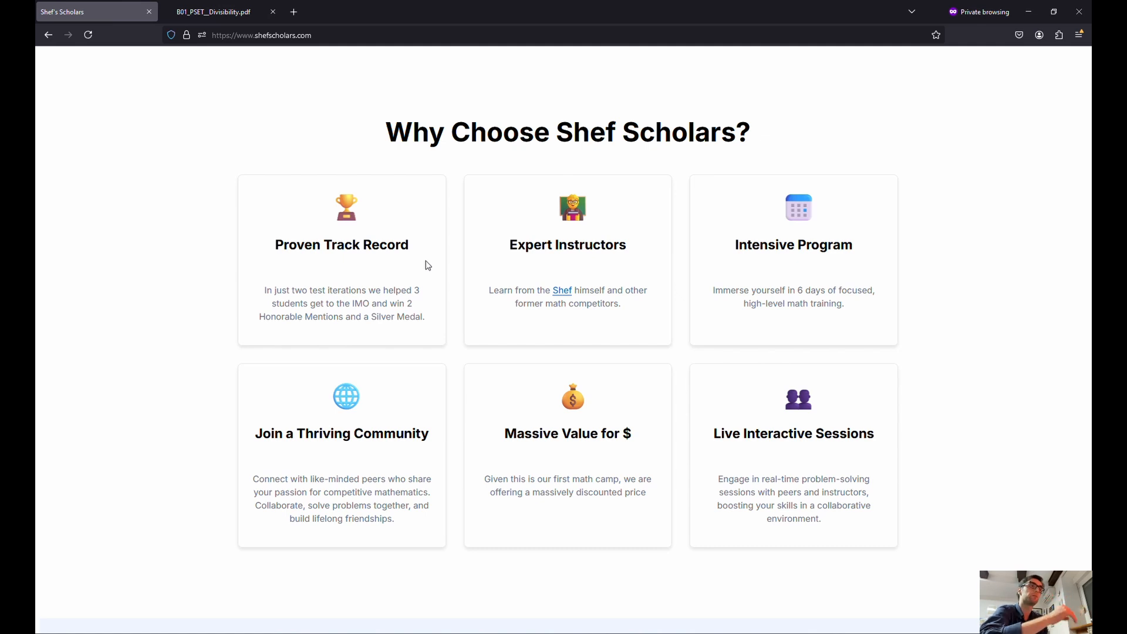
{"action": "mouse_move", "coordinate": [653, 266]}
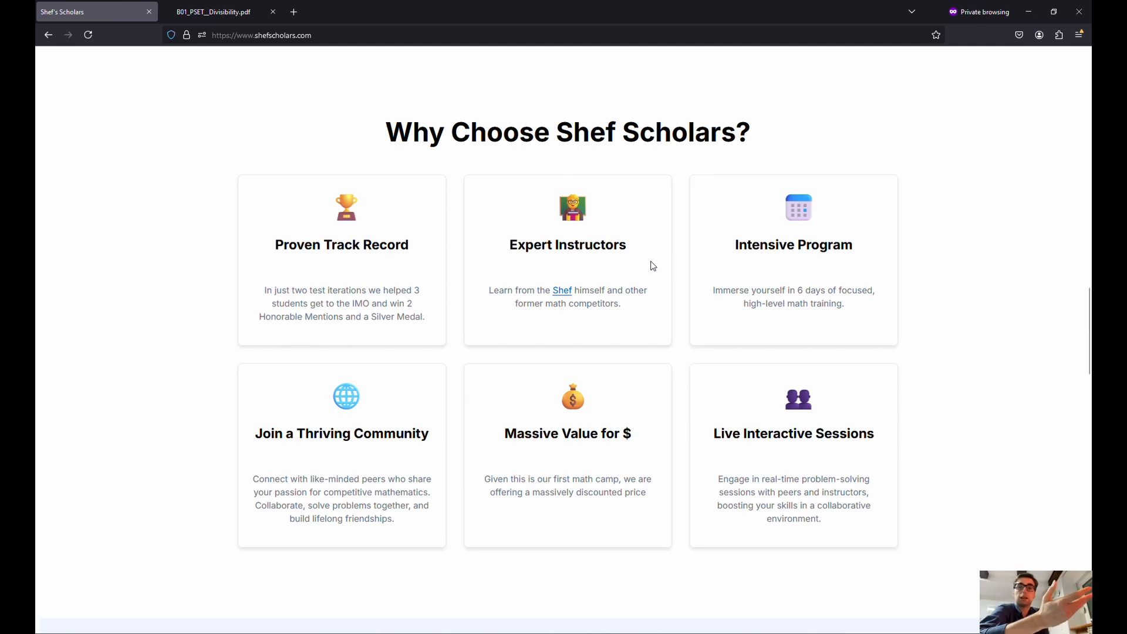
{"action": "mouse_move", "coordinate": [755, 190]}
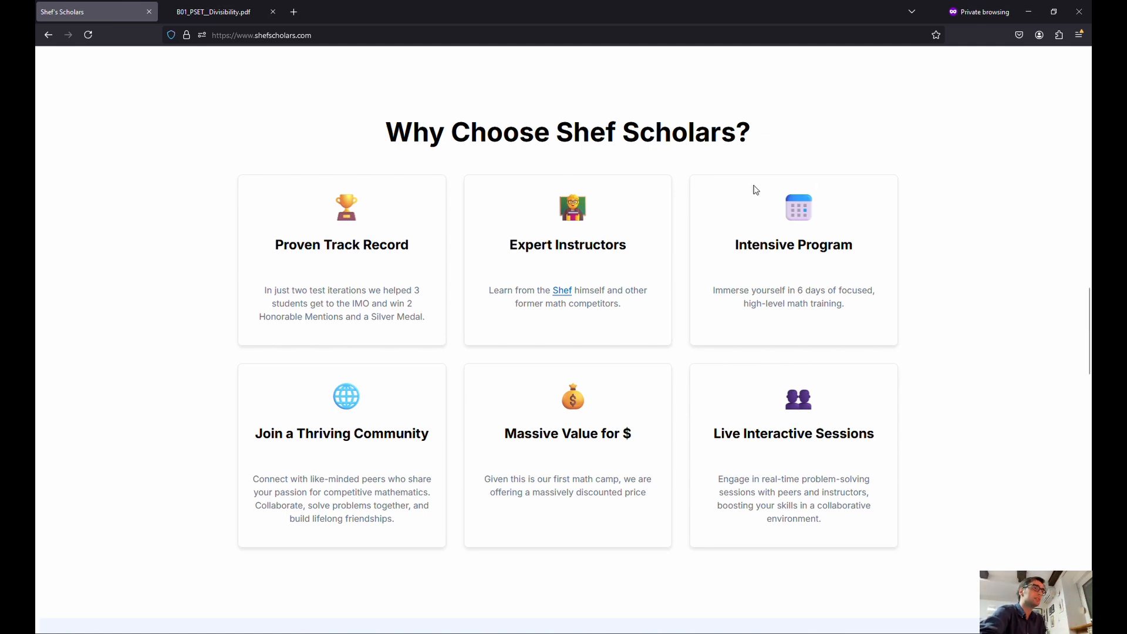
{"action": "scroll", "scroll_direction": "down", "scroll_amount": 3}
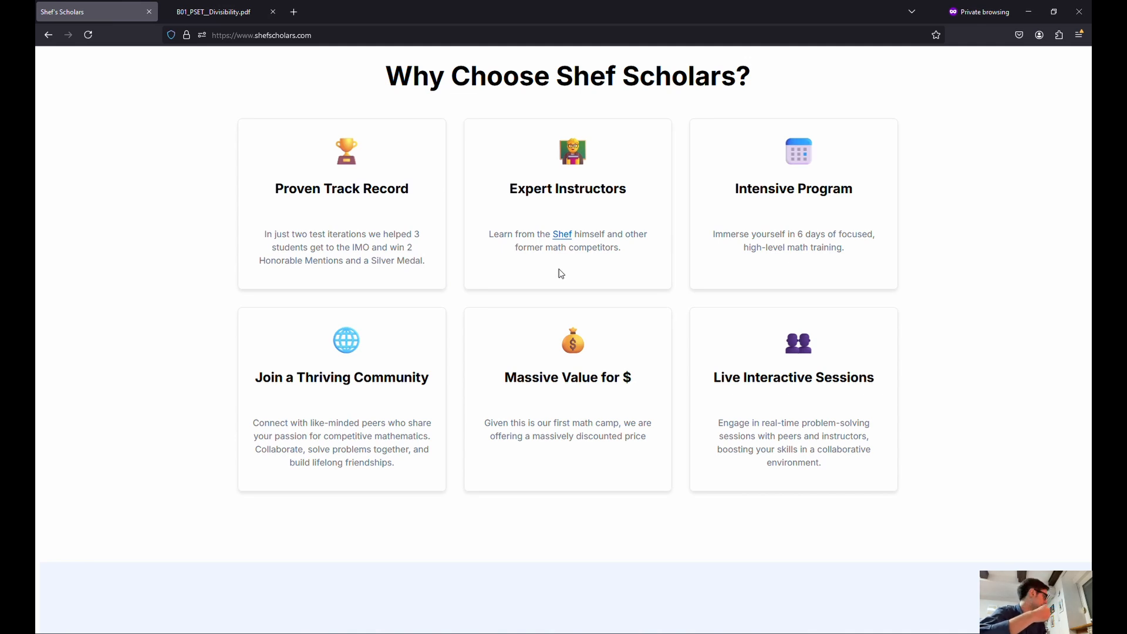
{"action": "mouse_move", "coordinate": [359, 329]}
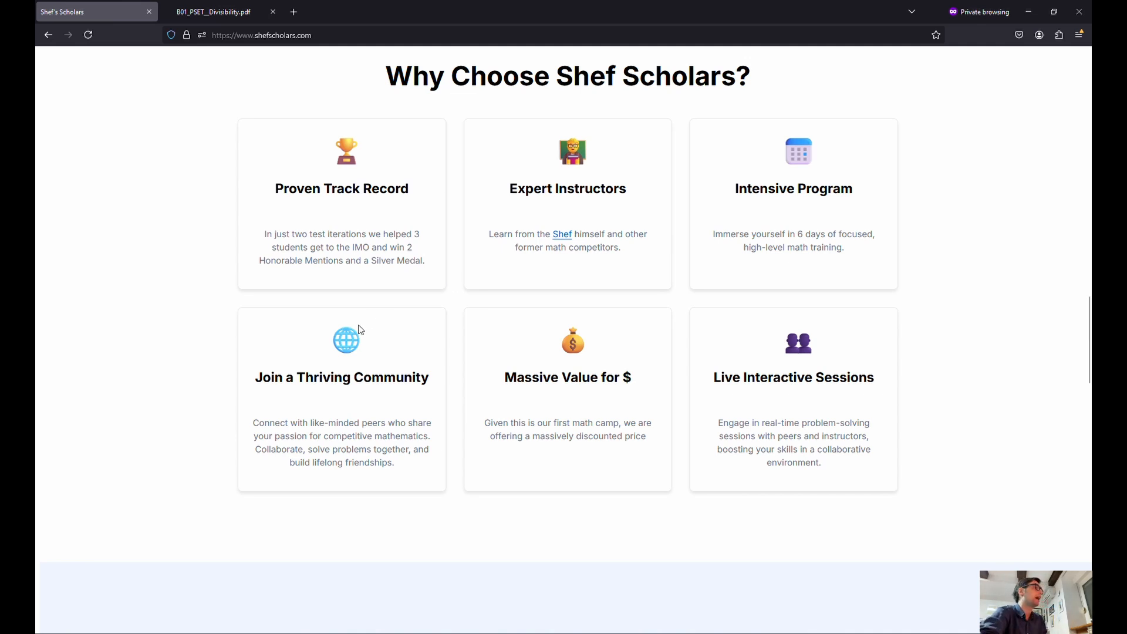
{"action": "mouse_move", "coordinate": [270, 447]}
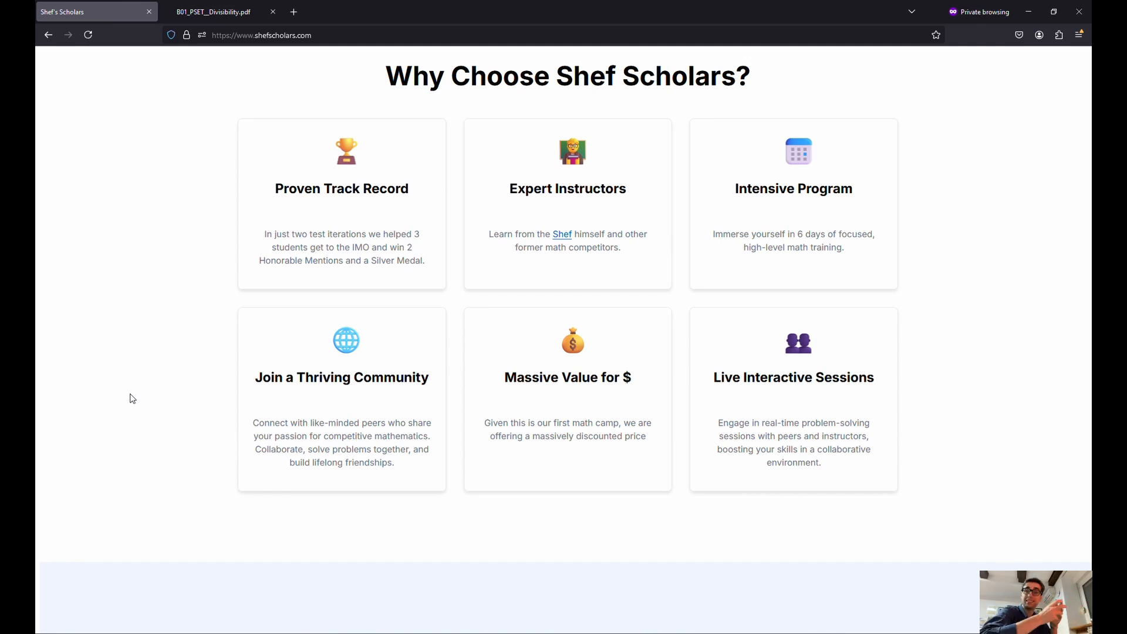
{"action": "scroll", "scroll_direction": "down", "scroll_amount": 3}
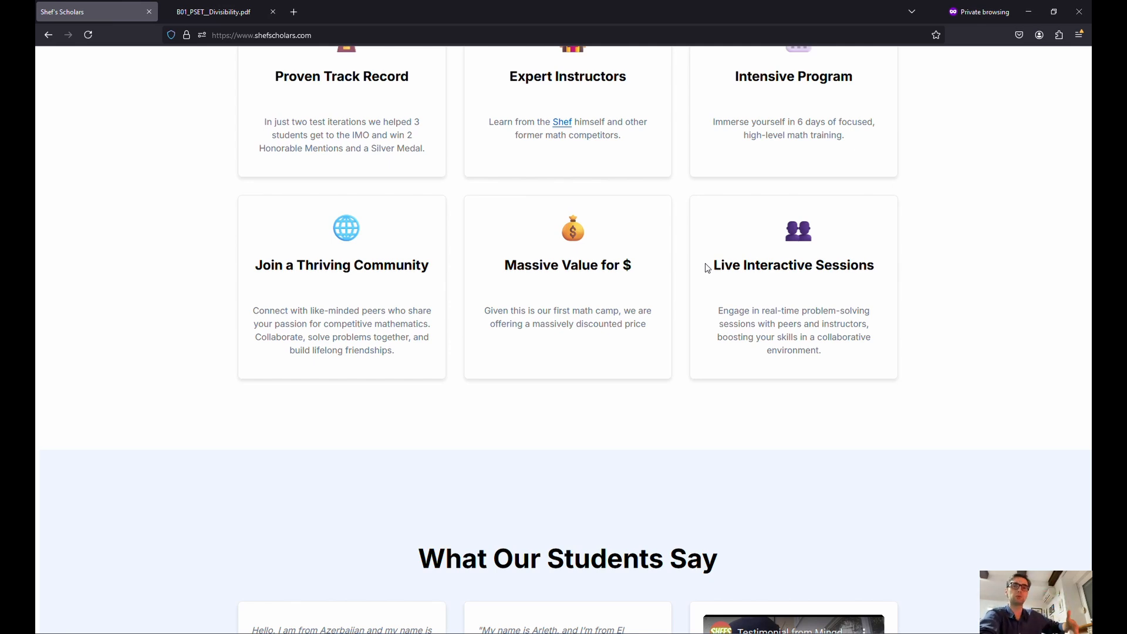
{"action": "scroll", "scroll_direction": "down", "scroll_amount": 3}
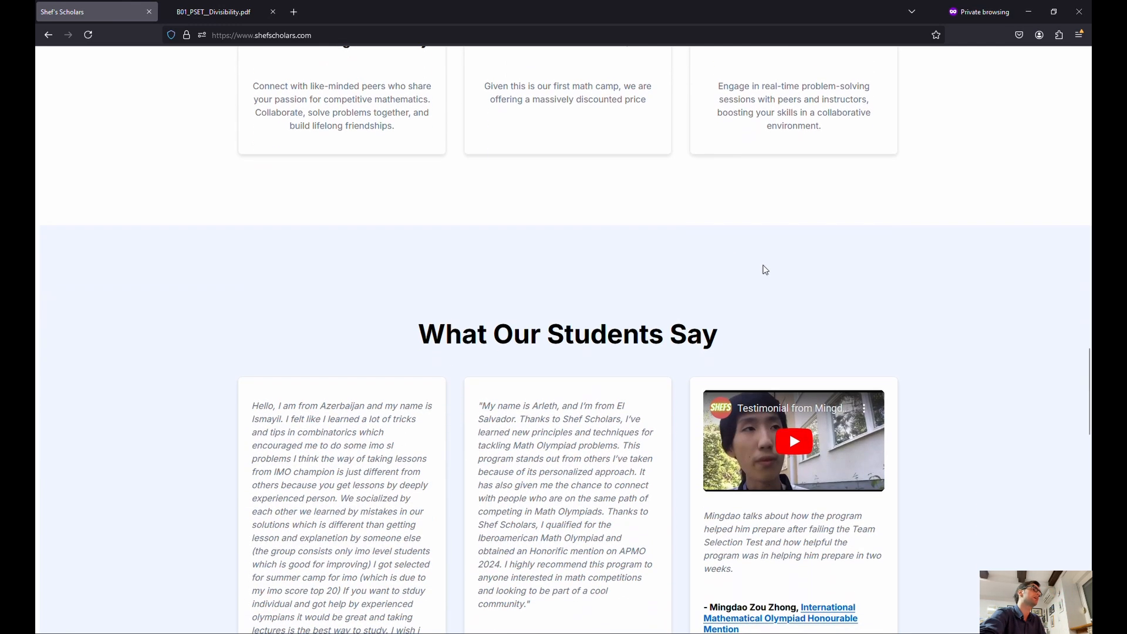
{"action": "scroll", "scroll_direction": "down", "scroll_amount": 3}
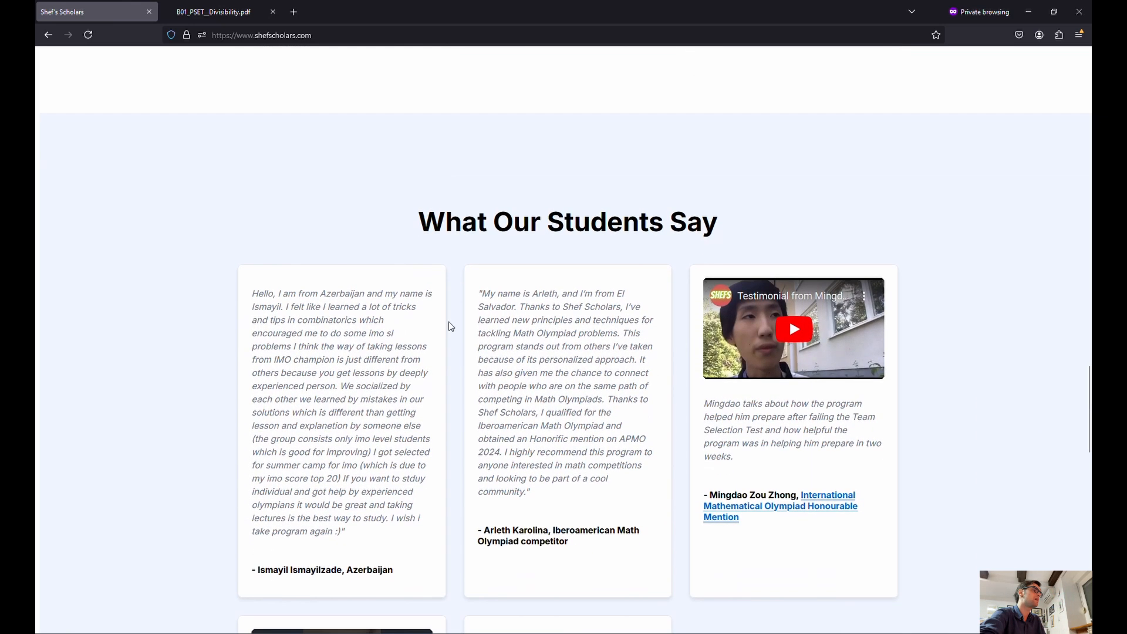
{"action": "scroll", "scroll_direction": "down", "scroll_amount": 3}
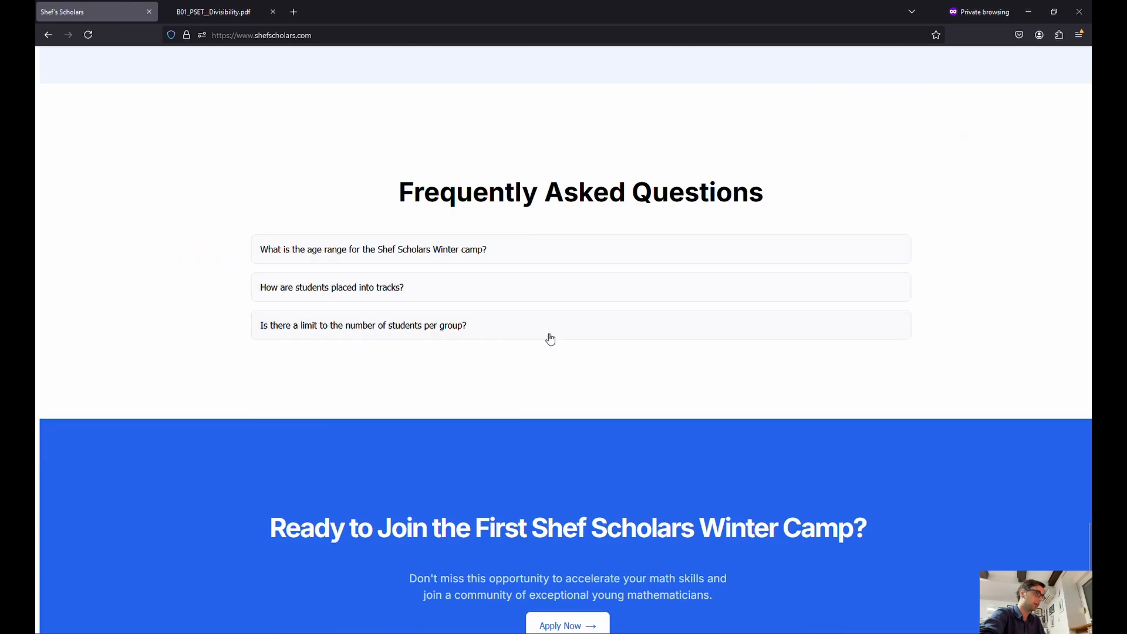
Expand the FAQ answers on age range, track placement and group size limits, reaching Ready to Join
{"action": "left_click", "coordinate": [374, 249]}
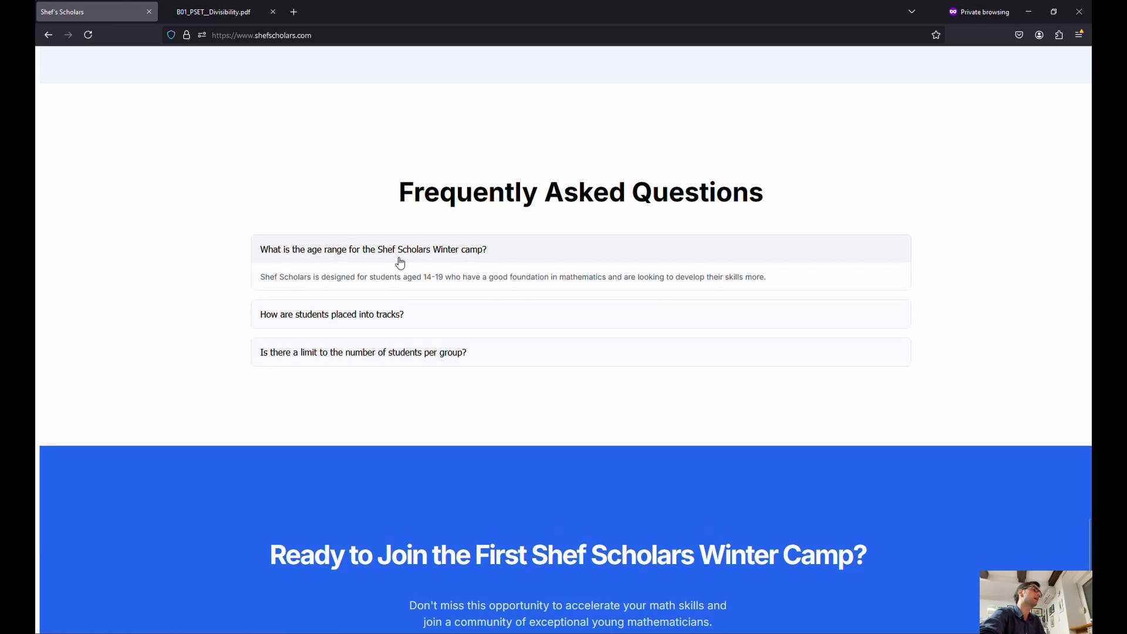
{"action": "mouse_move", "coordinate": [373, 276]}
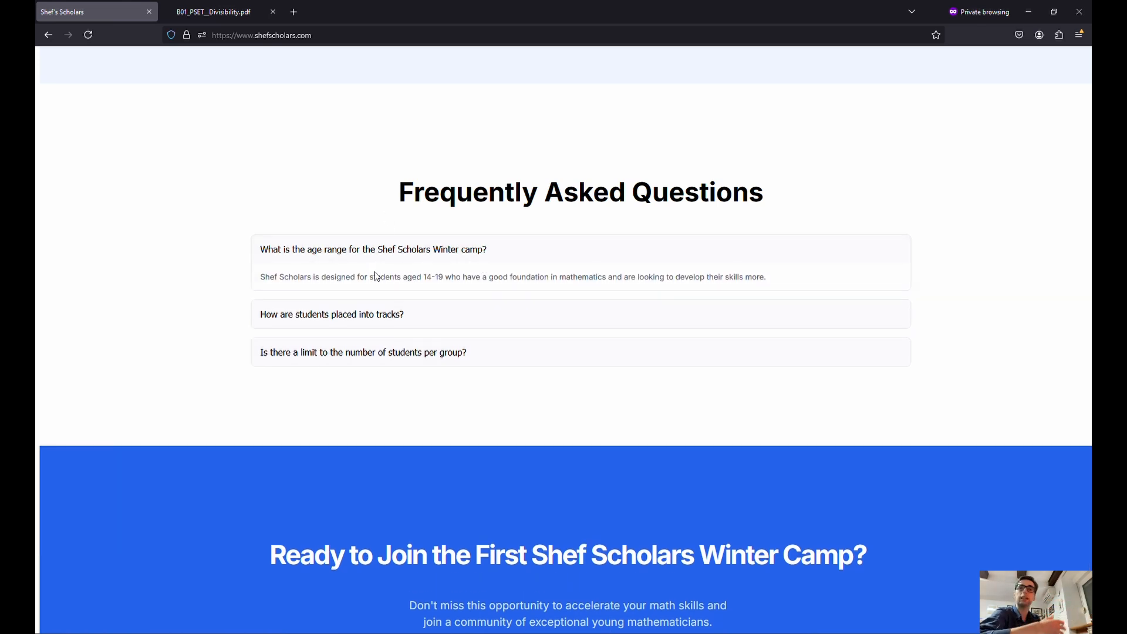
{"action": "mouse_move", "coordinate": [504, 294]}
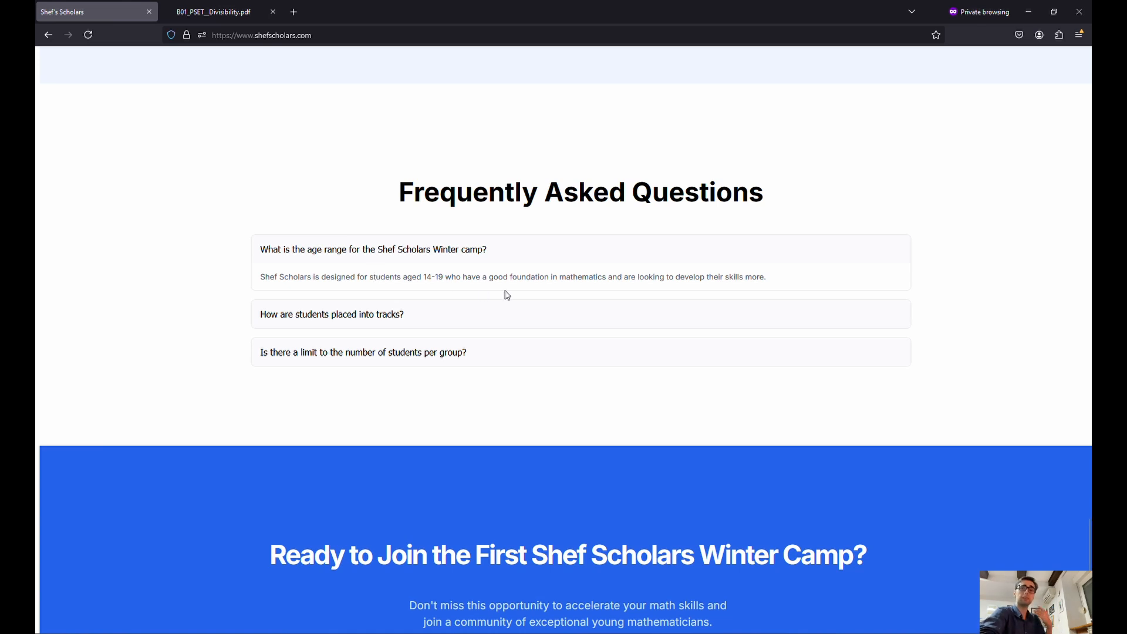
{"action": "left_click", "coordinate": [331, 314]}
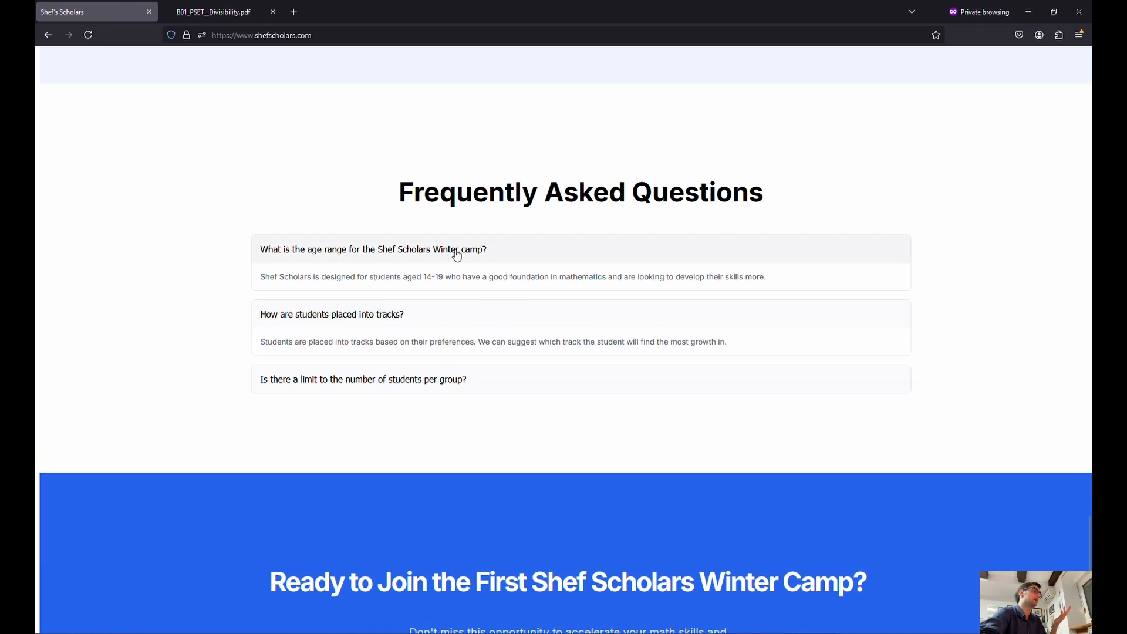
{"action": "mouse_move", "coordinate": [418, 340]}
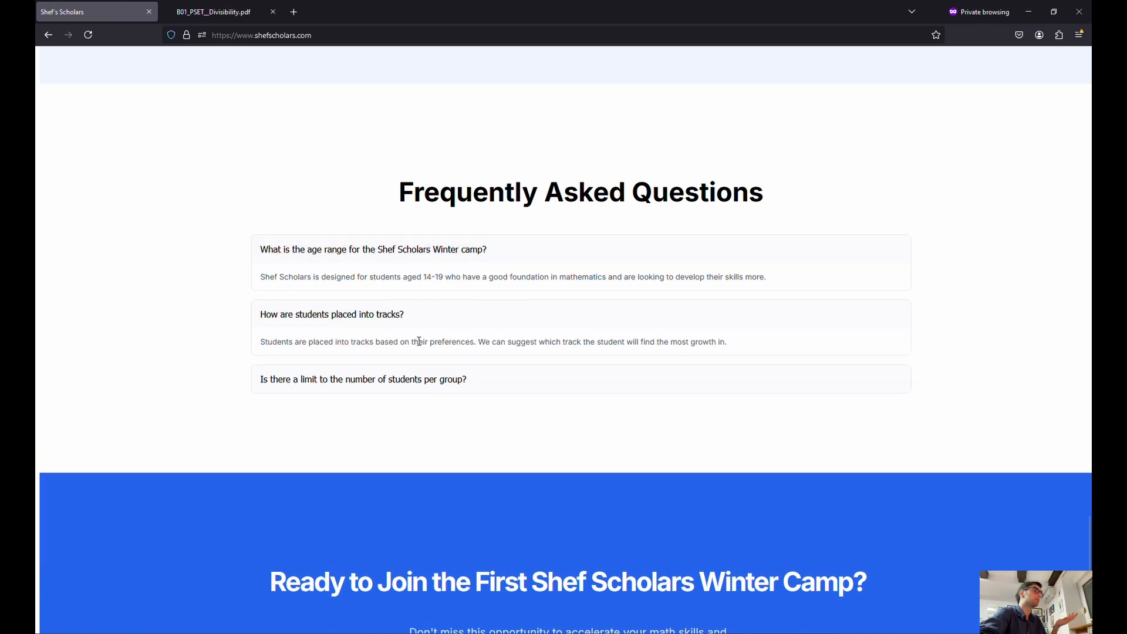
{"action": "scroll", "scroll_direction": "down", "scroll_amount": 3}
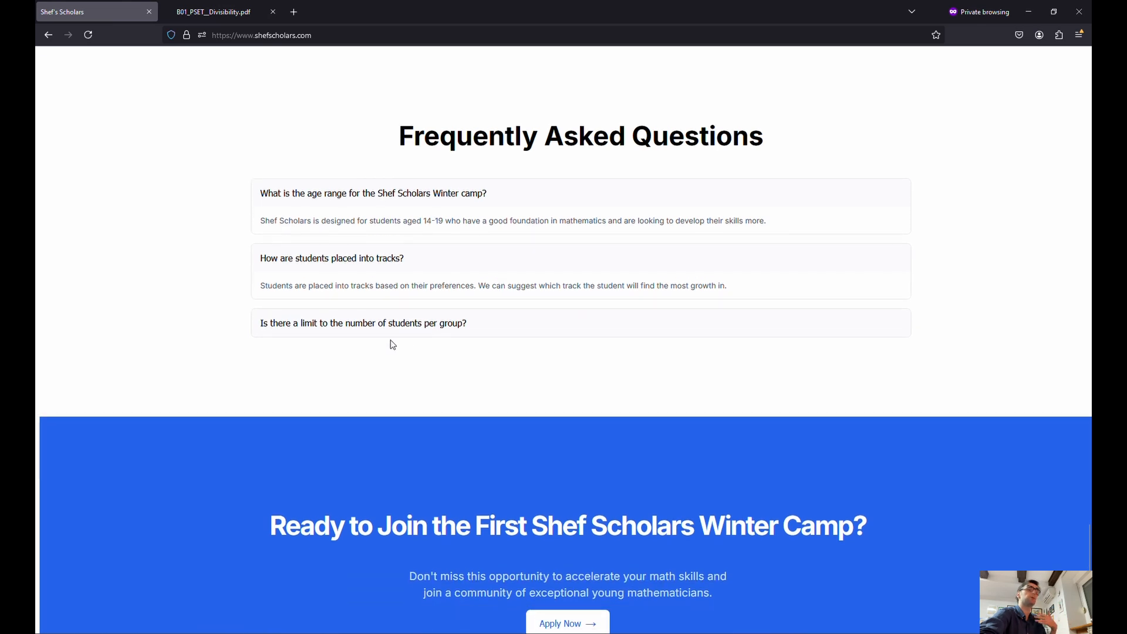
{"action": "left_click", "coordinate": [363, 323]}
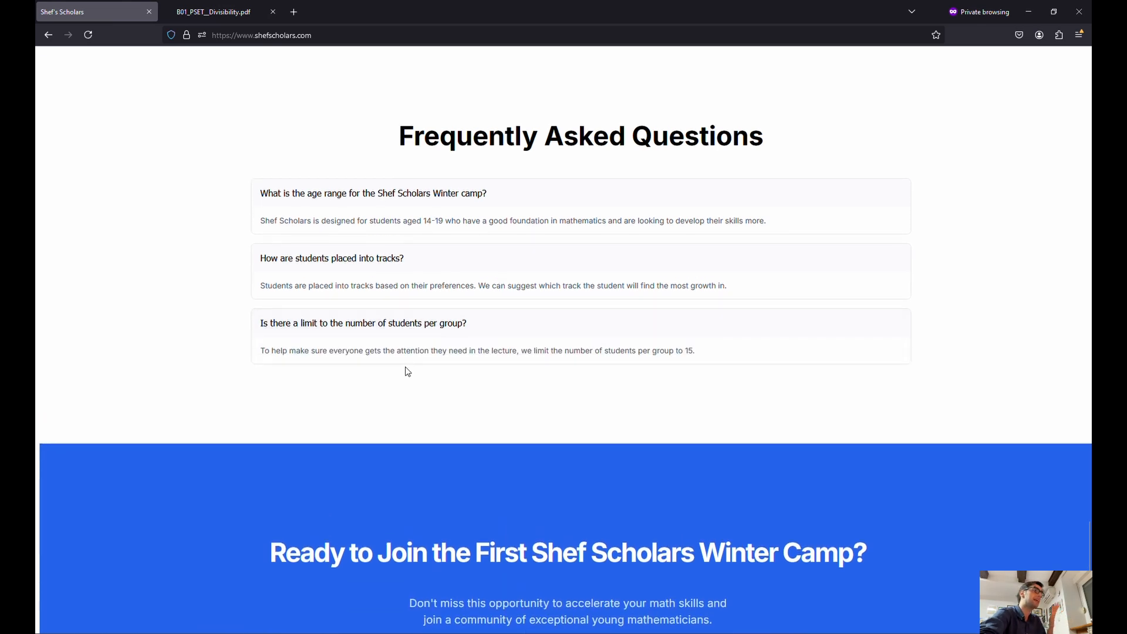
{"action": "mouse_move", "coordinate": [698, 384]}
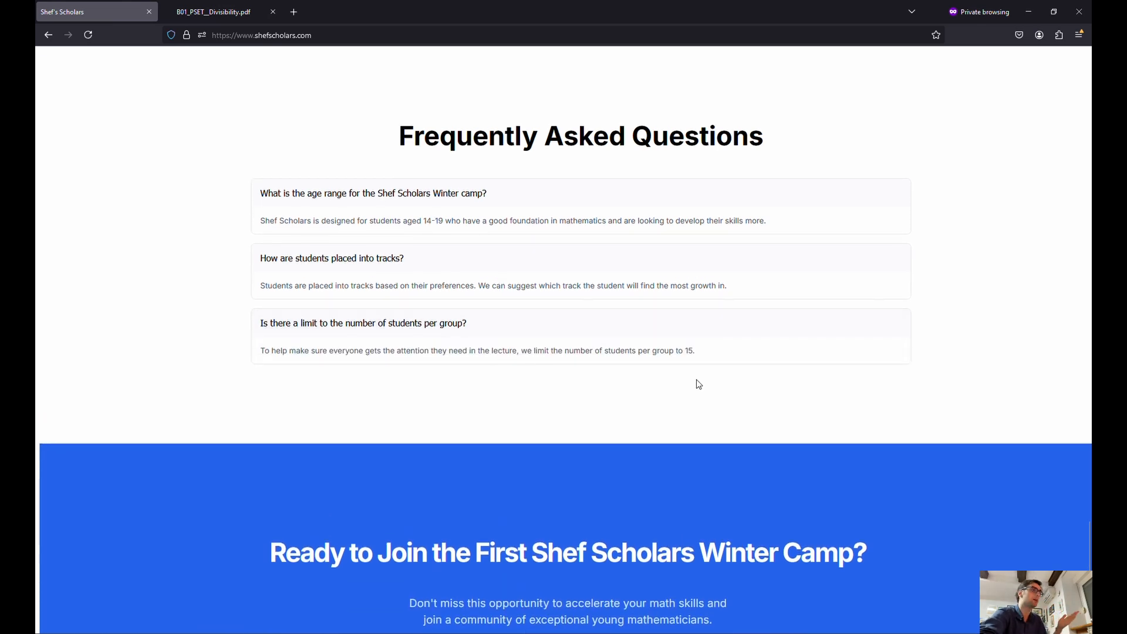
{"action": "mouse_move", "coordinate": [676, 390]}
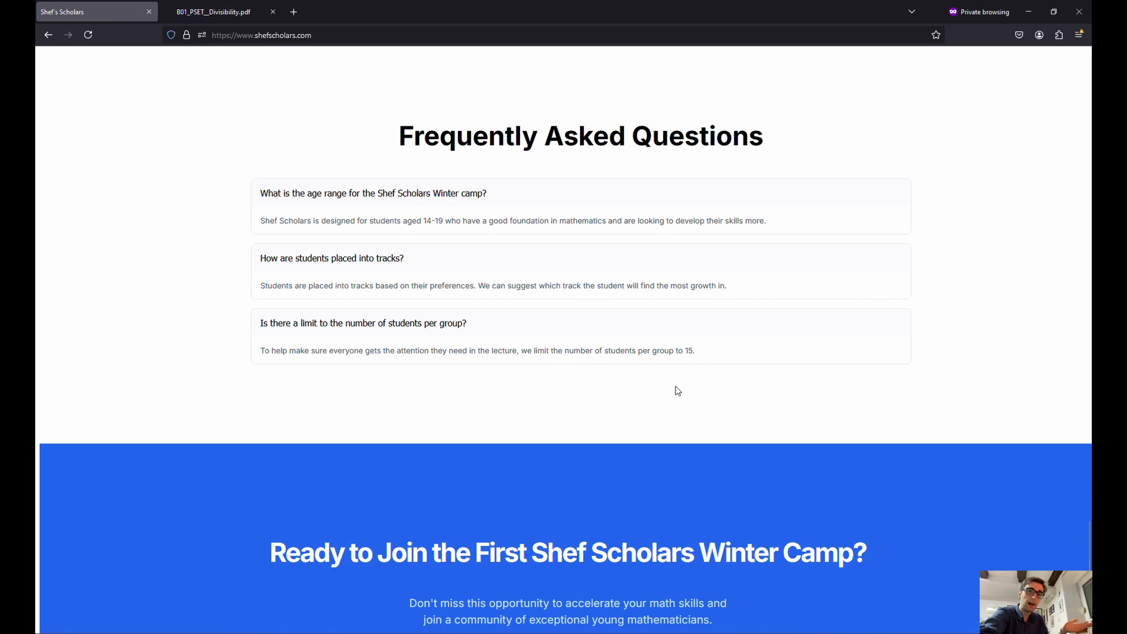
{"action": "scroll", "scroll_direction": "down", "scroll_amount": 3}
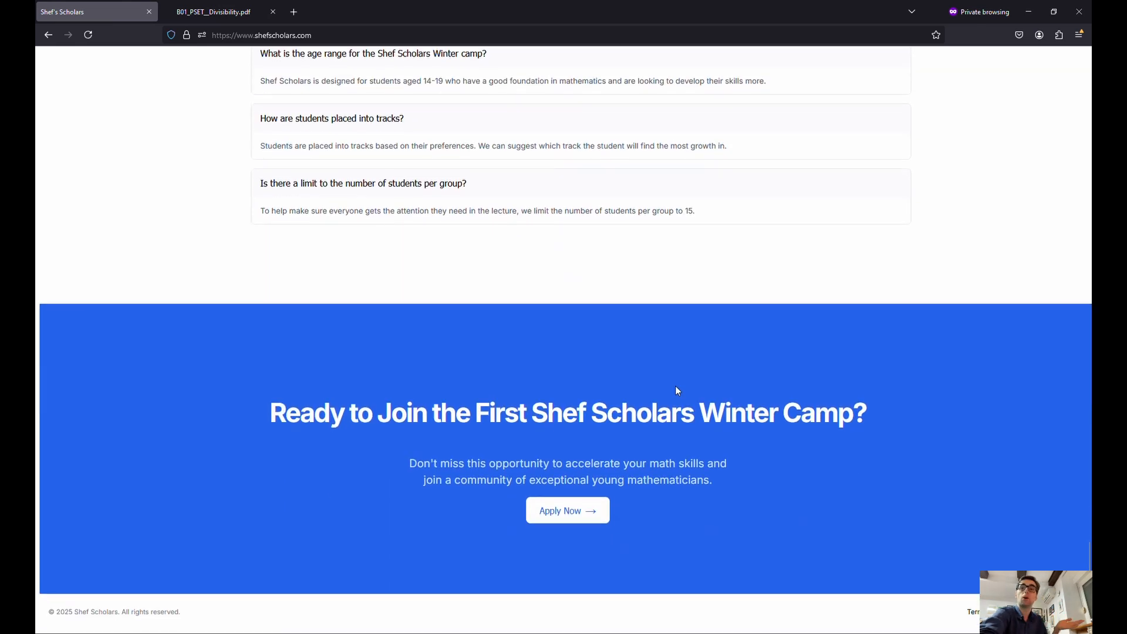
{"action": "mouse_move", "coordinate": [581, 500]}
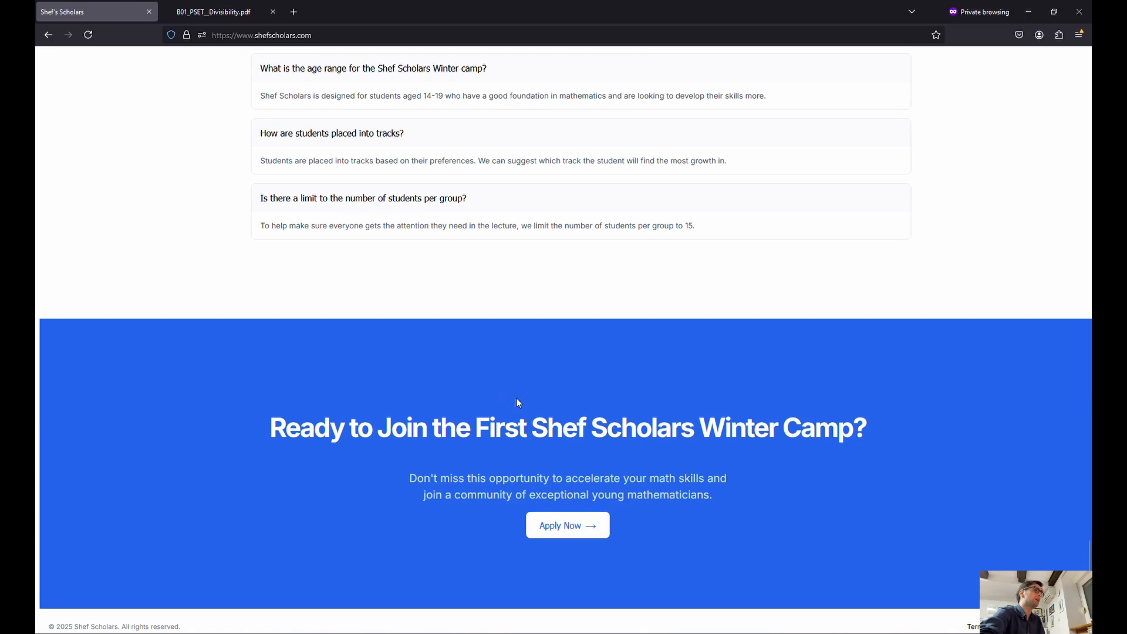
Scroll back up the homepage to the Choose Your Track cards with their open spots
{"action": "scroll", "scroll_direction": "up", "scroll_amount": 3}
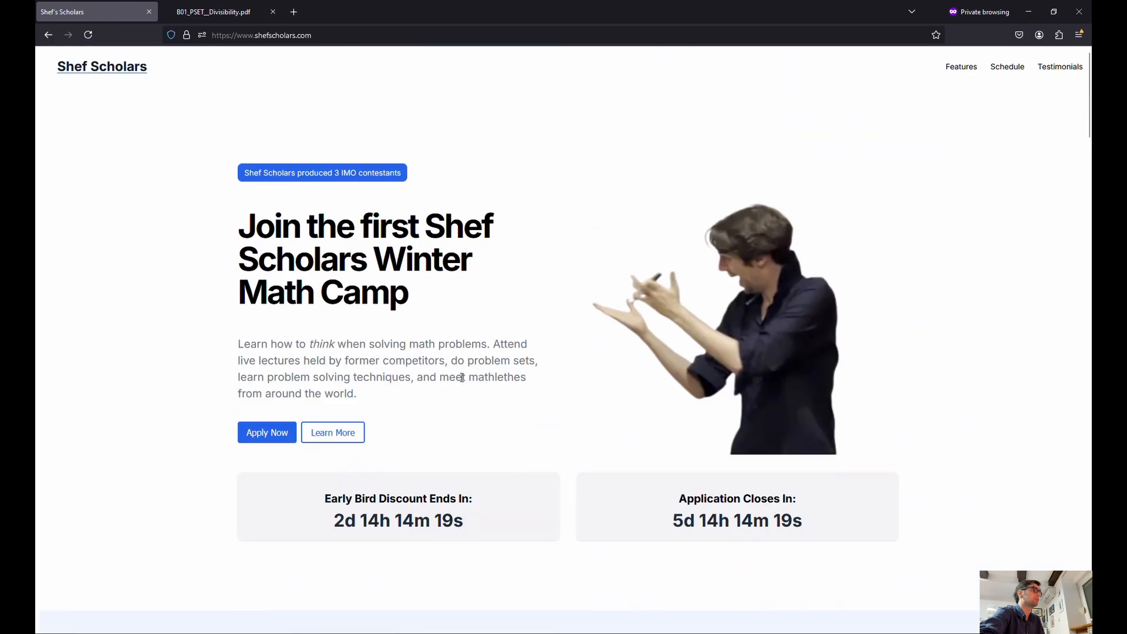
{"action": "scroll", "scroll_direction": "down", "scroll_amount": 3}
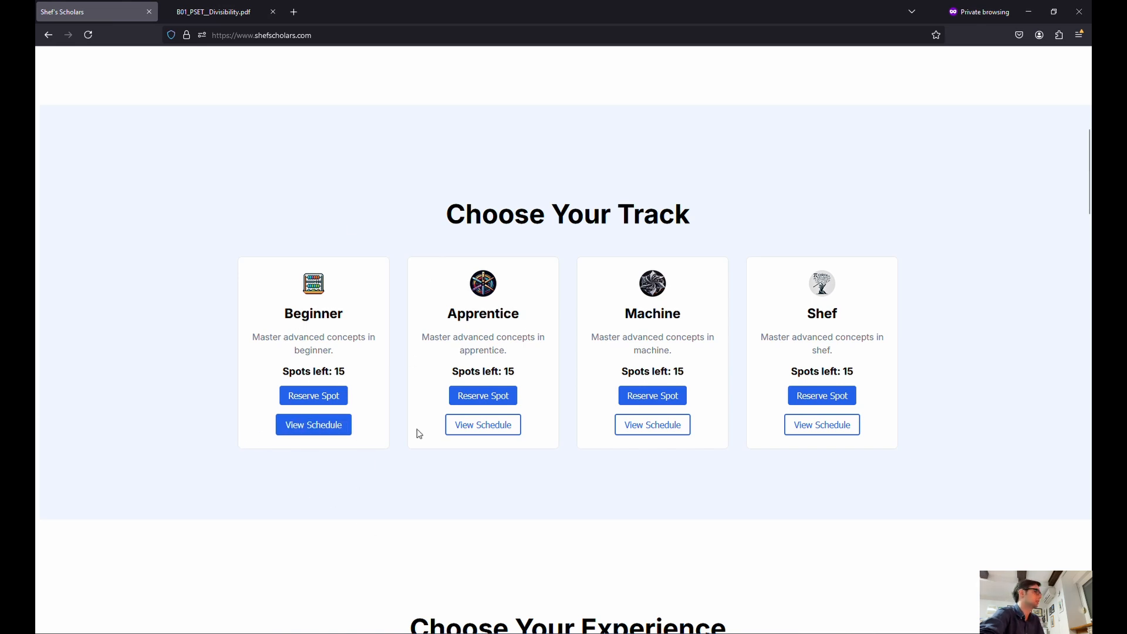
{"action": "mouse_move", "coordinate": [508, 303]}
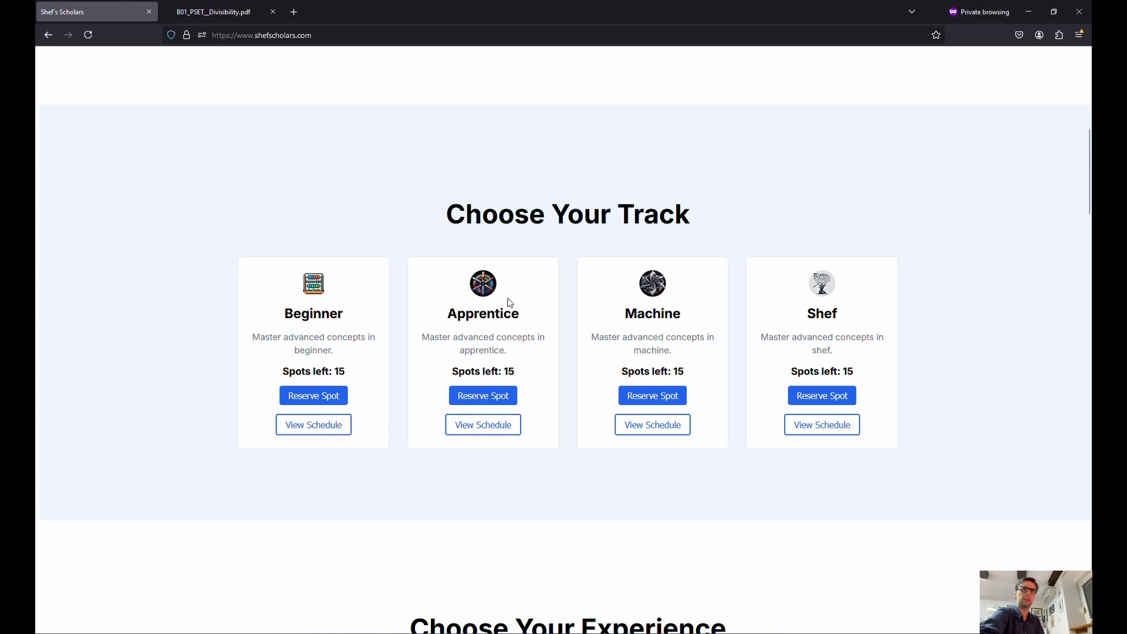
{"action": "mouse_move", "coordinate": [467, 368]}
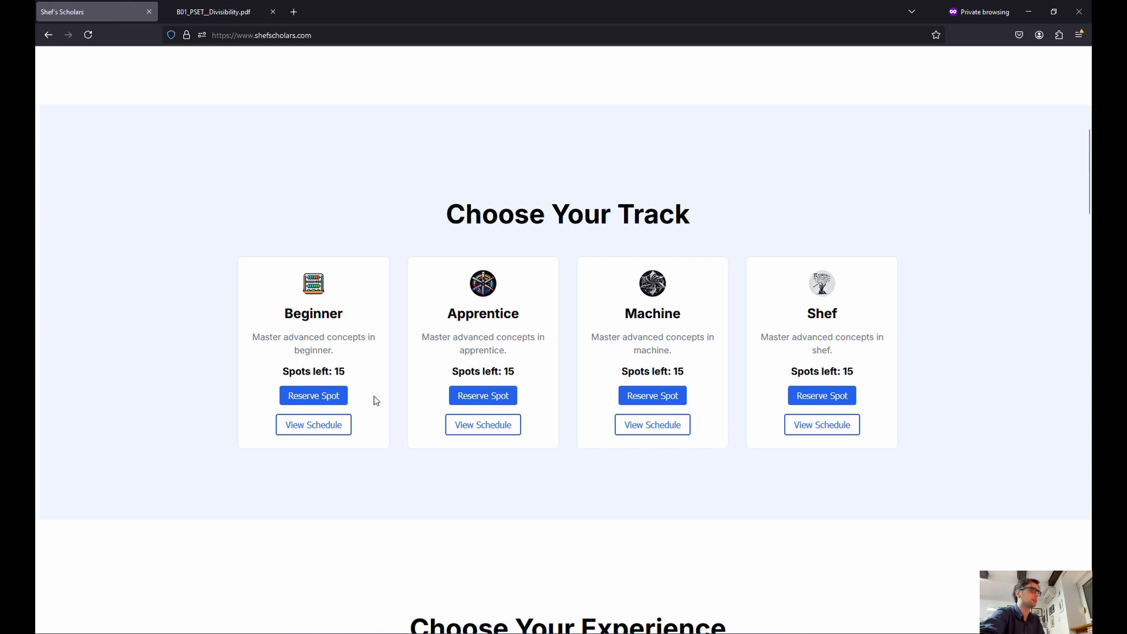
{"action": "mouse_move", "coordinate": [460, 216]}
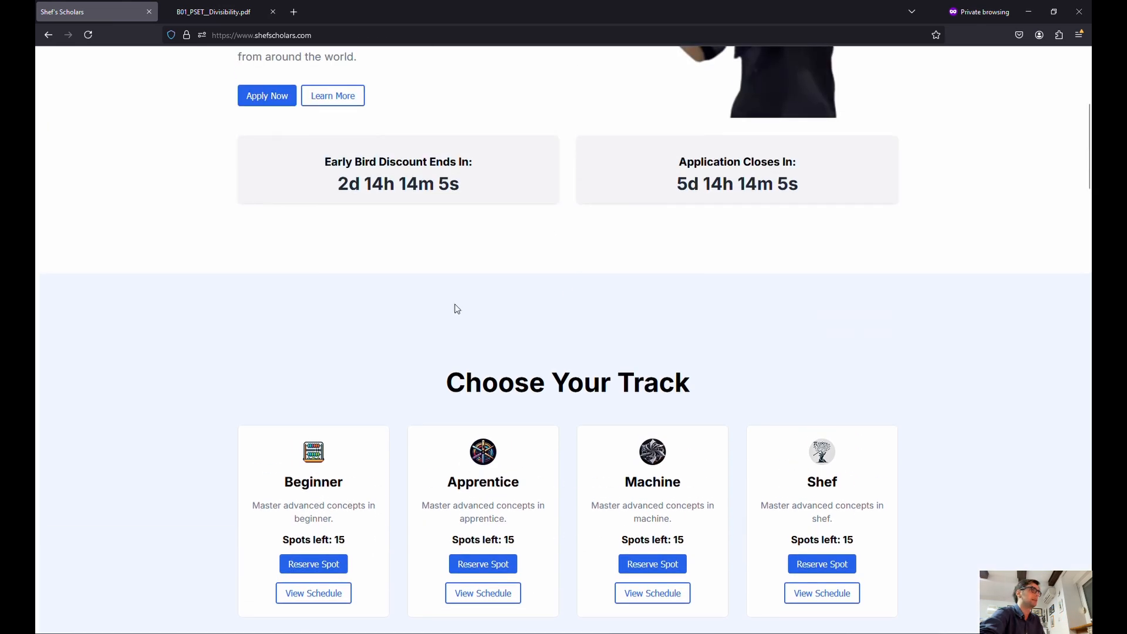
{"action": "scroll", "scroll_direction": "up", "scroll_amount": 3}
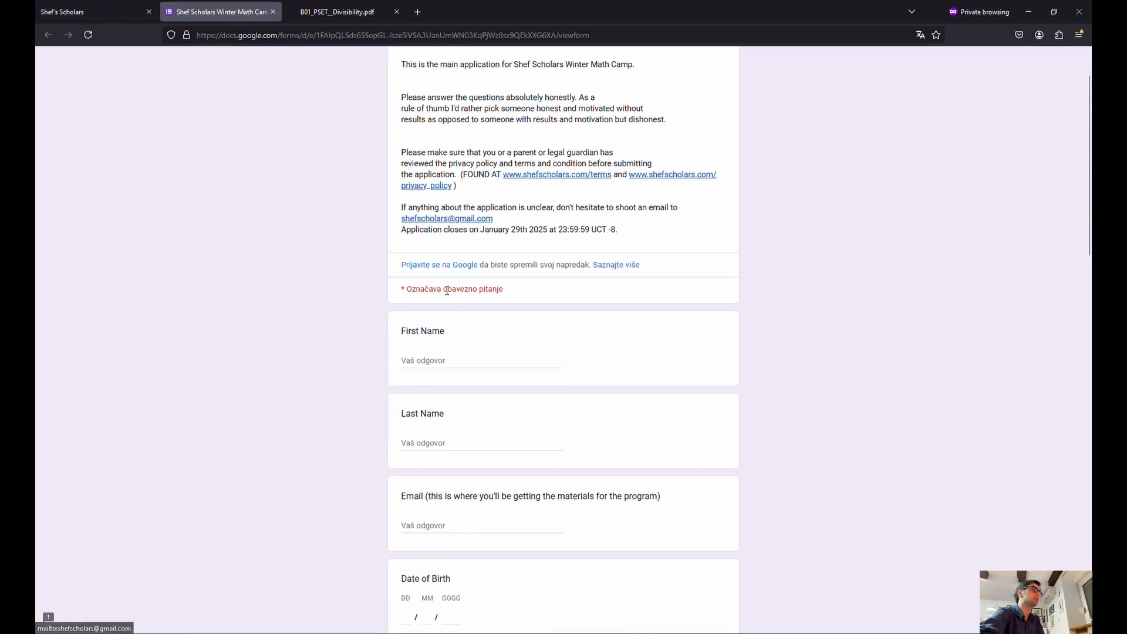
Reach the country question and expand its dropdown list of countries without choosing one
{"action": "scroll", "scroll_direction": "down", "scroll_amount": 3}
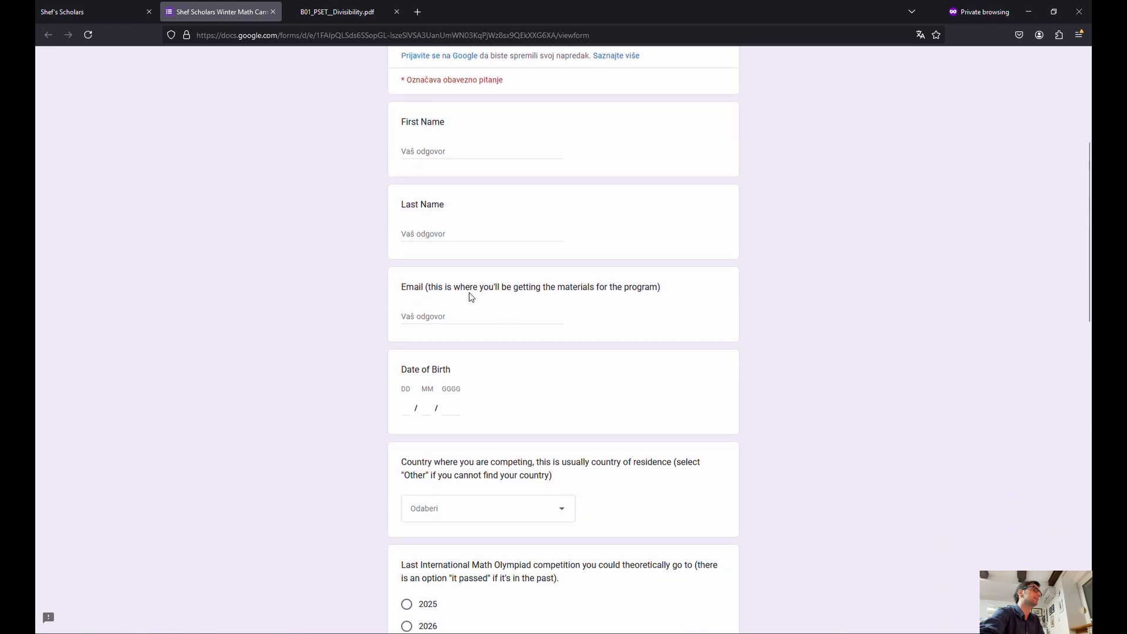
{"action": "scroll", "scroll_direction": "down", "scroll_amount": 3}
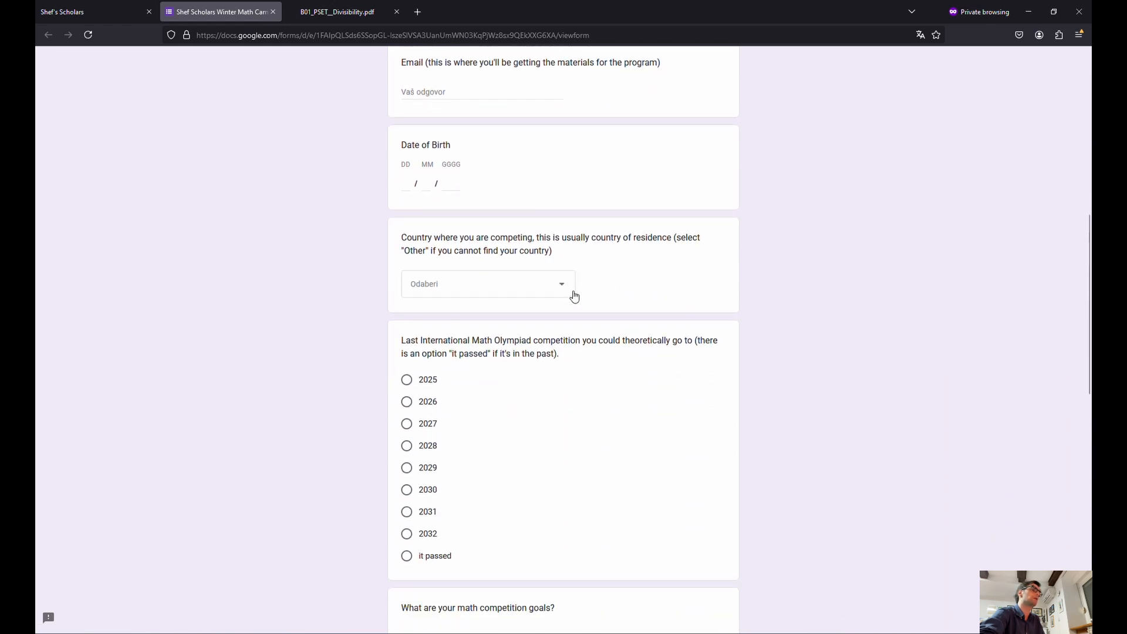
{"action": "mouse_move", "coordinate": [527, 263]}
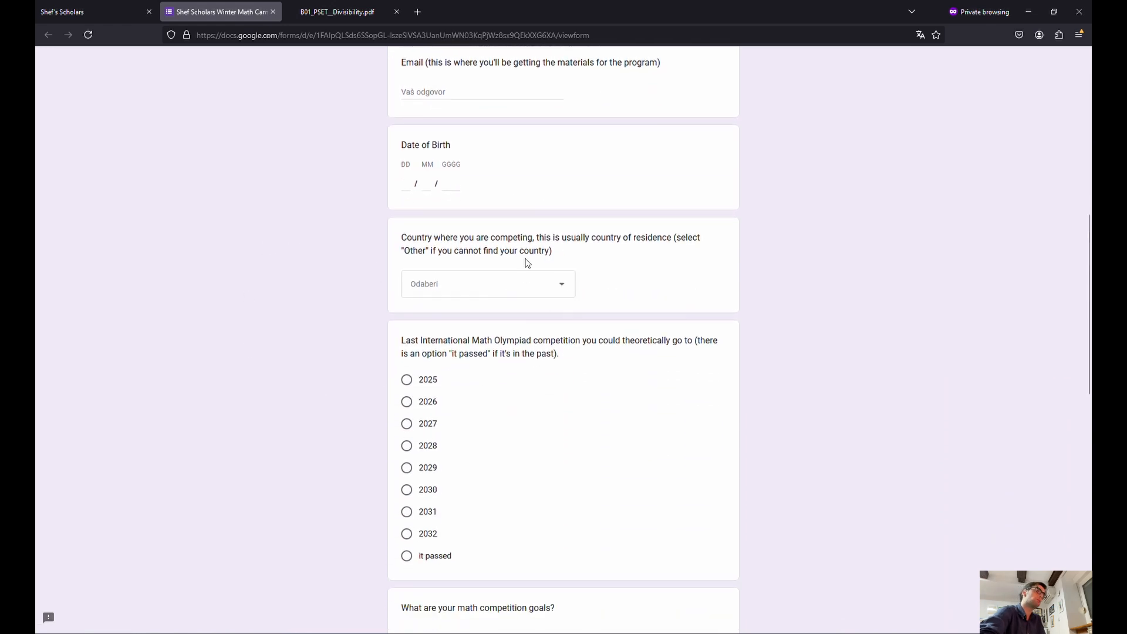
{"action": "left_click", "coordinate": [487, 283]}
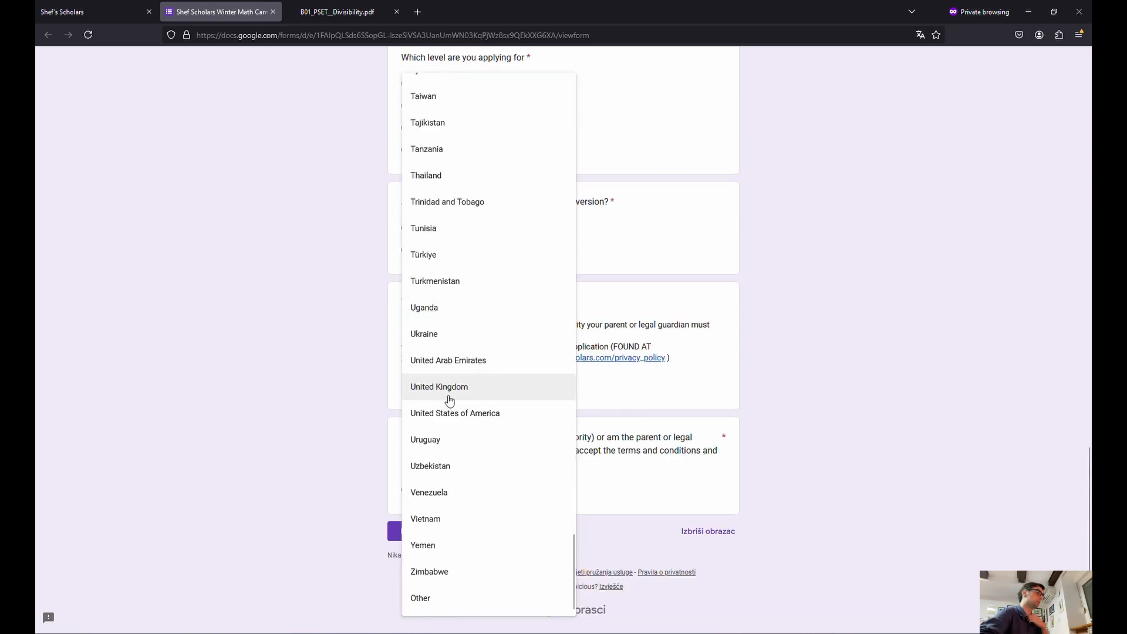
Scroll back up through the earlier application questions toward the Olympiad year item
{"action": "scroll", "scroll_direction": "up", "scroll_amount": 3}
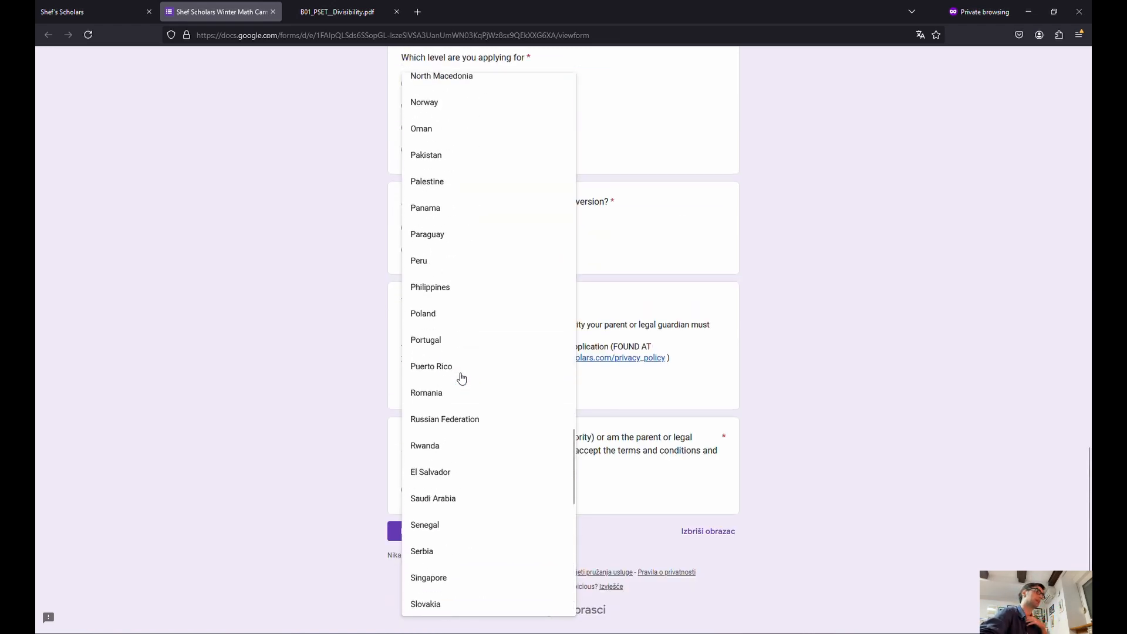
{"action": "scroll", "scroll_direction": "up", "scroll_amount": 3}
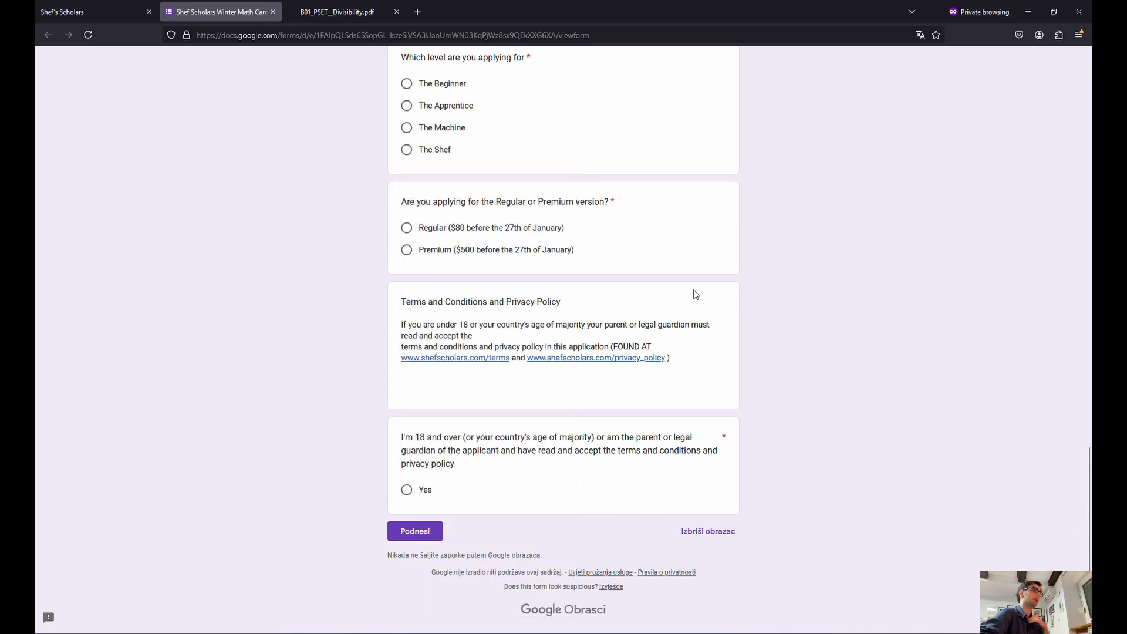
{"action": "scroll", "scroll_direction": "up", "scroll_amount": 3}
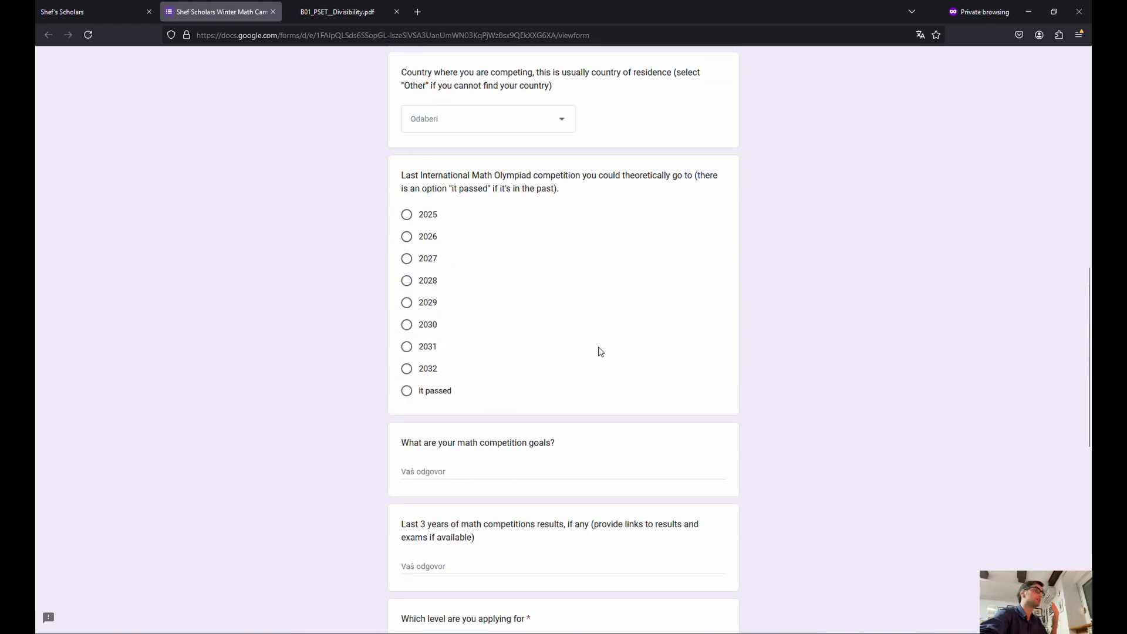
{"action": "scroll", "scroll_direction": "up", "scroll_amount": 3}
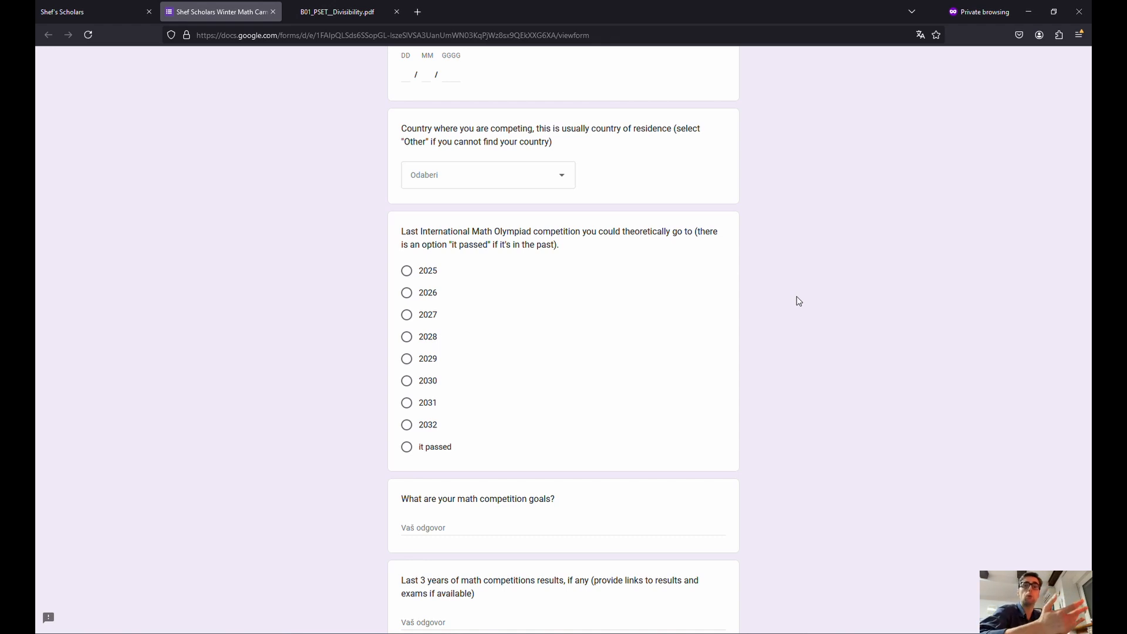
{"action": "mouse_move", "coordinate": [841, 362]}
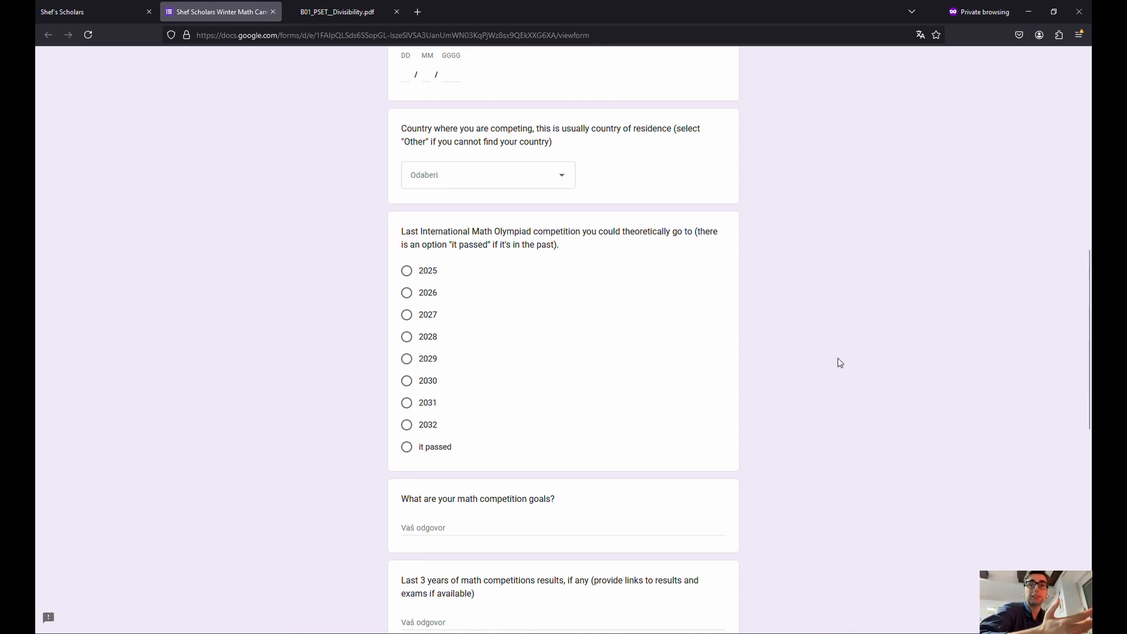
{"action": "mouse_move", "coordinate": [789, 403]}
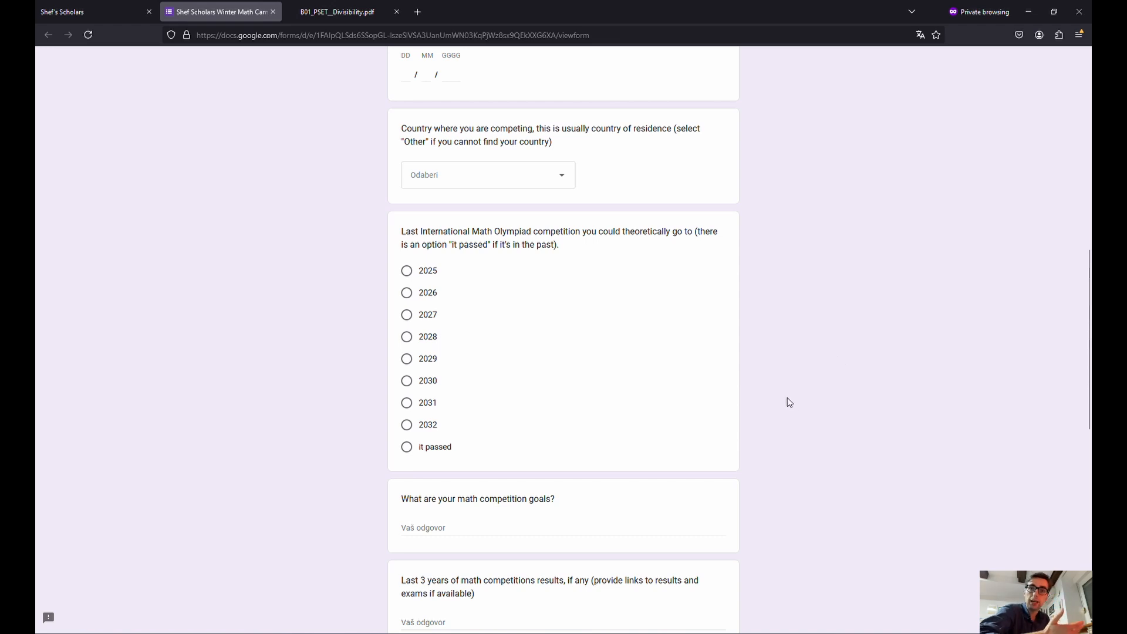
{"action": "mouse_move", "coordinate": [661, 329]}
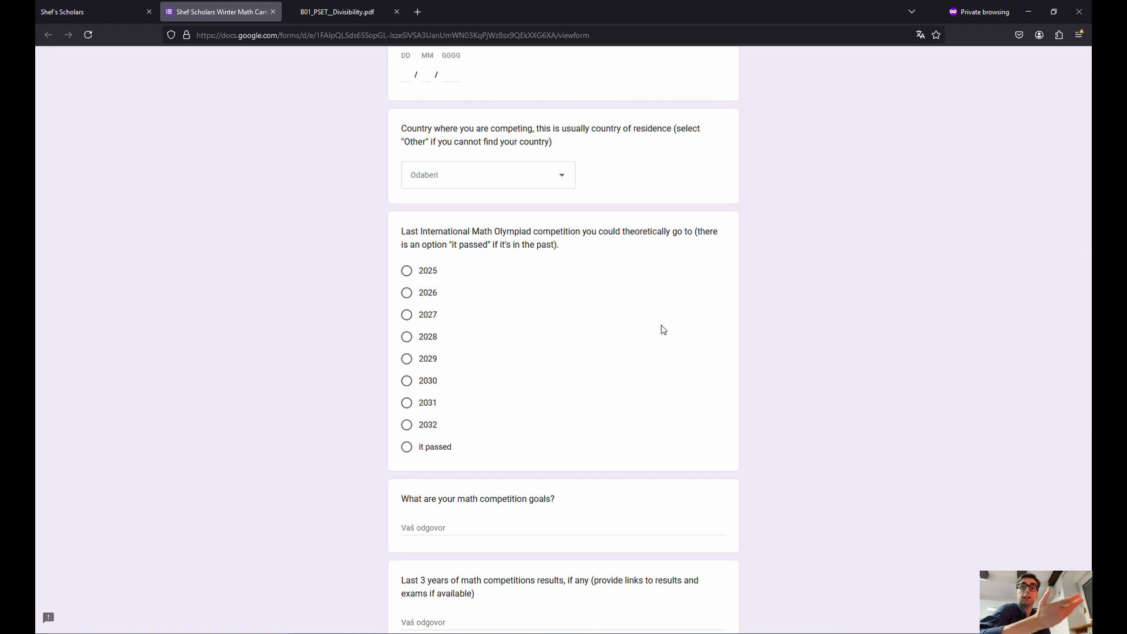
{"action": "mouse_move", "coordinate": [515, 308]}
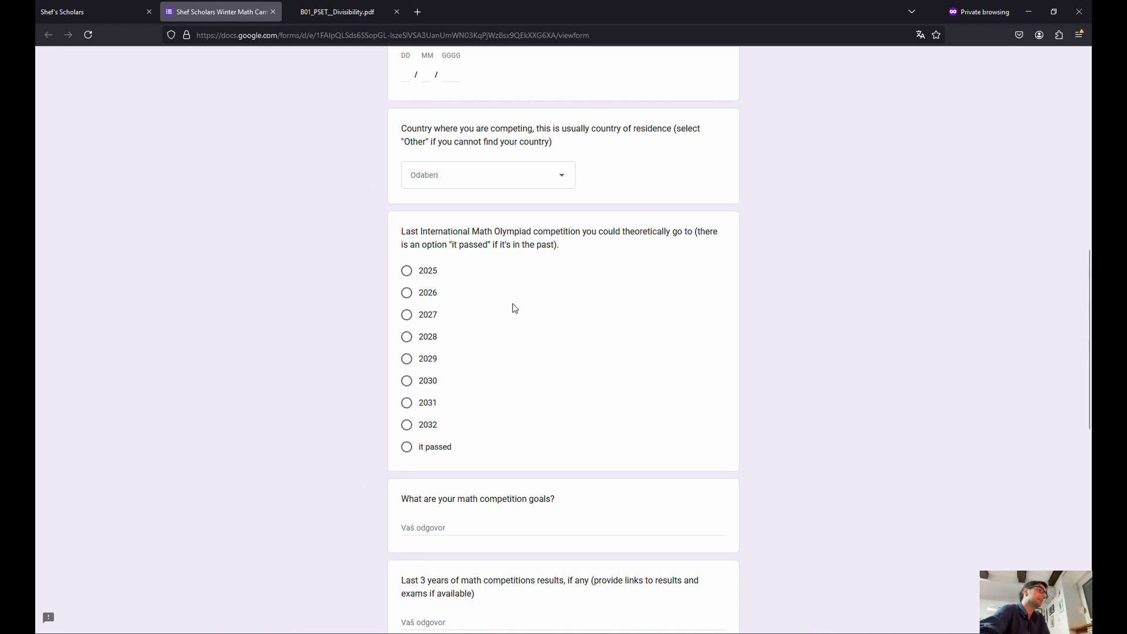
{"action": "mouse_move", "coordinate": [456, 366]}
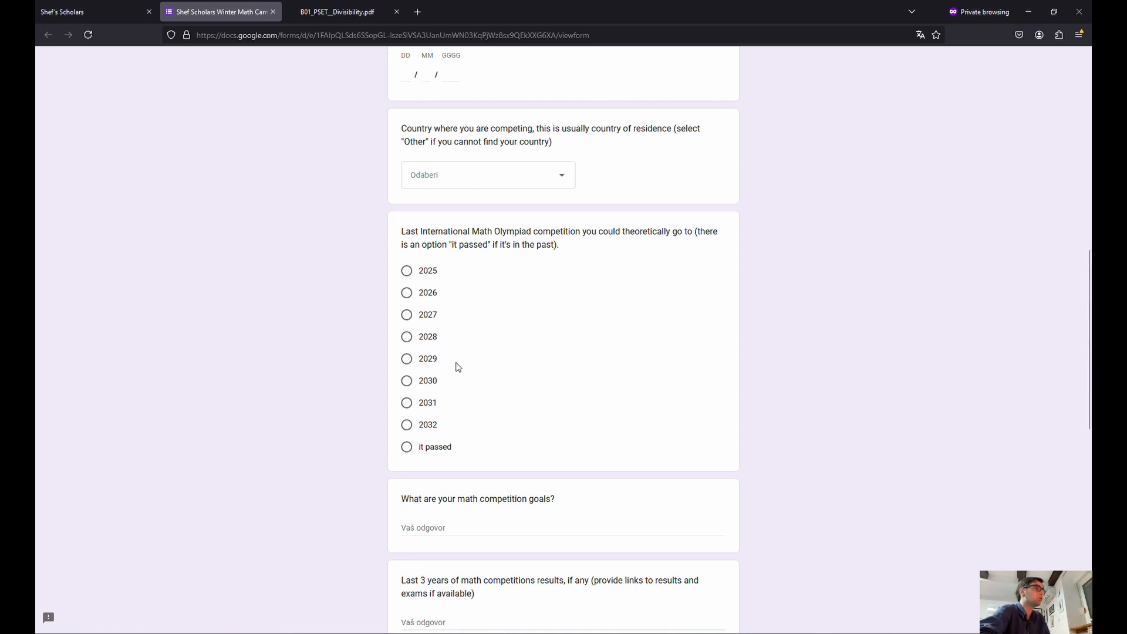
Scroll past the level, version and terms questions to the Submit button, then back toward the top
{"action": "scroll", "scroll_direction": "down", "scroll_amount": 3}
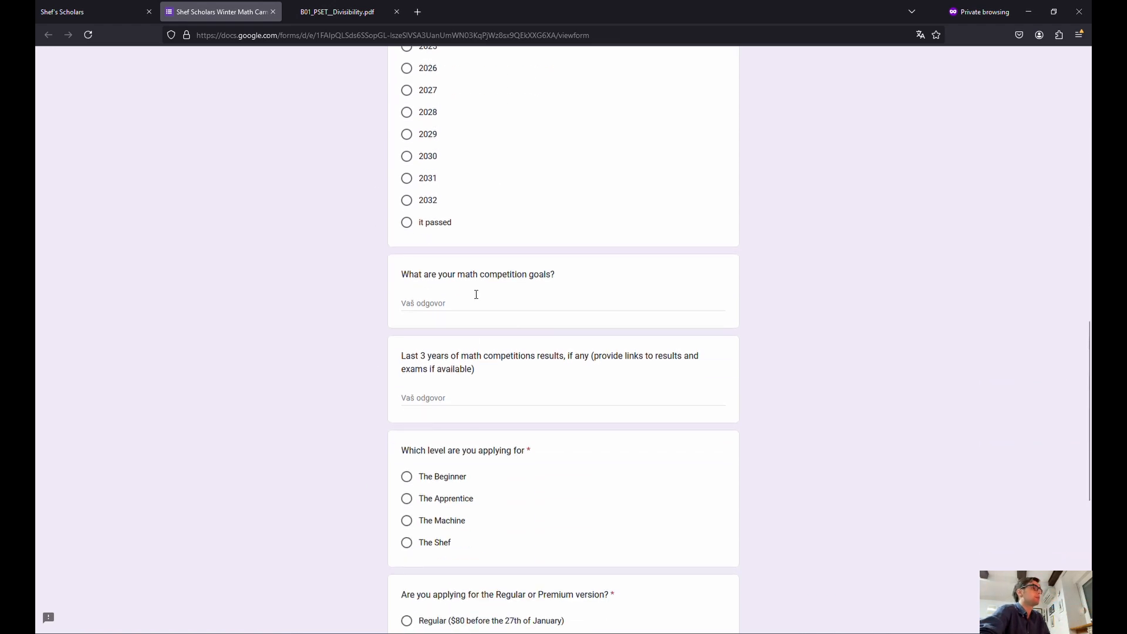
{"action": "mouse_move", "coordinate": [425, 331]}
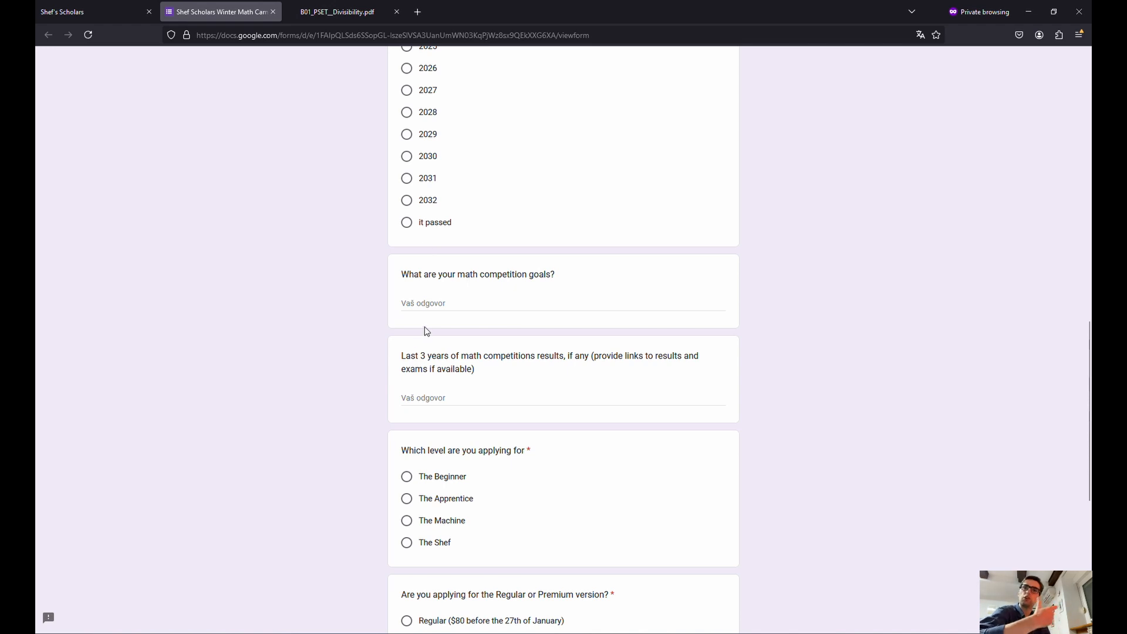
{"action": "mouse_move", "coordinate": [433, 368]}
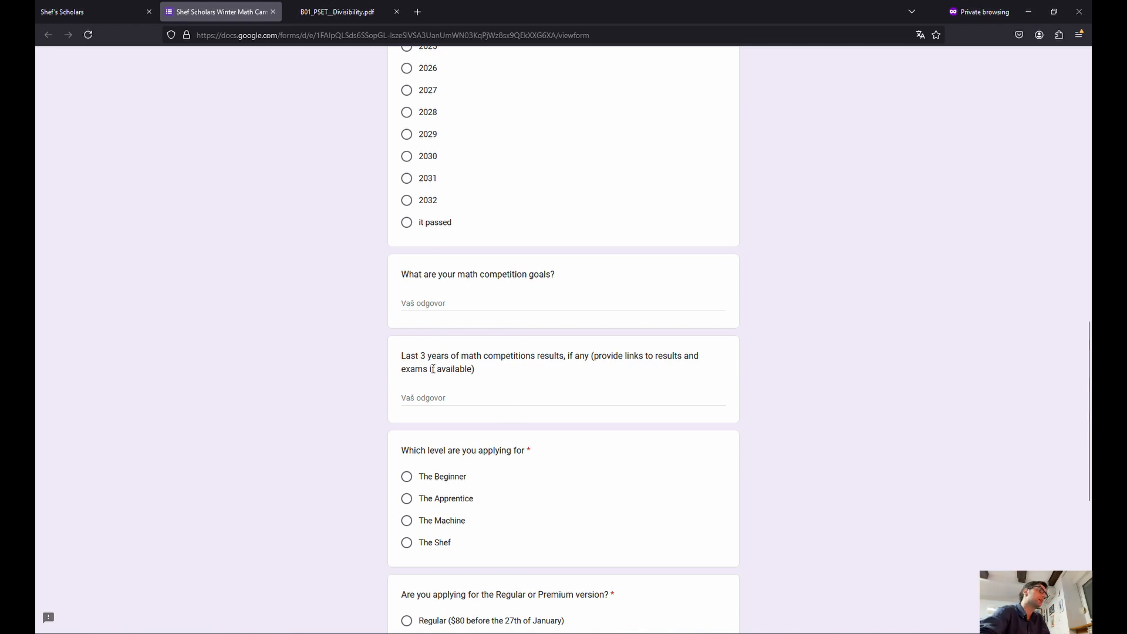
{"action": "mouse_move", "coordinate": [574, 395]}
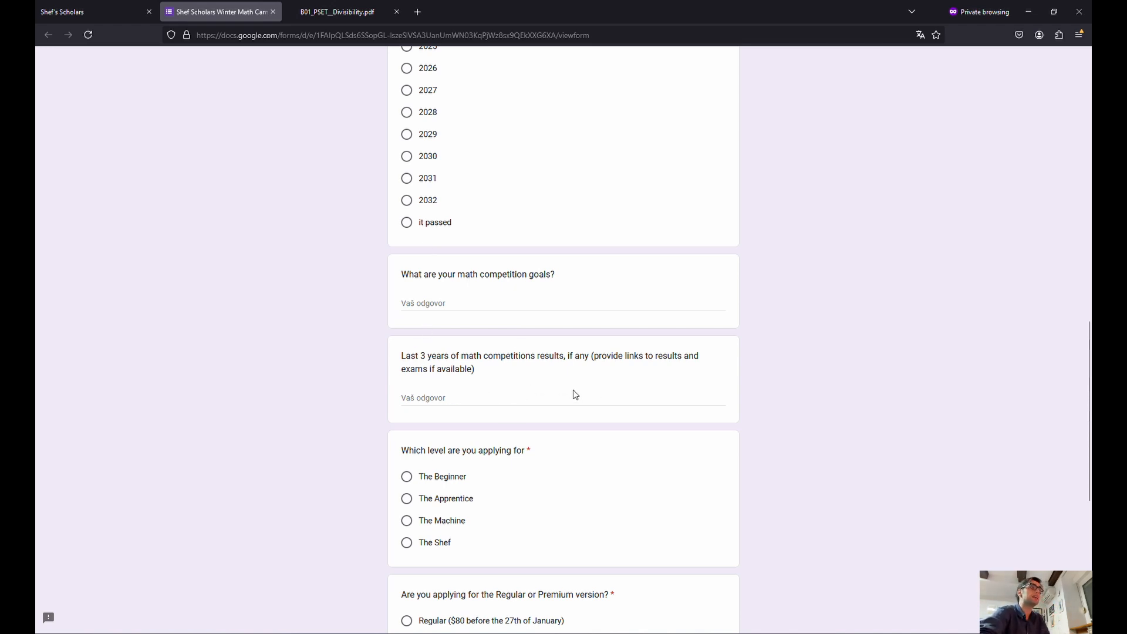
{"action": "mouse_move", "coordinate": [525, 381]}
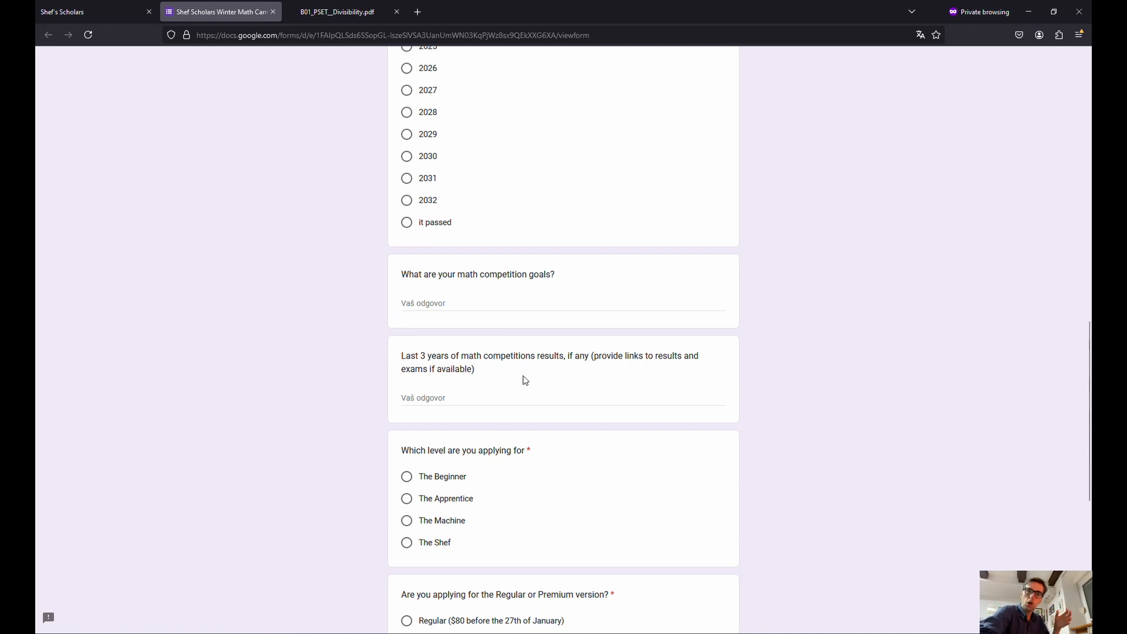
{"action": "mouse_move", "coordinate": [531, 381]}
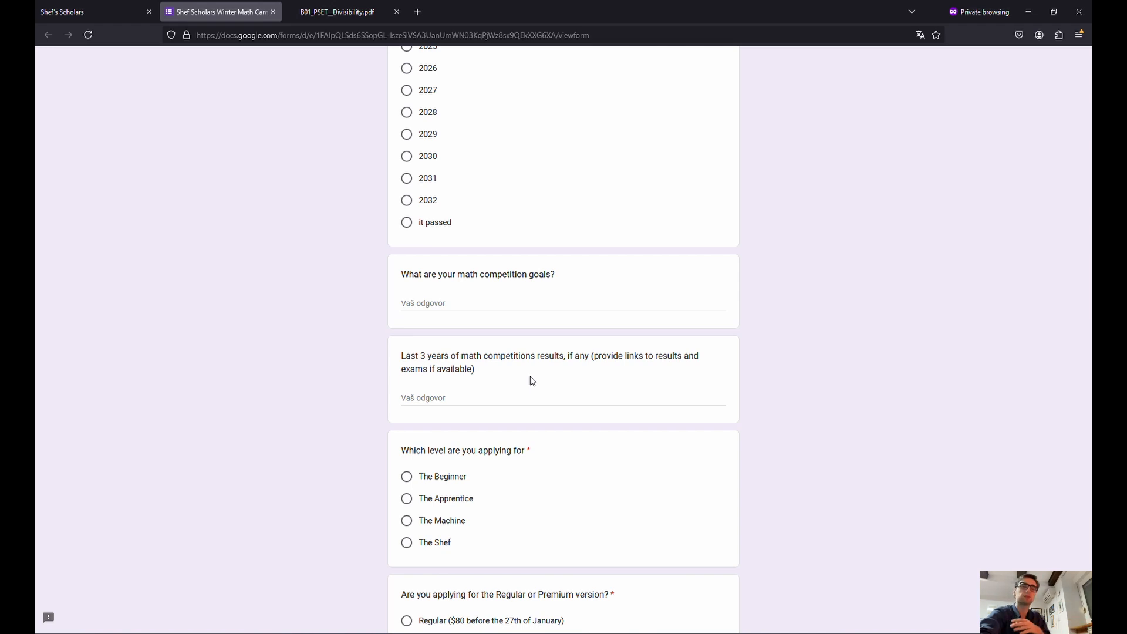
{"action": "scroll", "scroll_direction": "down", "scroll_amount": 3}
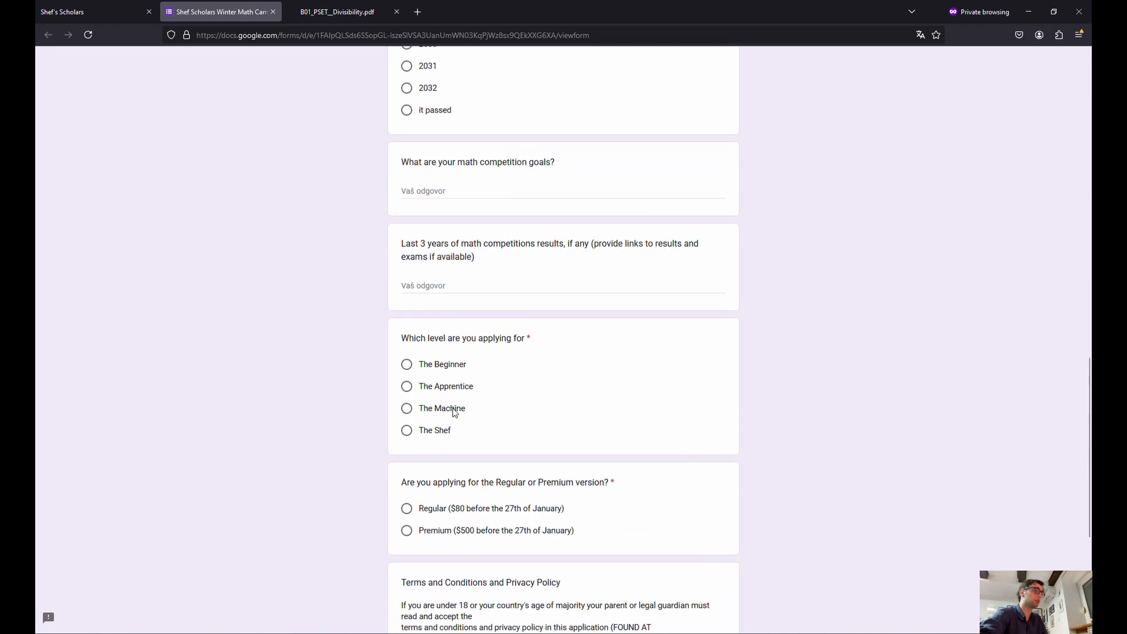
{"action": "scroll", "scroll_direction": "down", "scroll_amount": 3}
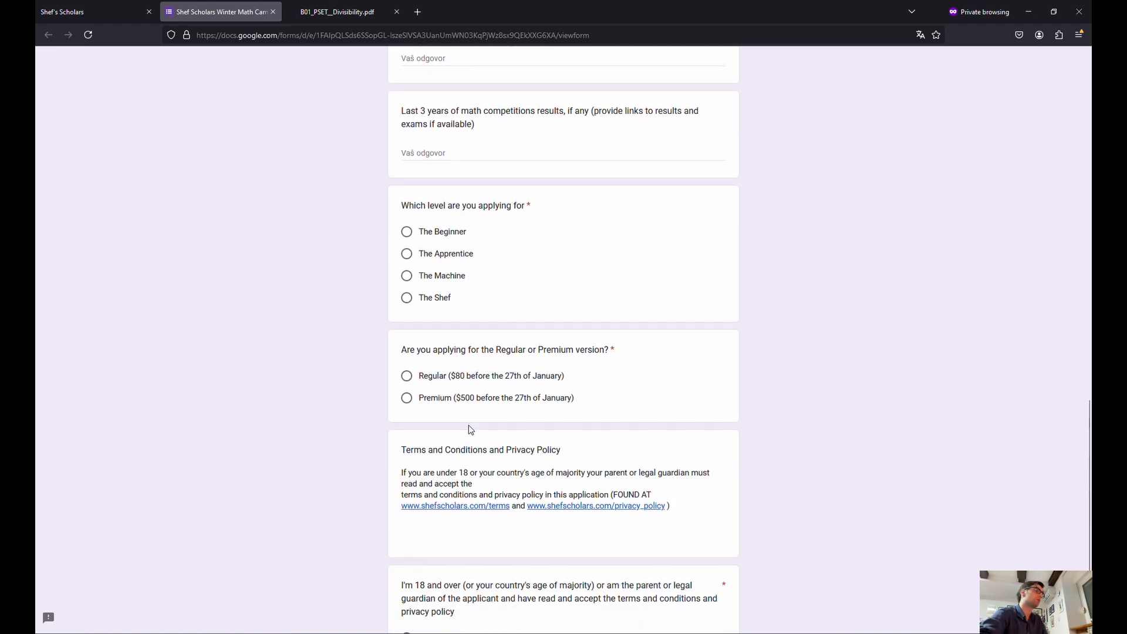
{"action": "scroll", "scroll_direction": "down", "scroll_amount": 3}
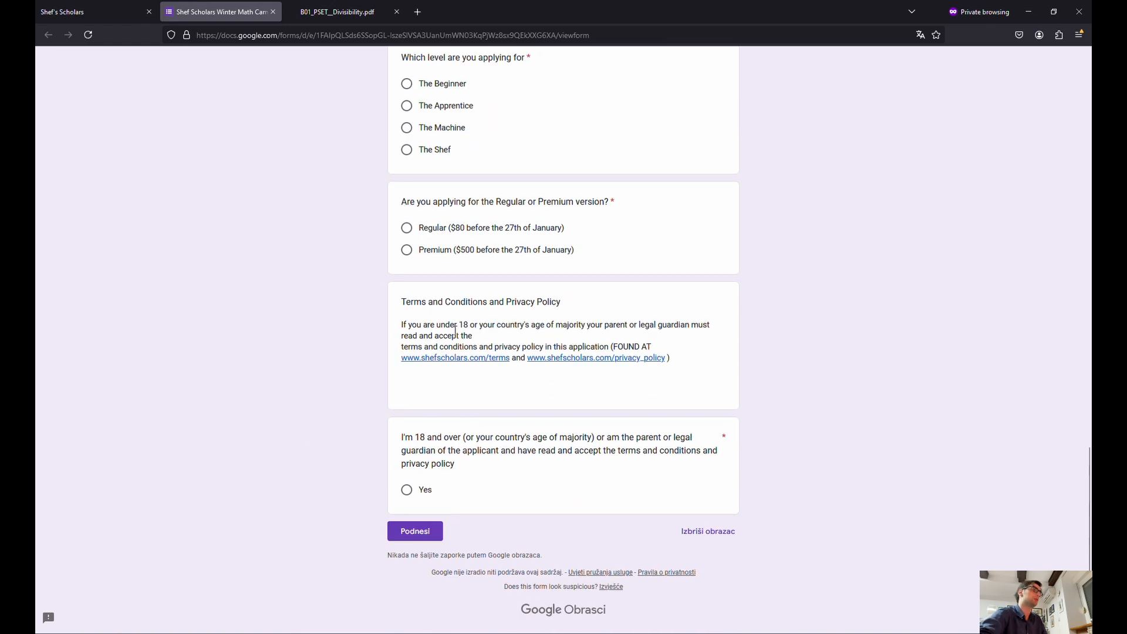
{"action": "scroll", "scroll_direction": "up", "scroll_amount": 3}
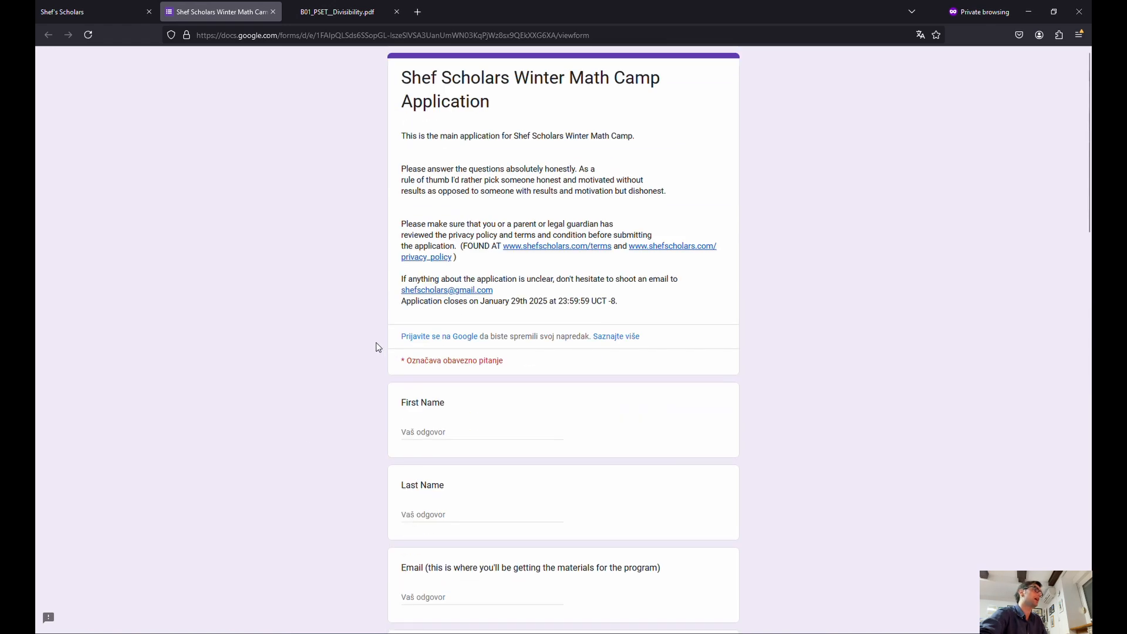
{"action": "mouse_move", "coordinate": [335, 313]}
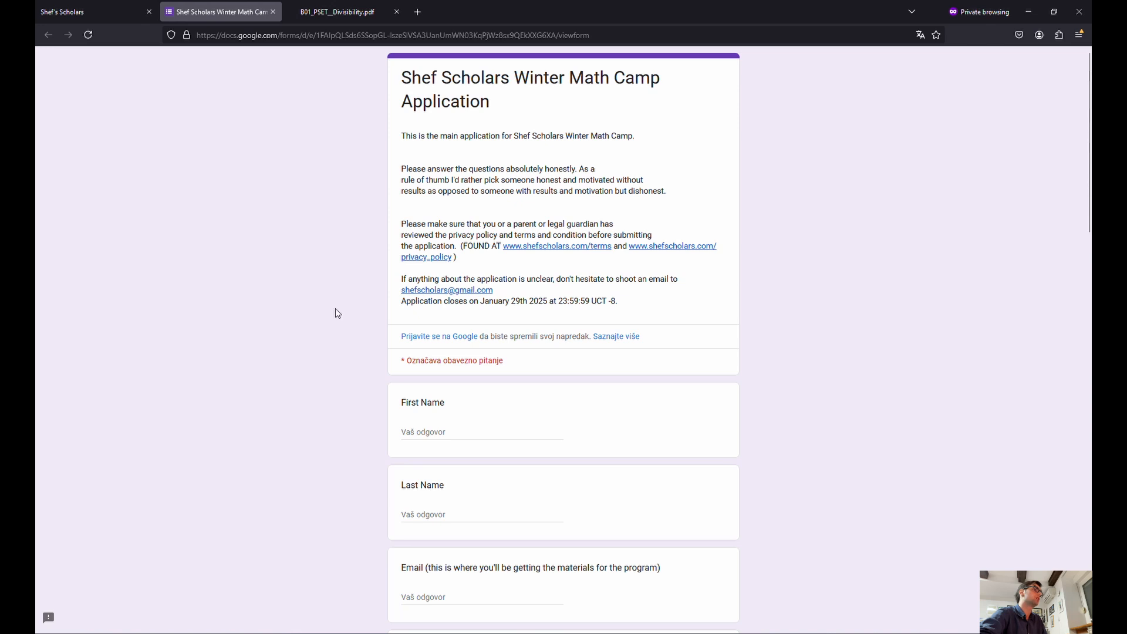
Return to the Shef Scholars homepage tab and glance below the hero section
{"action": "left_click", "coordinate": [65, 12]}
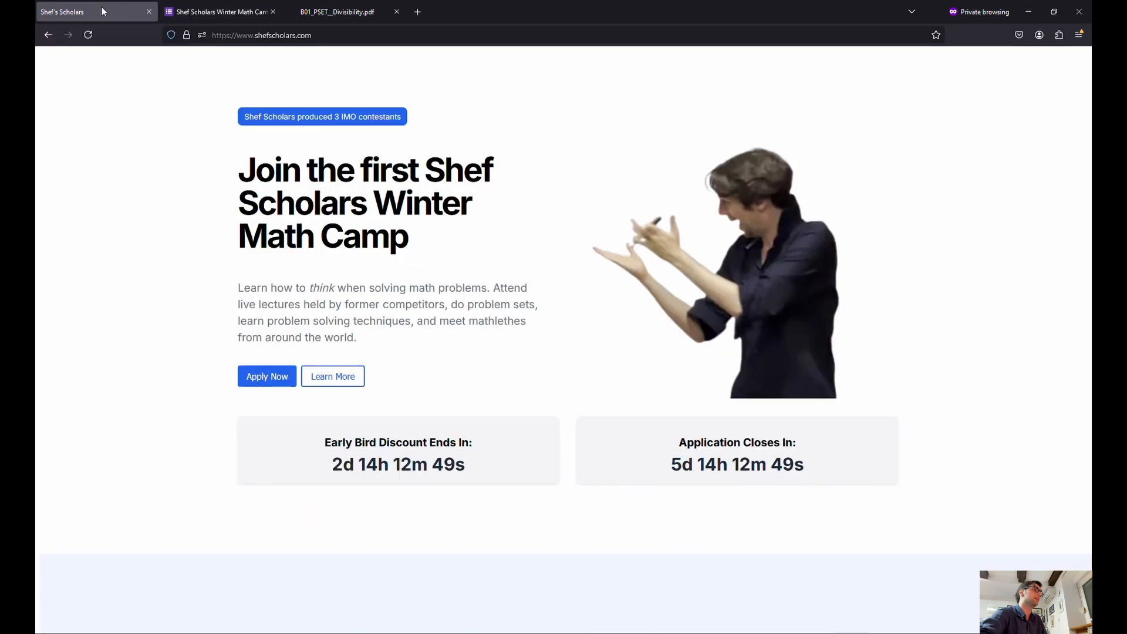
{"action": "scroll", "scroll_direction": "down", "scroll_amount": 3}
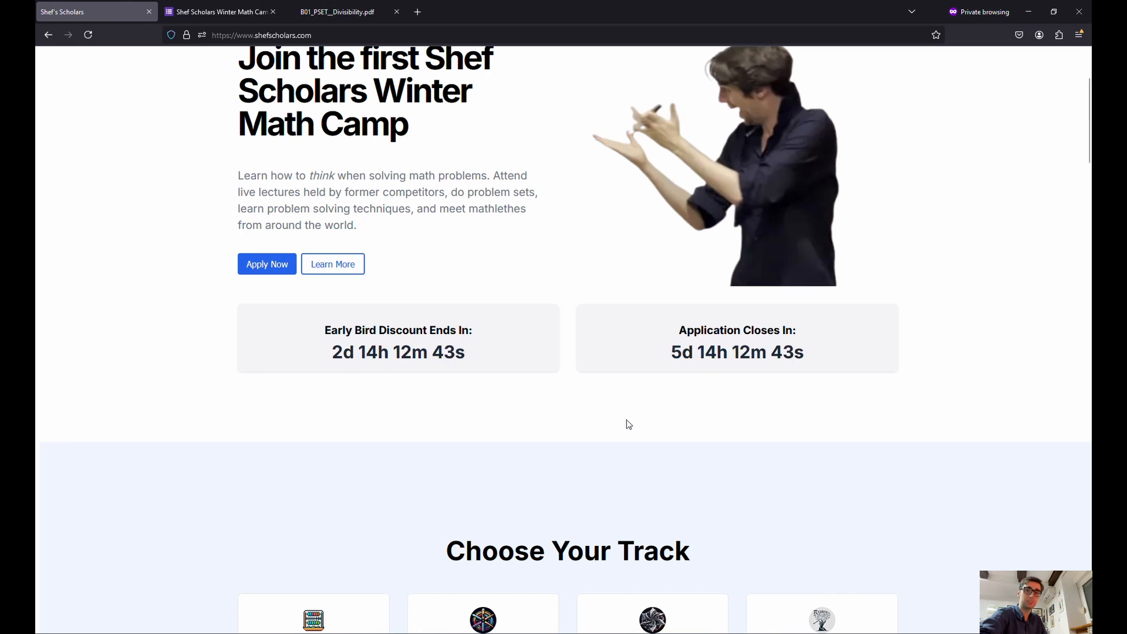
{"action": "scroll", "scroll_direction": "up", "scroll_amount": 3}
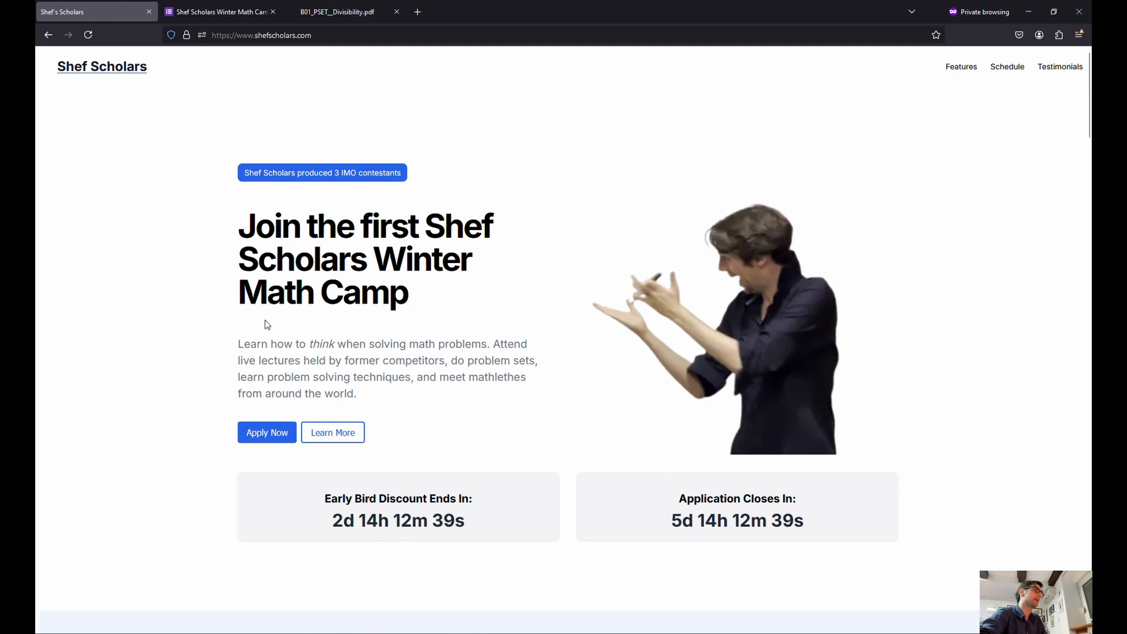
Scroll through Choose Your Track, testimonials and FAQ, then back up to the hero
{"action": "scroll", "scroll_direction": "down", "scroll_amount": 3}
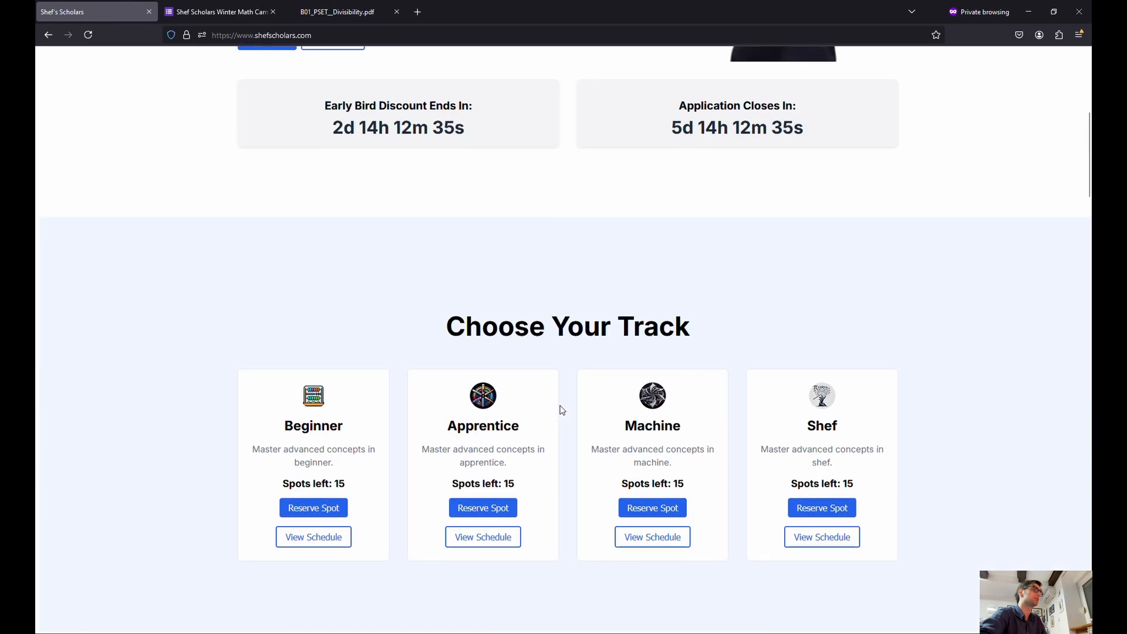
{"action": "scroll", "scroll_direction": "down", "scroll_amount": 3}
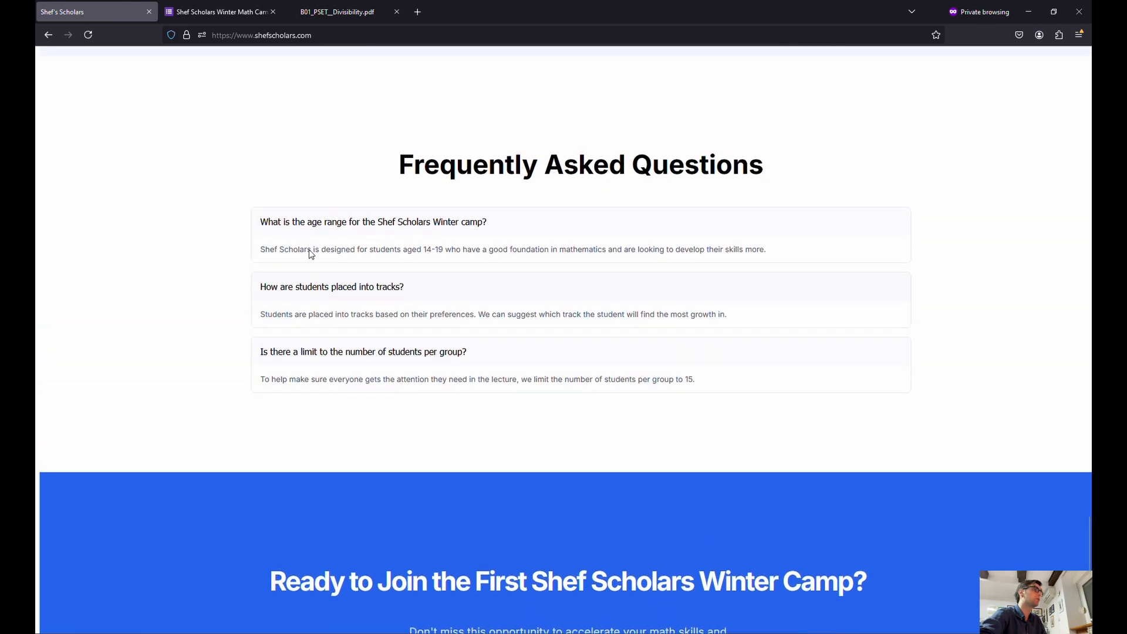
{"action": "scroll", "scroll_direction": "down", "scroll_amount": 3}
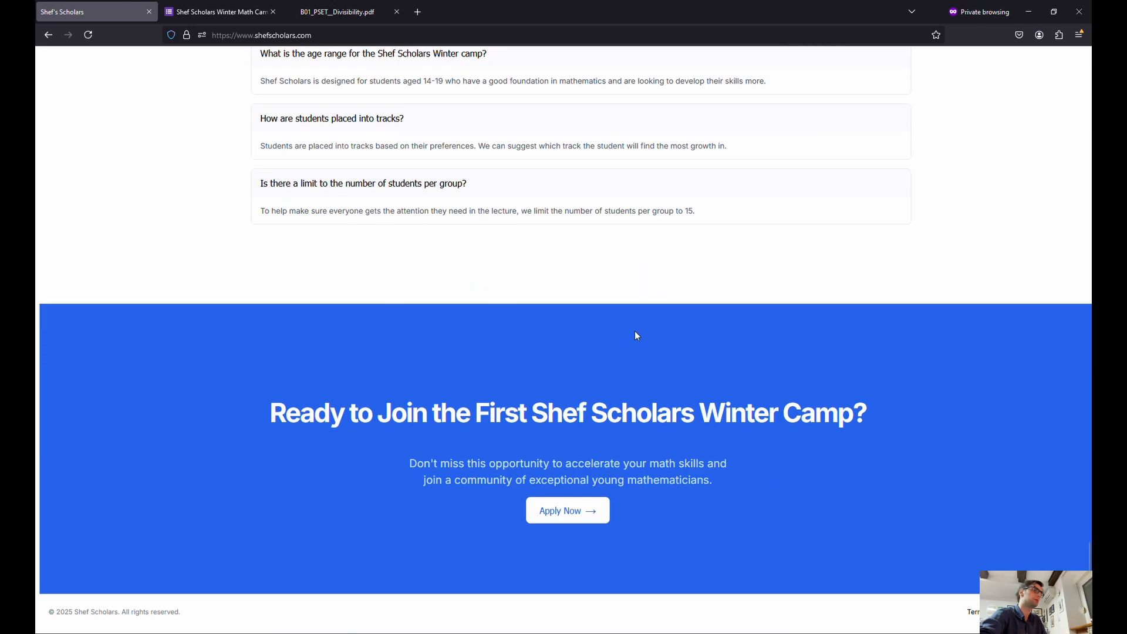
{"action": "scroll", "scroll_direction": "up", "scroll_amount": 3}
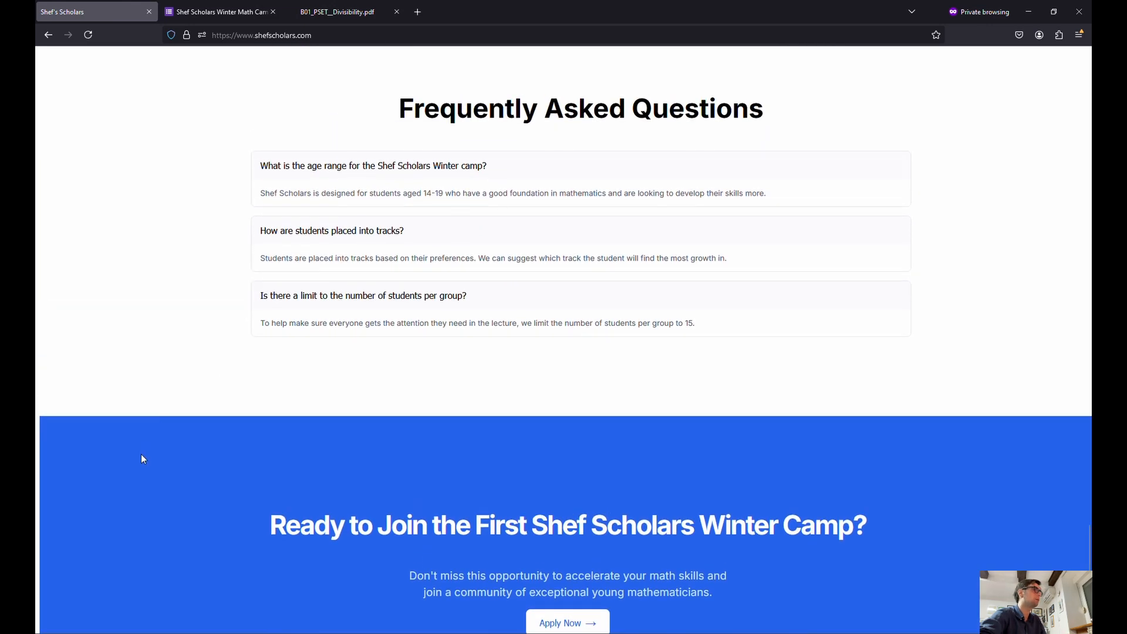
{"action": "scroll", "scroll_direction": "up", "scroll_amount": 3}
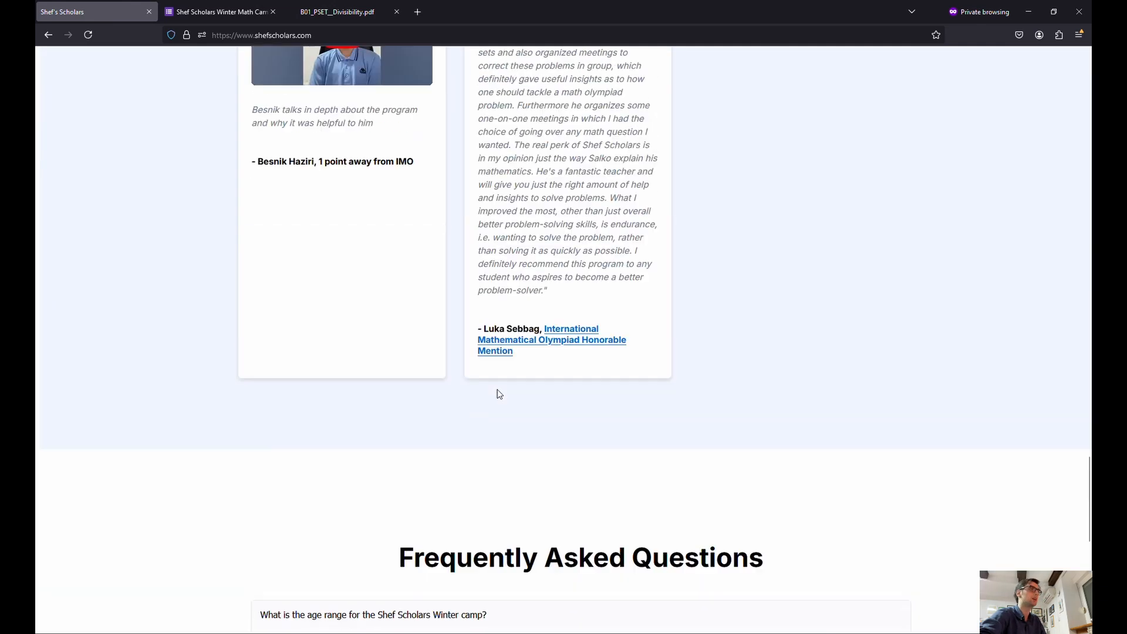
{"action": "scroll", "scroll_direction": "up", "scroll_amount": 3}
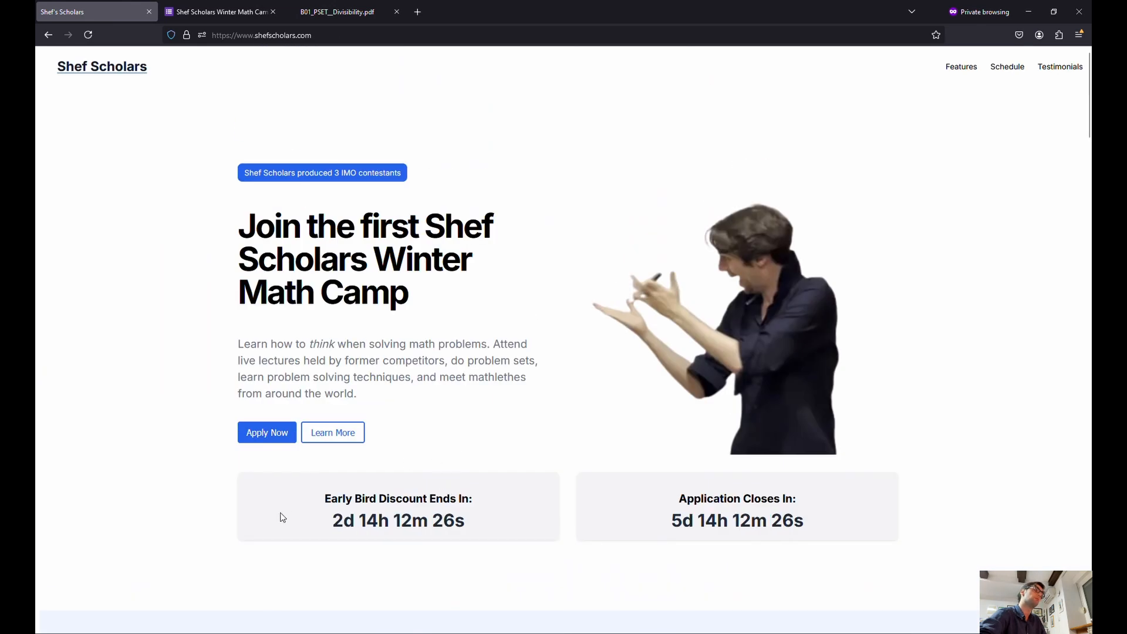
{"action": "mouse_move", "coordinate": [492, 471]}
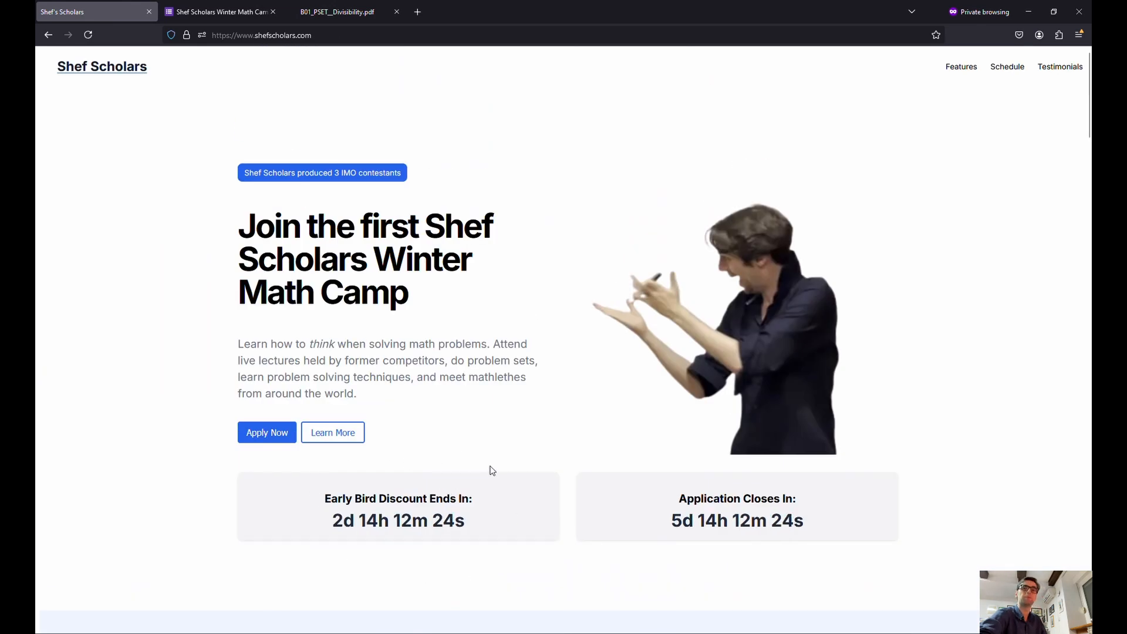